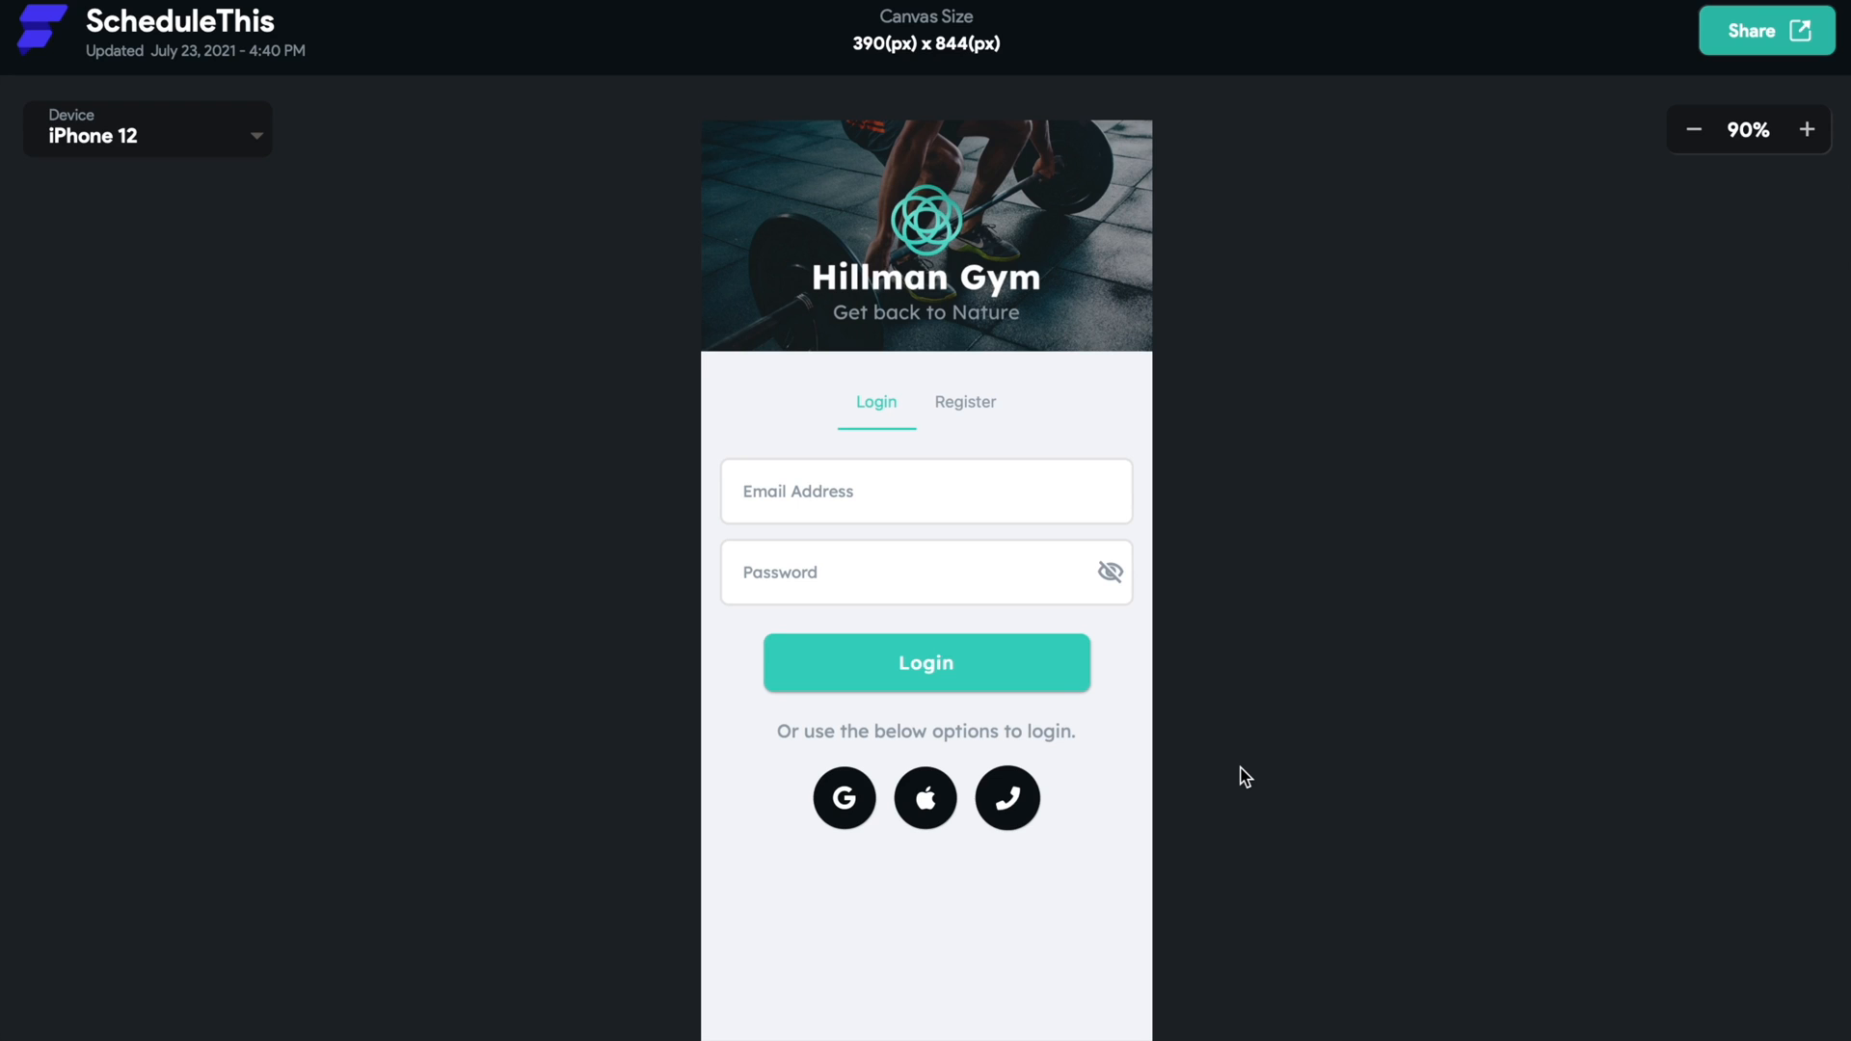
mouse_move(964, 411)
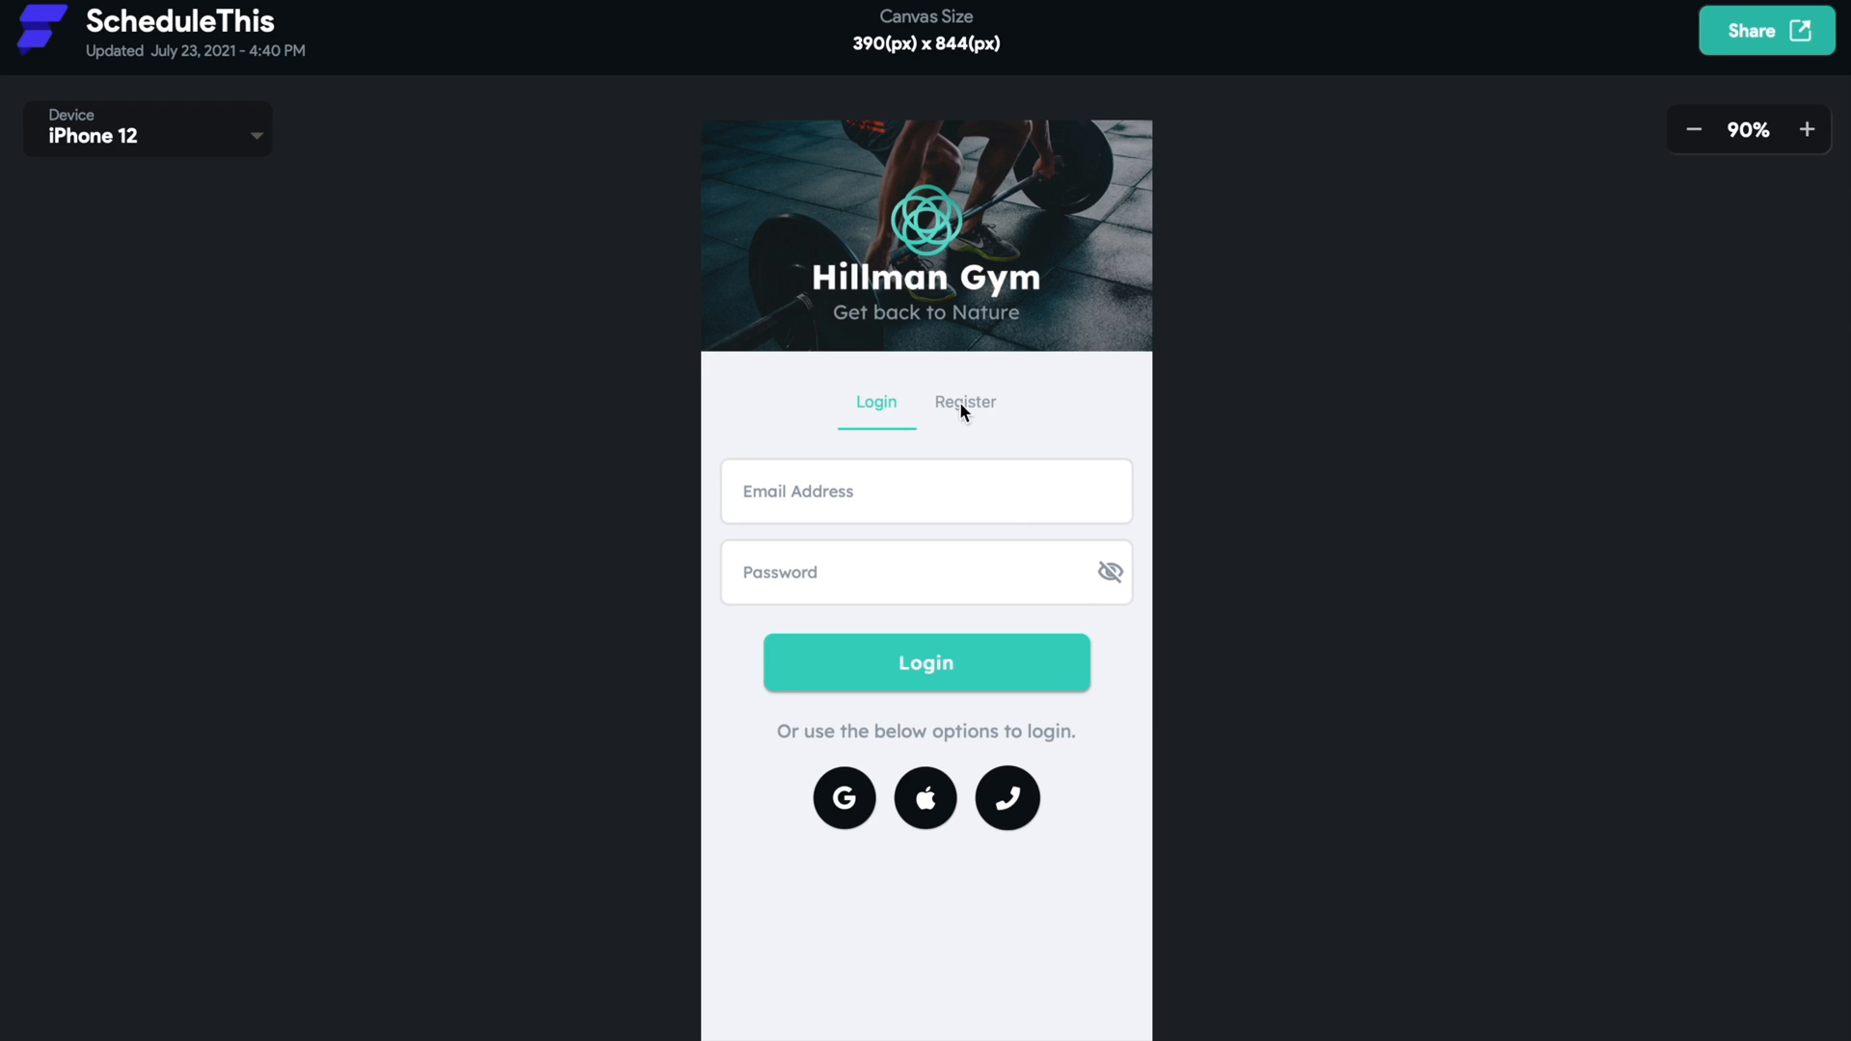
Switch the Hillman Gym login screen to the Register tab's Create Account form.
click(964, 401)
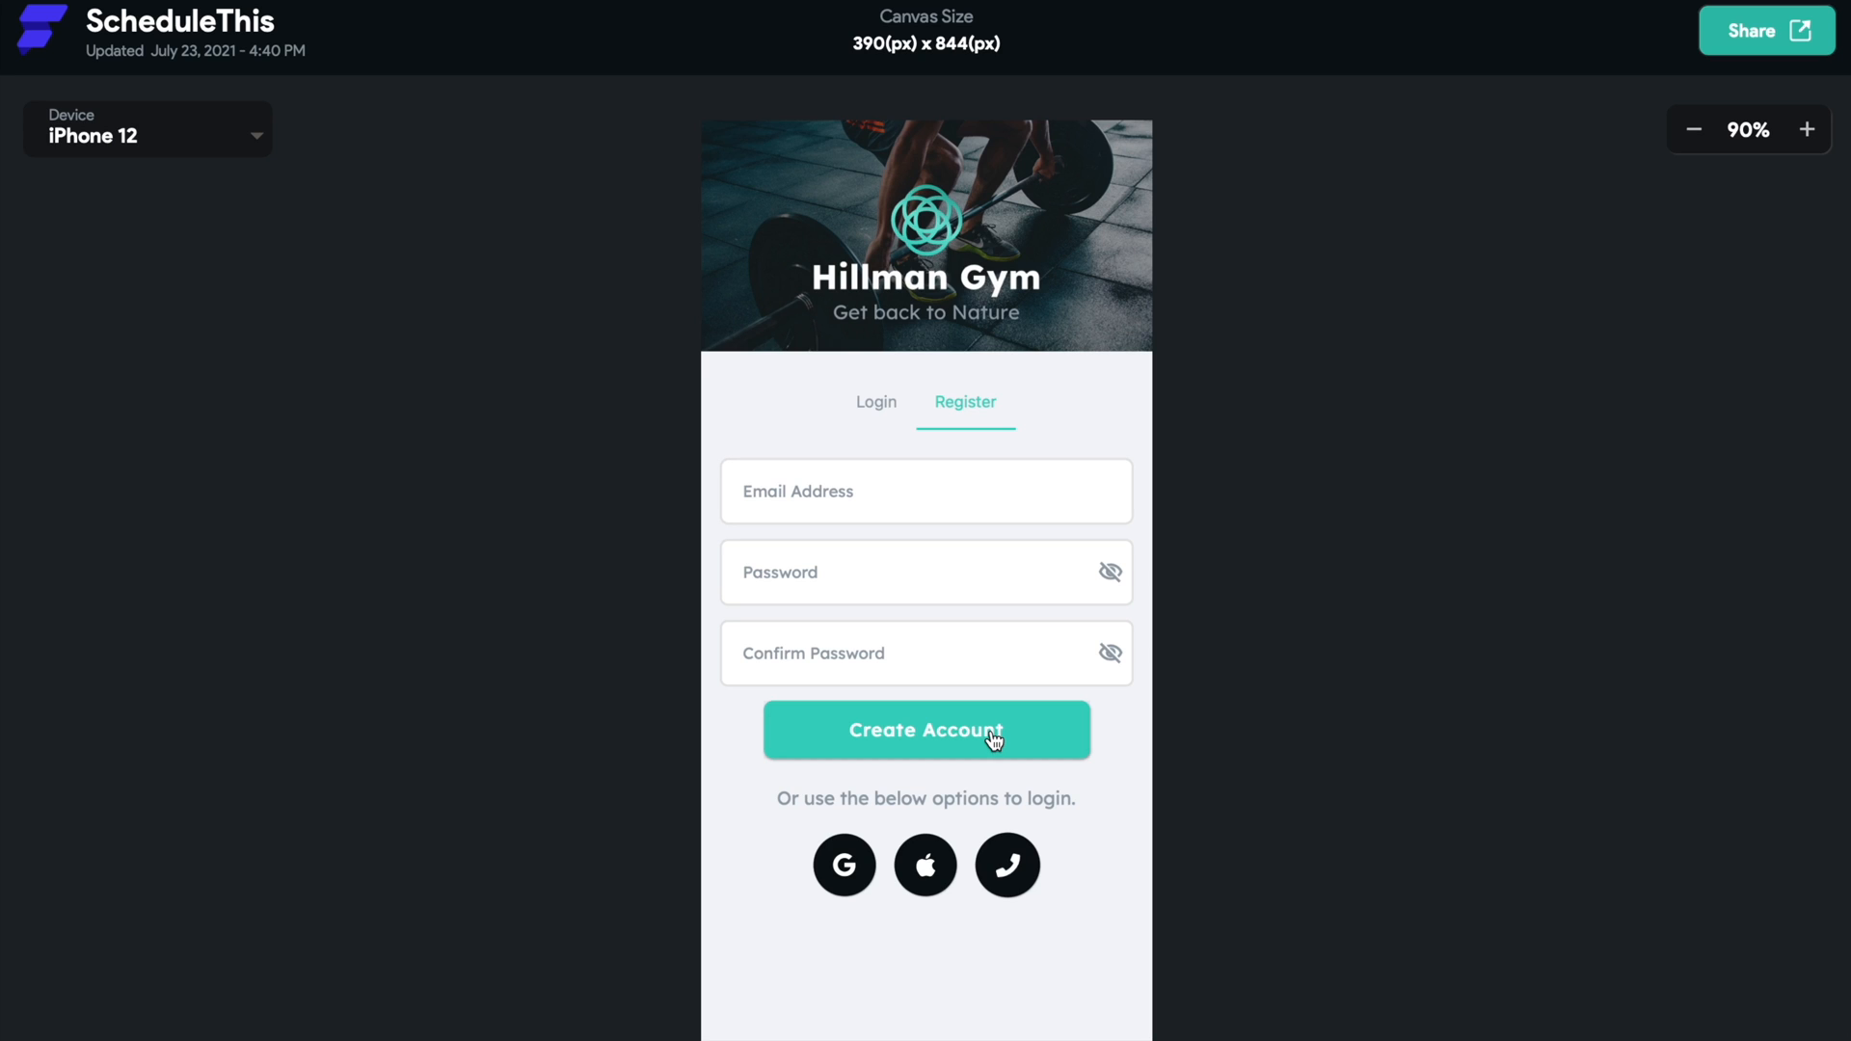
mouse_move(932, 737)
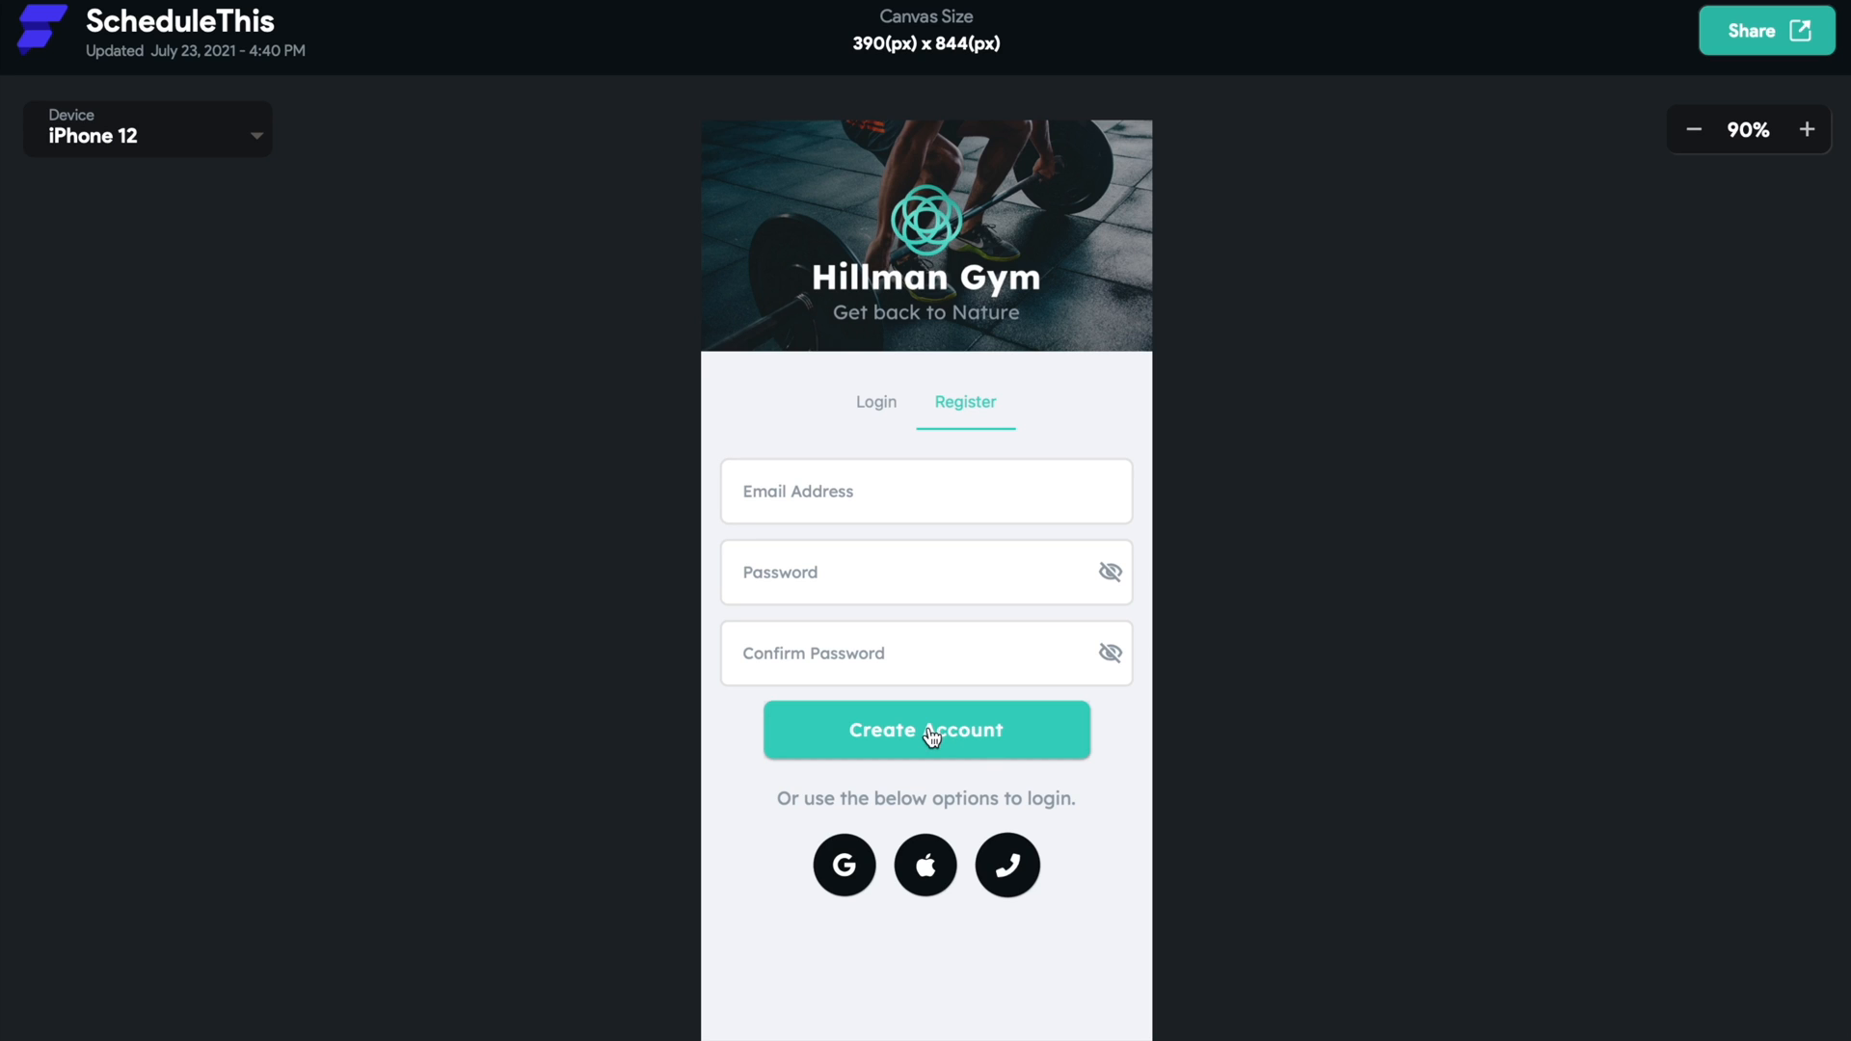
Create the account, then activate the empty Your Name field on Complete Profile.
click(925, 730)
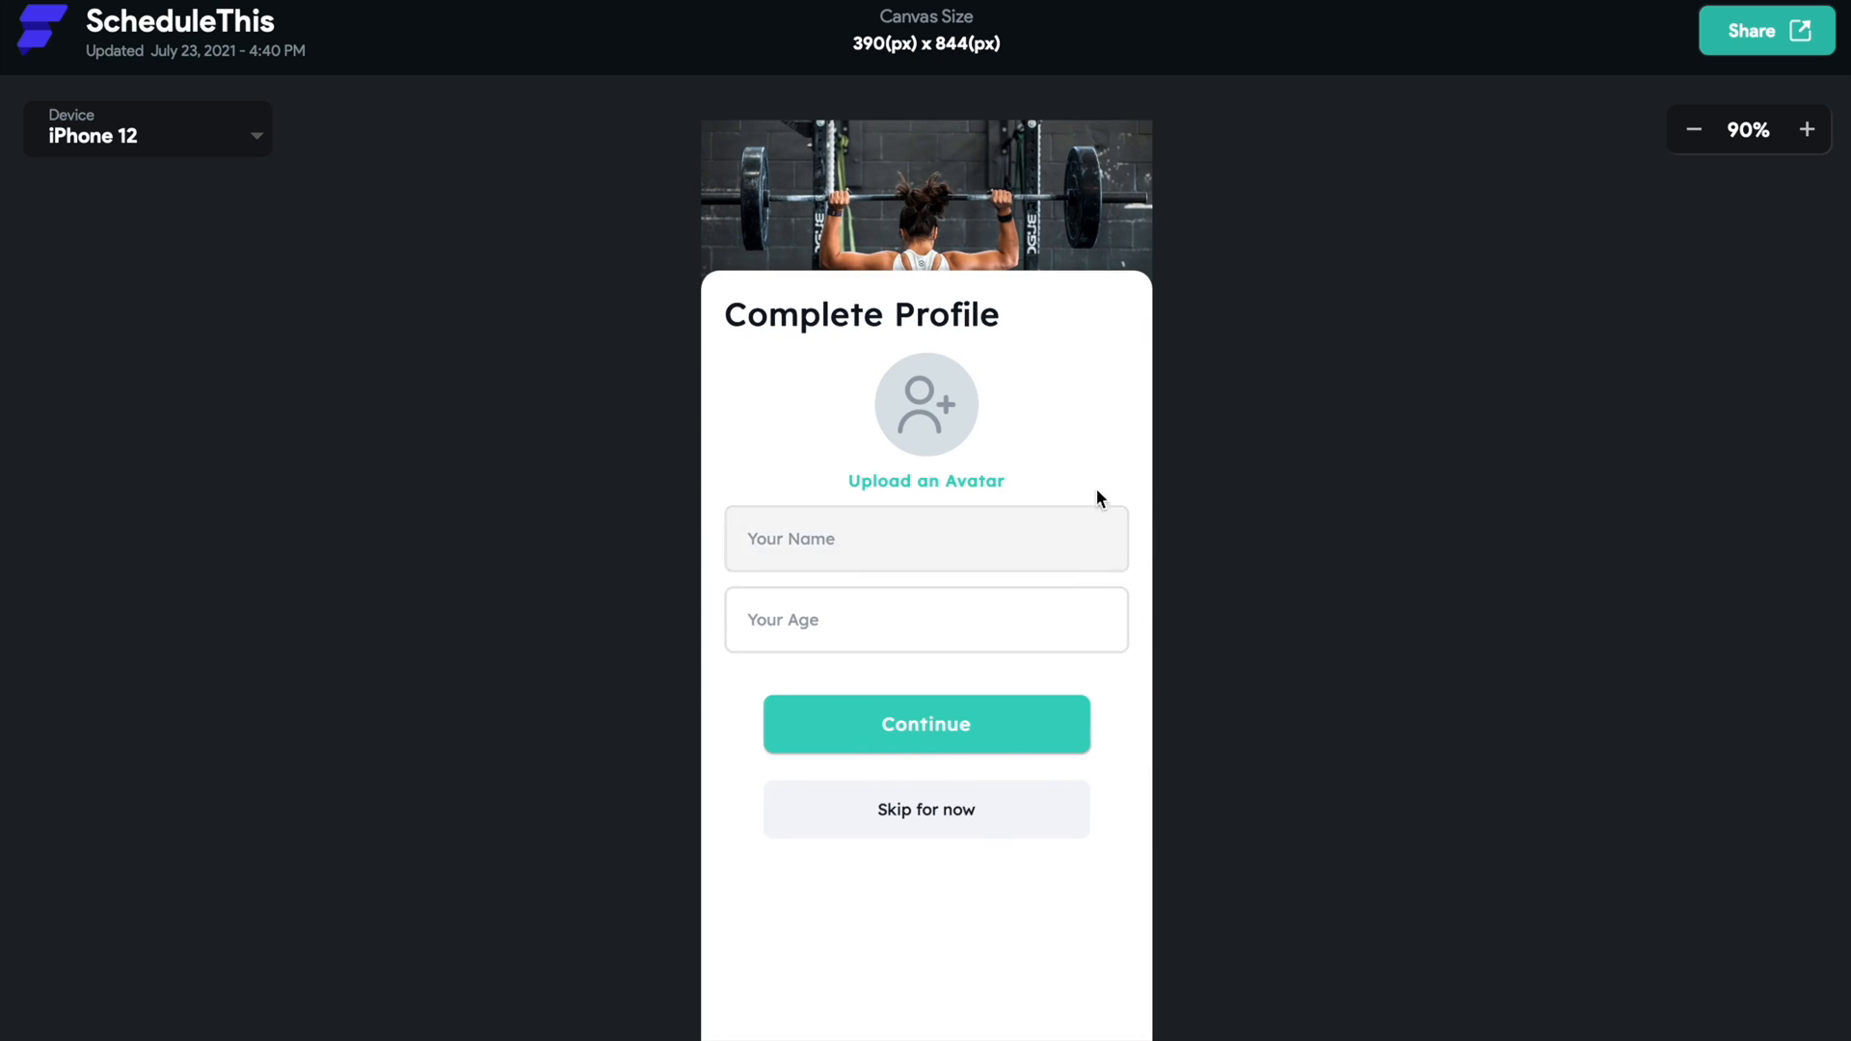
mouse_move(958, 538)
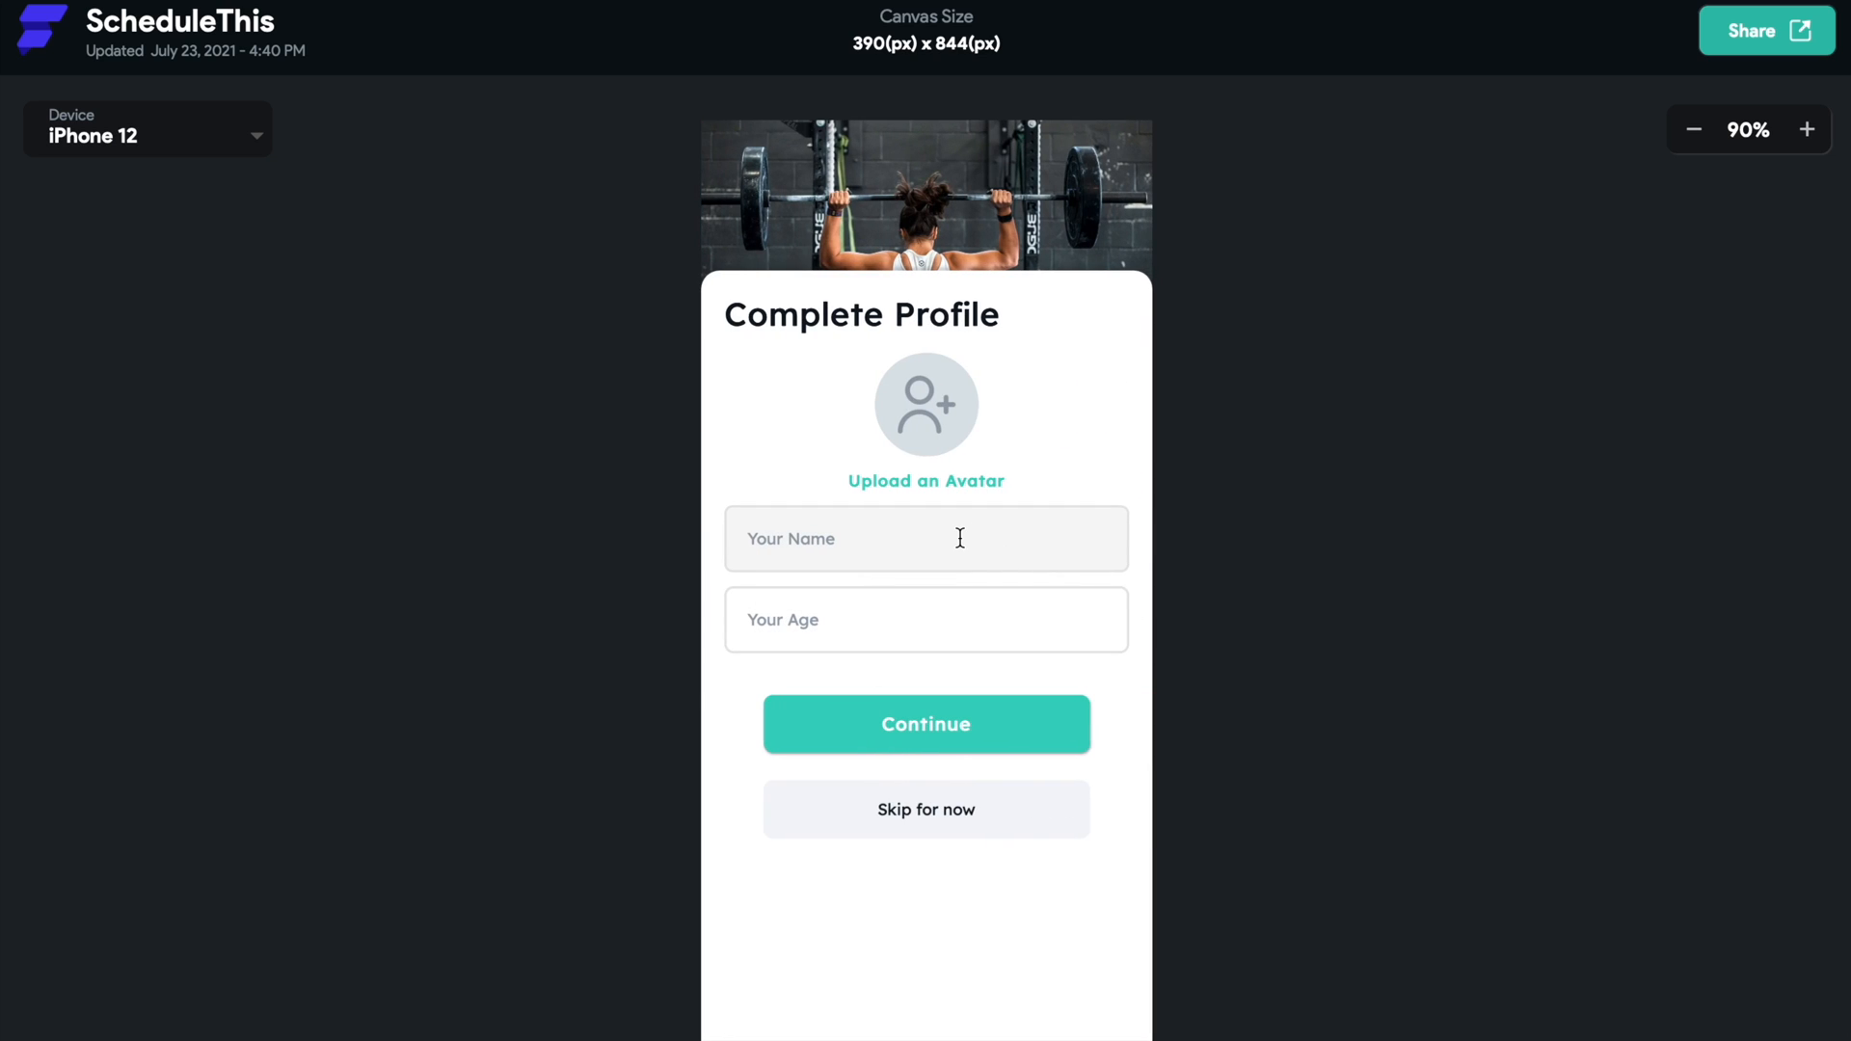
mouse_move(874, 537)
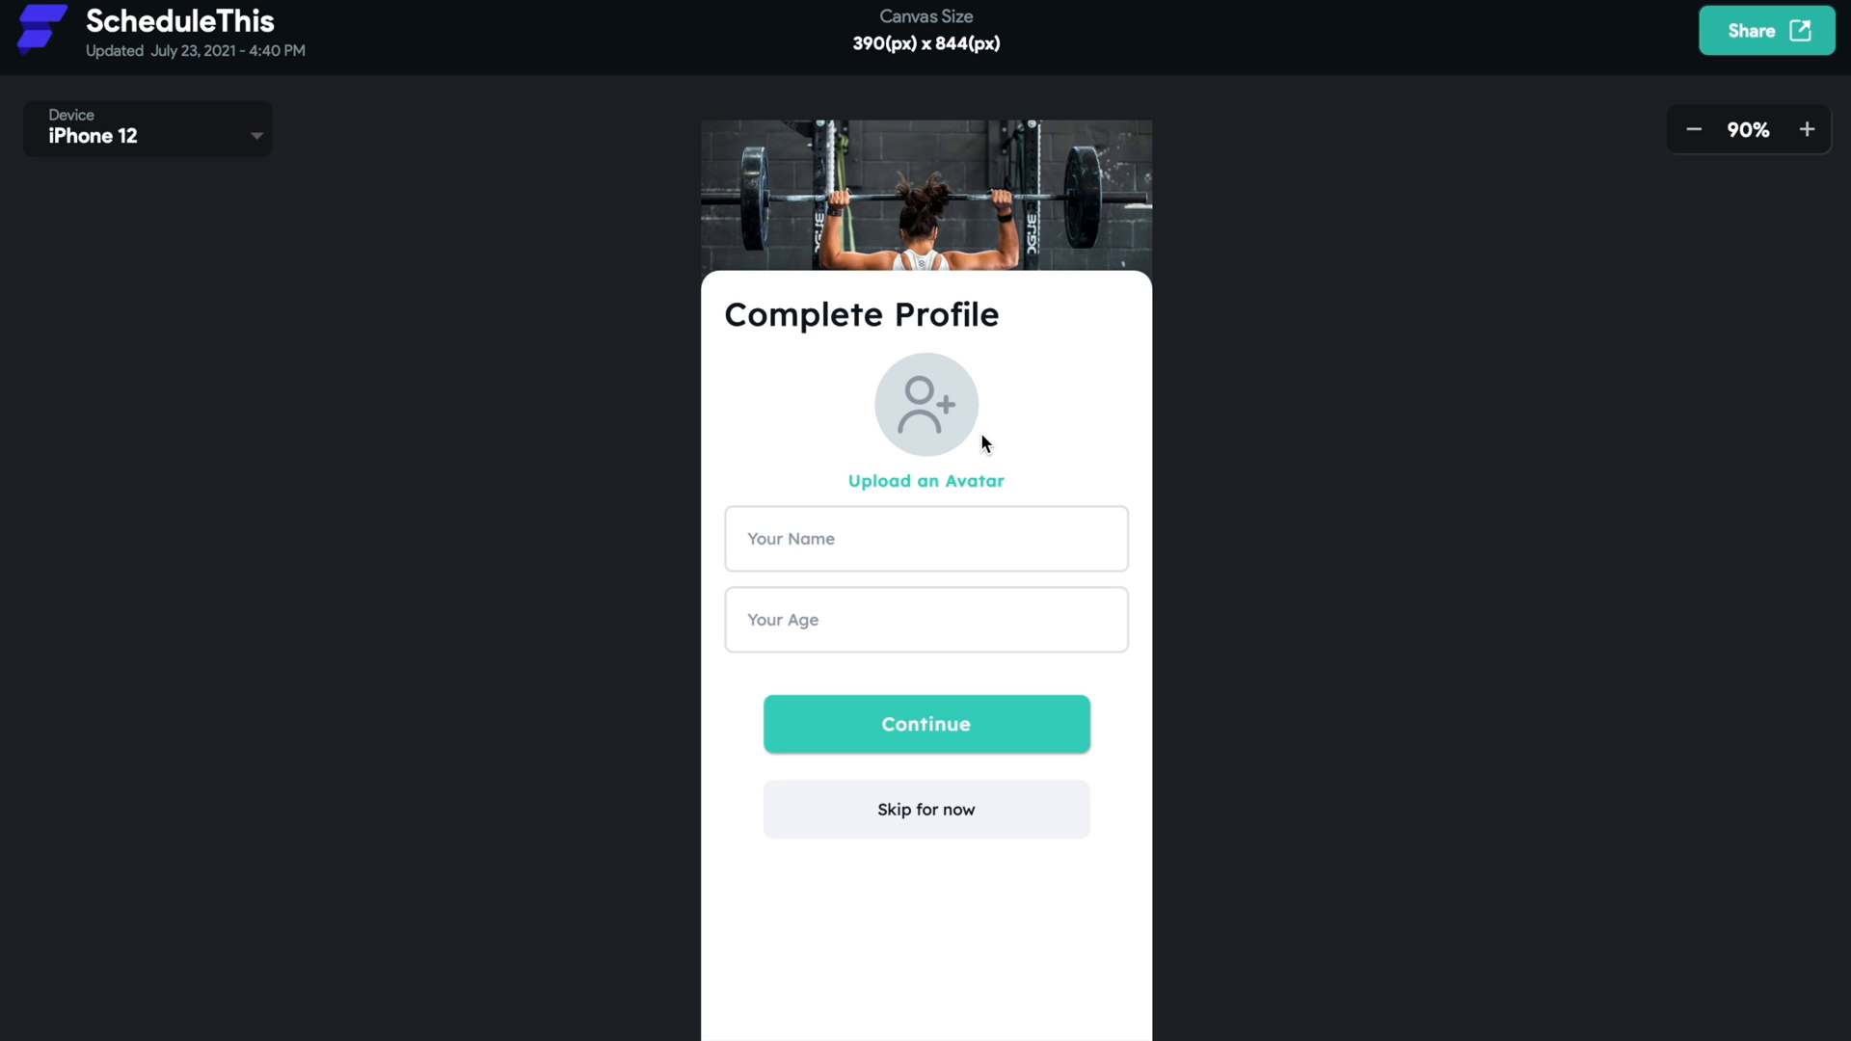
mouse_move(968, 410)
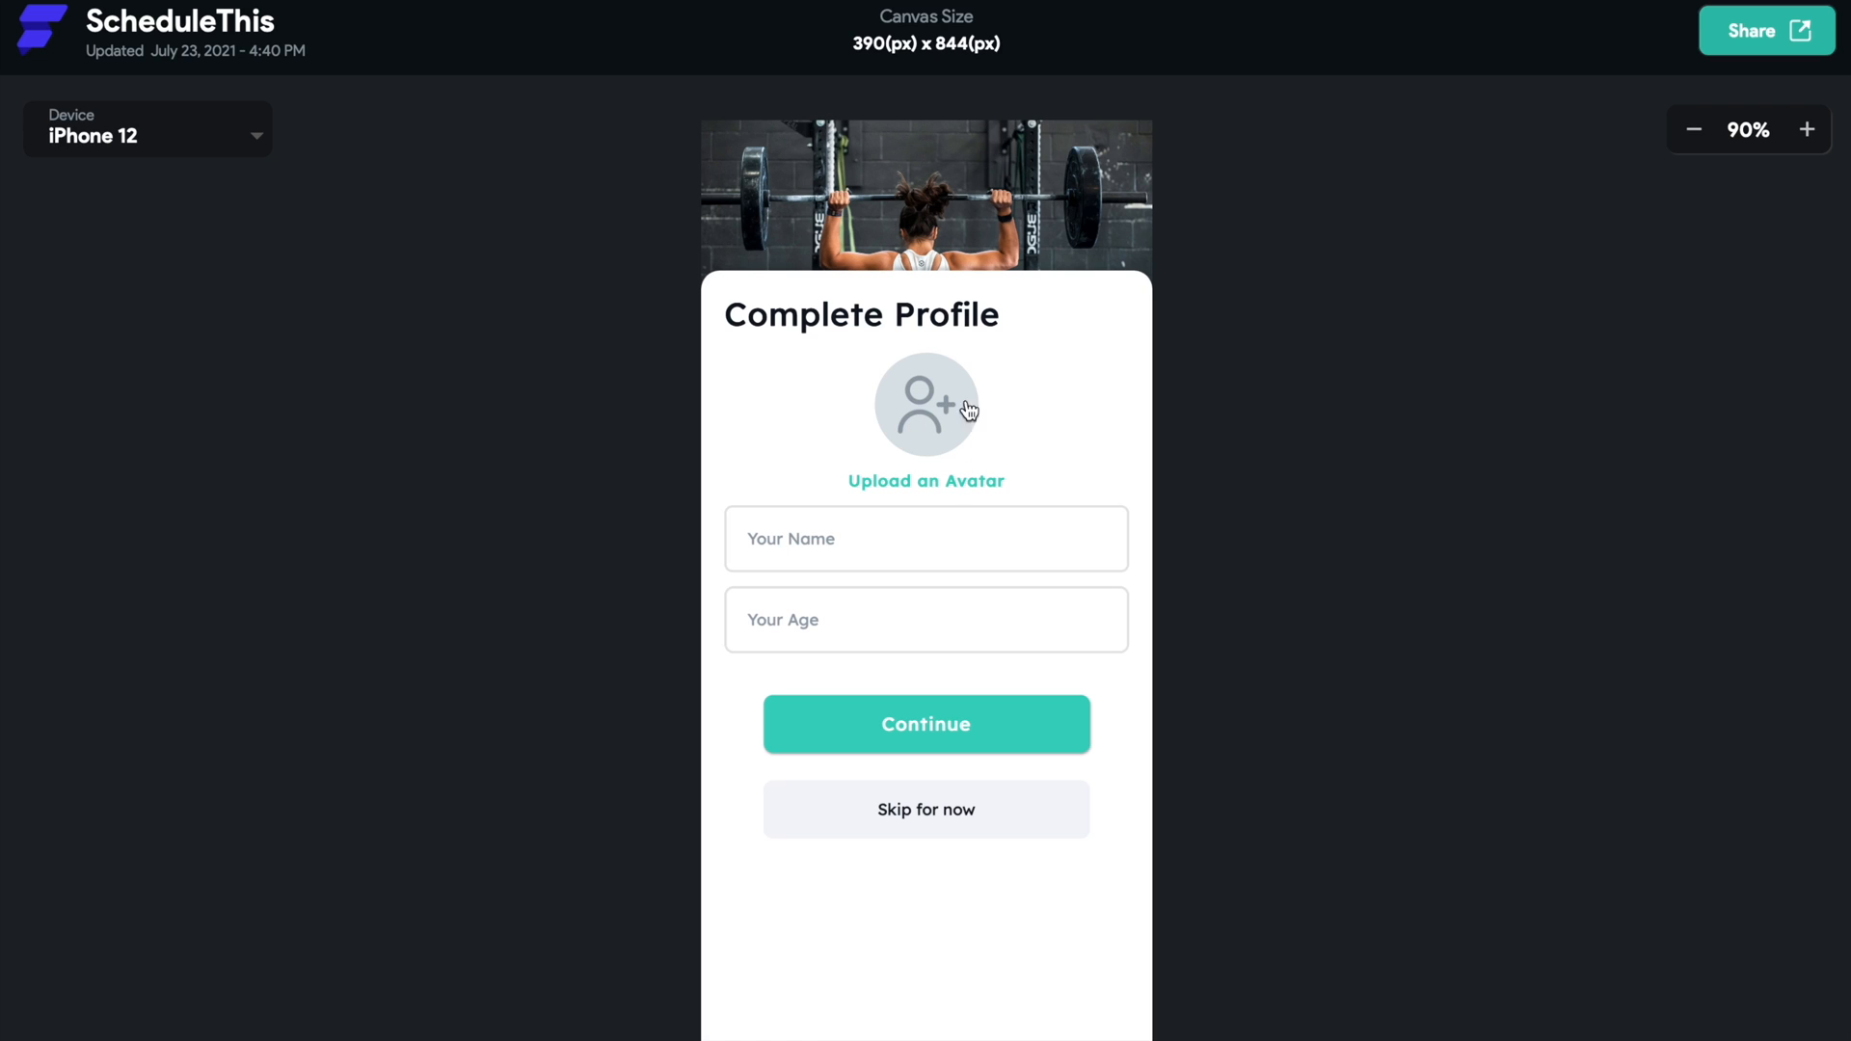
click(925, 538)
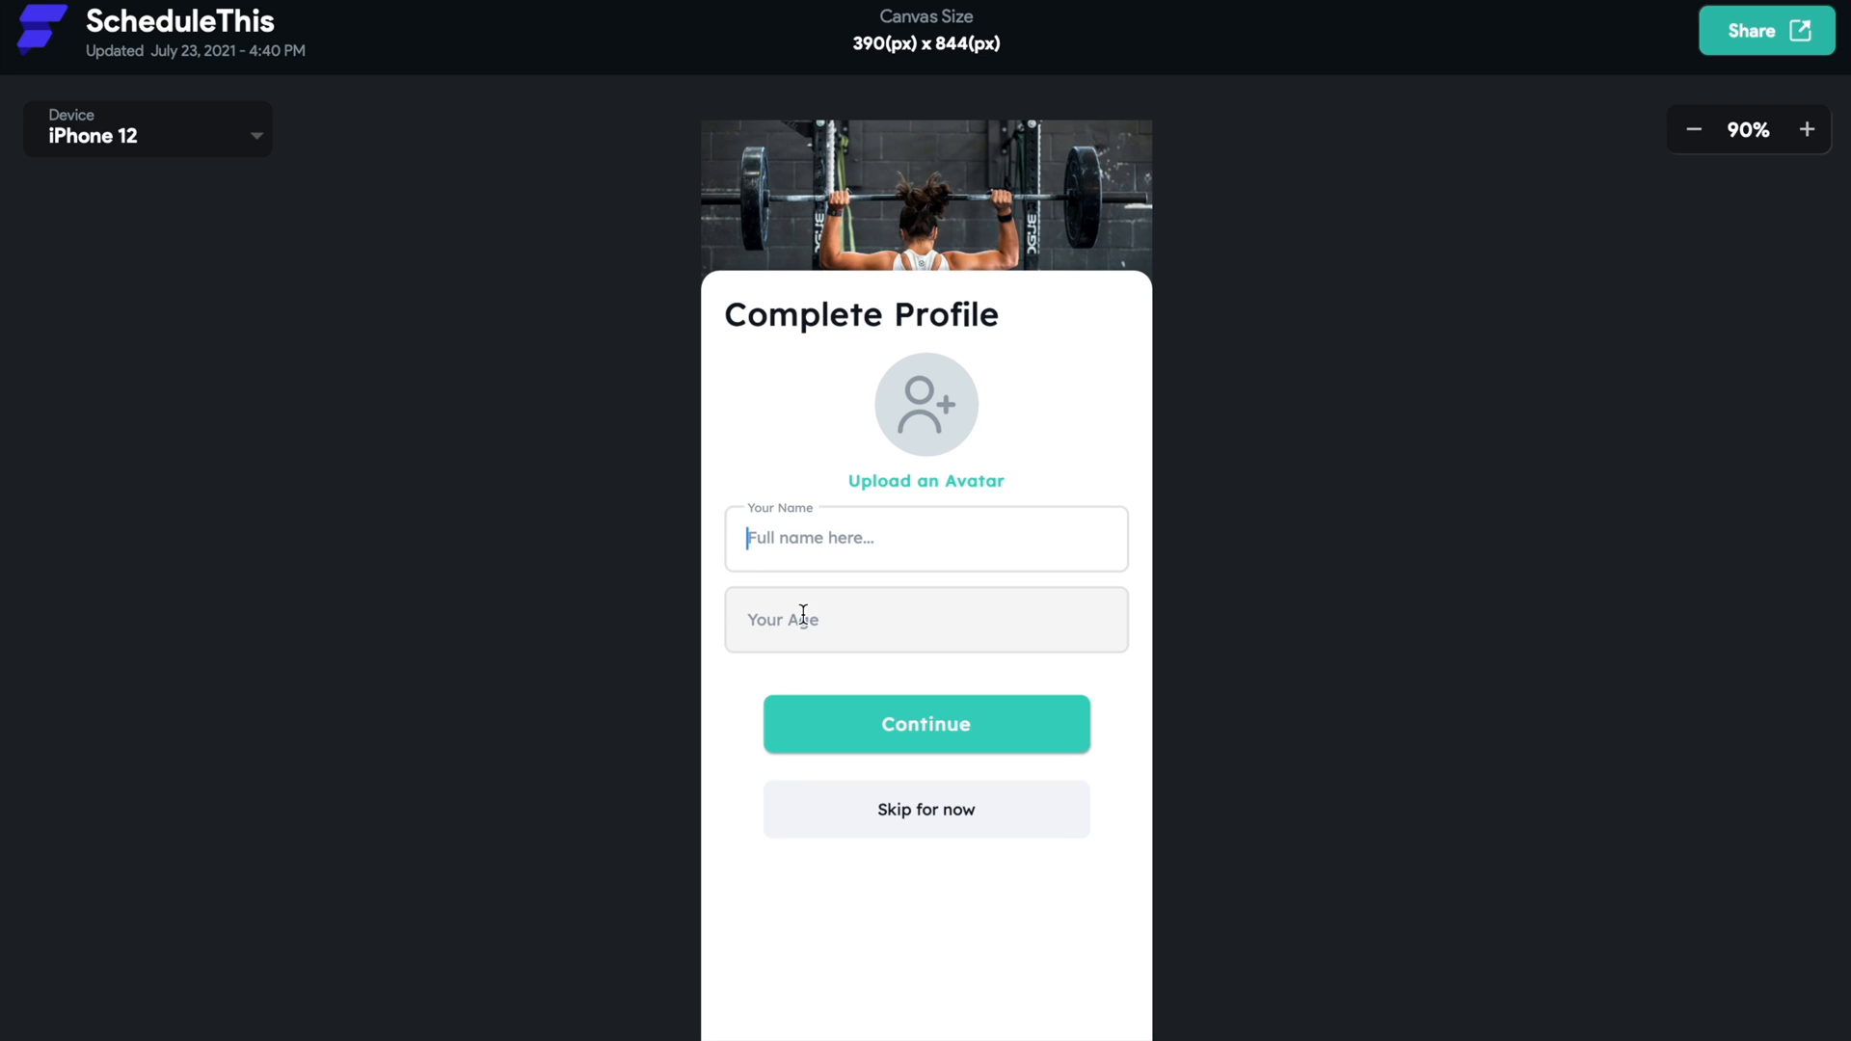
mouse_move(885, 852)
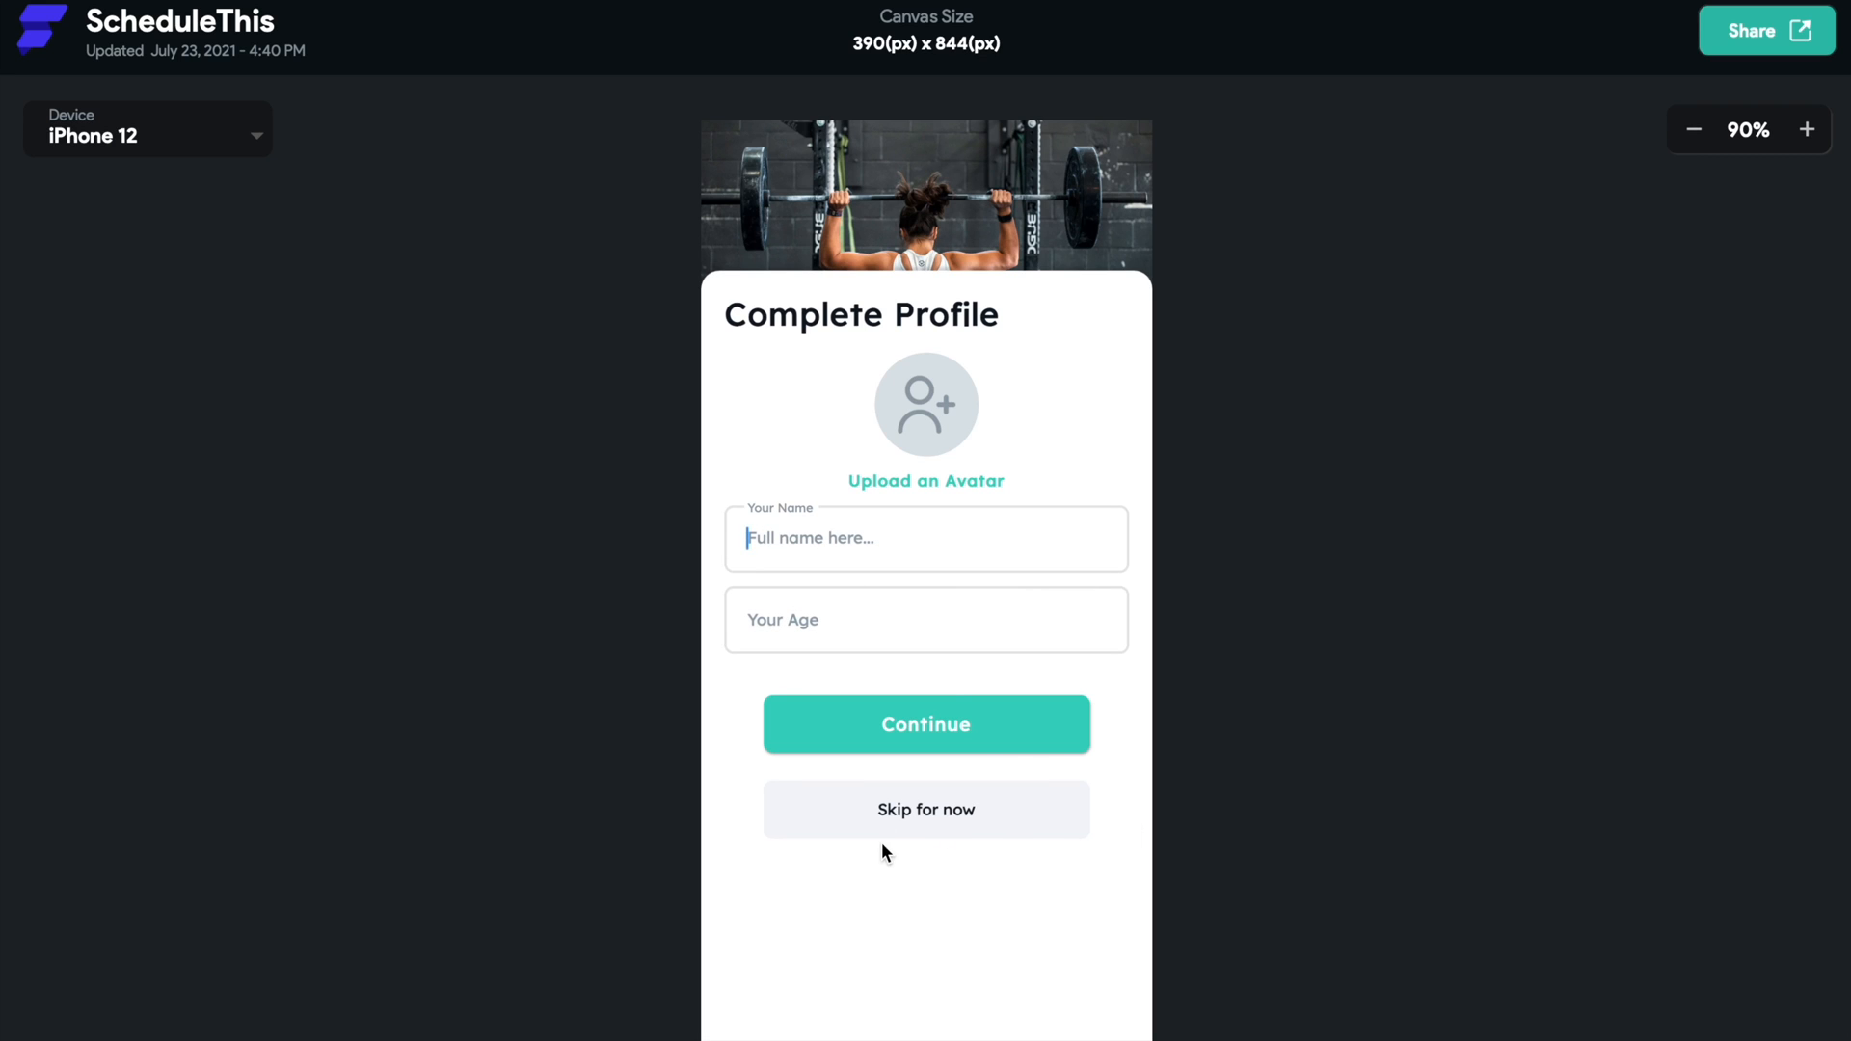
mouse_move(1021, 813)
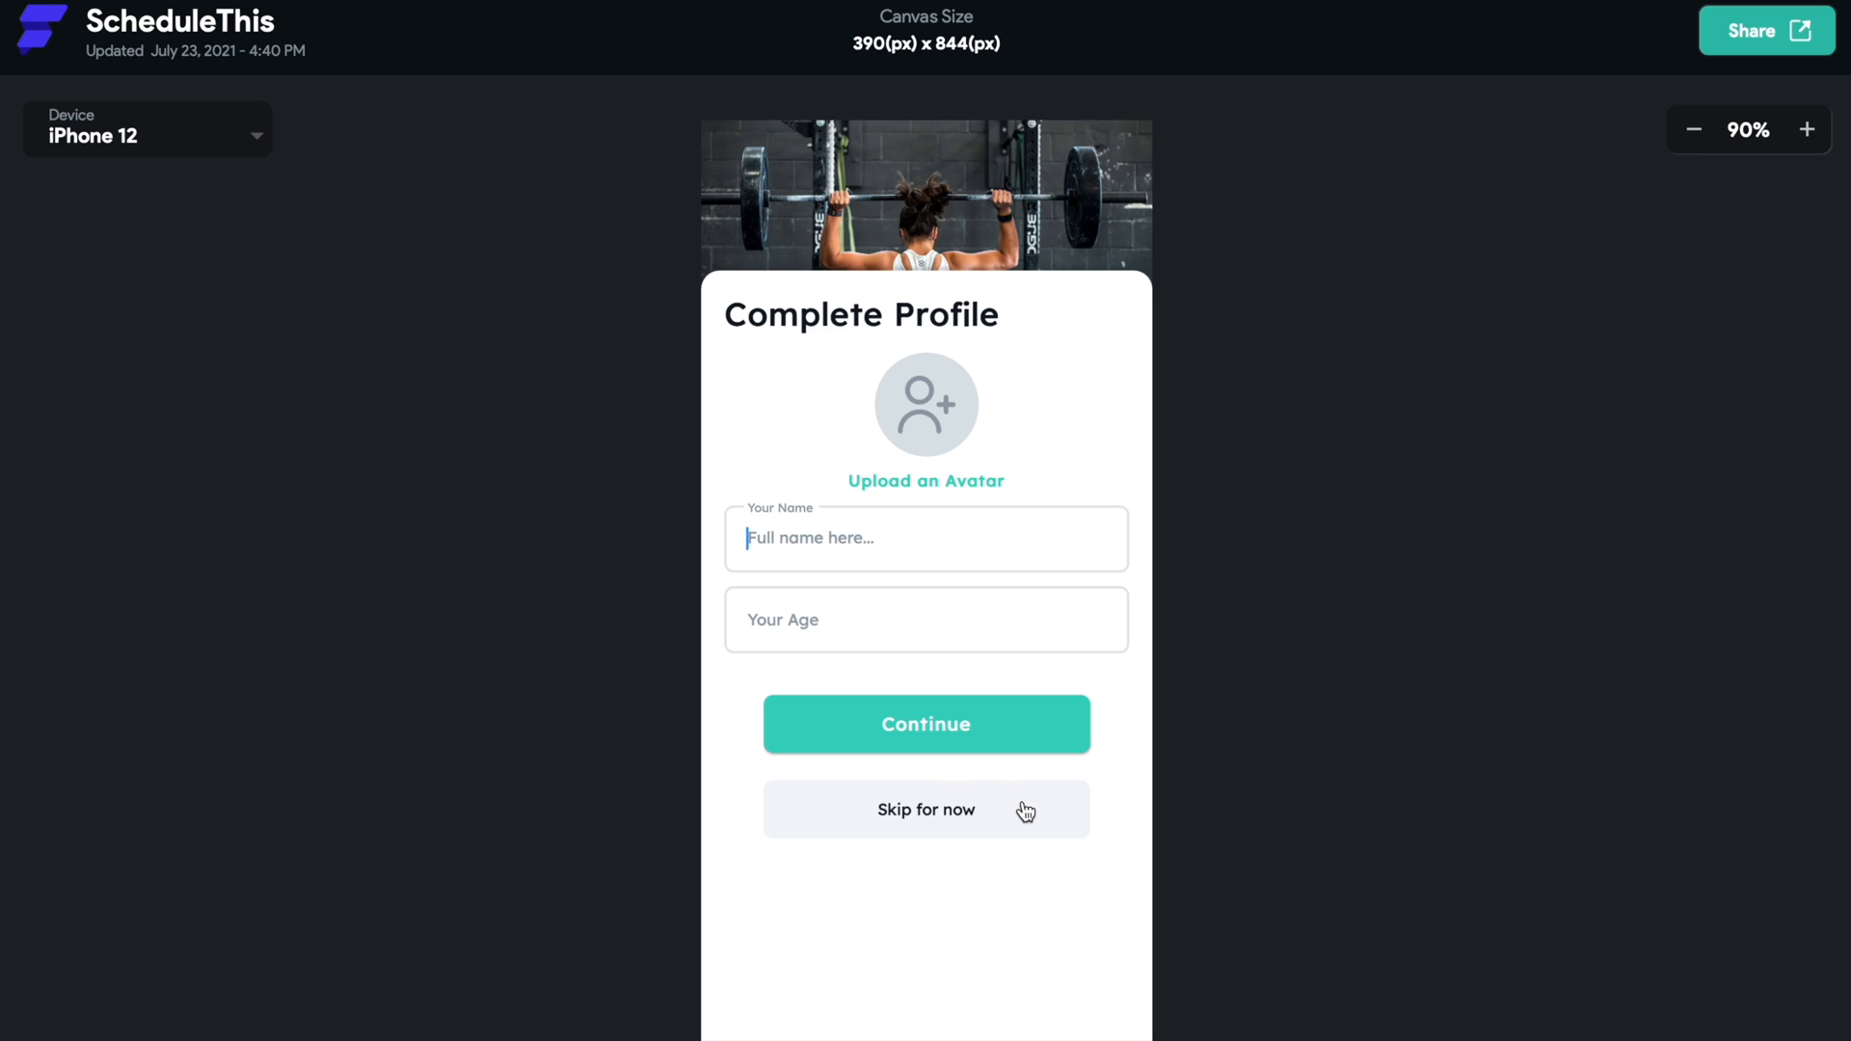
mouse_move(801, 564)
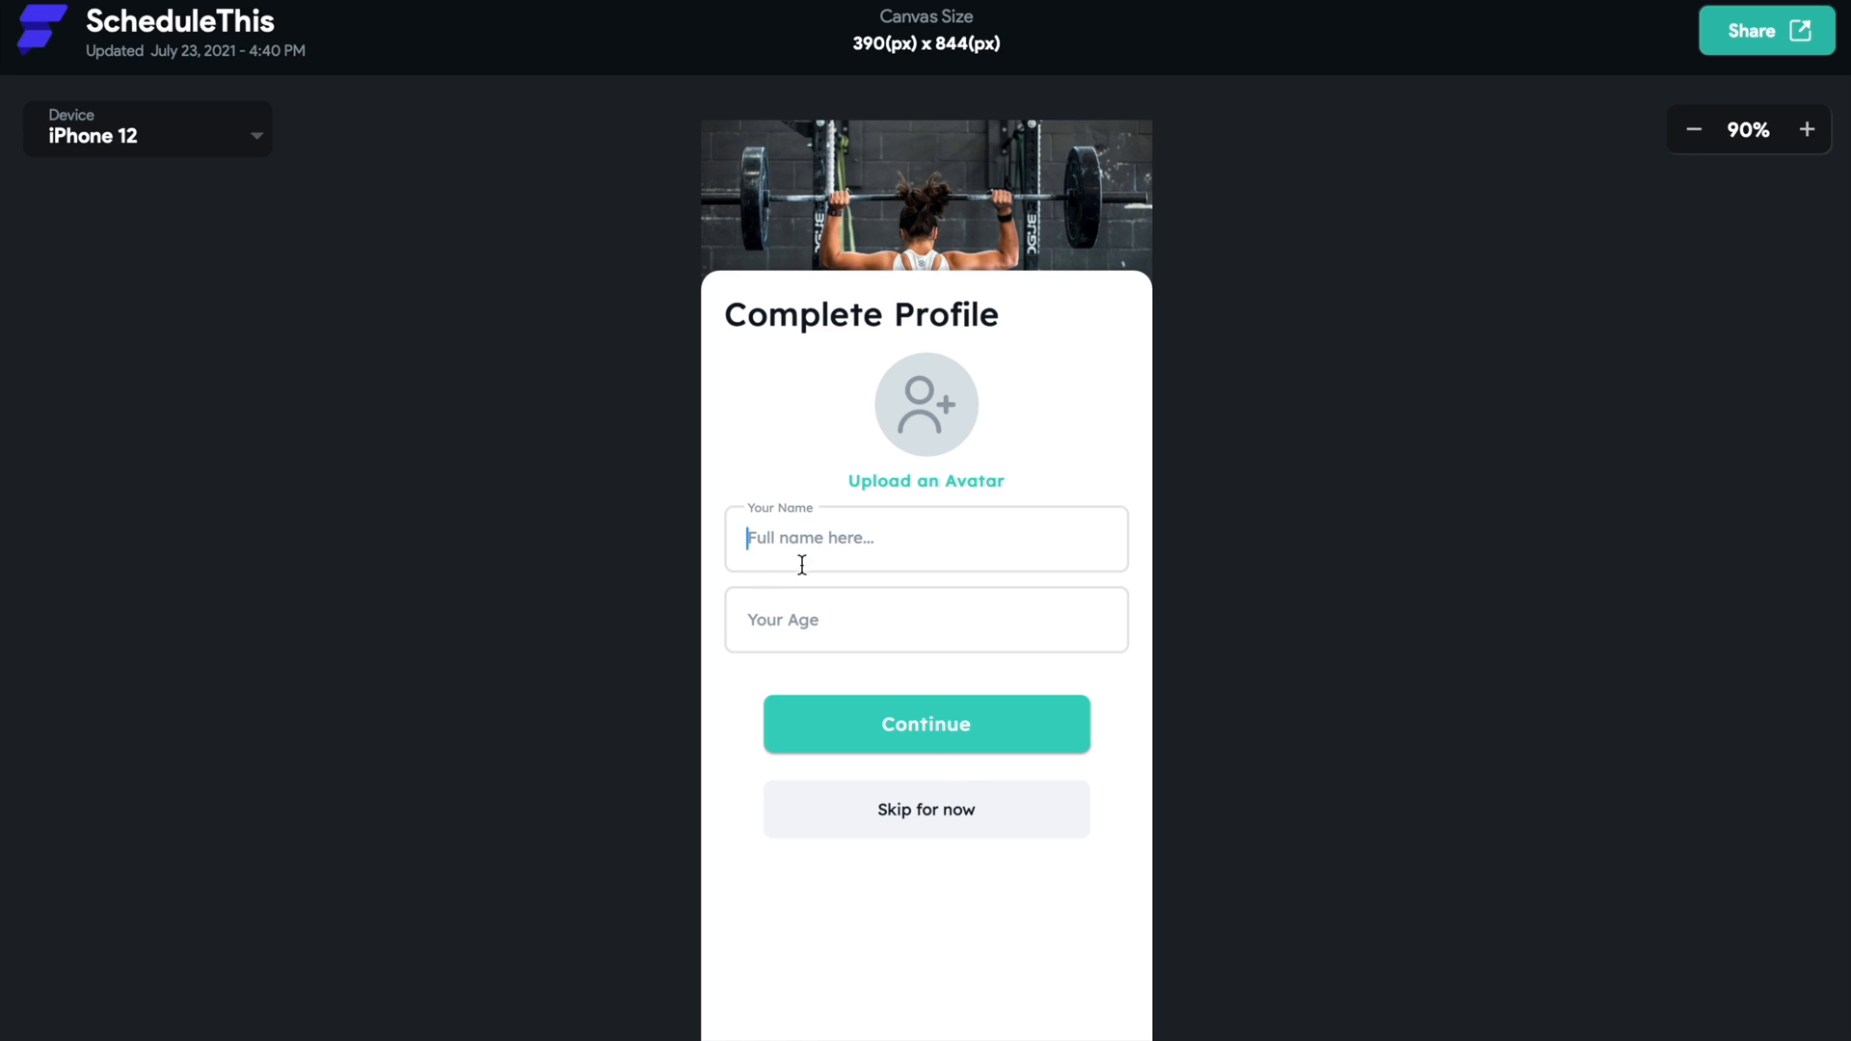
Skip profile setup and open the profile page from the bottom nav bar.
click(925, 724)
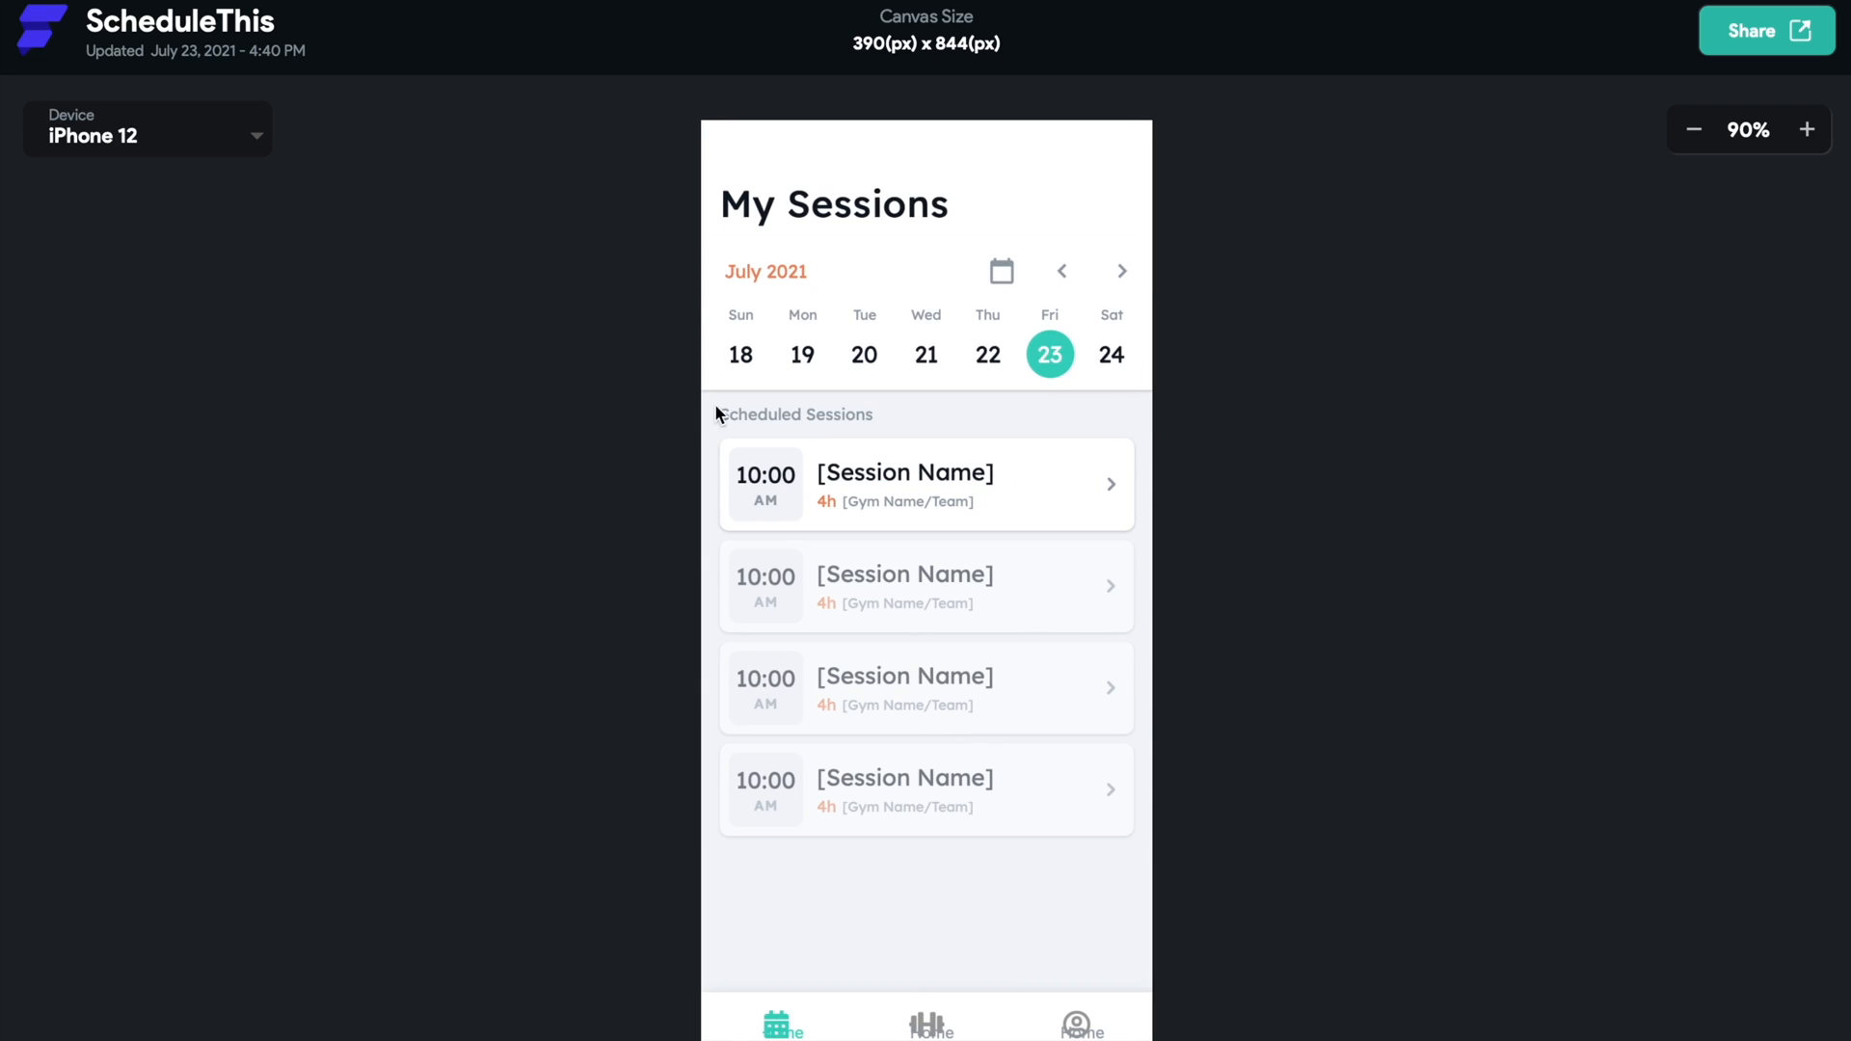
mouse_move(1076, 1021)
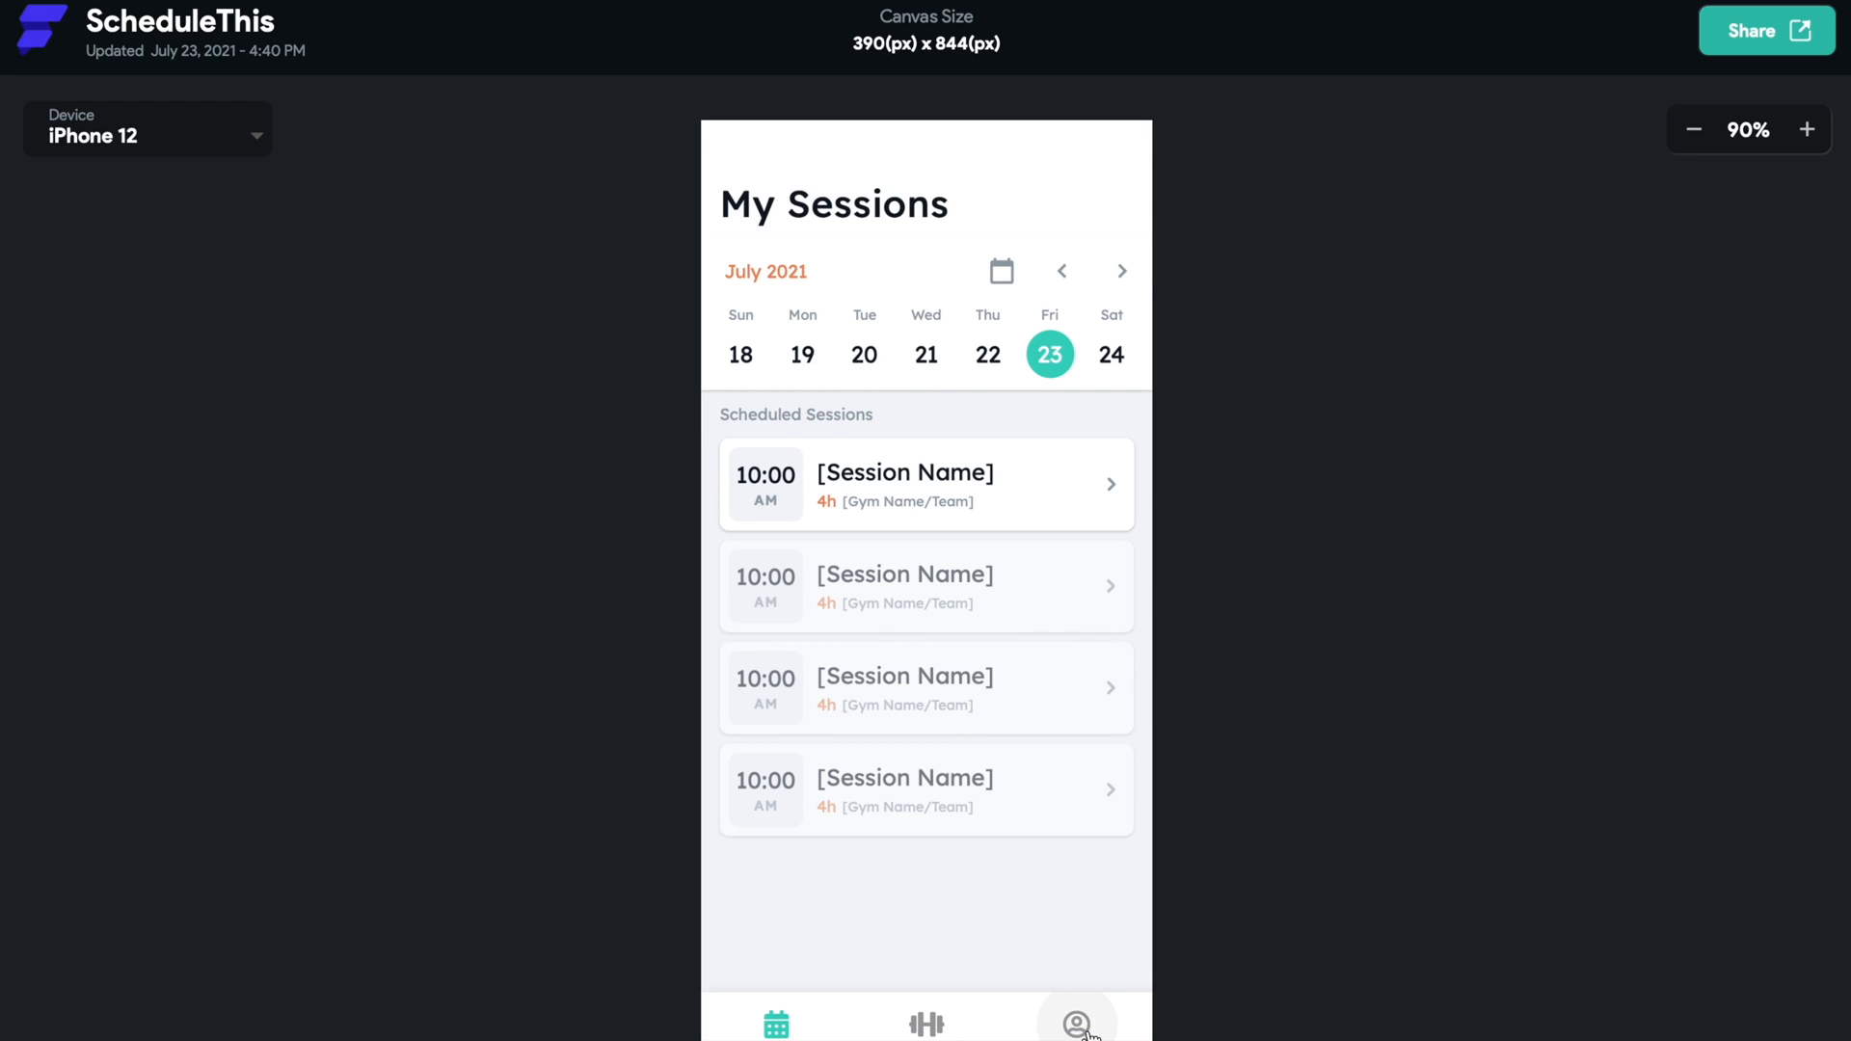
click(1076, 1021)
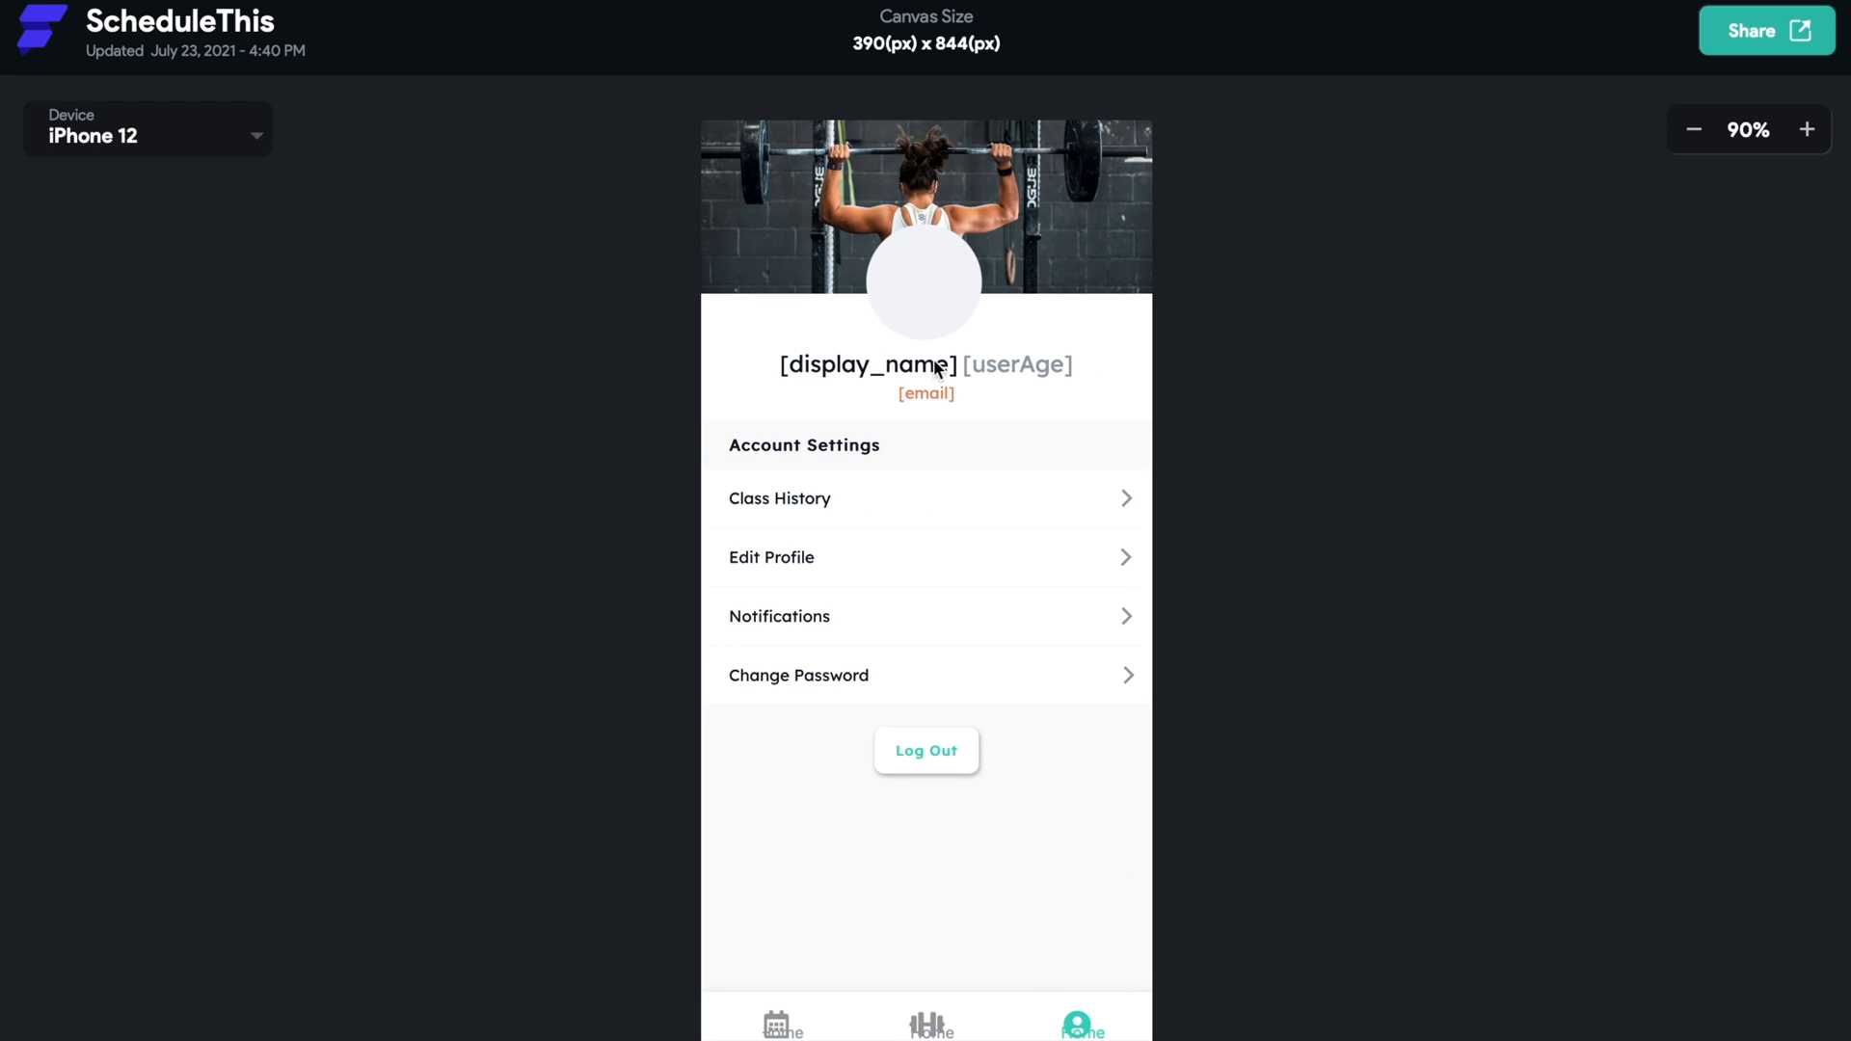
mouse_move(626, 400)
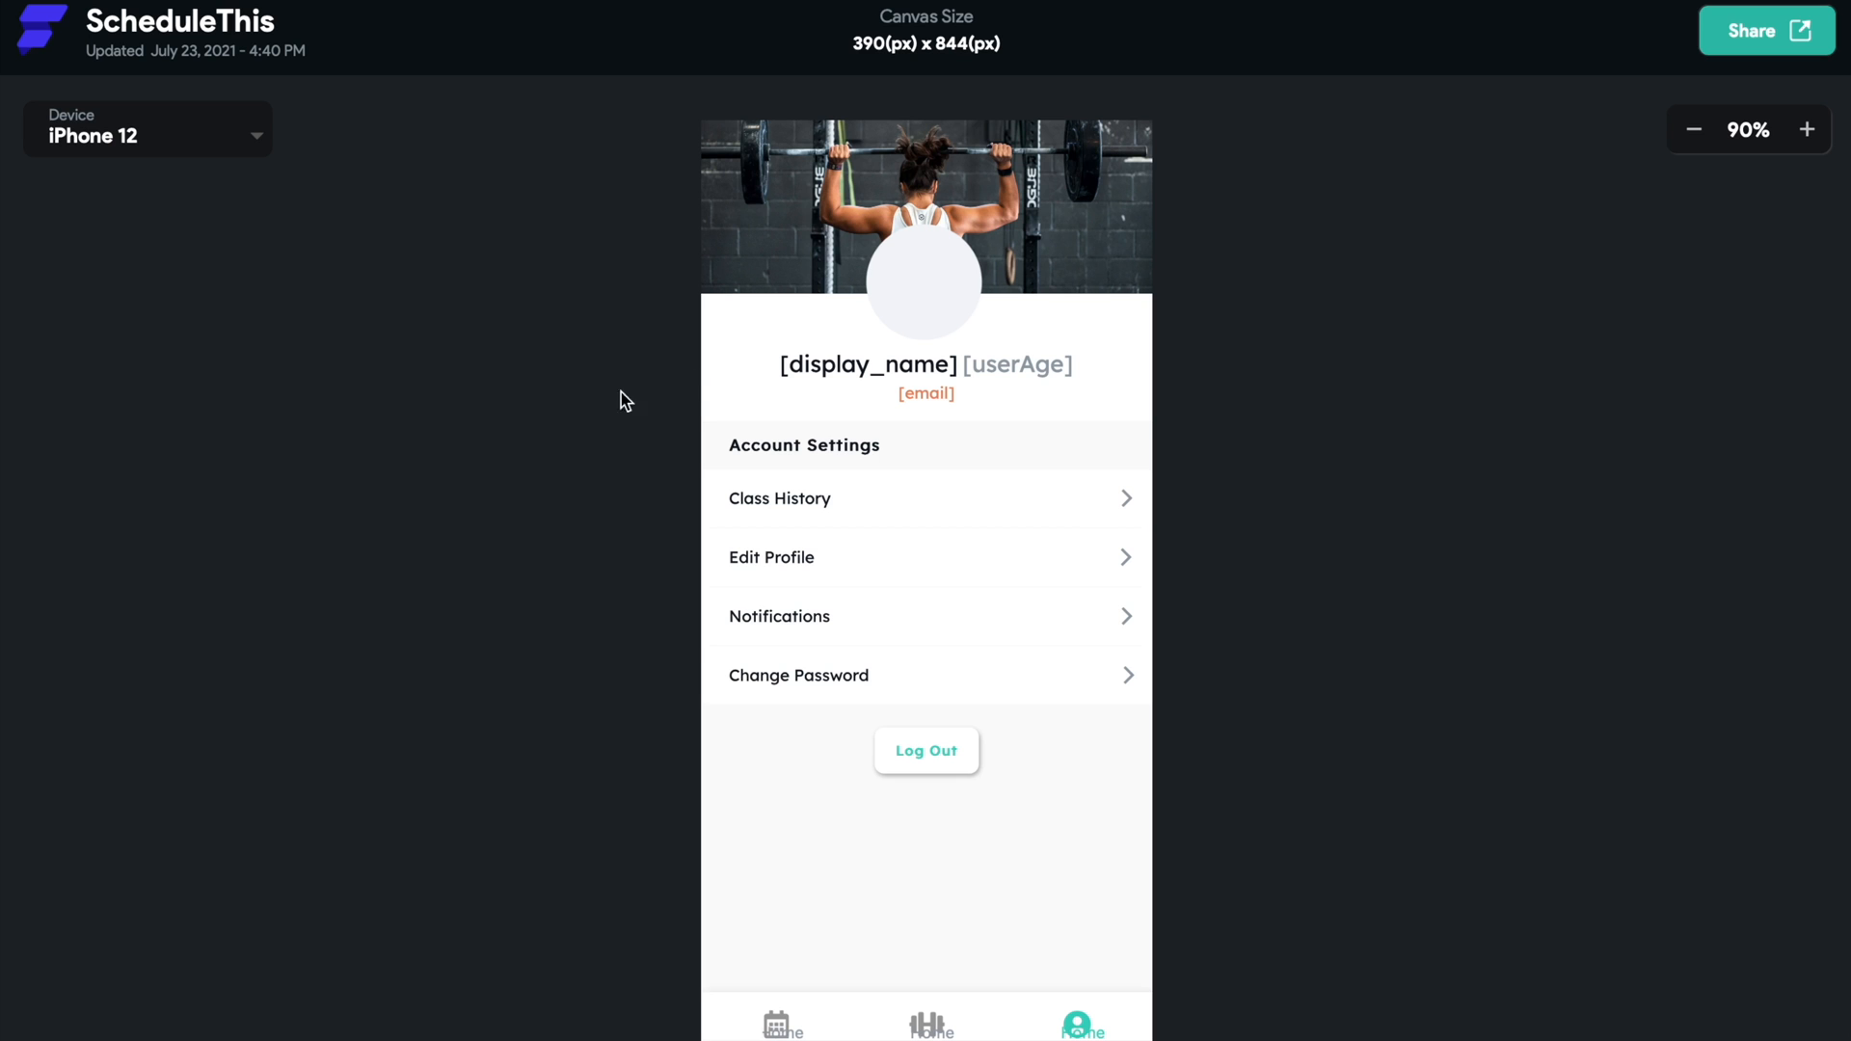
mouse_move(1477, 535)
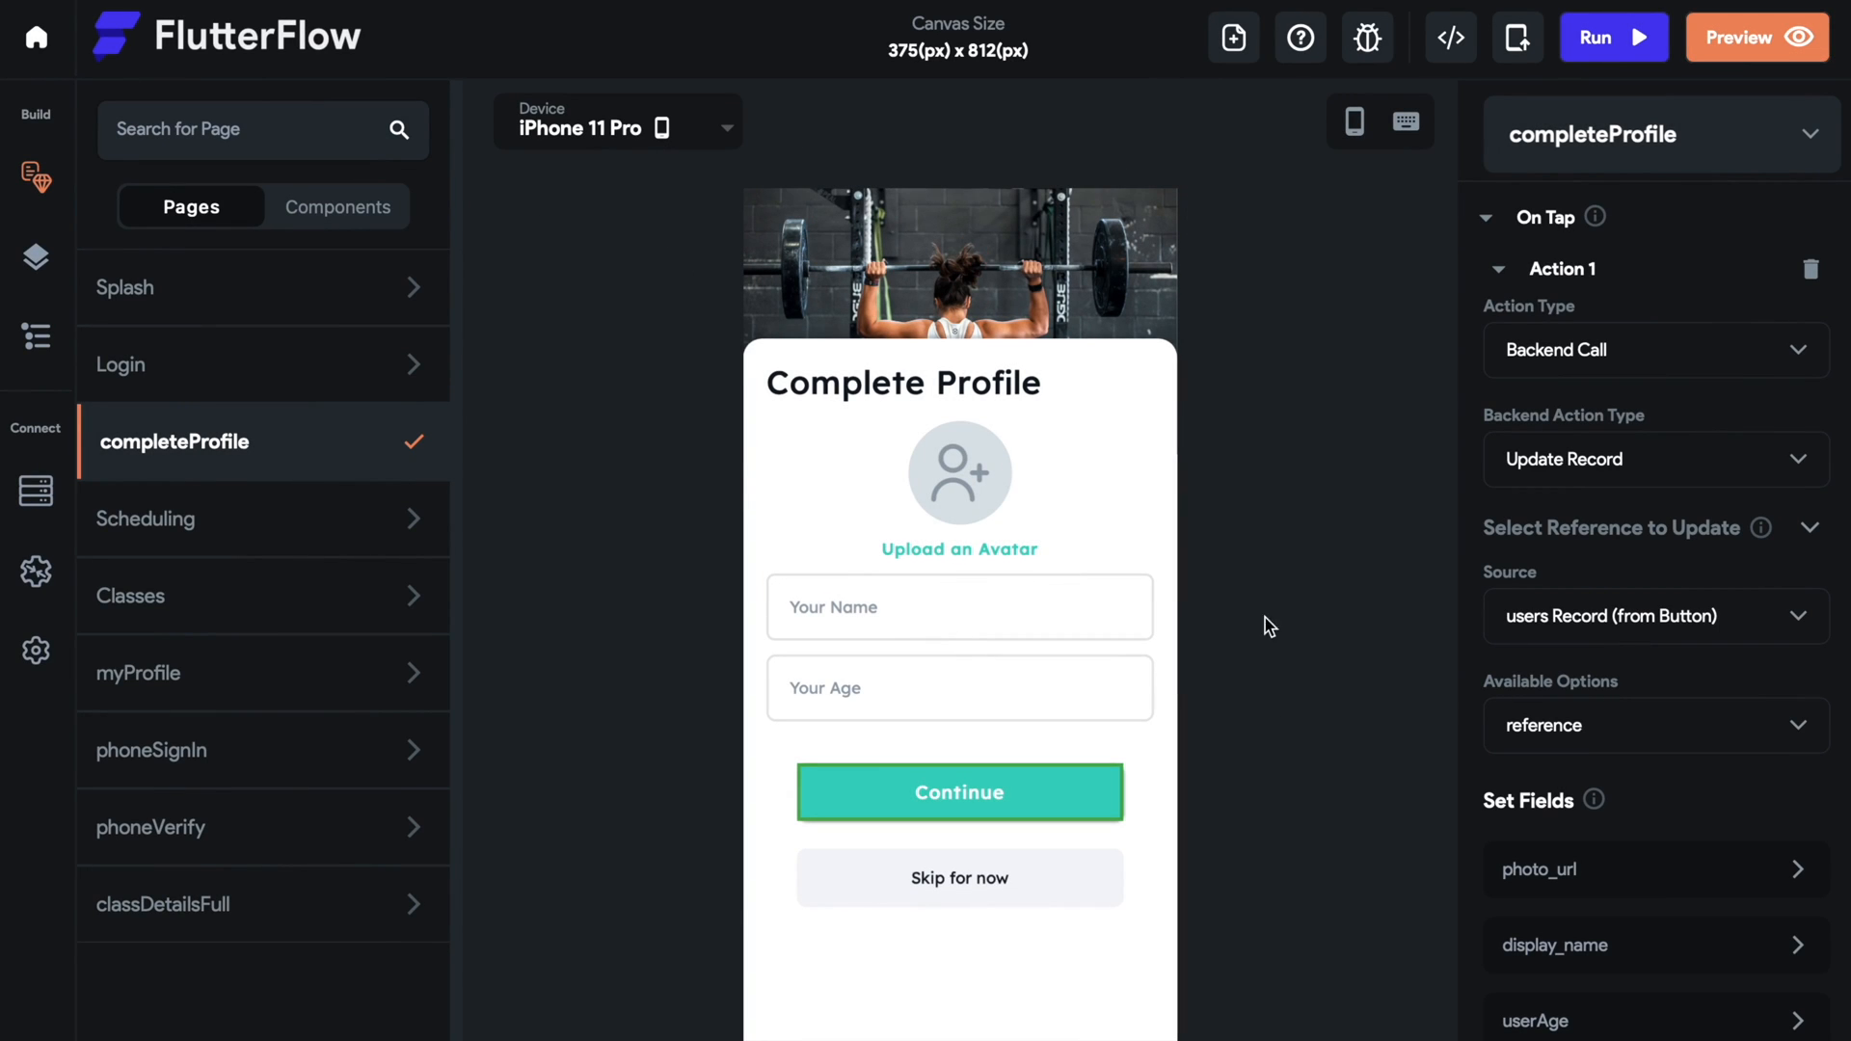
mouse_move(1273, 577)
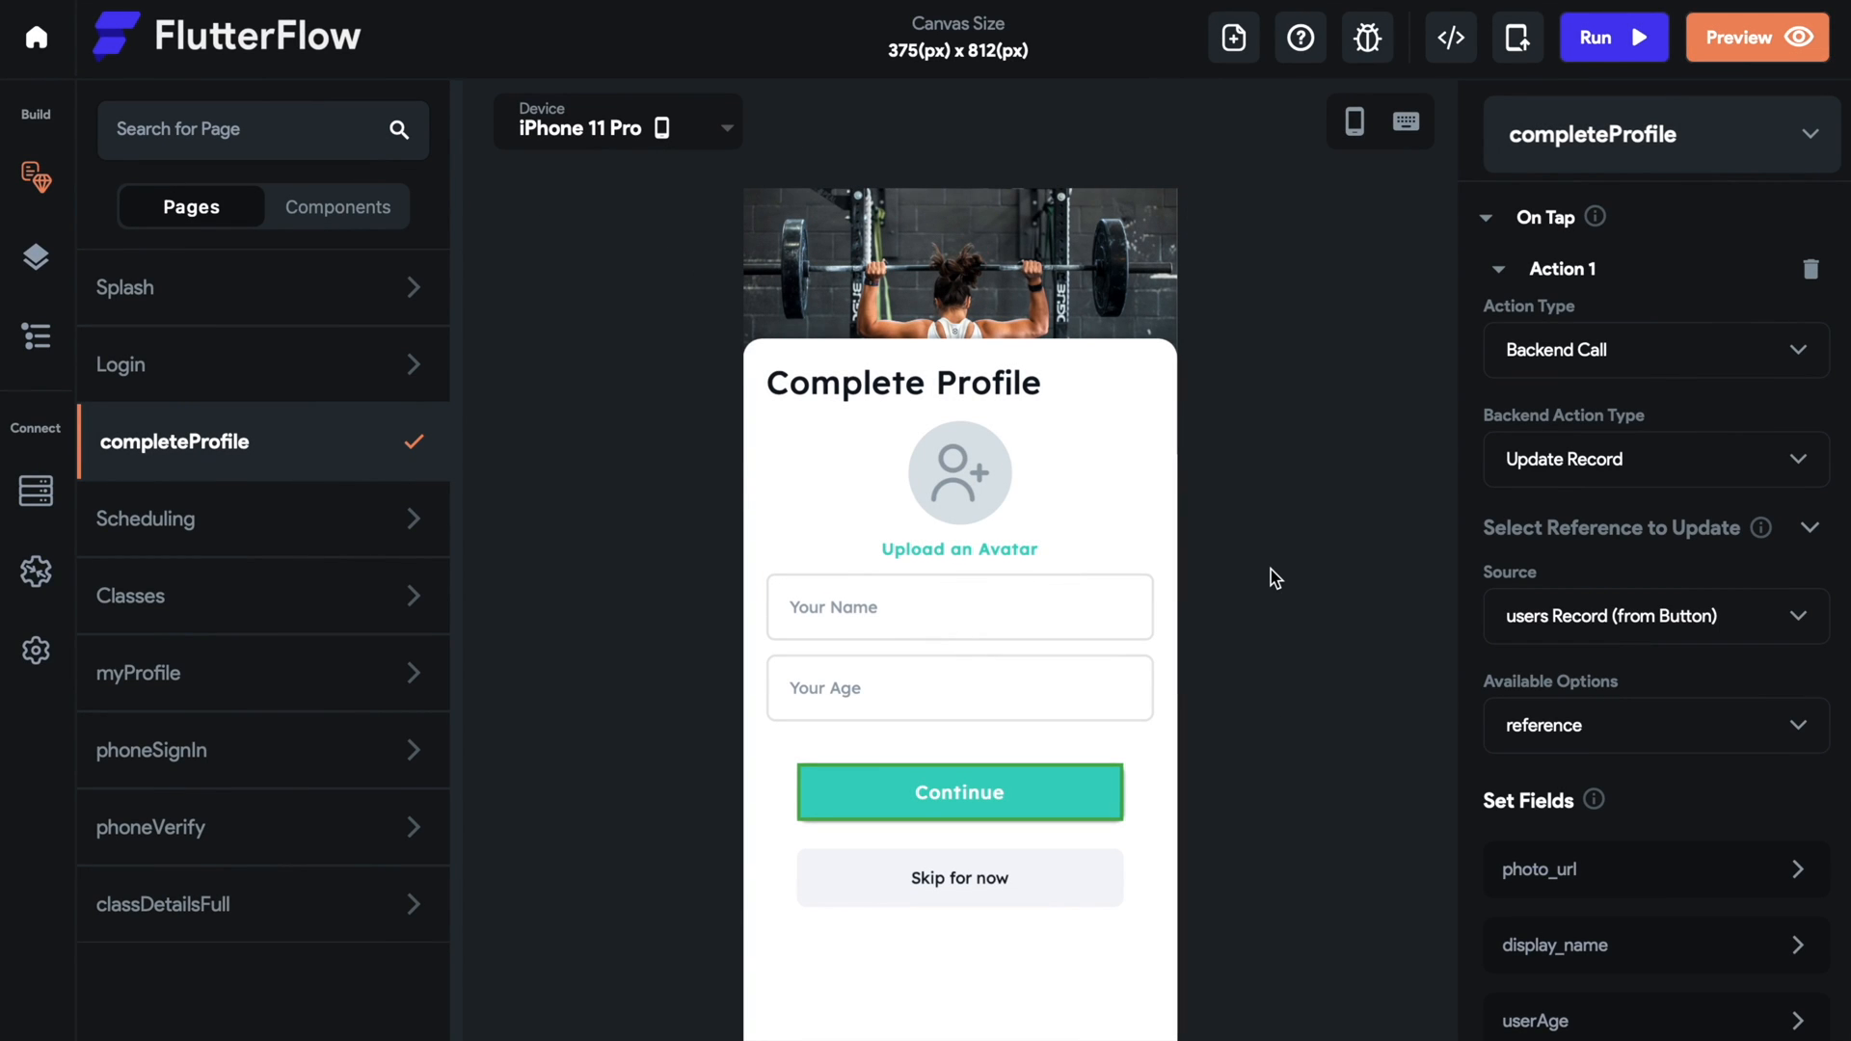
mouse_move(298, 380)
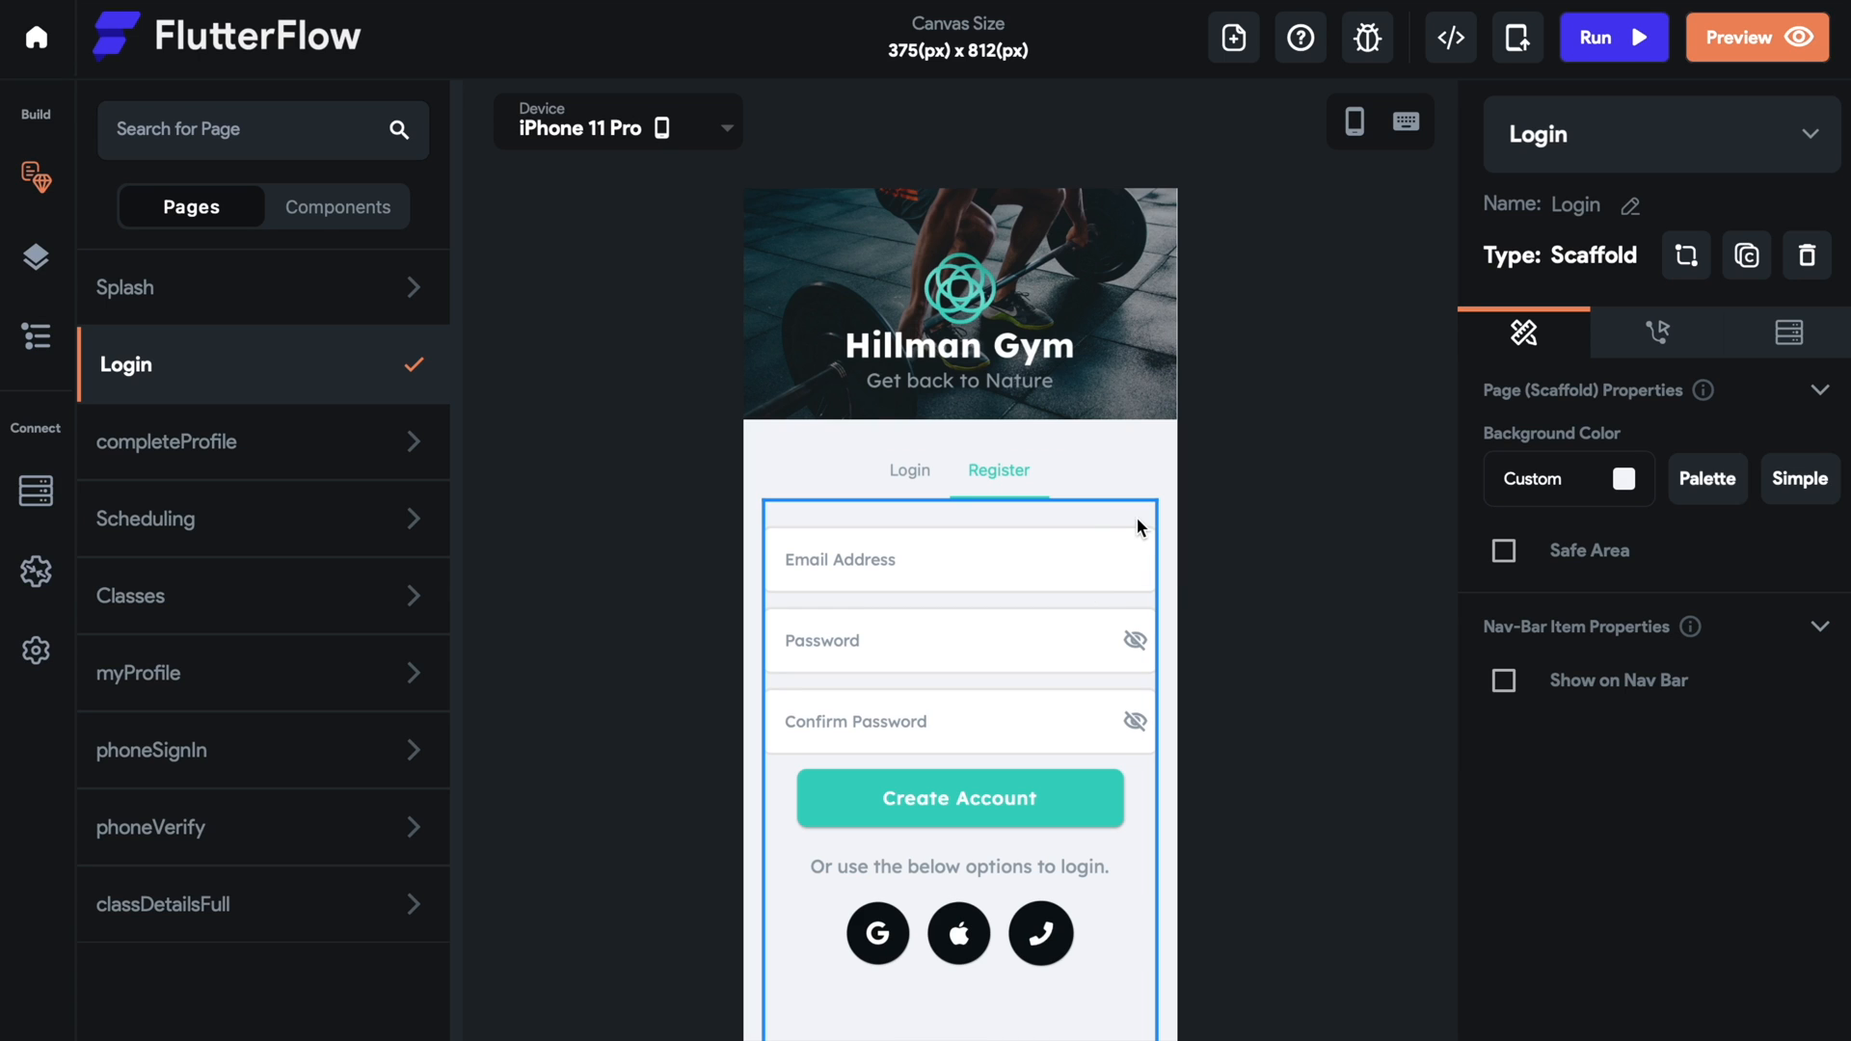
mouse_move(1004, 822)
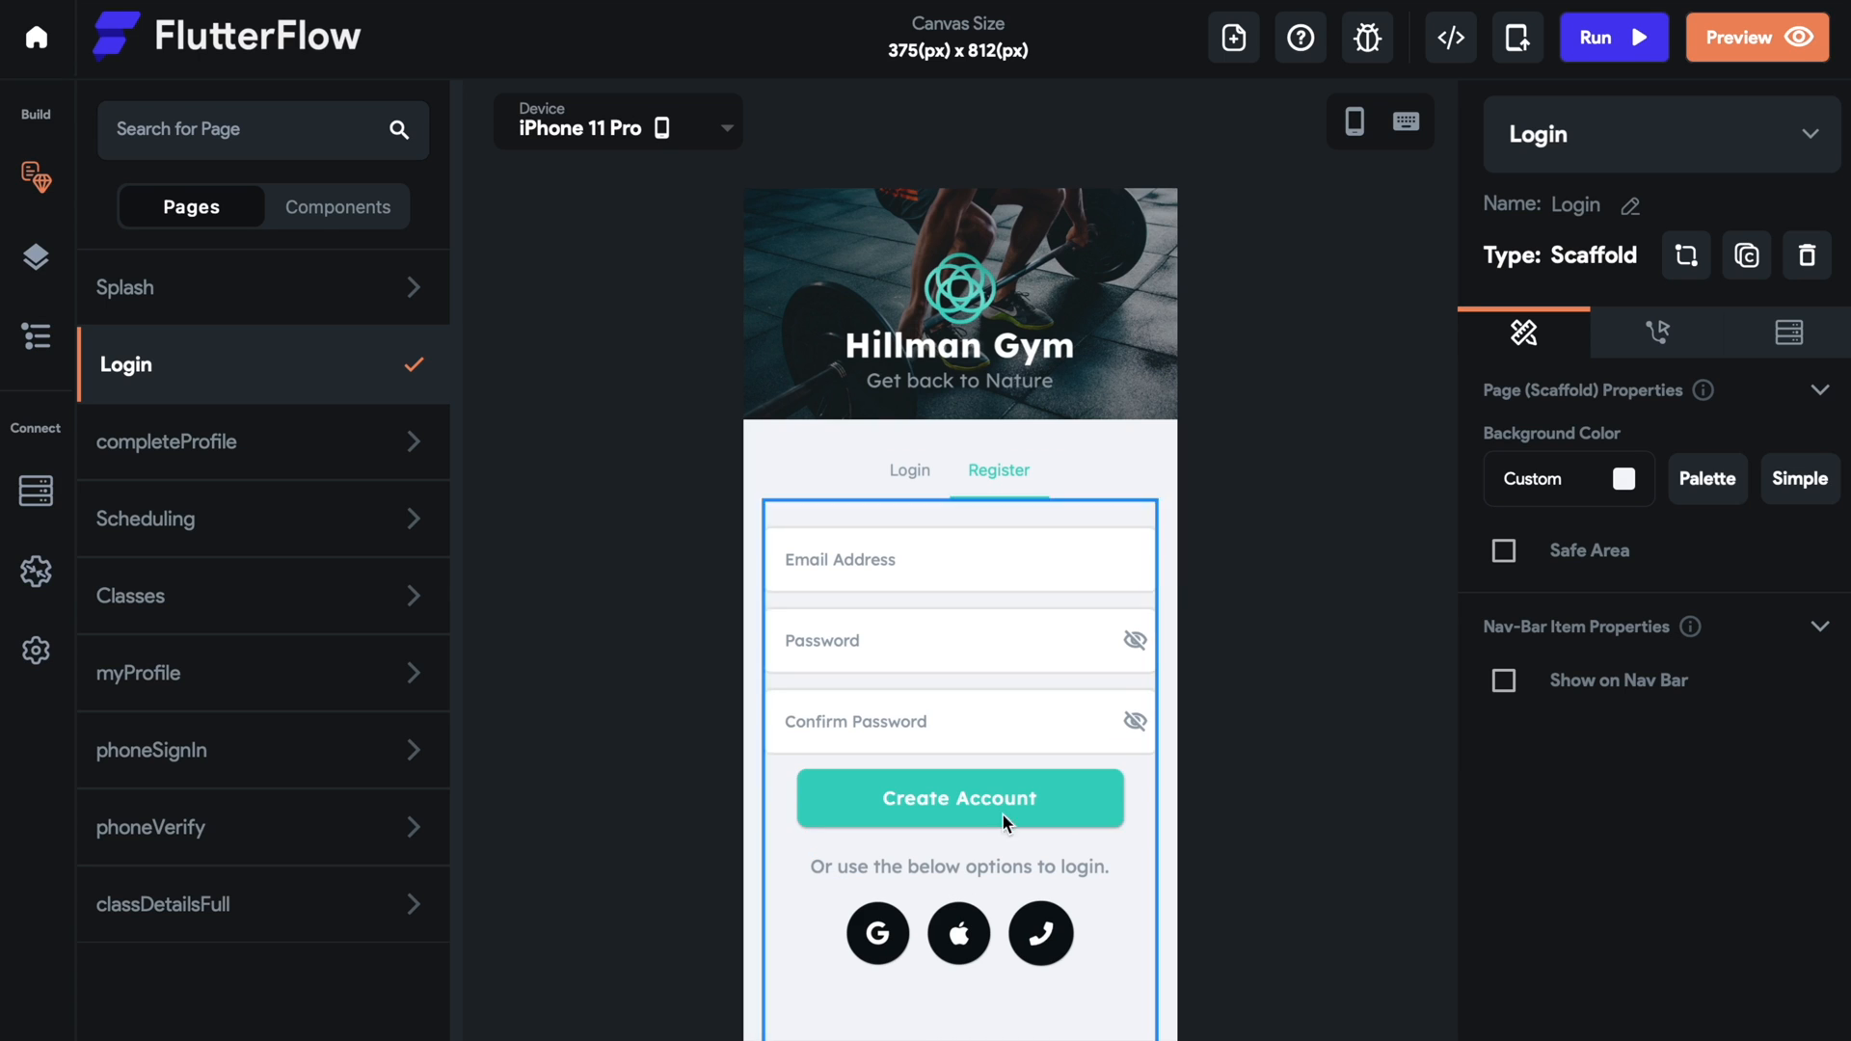
Inspect the Login page's Email Address field and Create Account button.
click(959, 559)
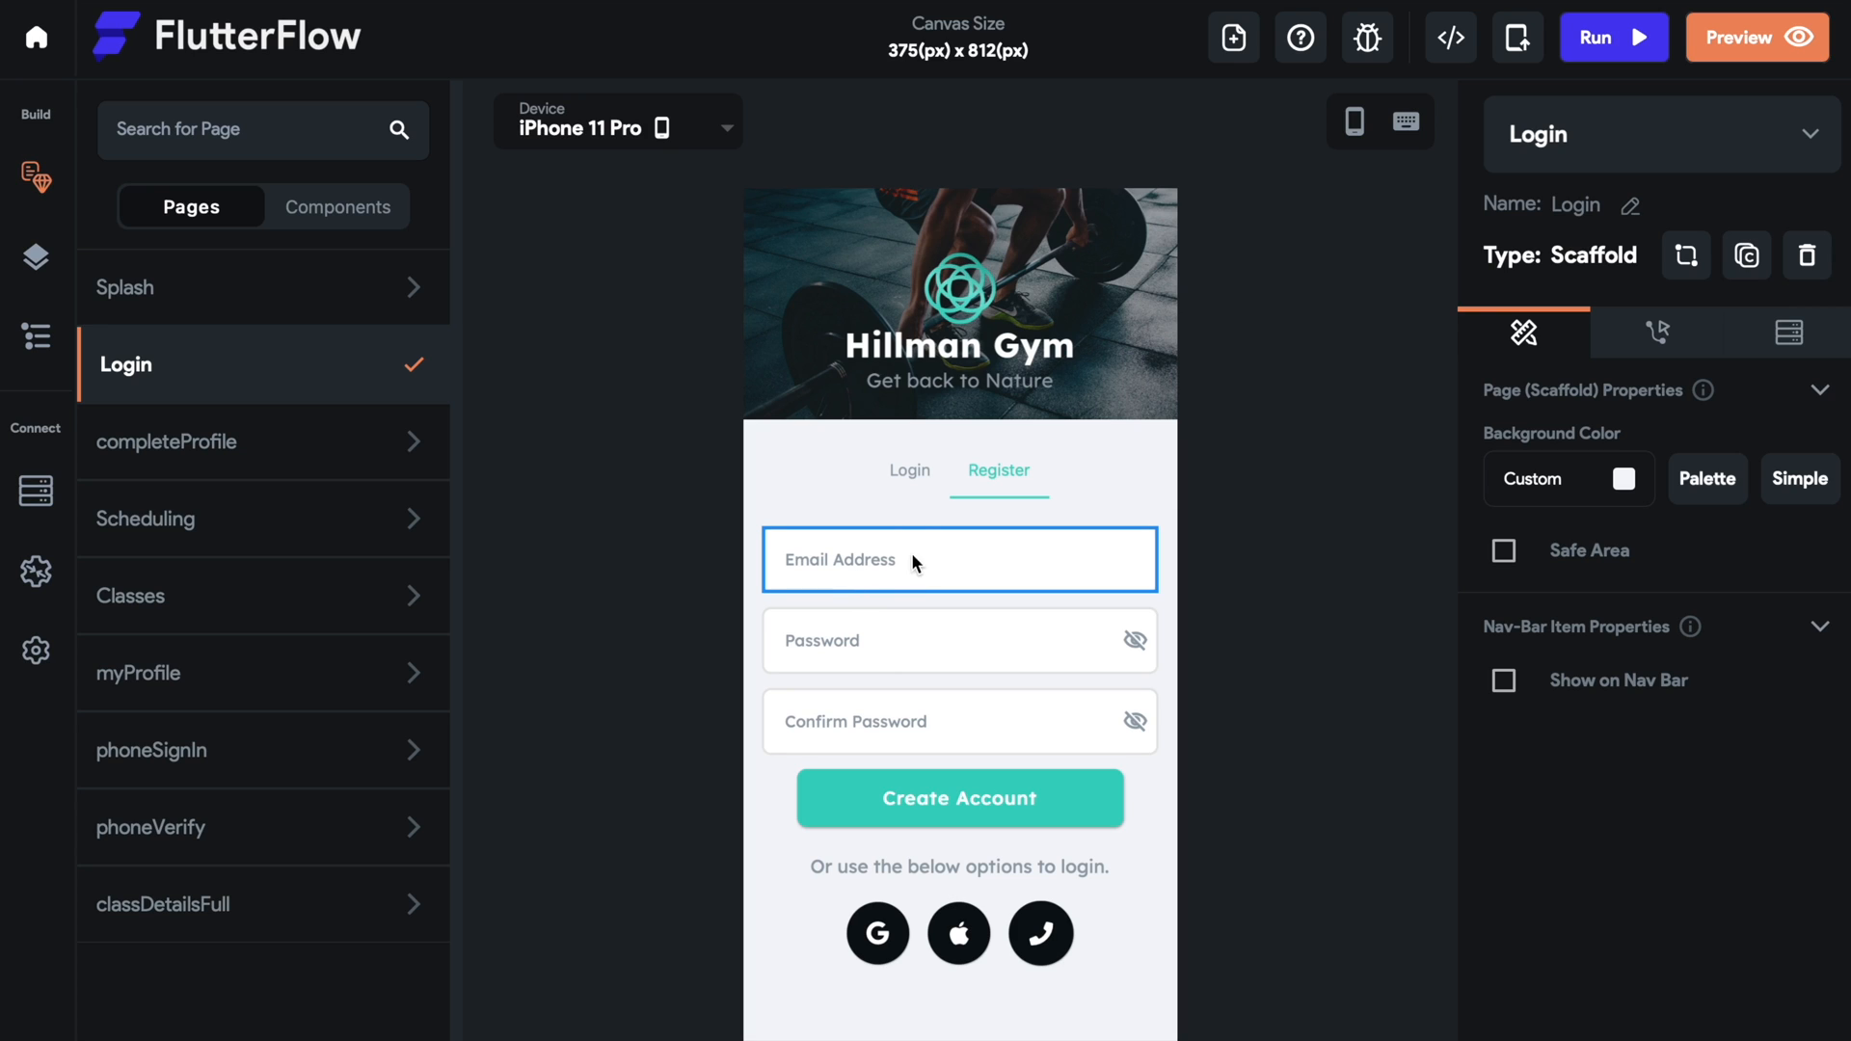
click(958, 640)
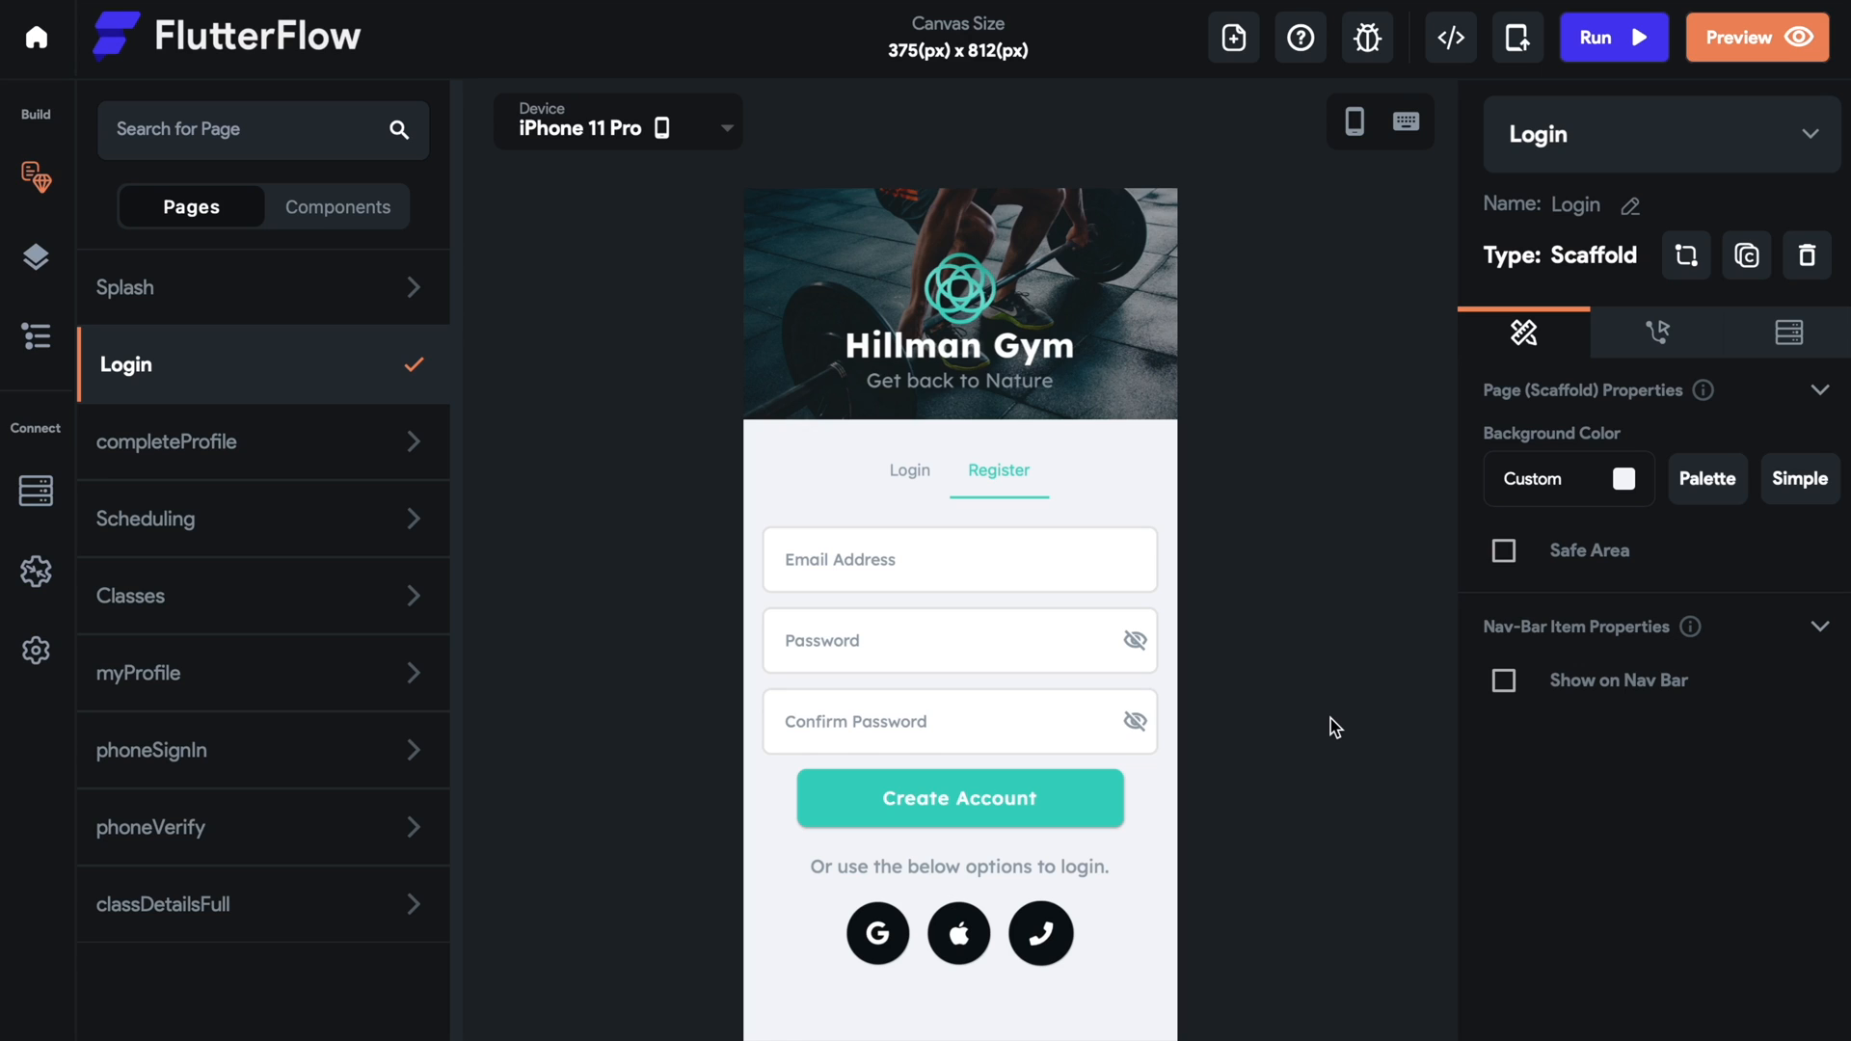
mouse_move(1283, 579)
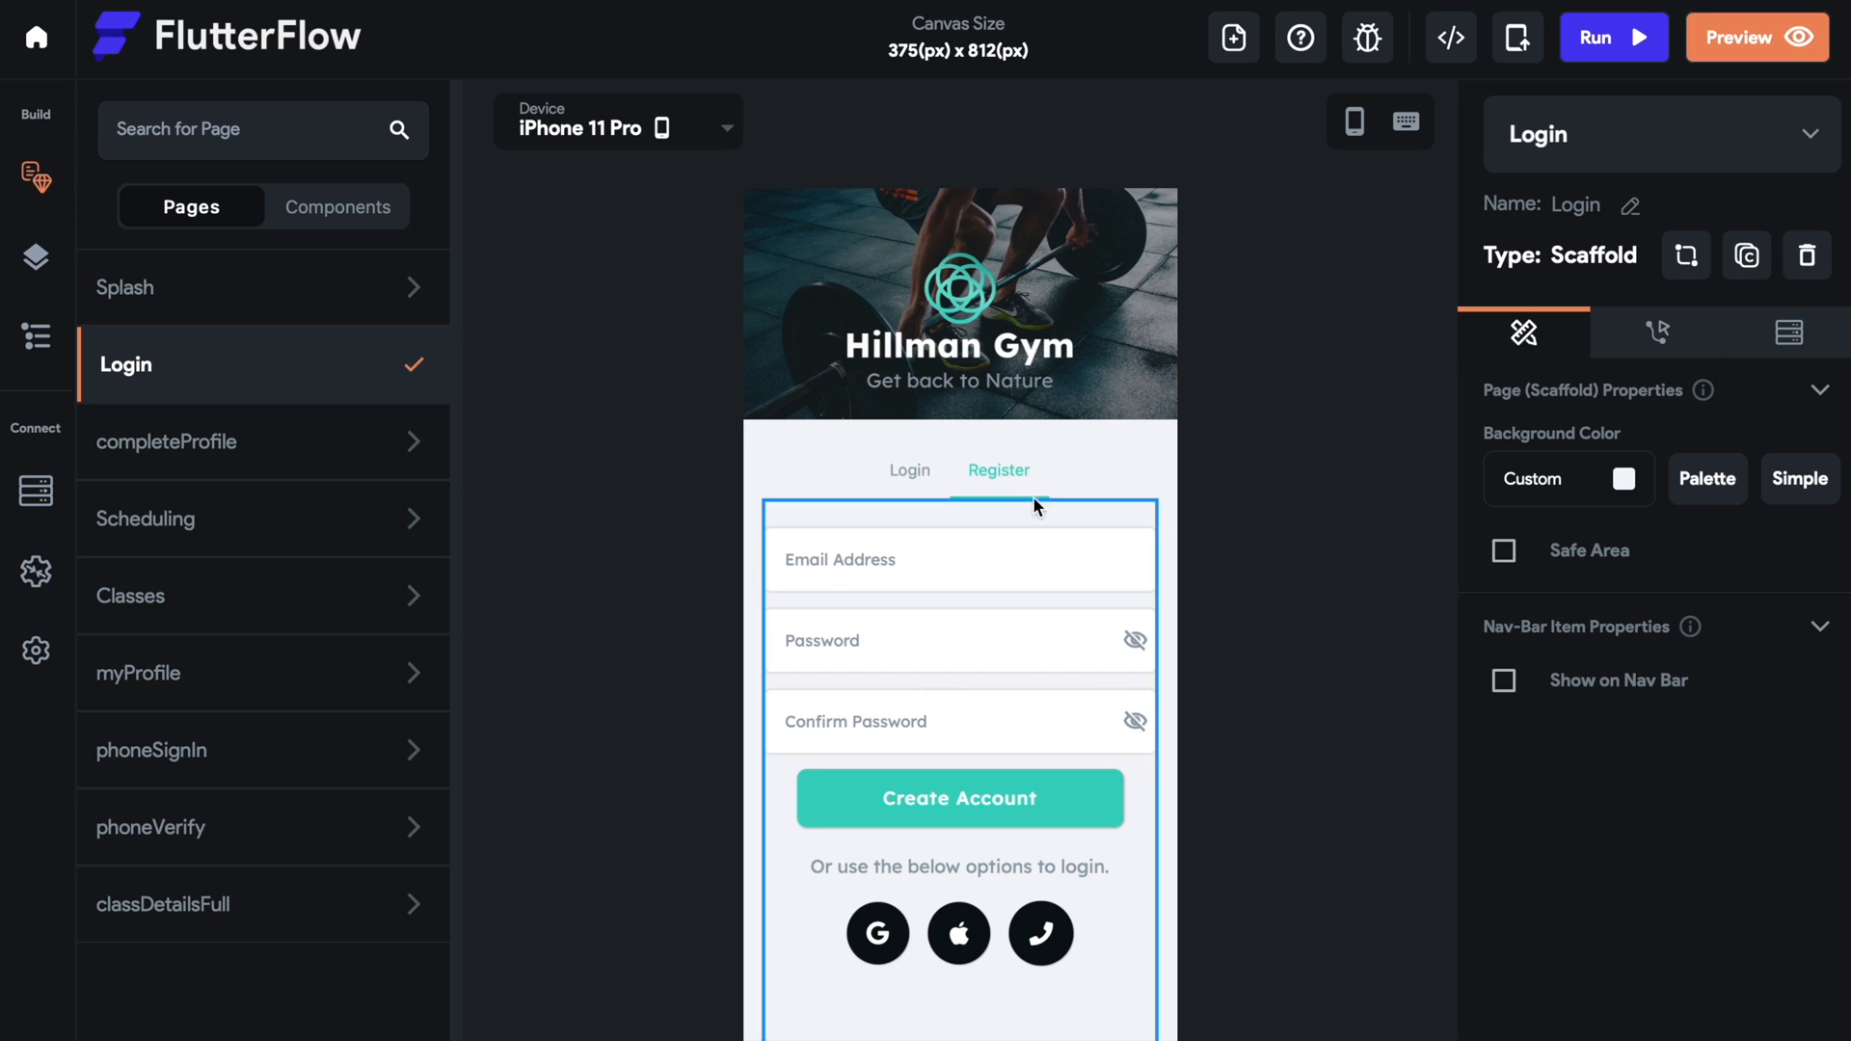
click(958, 798)
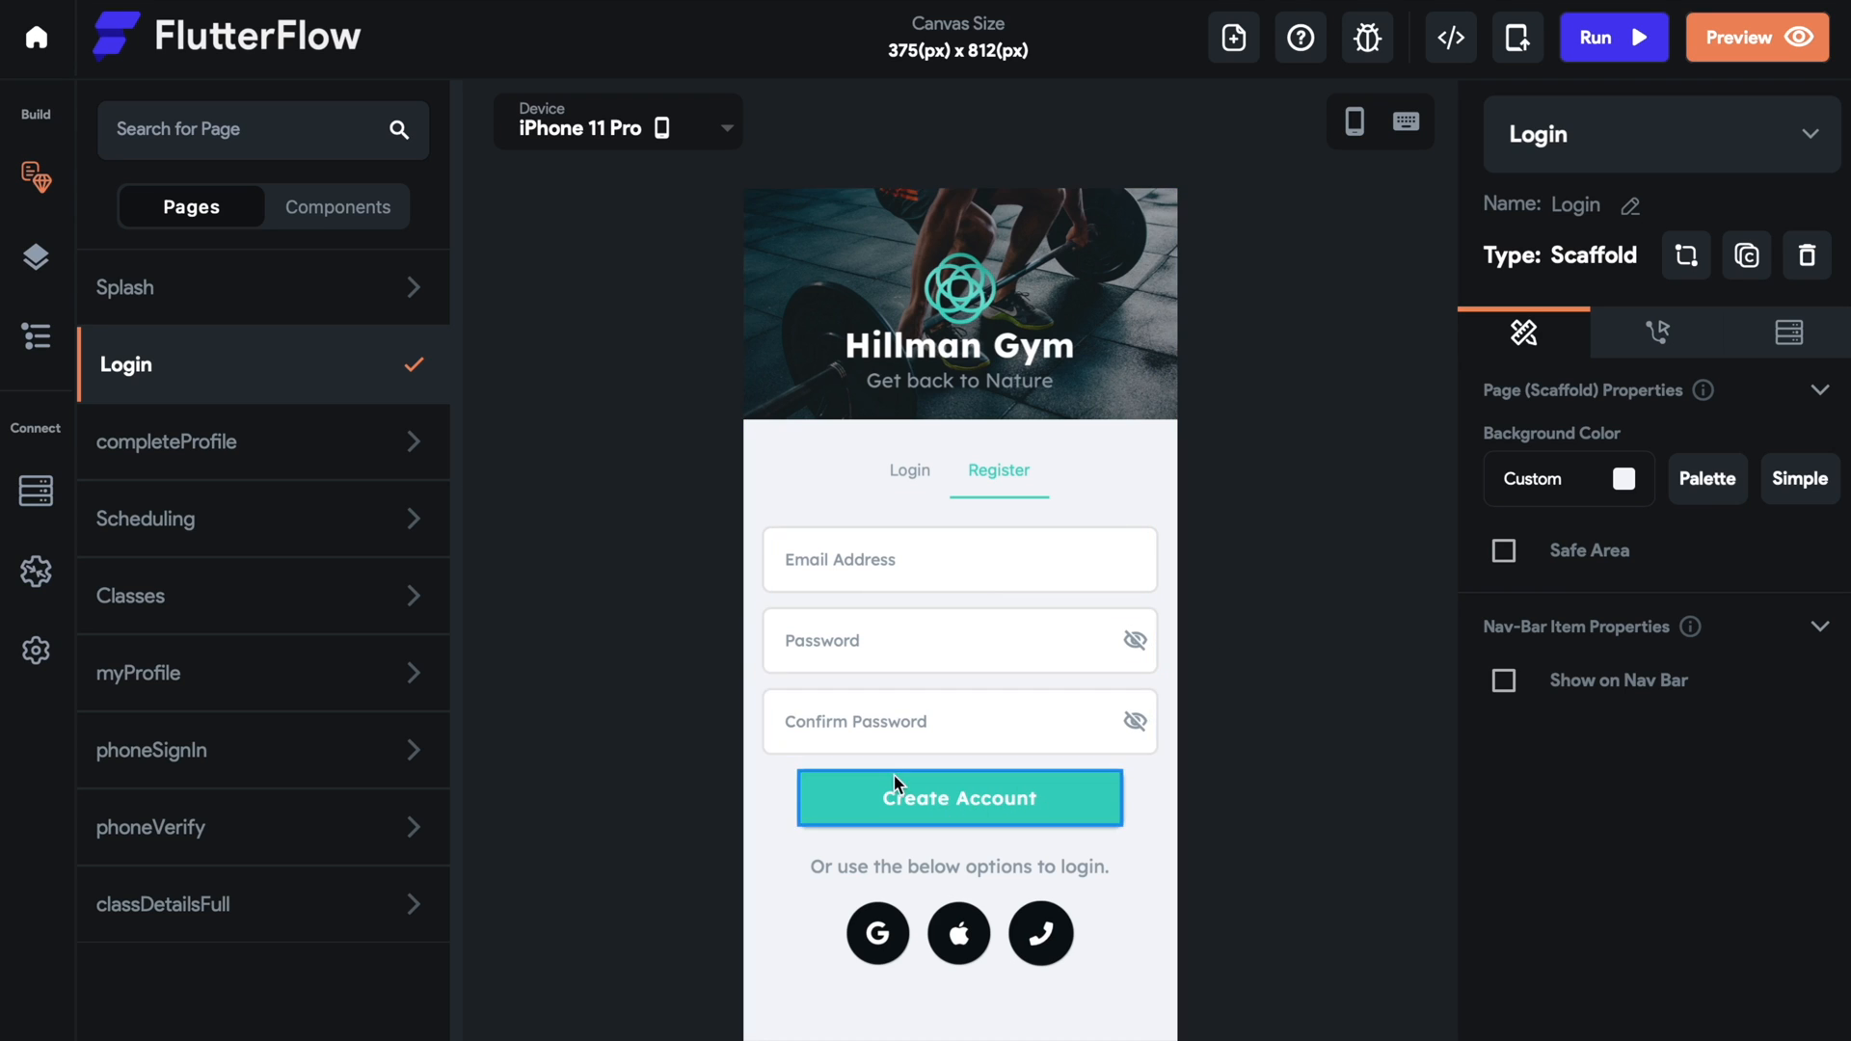
Inspect the completeProfile page's Your Name field and avatar image.
click(168, 441)
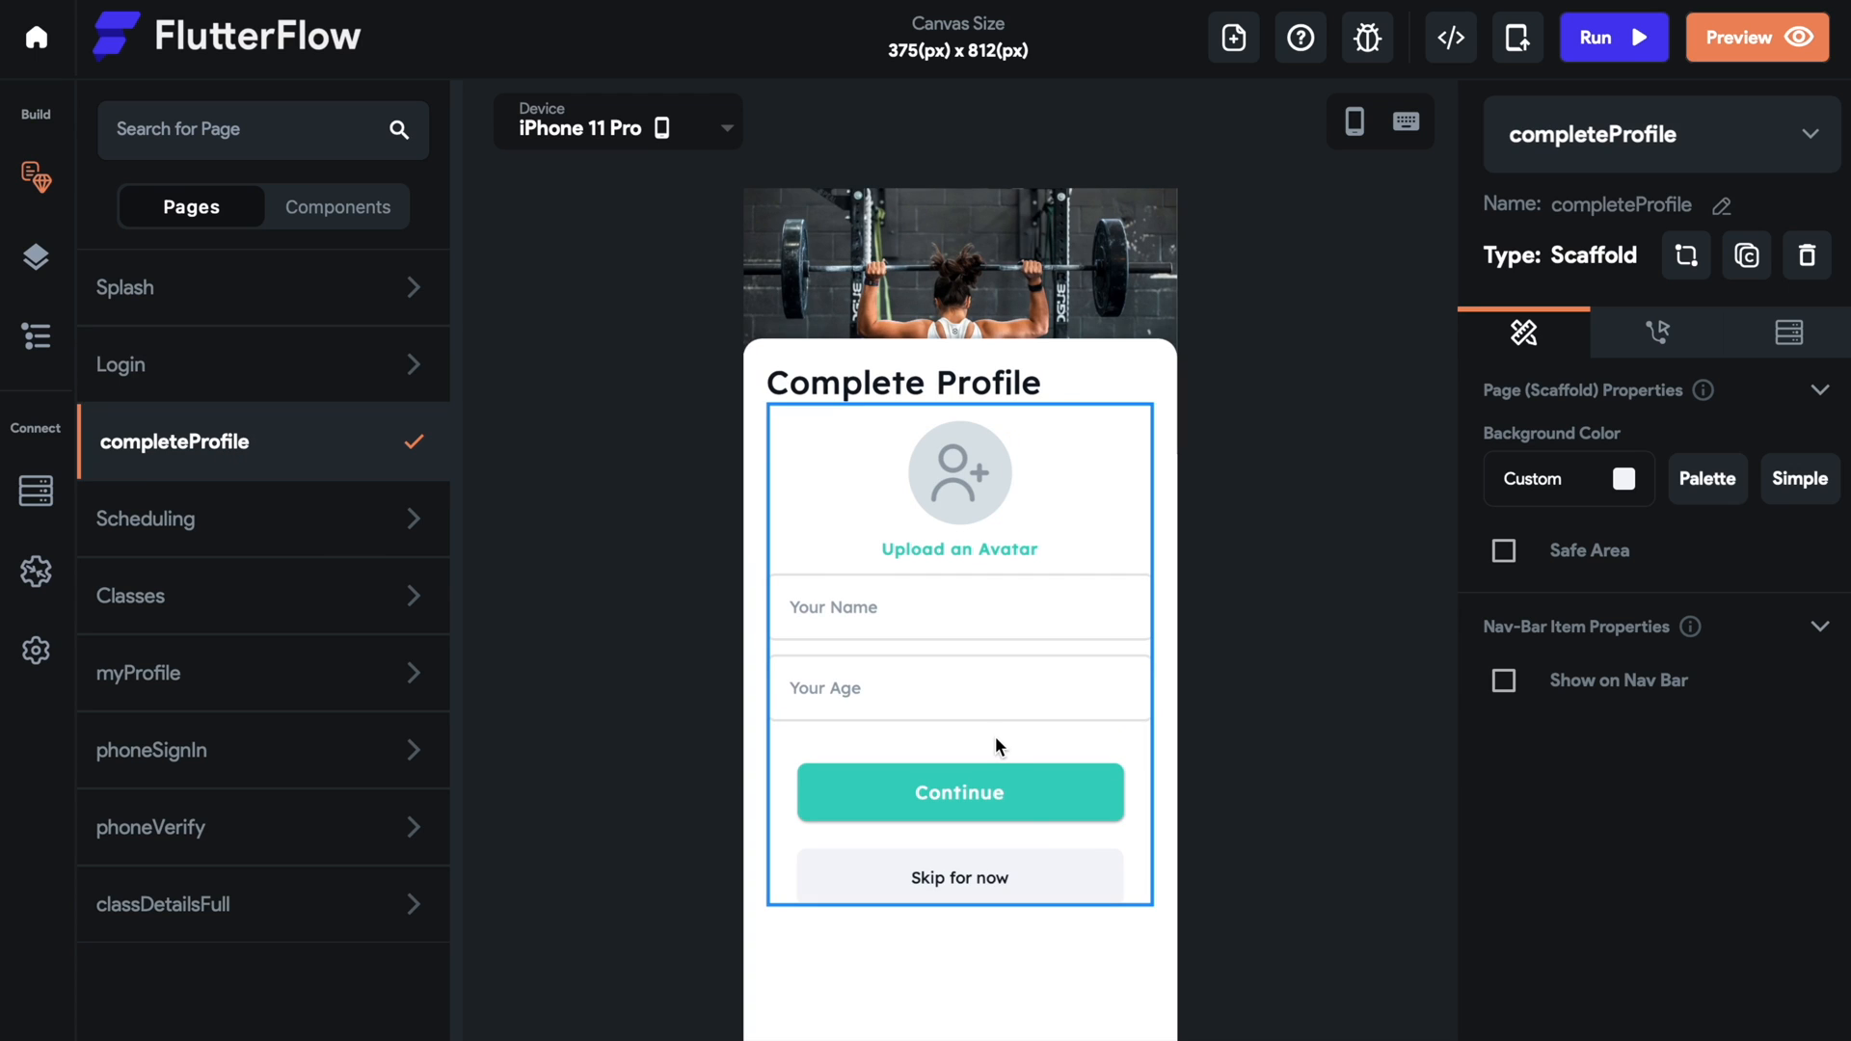
click(1278, 562)
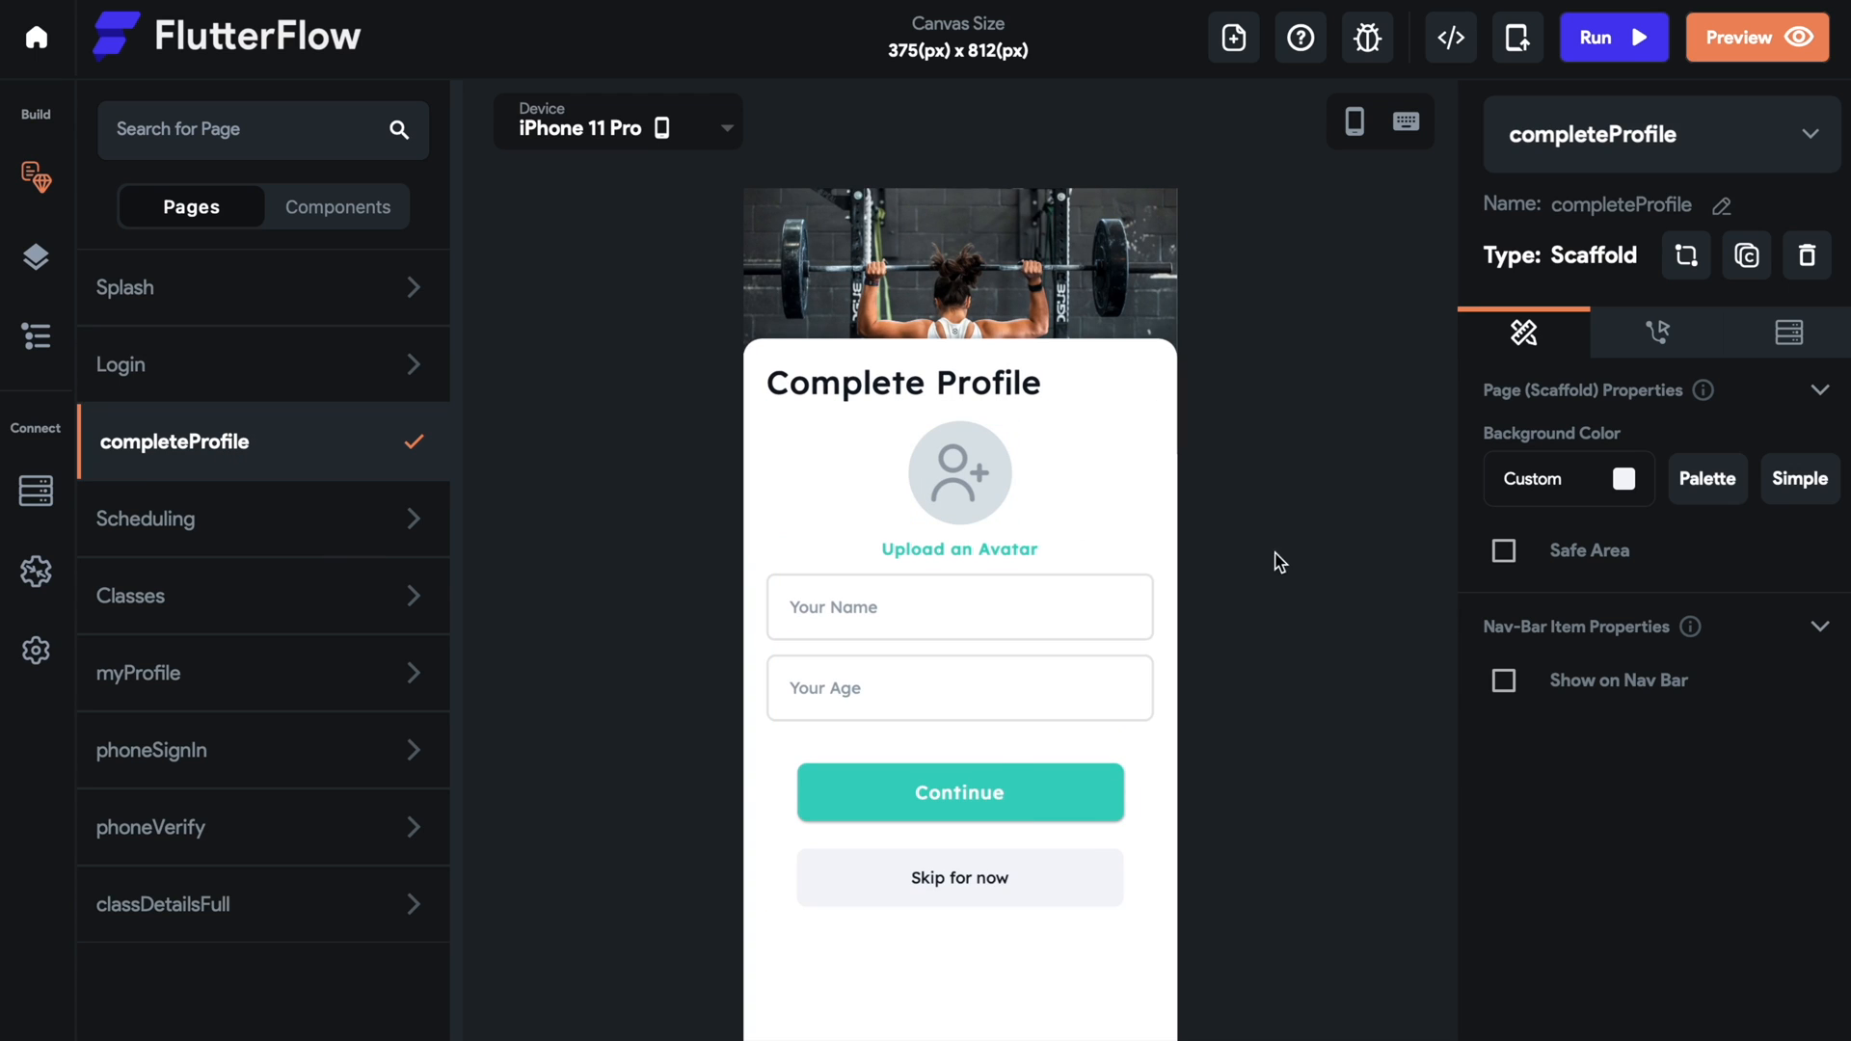
click(959, 606)
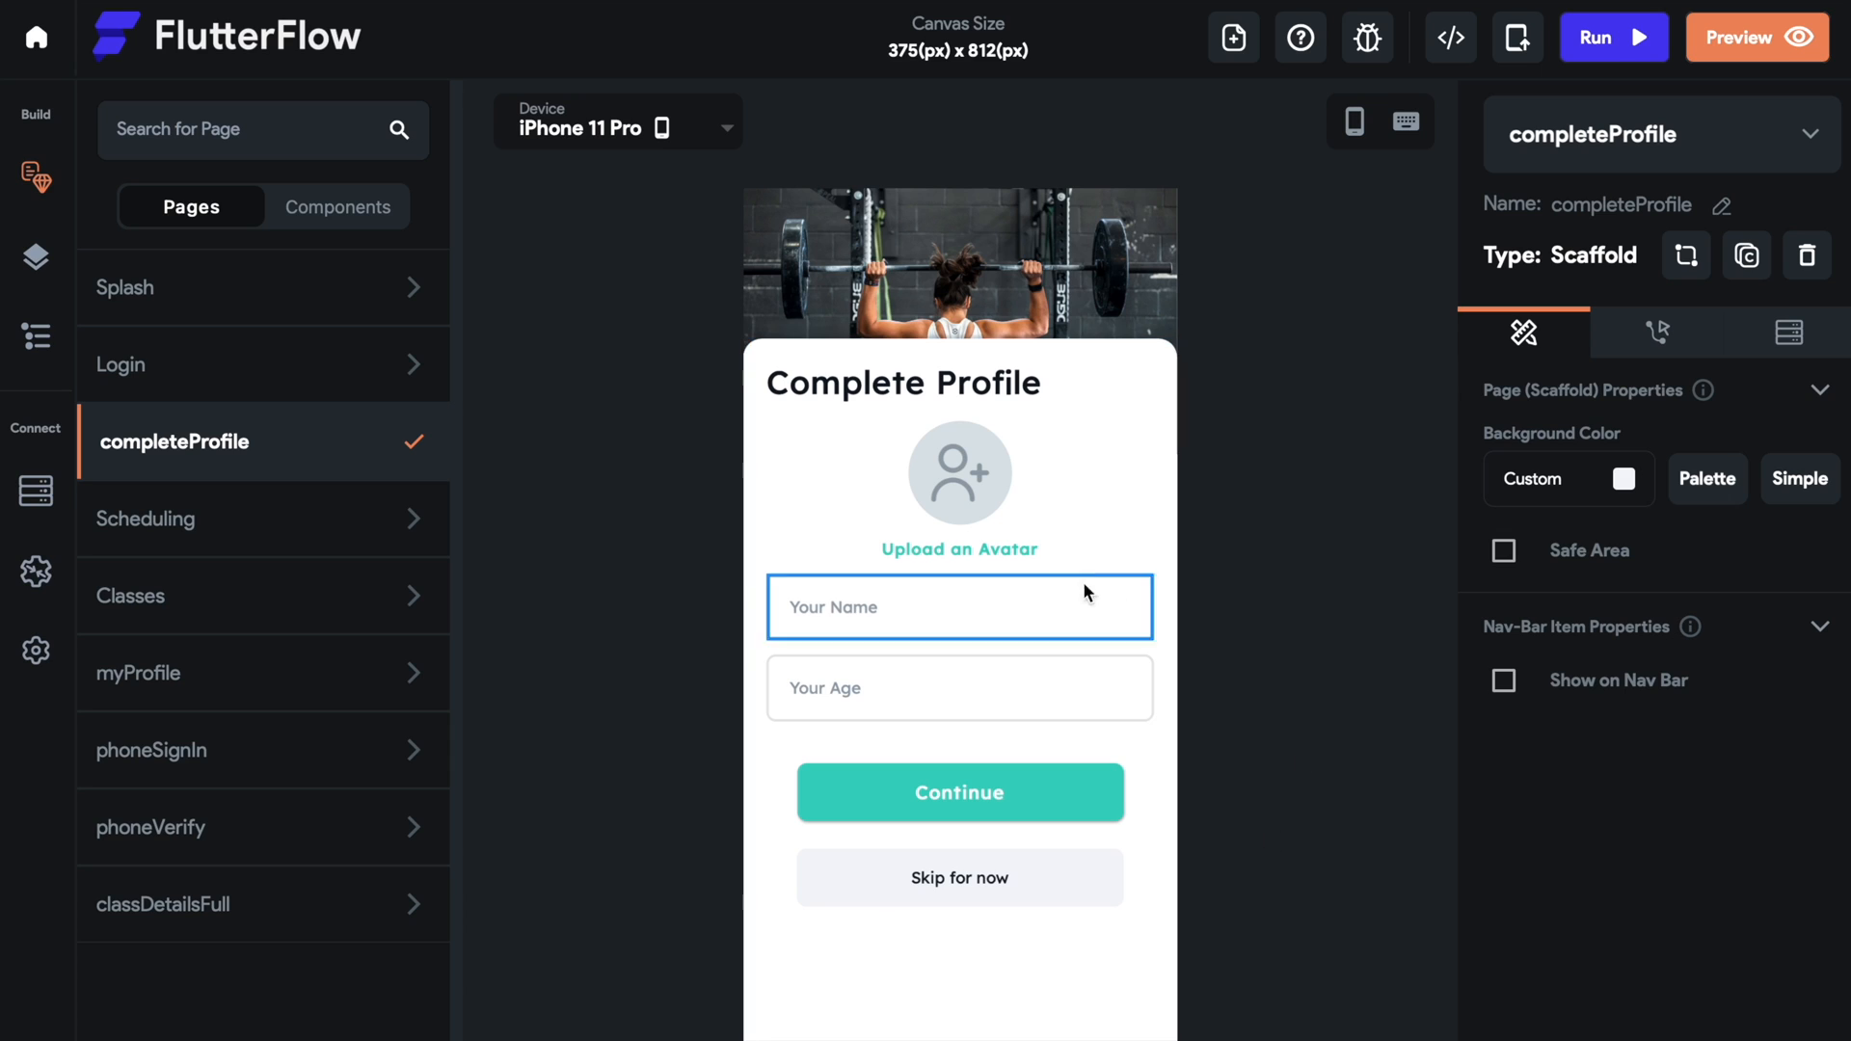
click(960, 484)
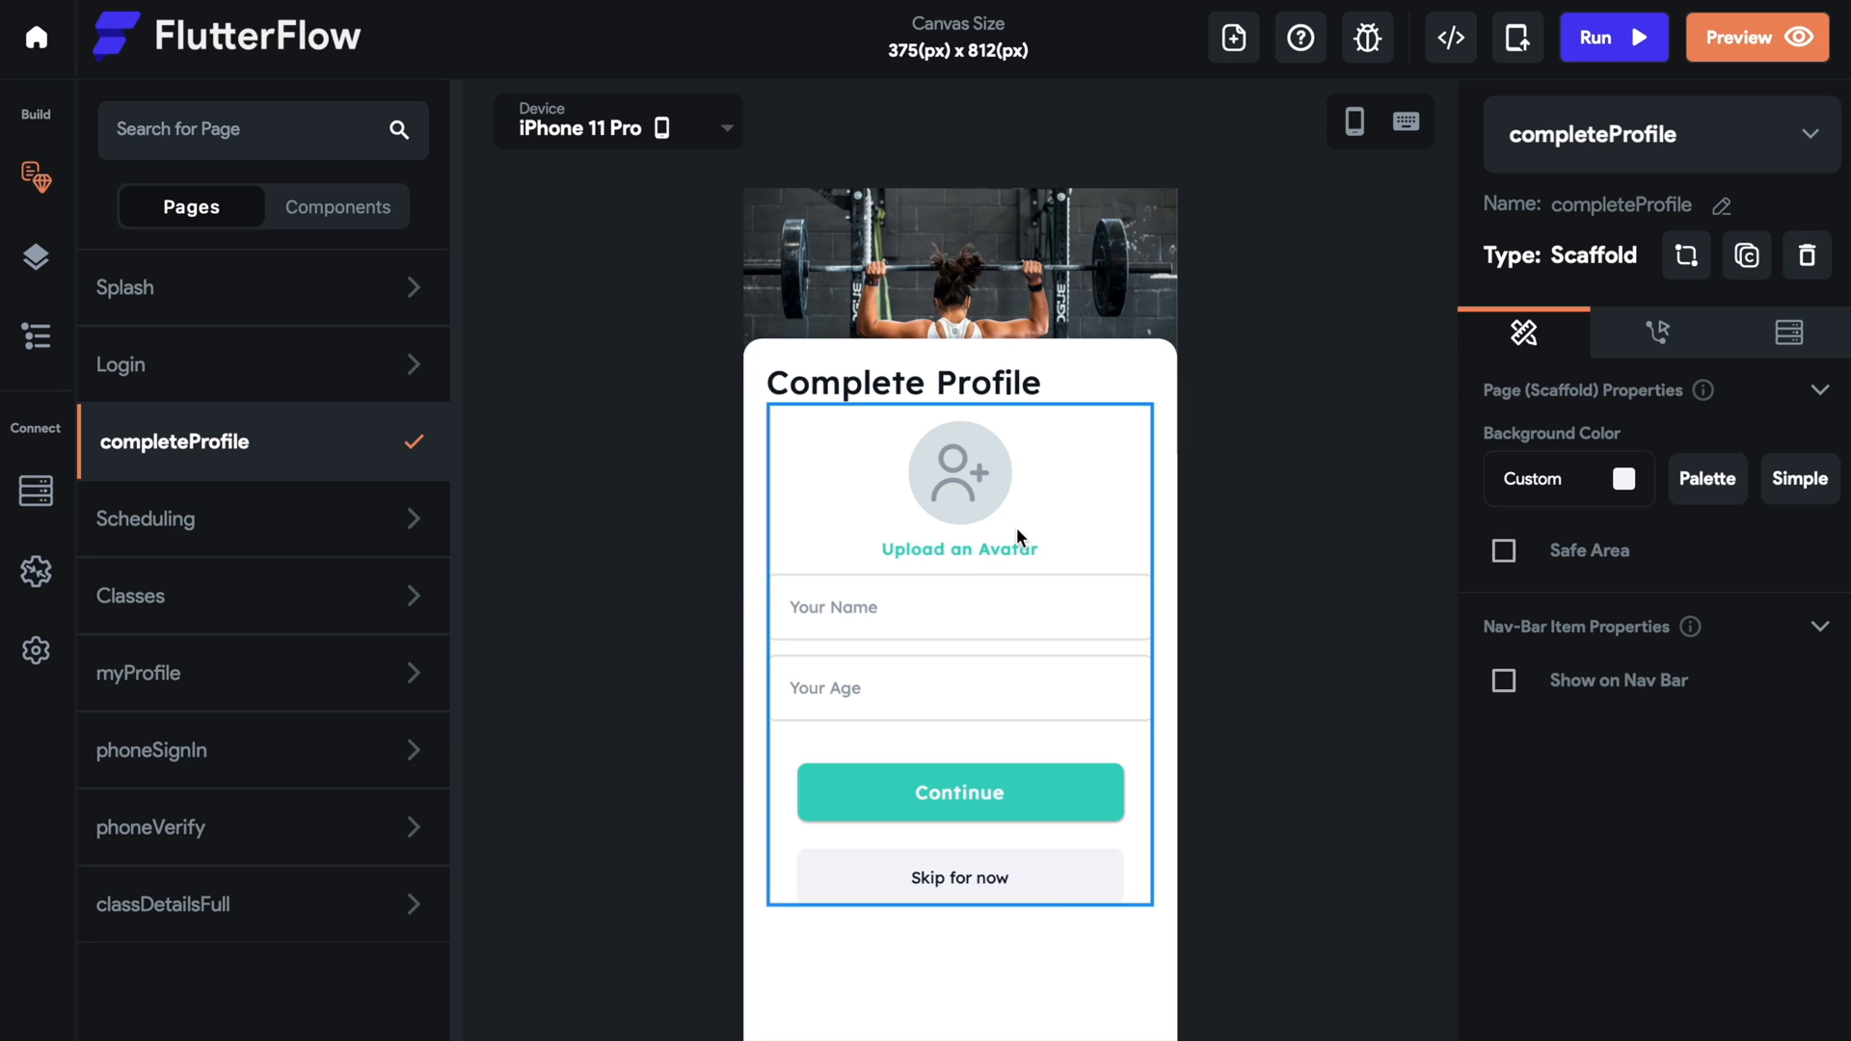
click(958, 472)
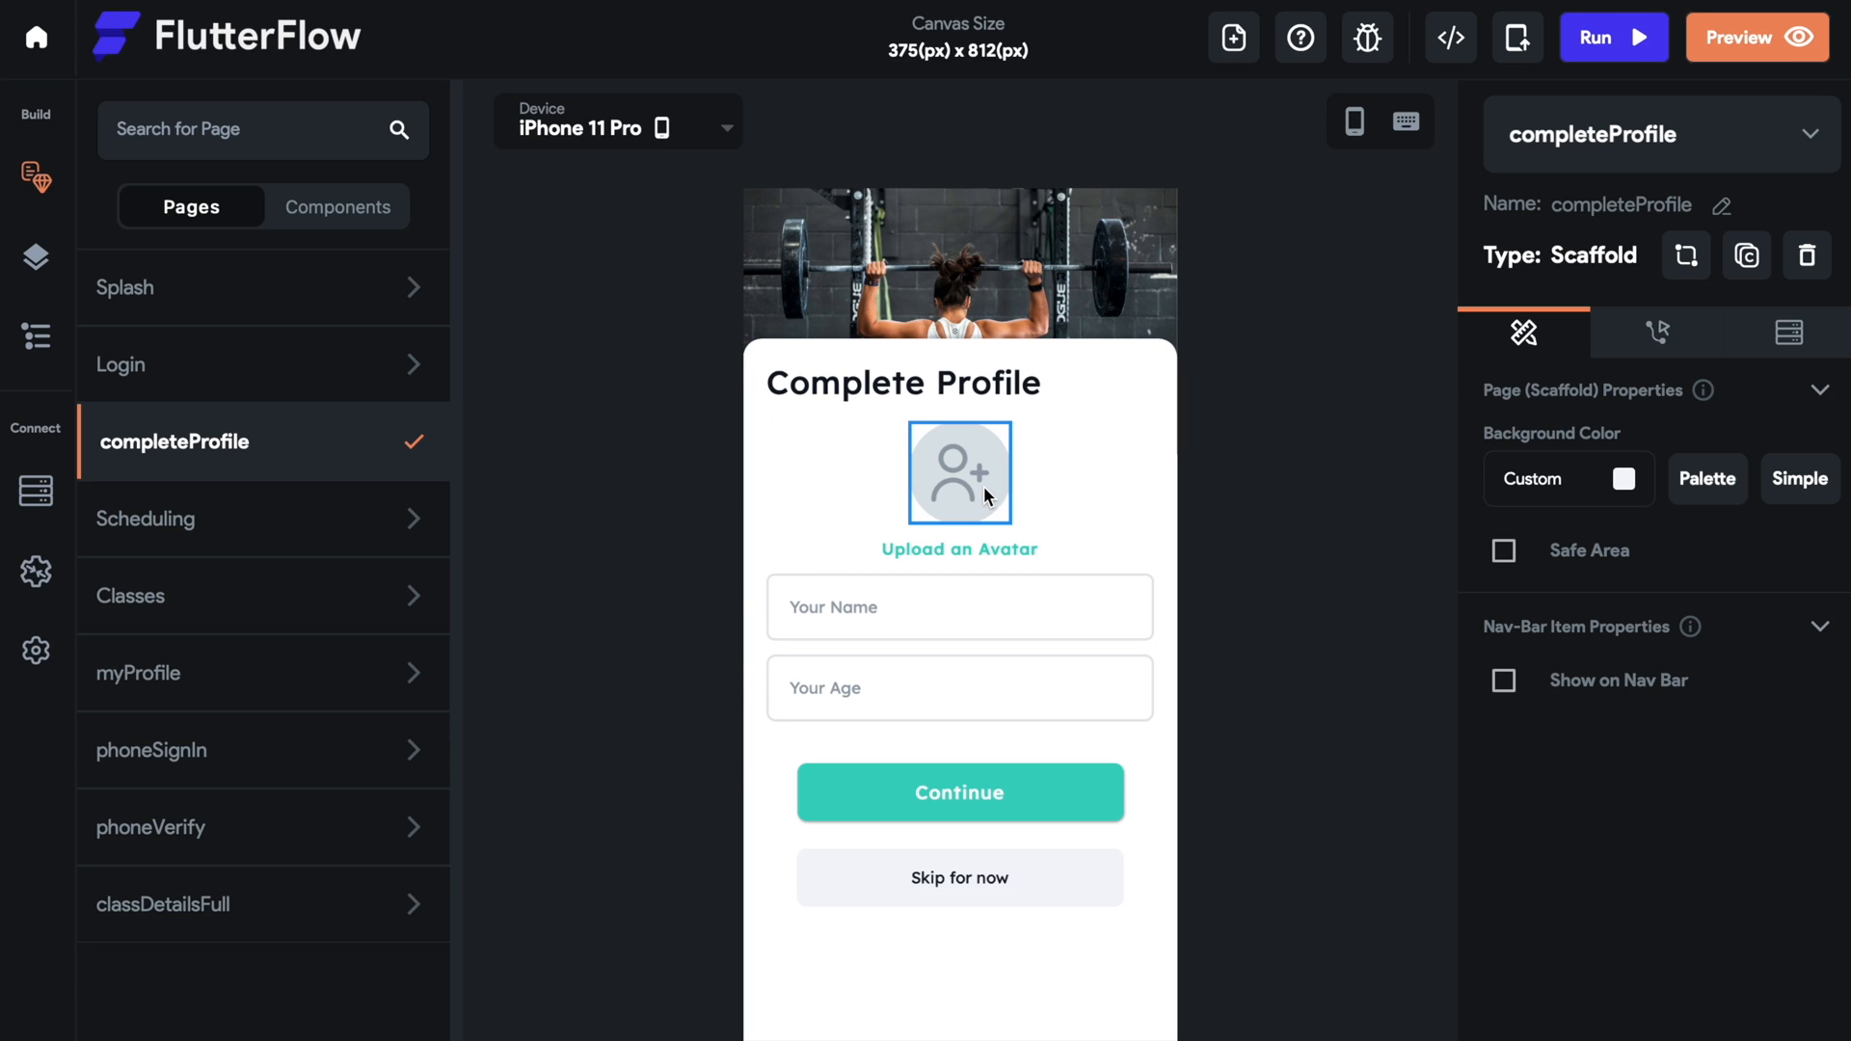
mouse_move(1077, 494)
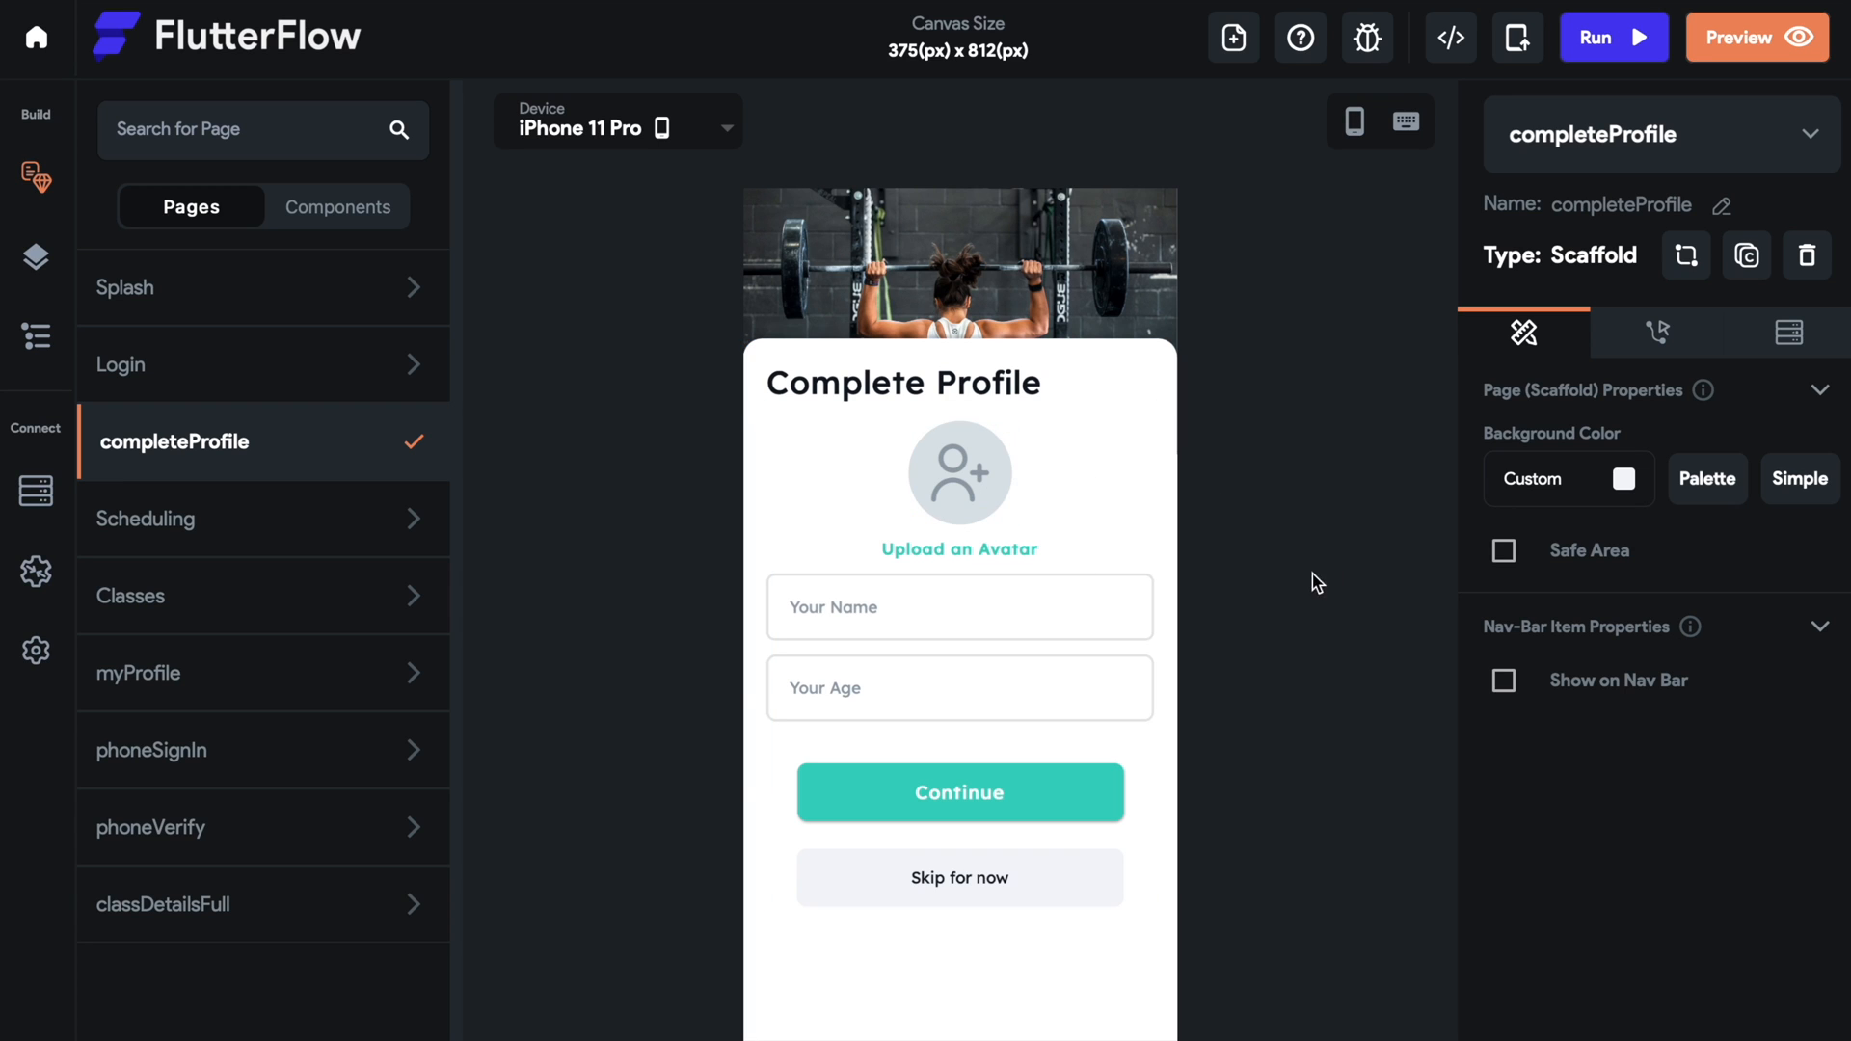
mouse_move(1242, 569)
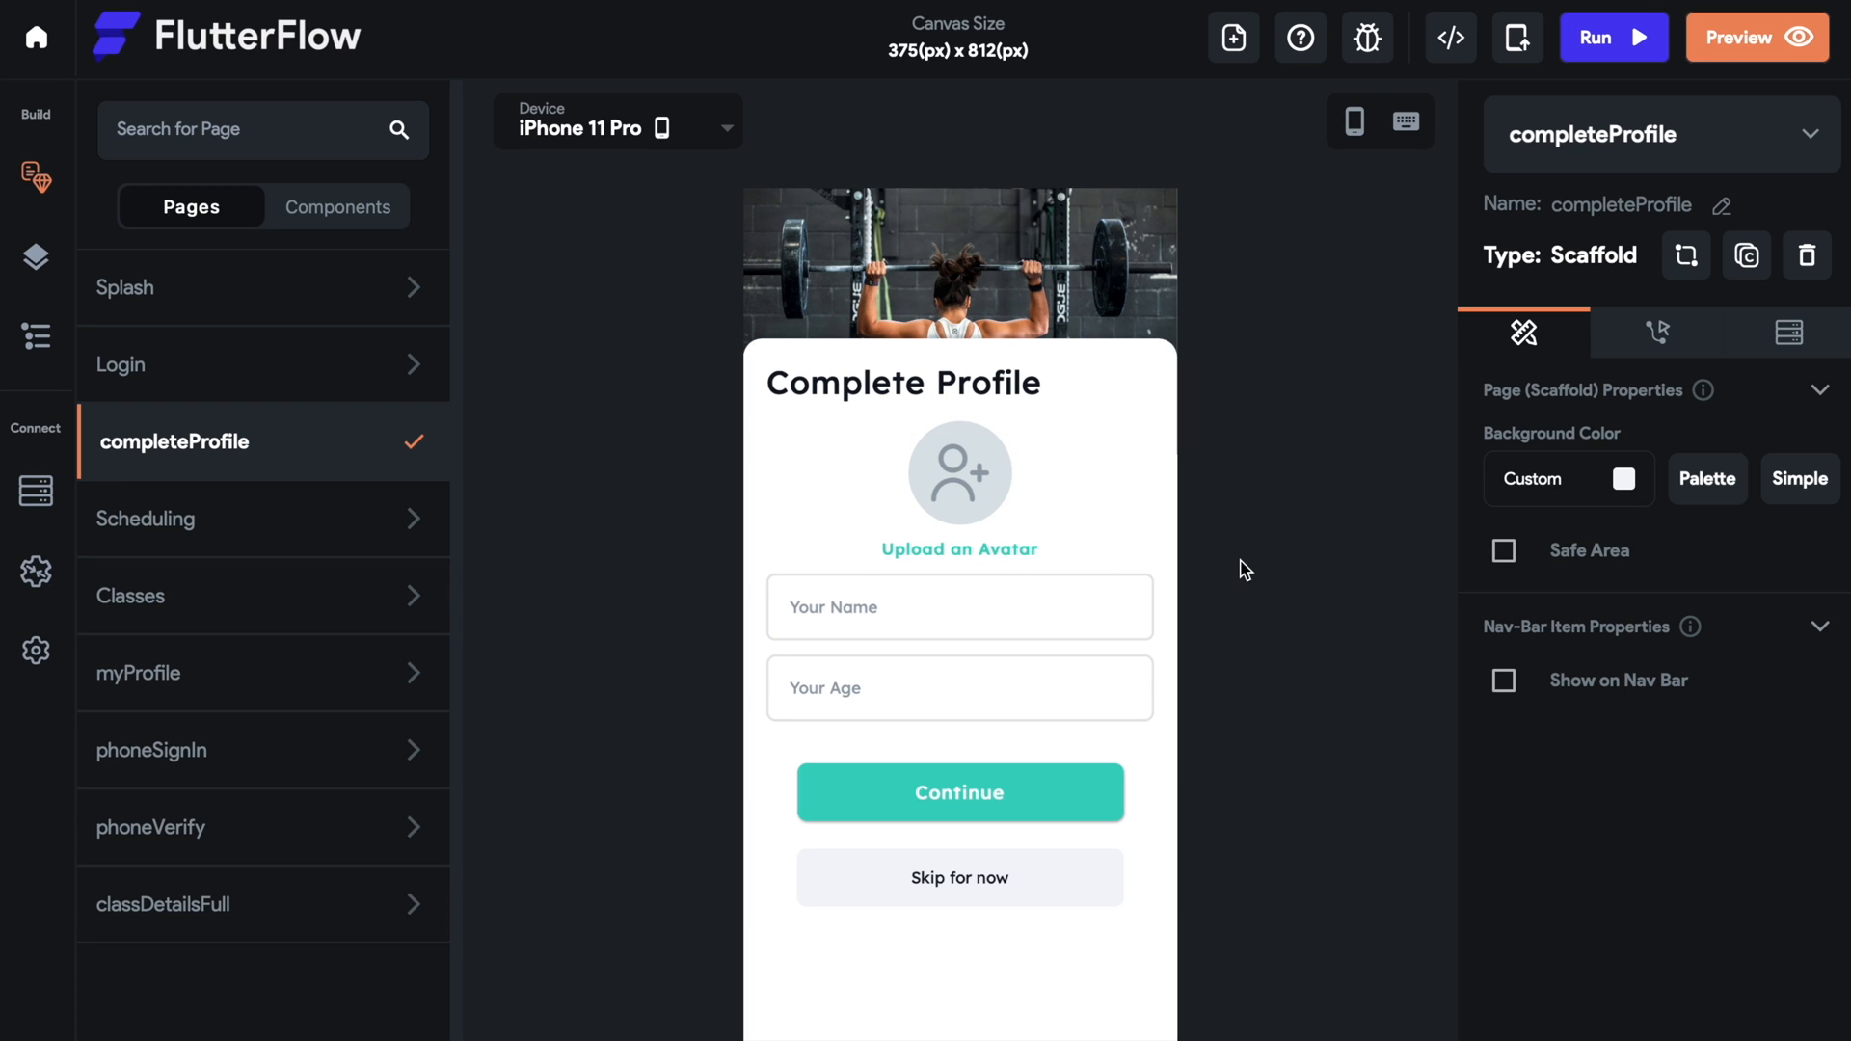
Check the Login and myProfile pages, then select Login's Create Account button.
click(958, 689)
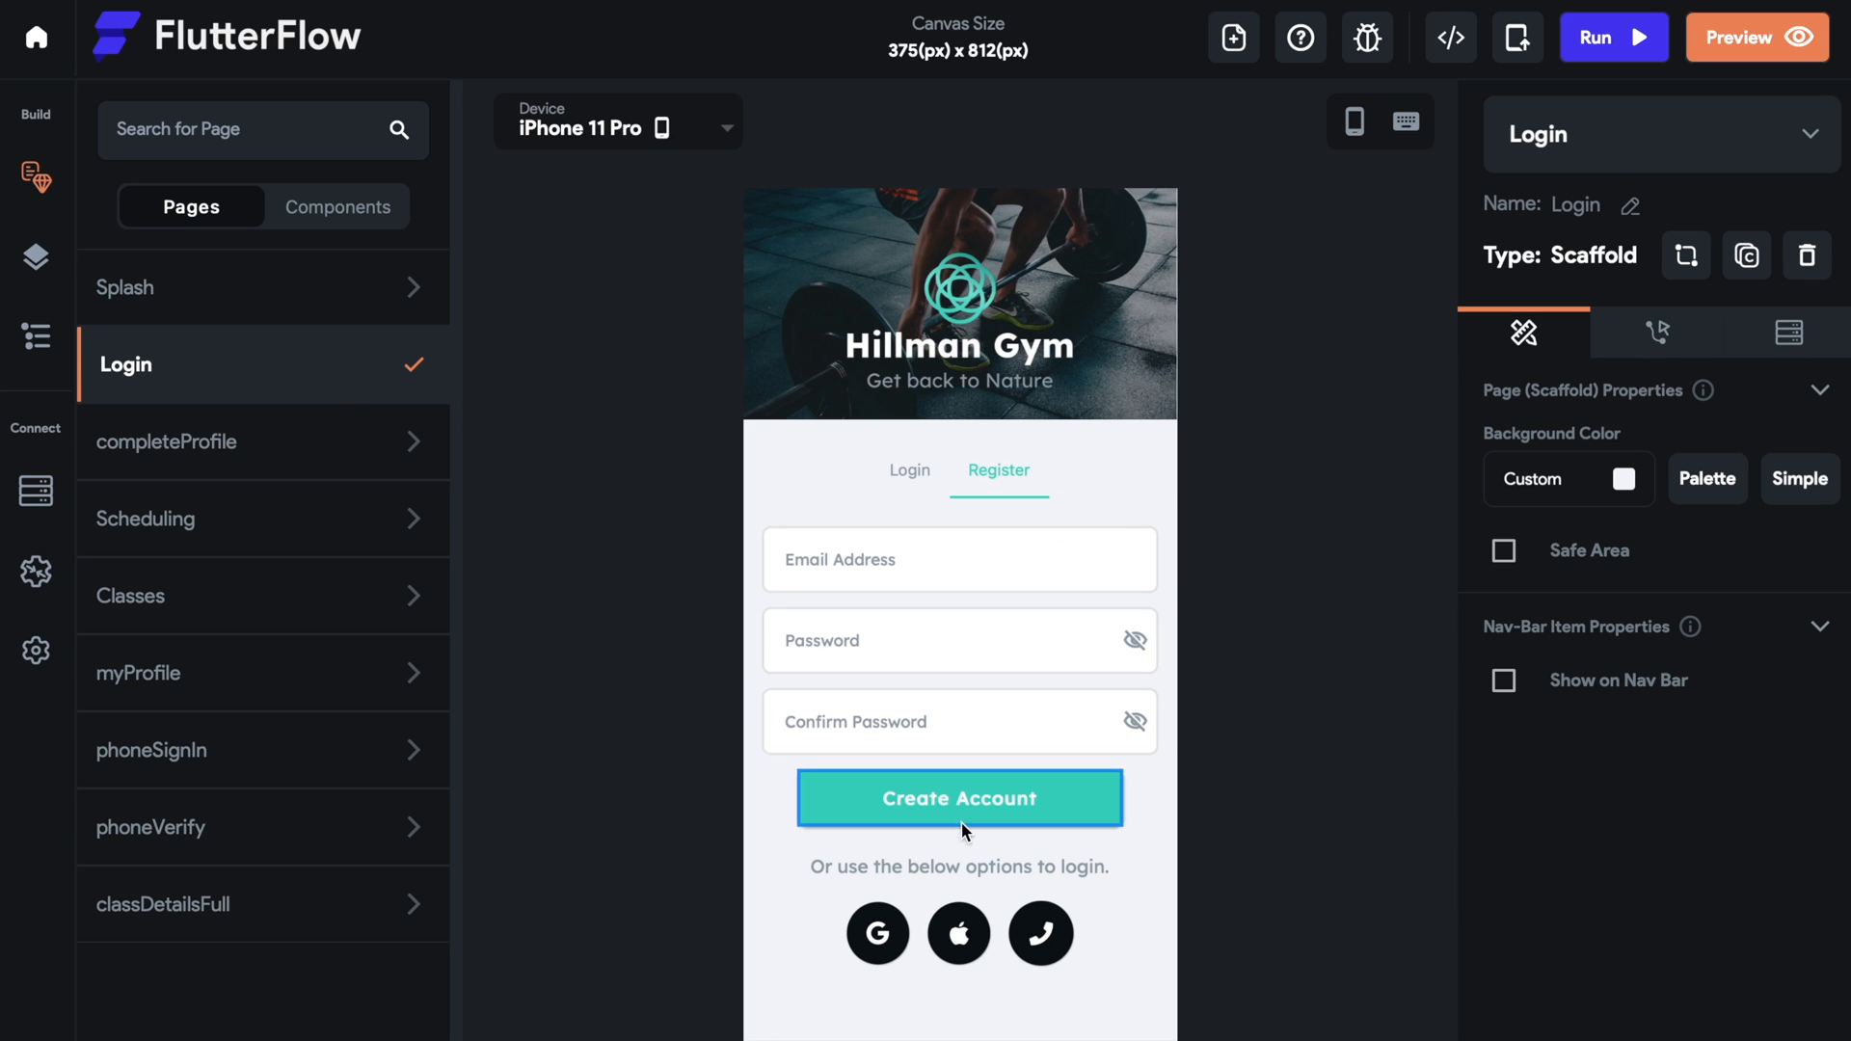
mouse_move(255, 447)
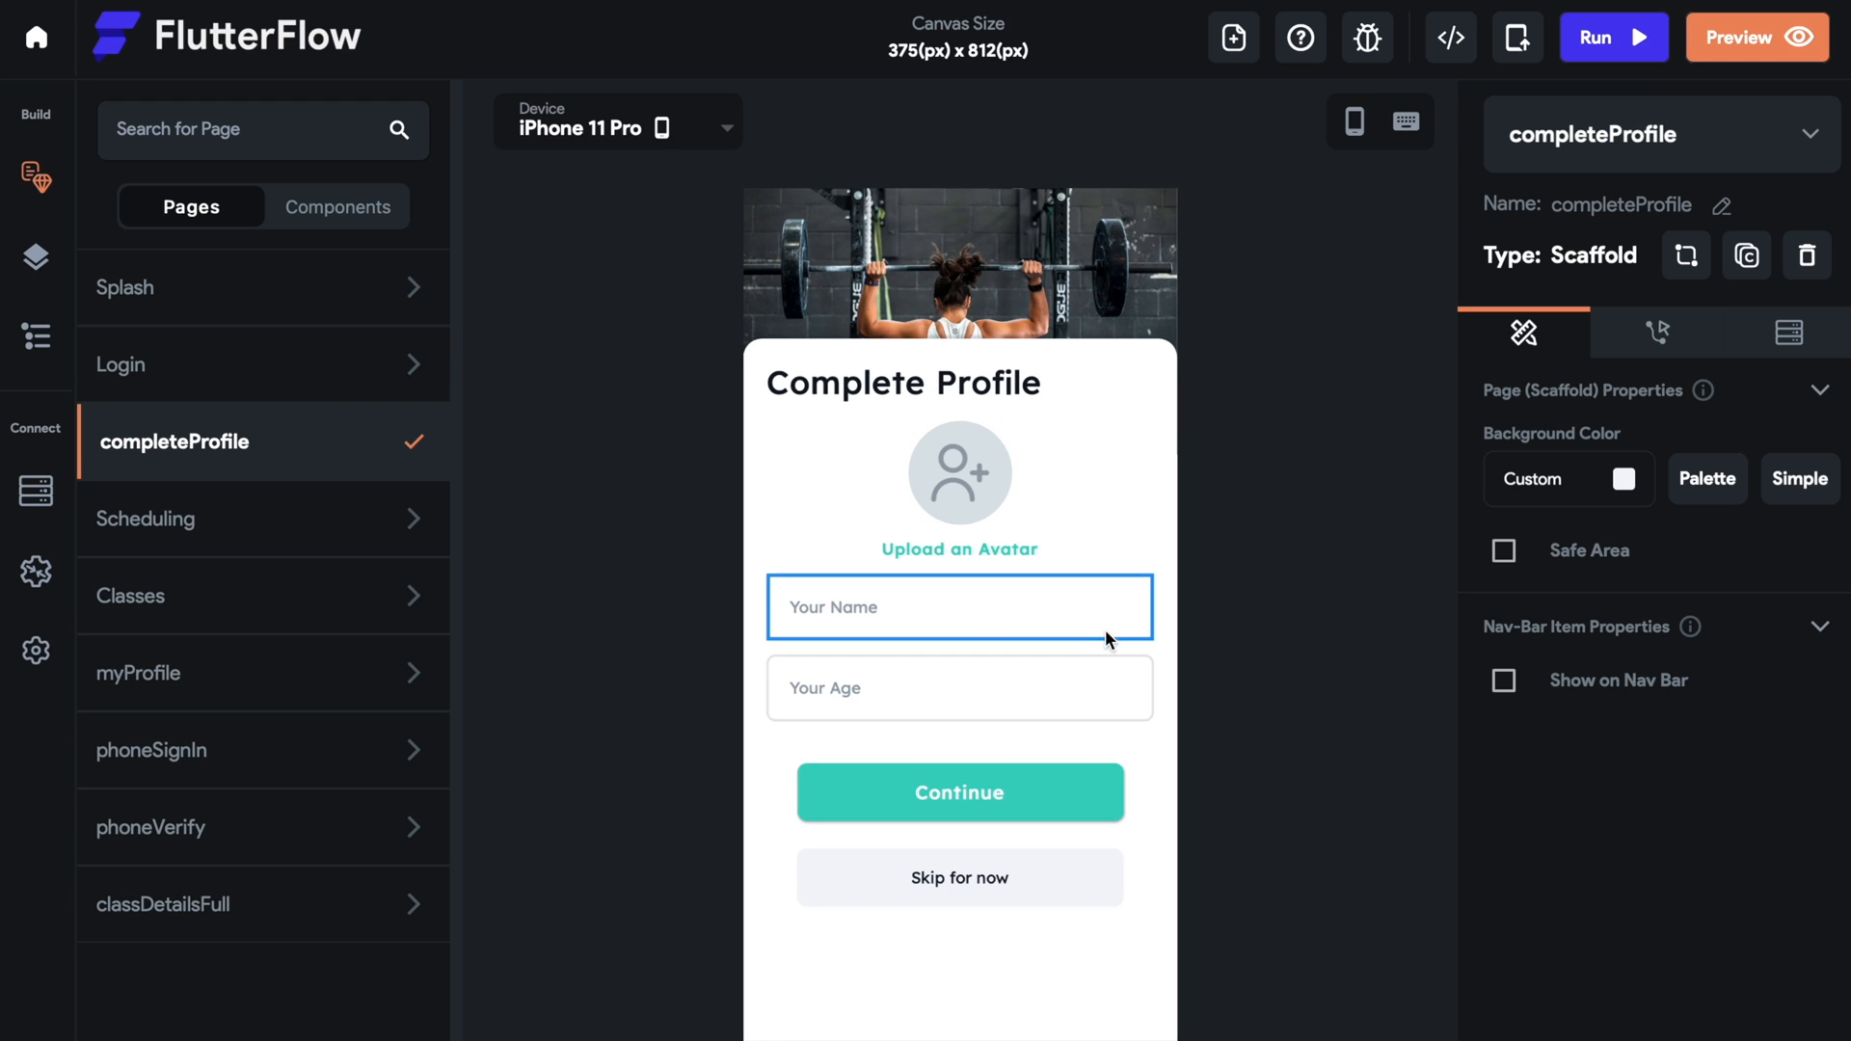
click(144, 673)
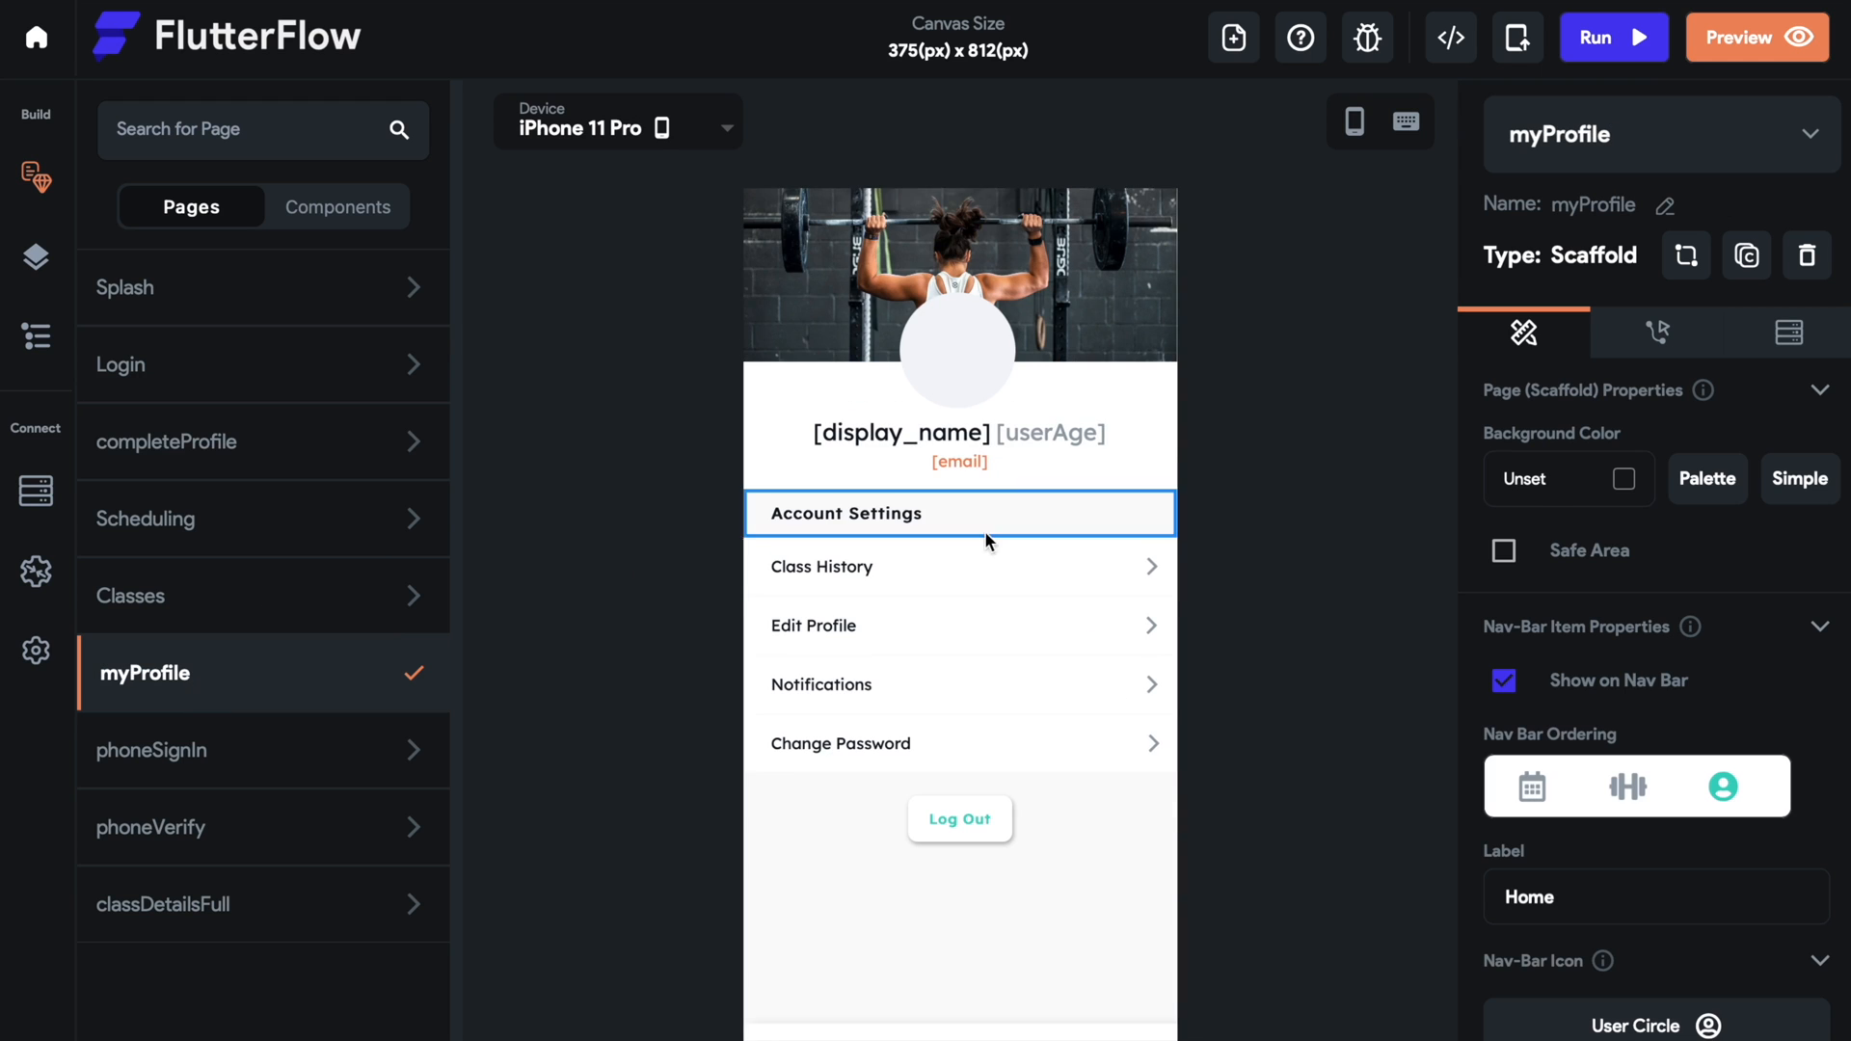
click(958, 462)
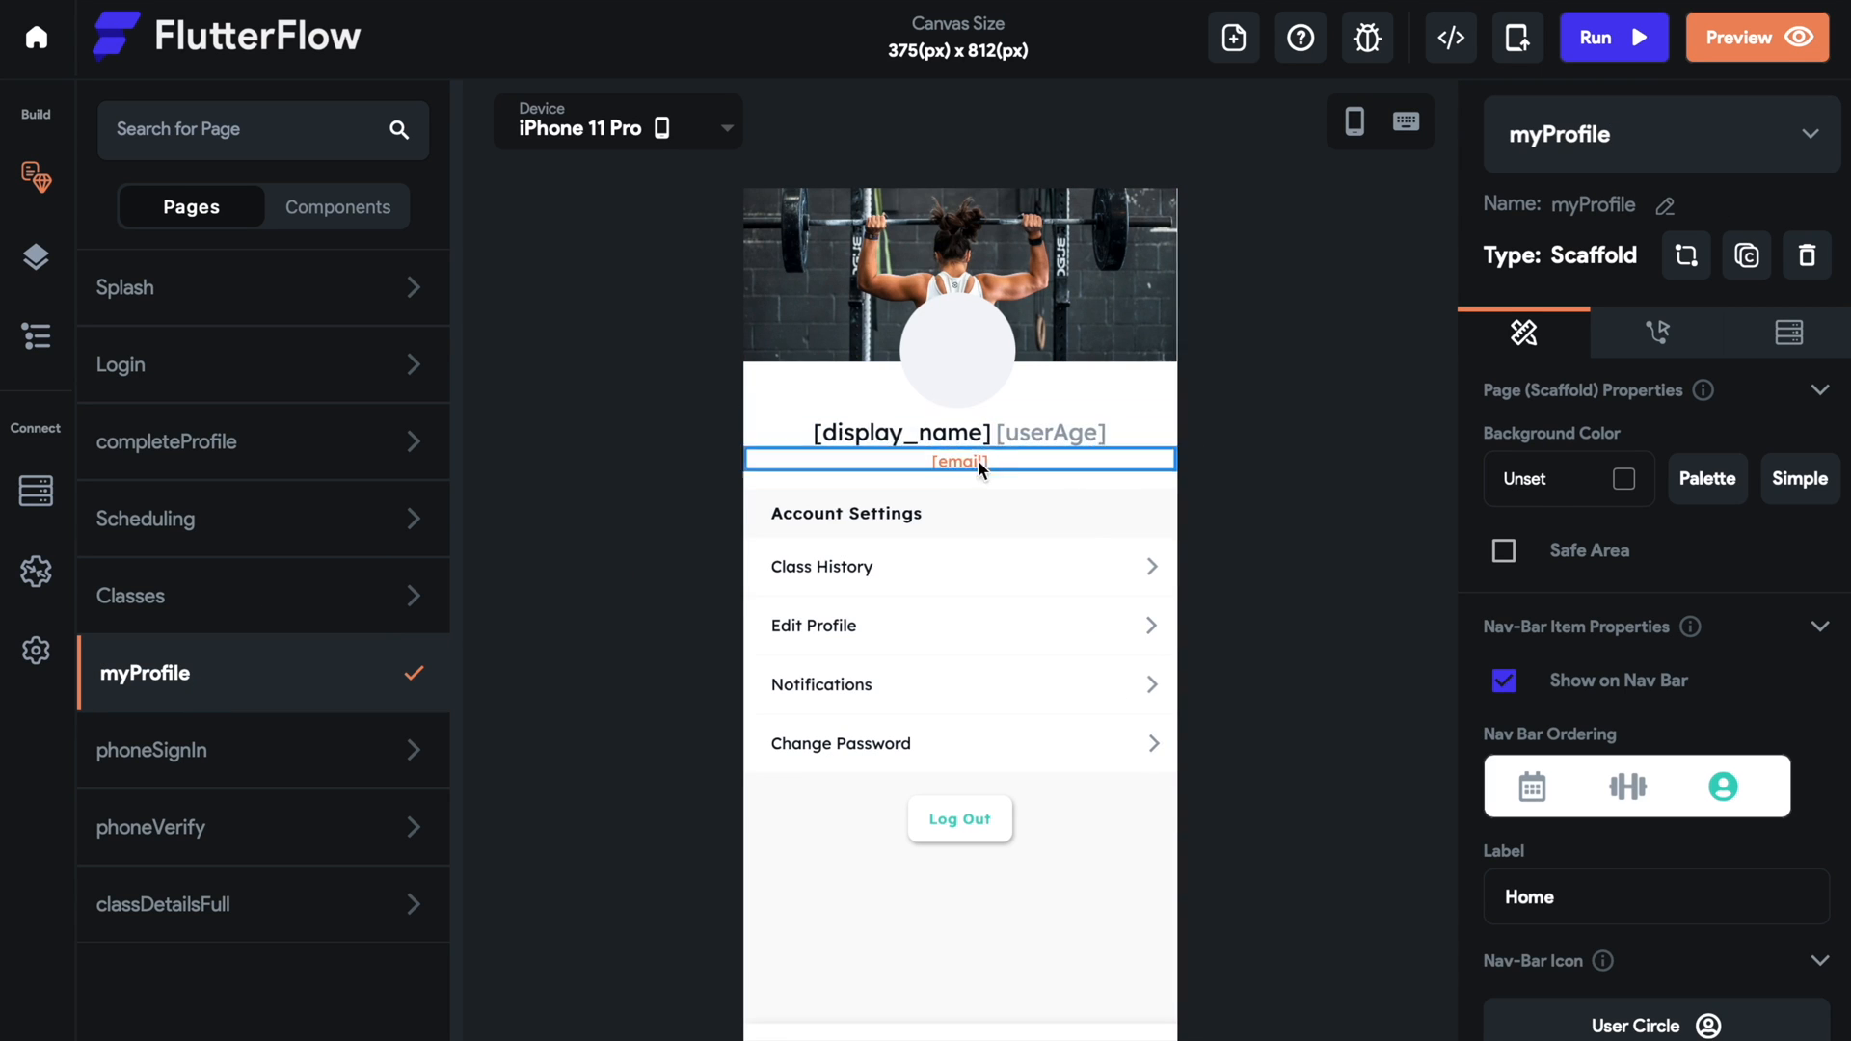
click(126, 363)
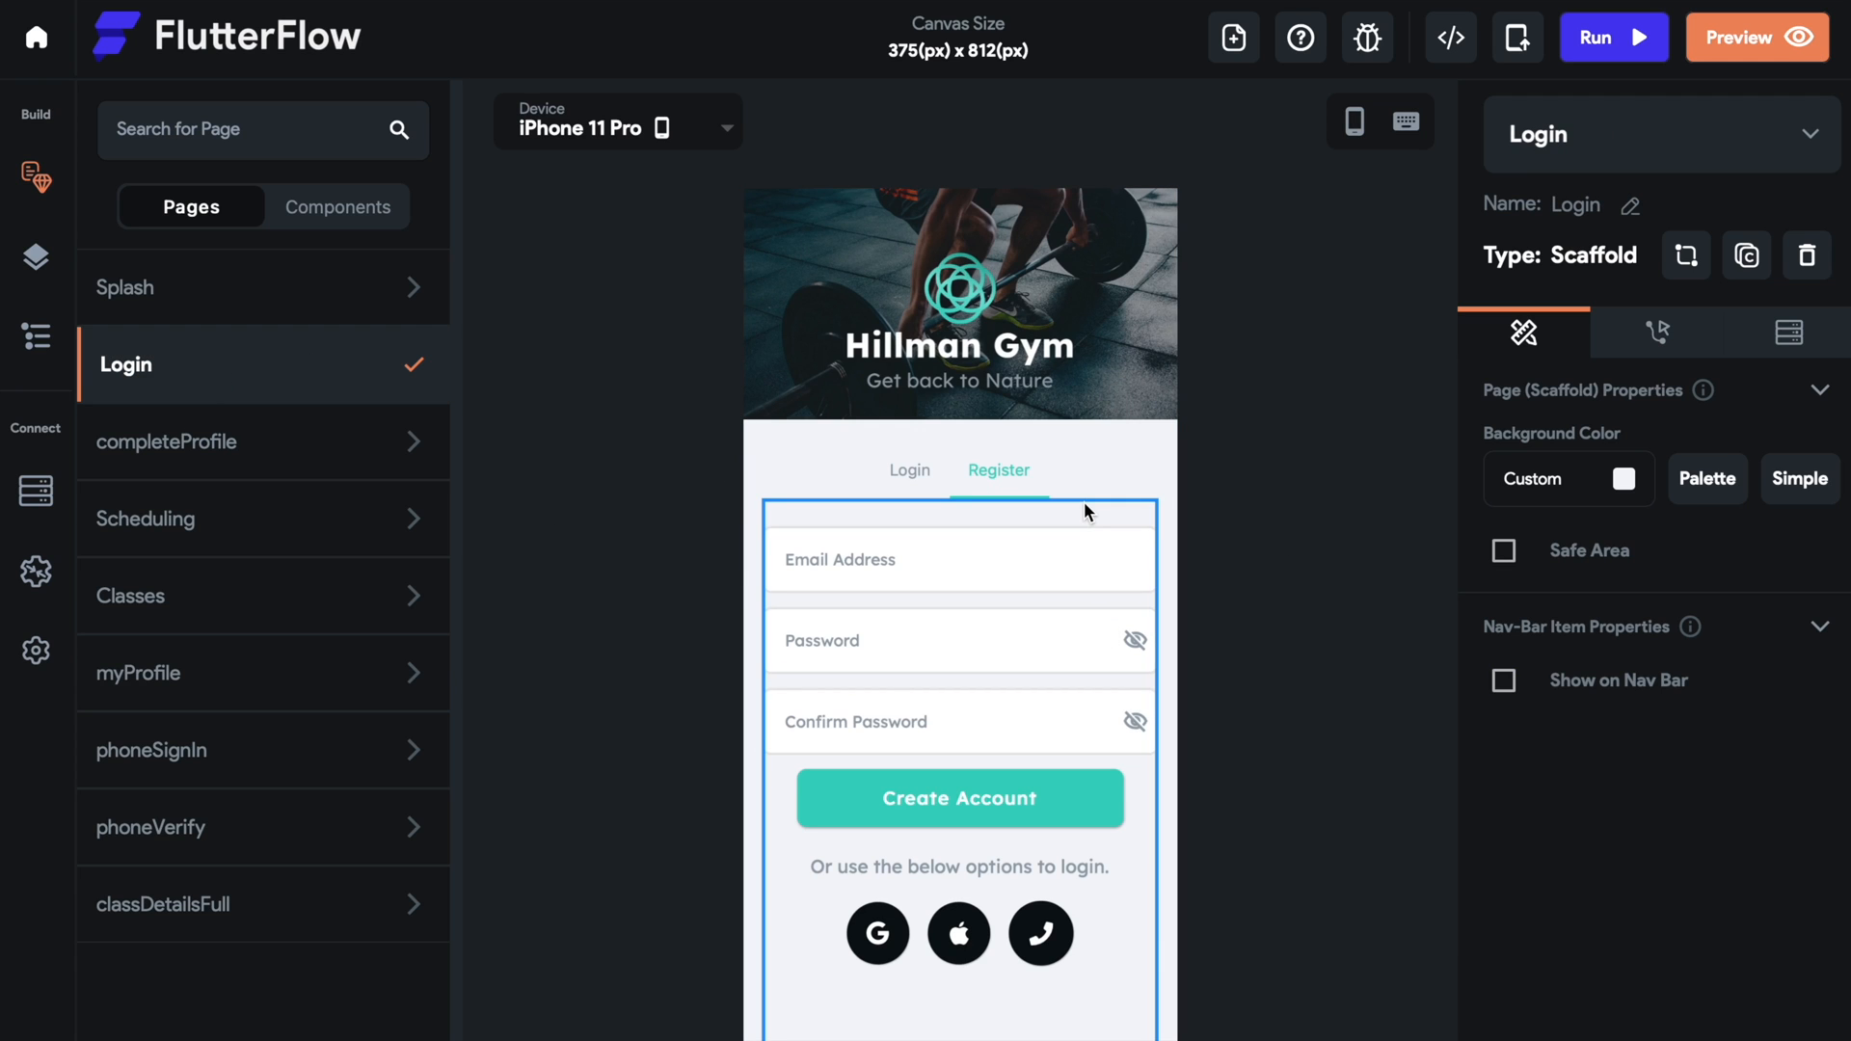
click(960, 799)
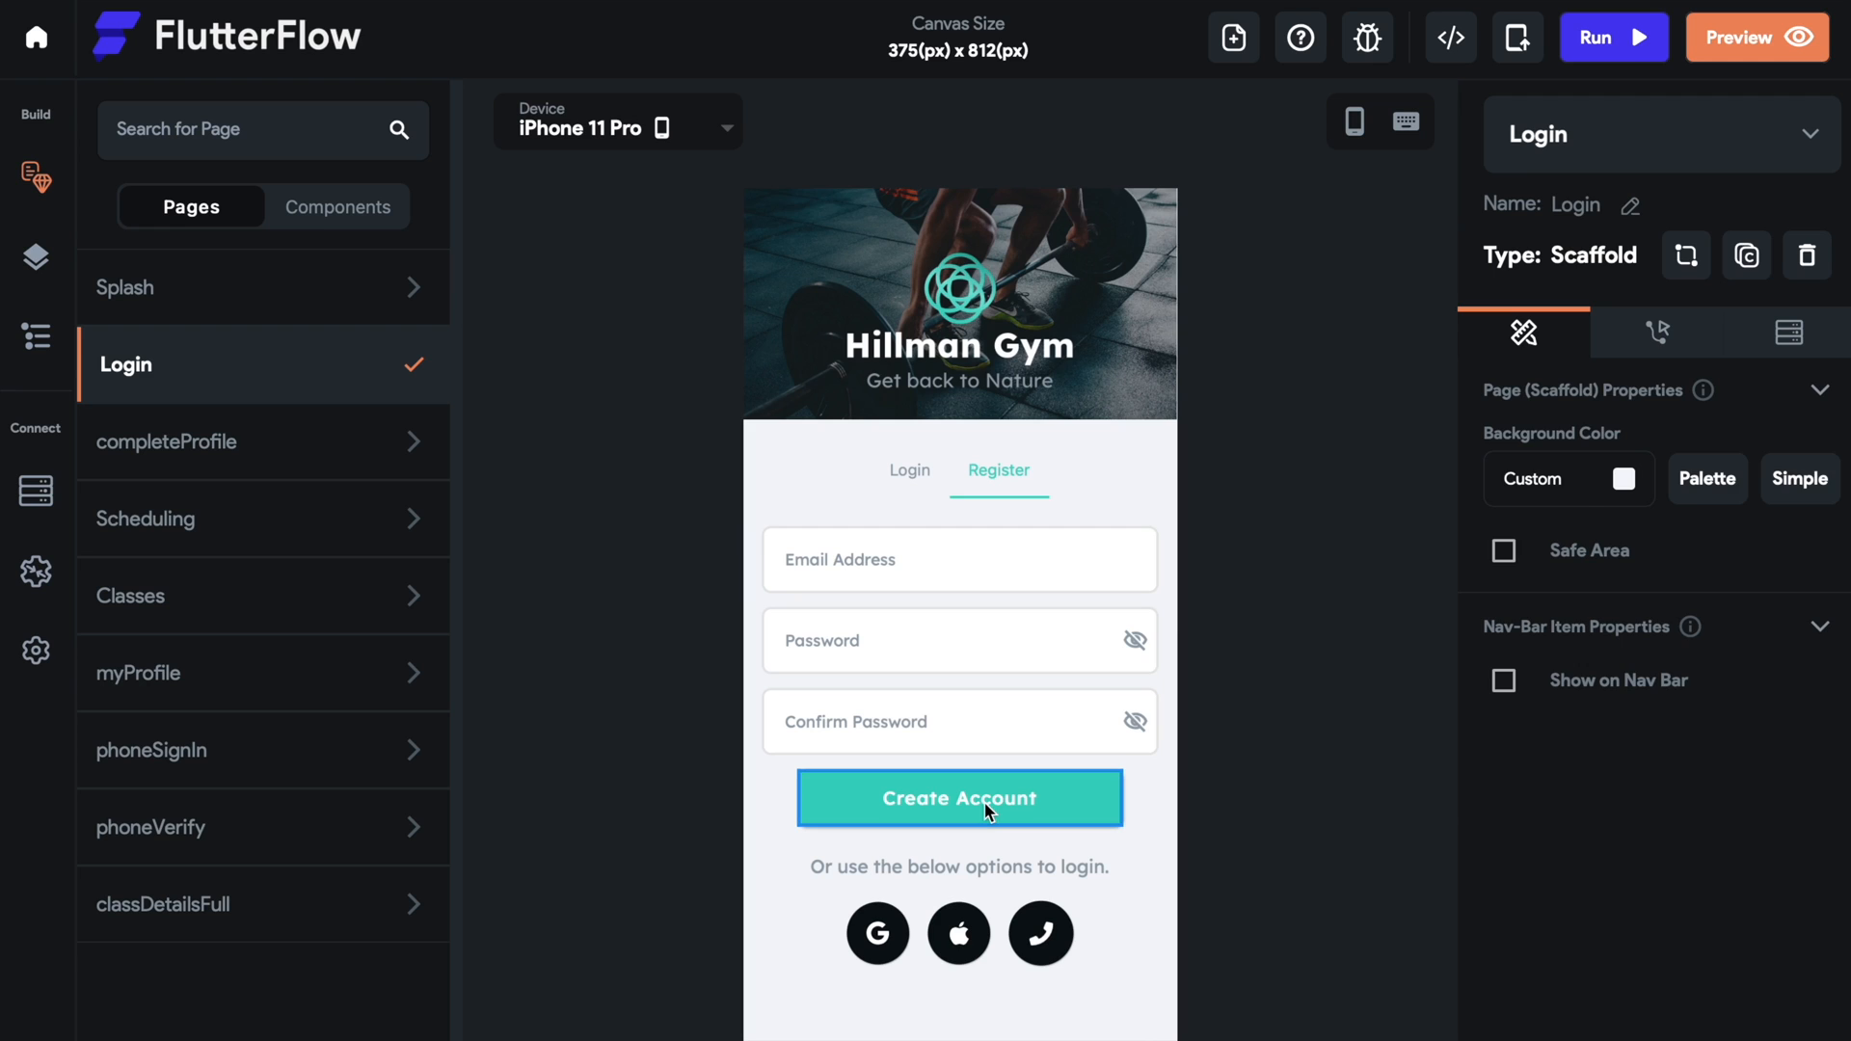
Show the Create Account button's tap actions and expand the account-creation action.
click(958, 797)
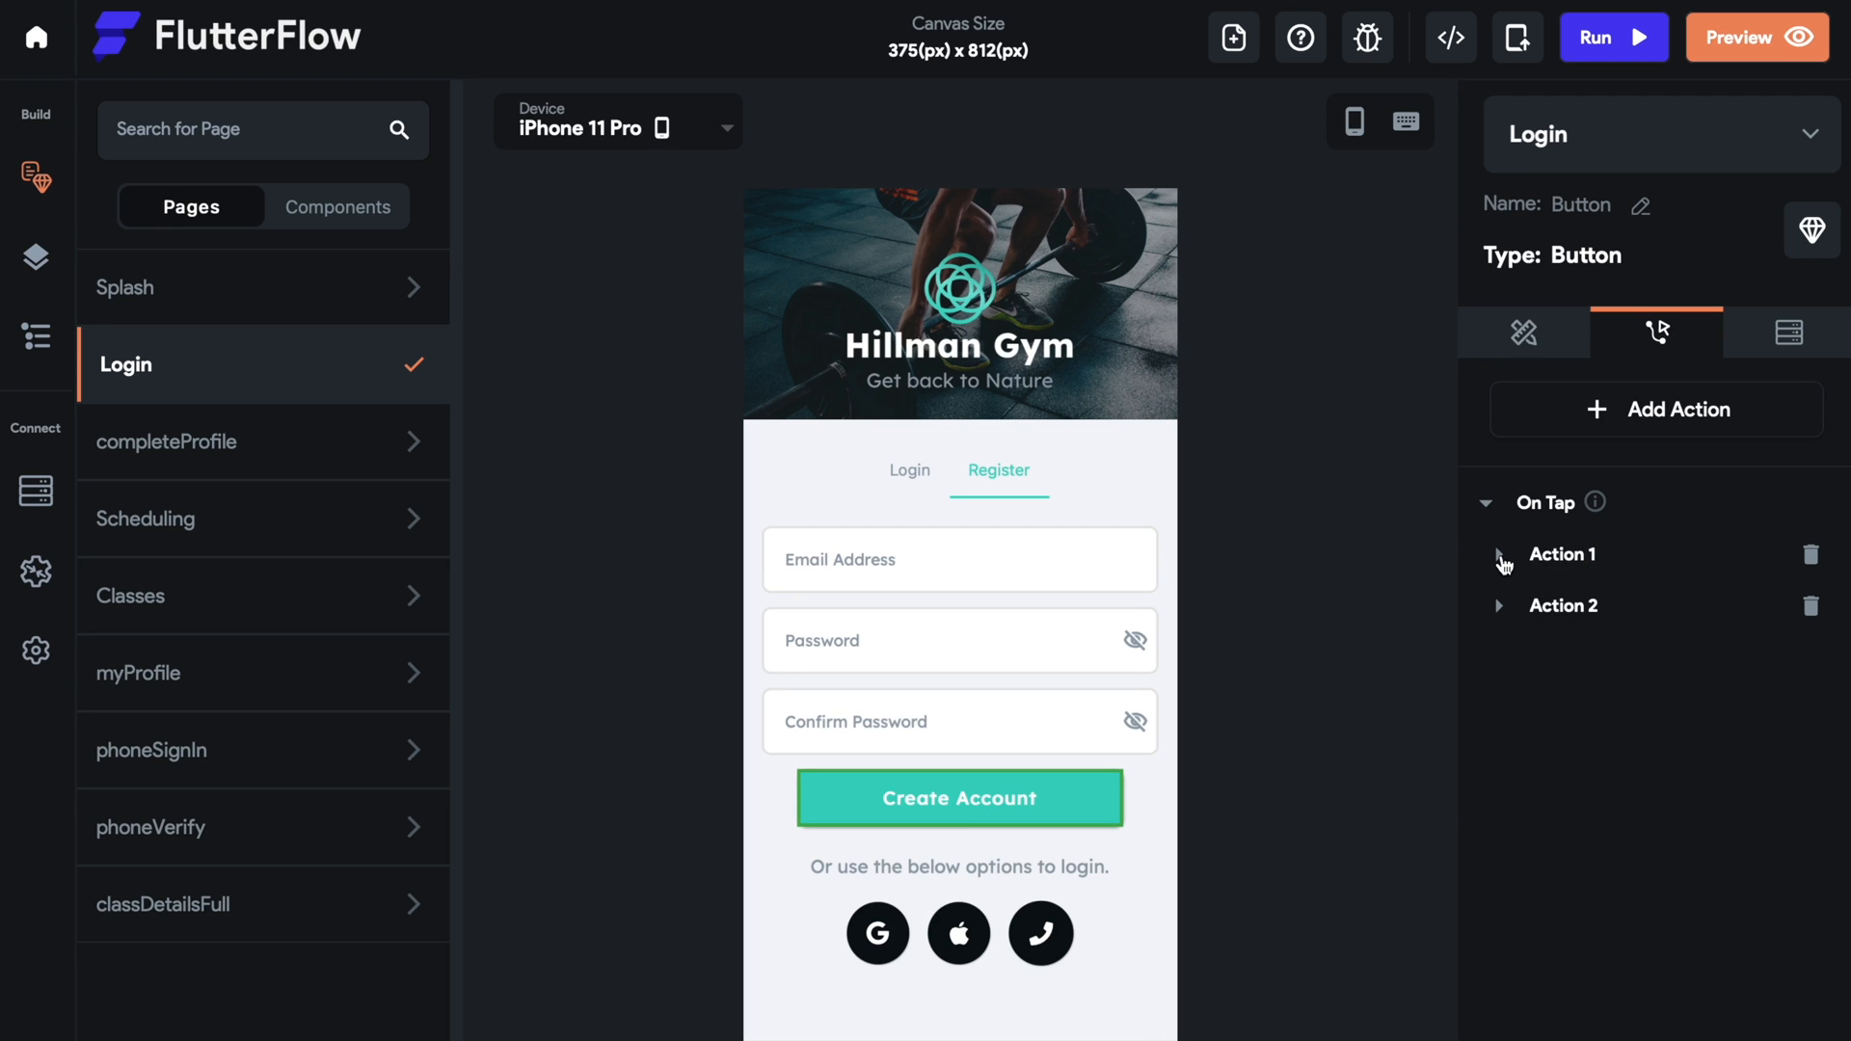
click(1562, 555)
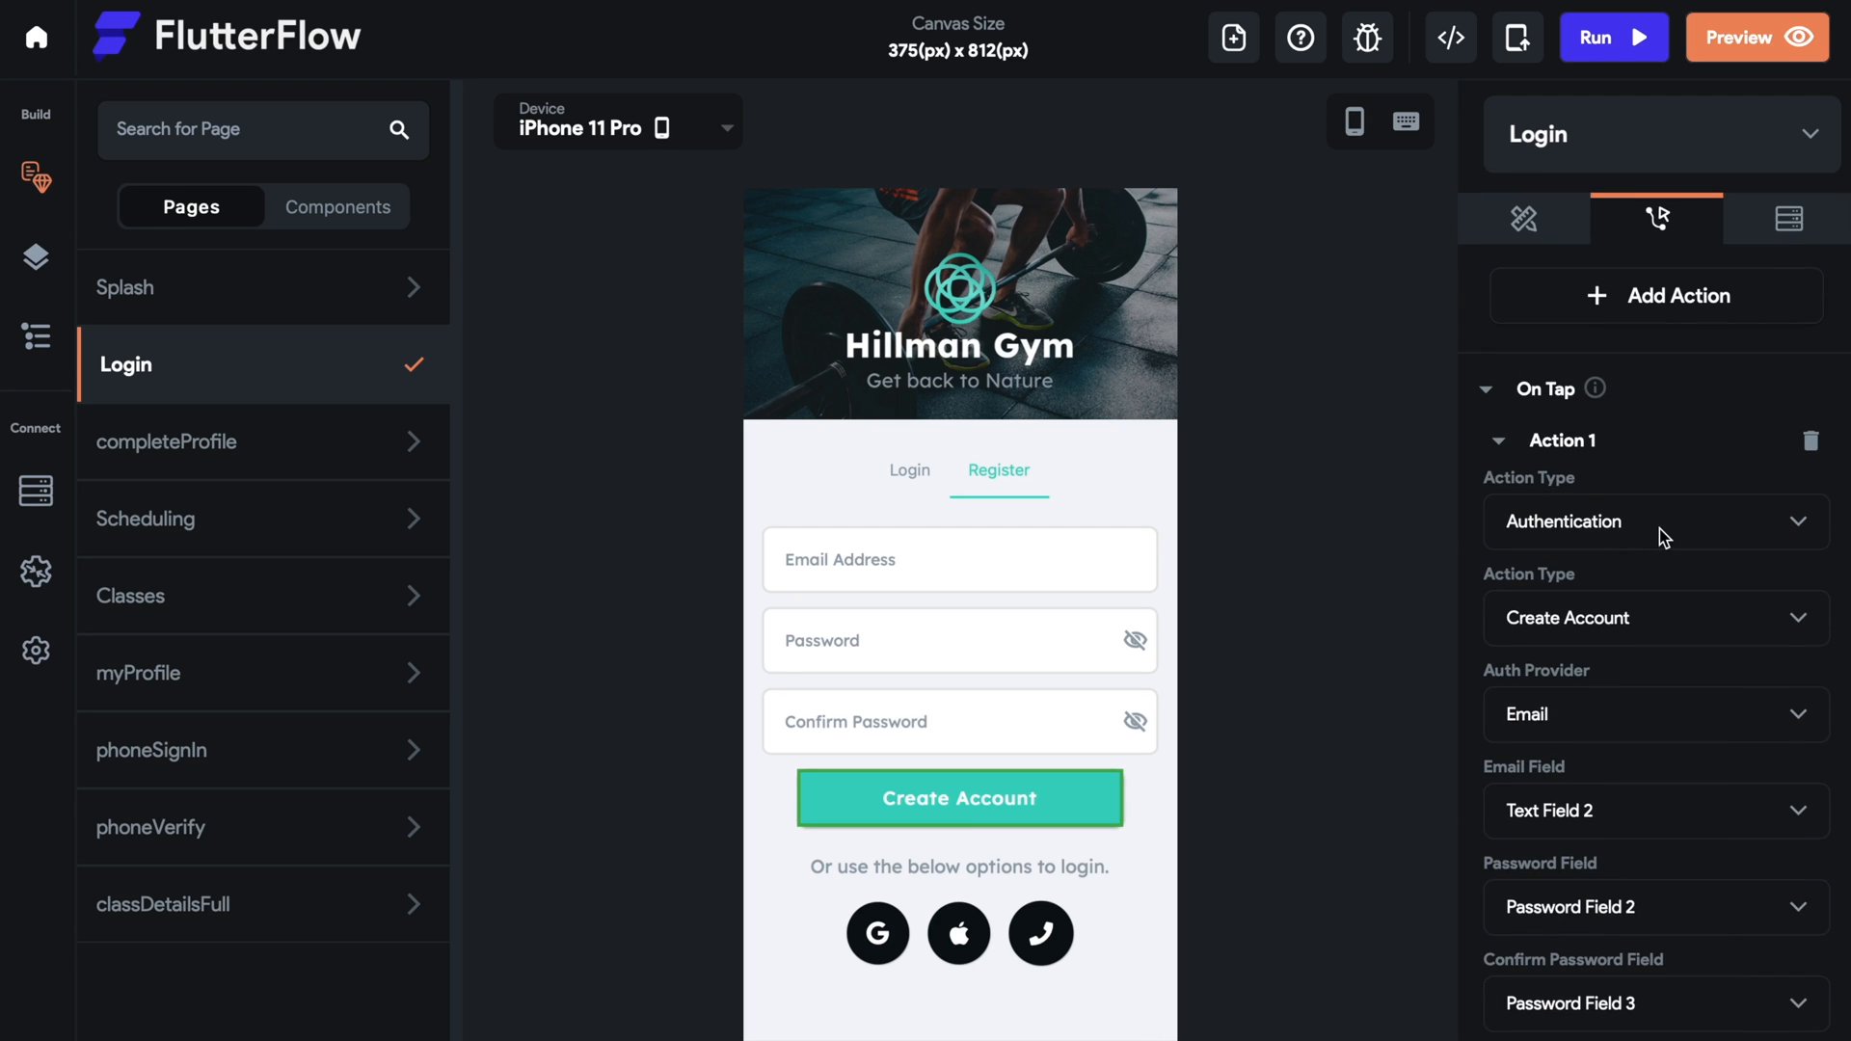
scroll(down, 3)
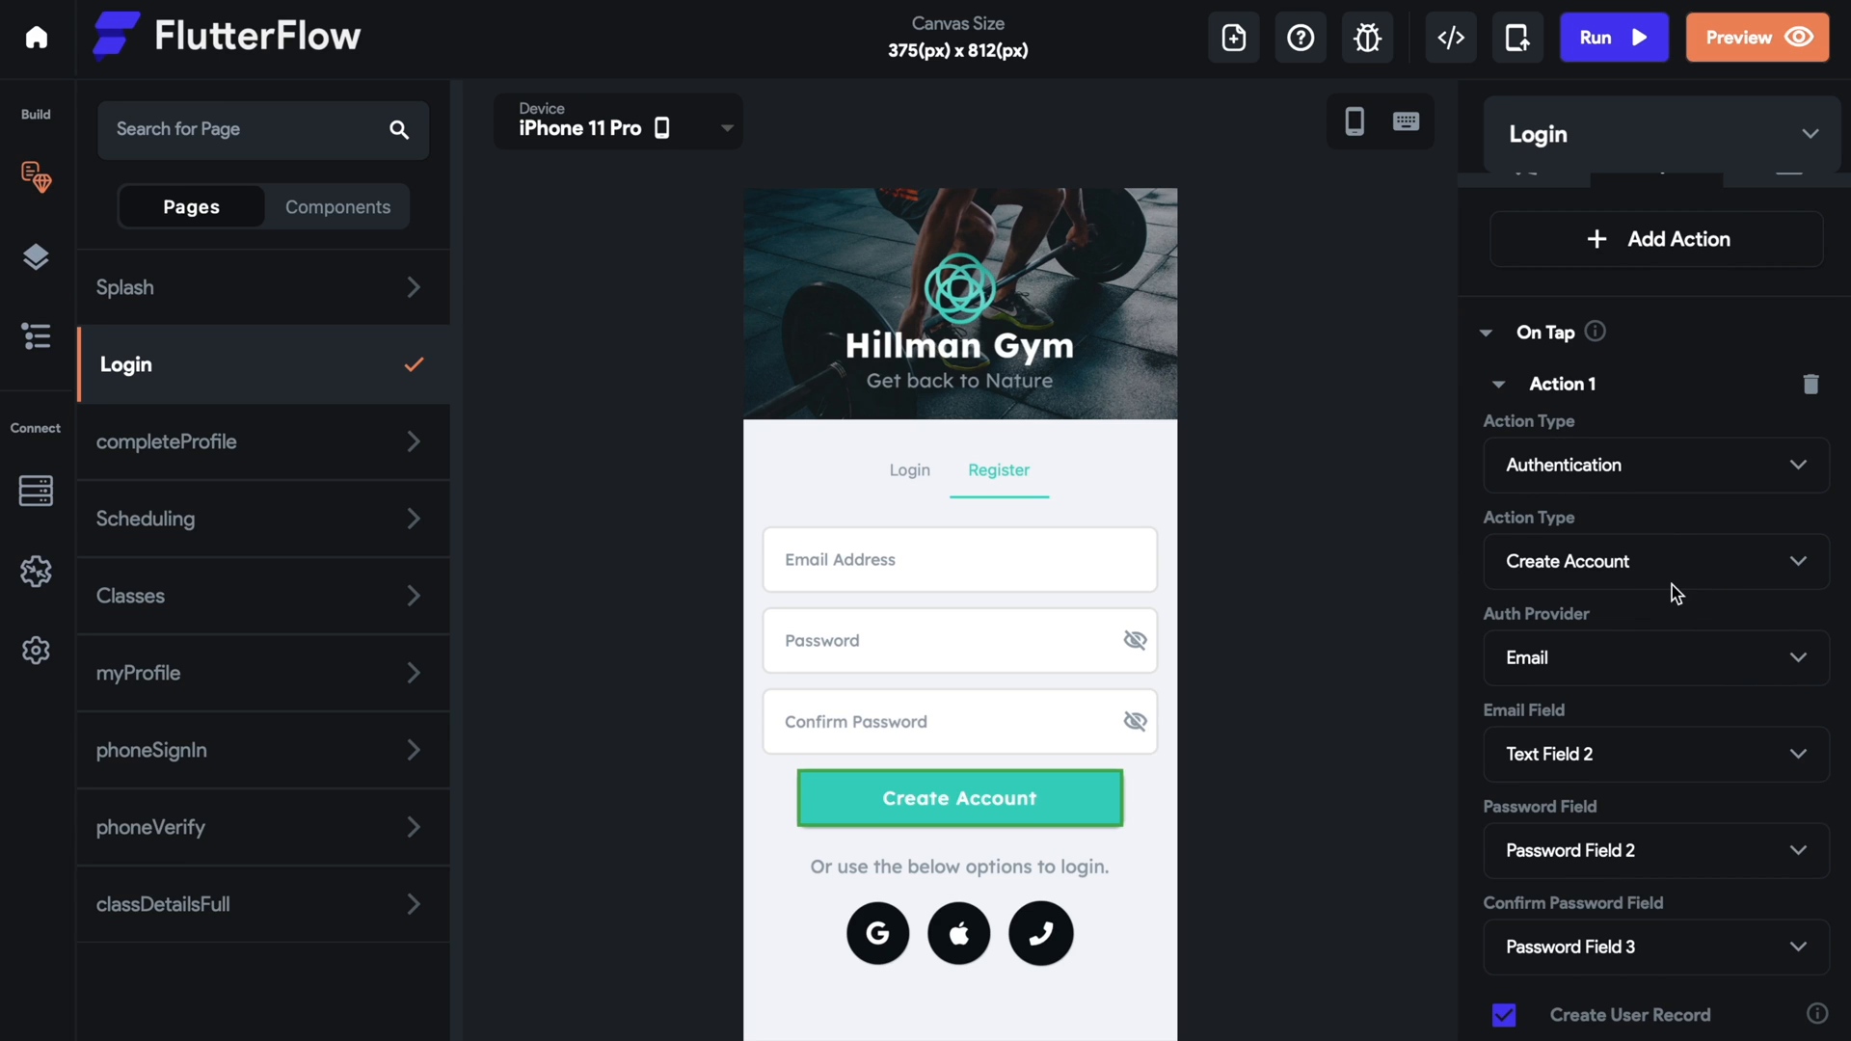
mouse_move(1502, 428)
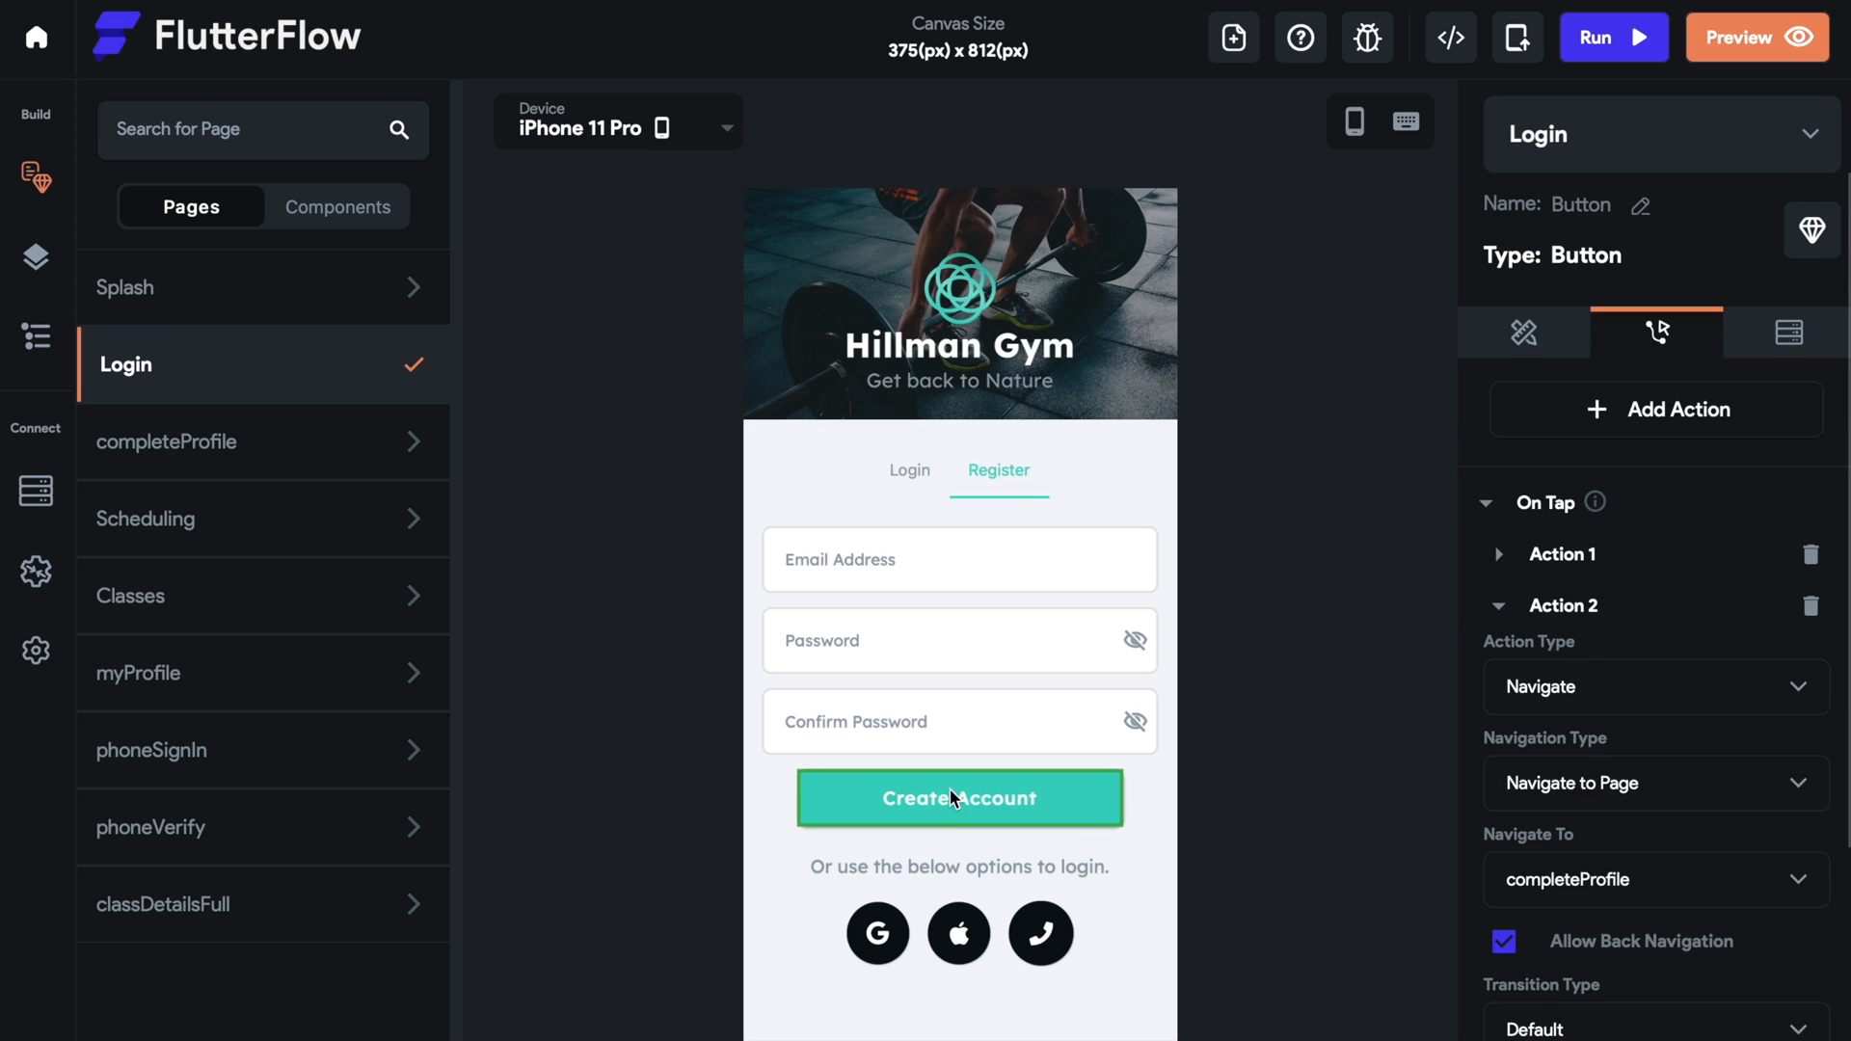
mouse_move(280, 457)
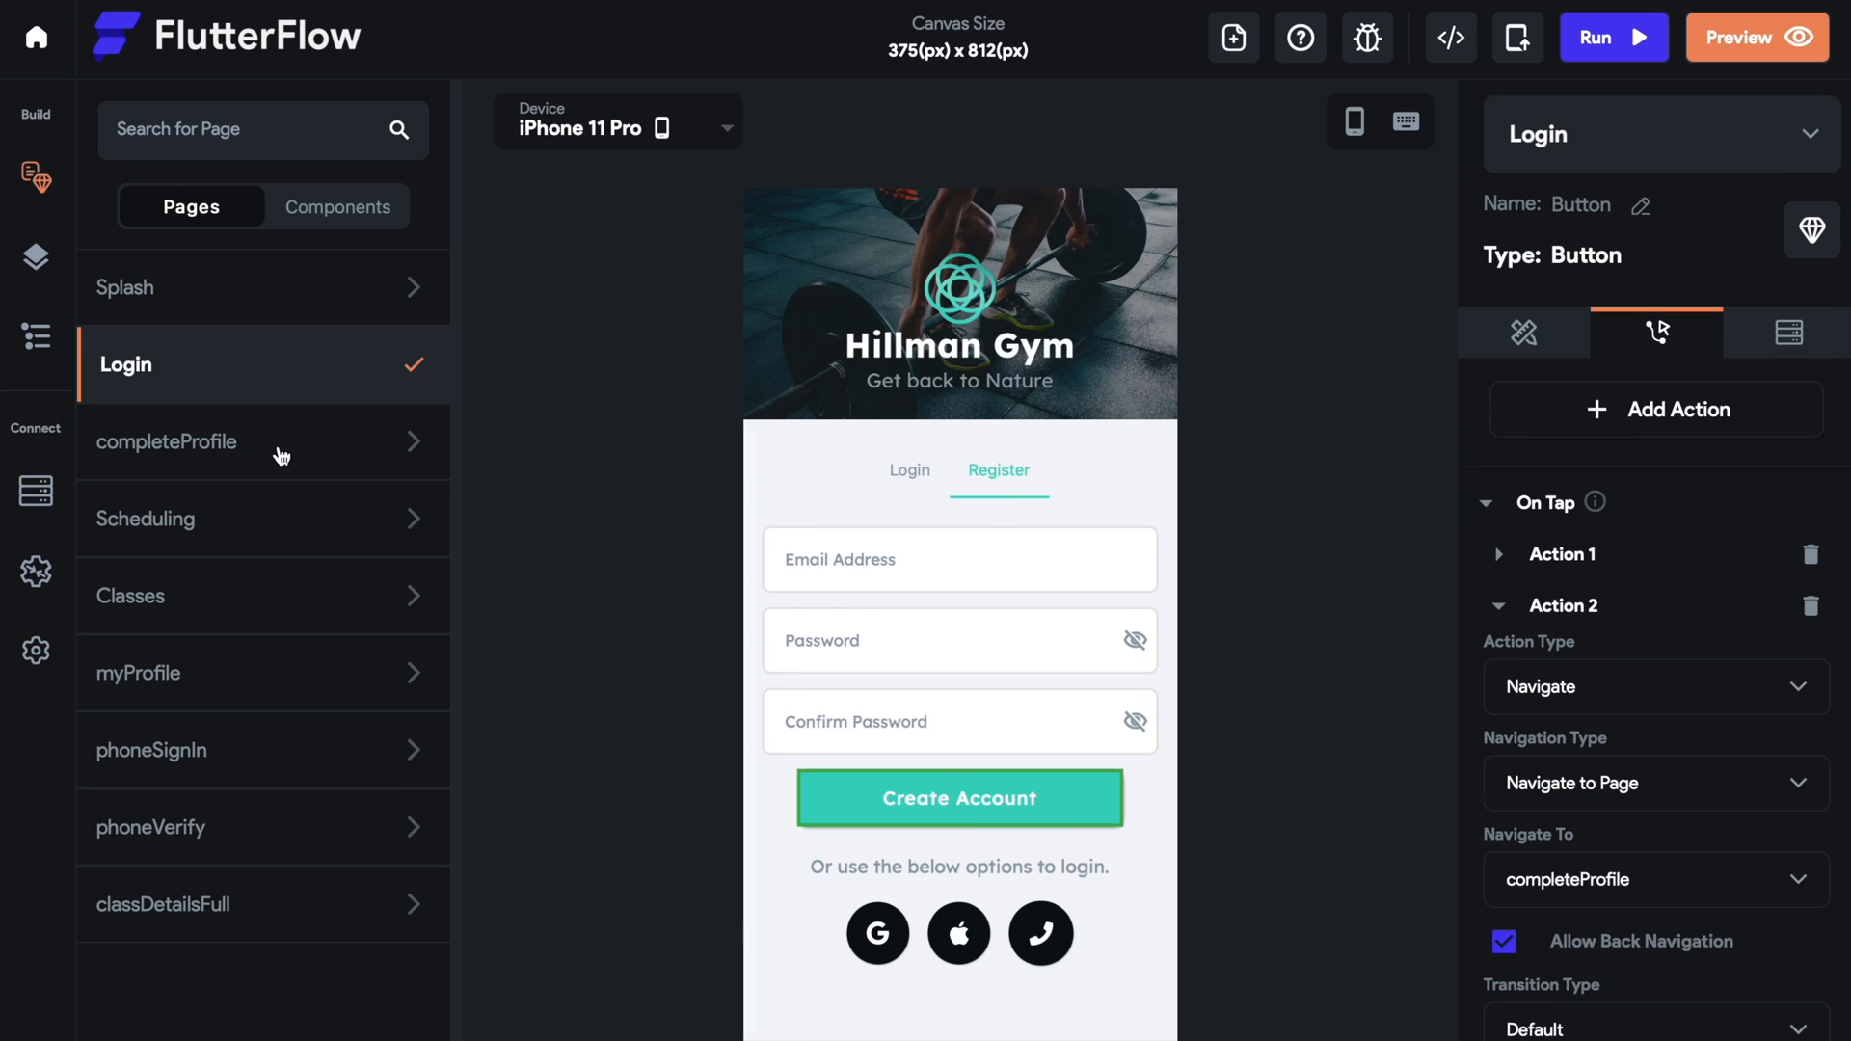
Select the Continue button on the completeProfile page.
click(167, 442)
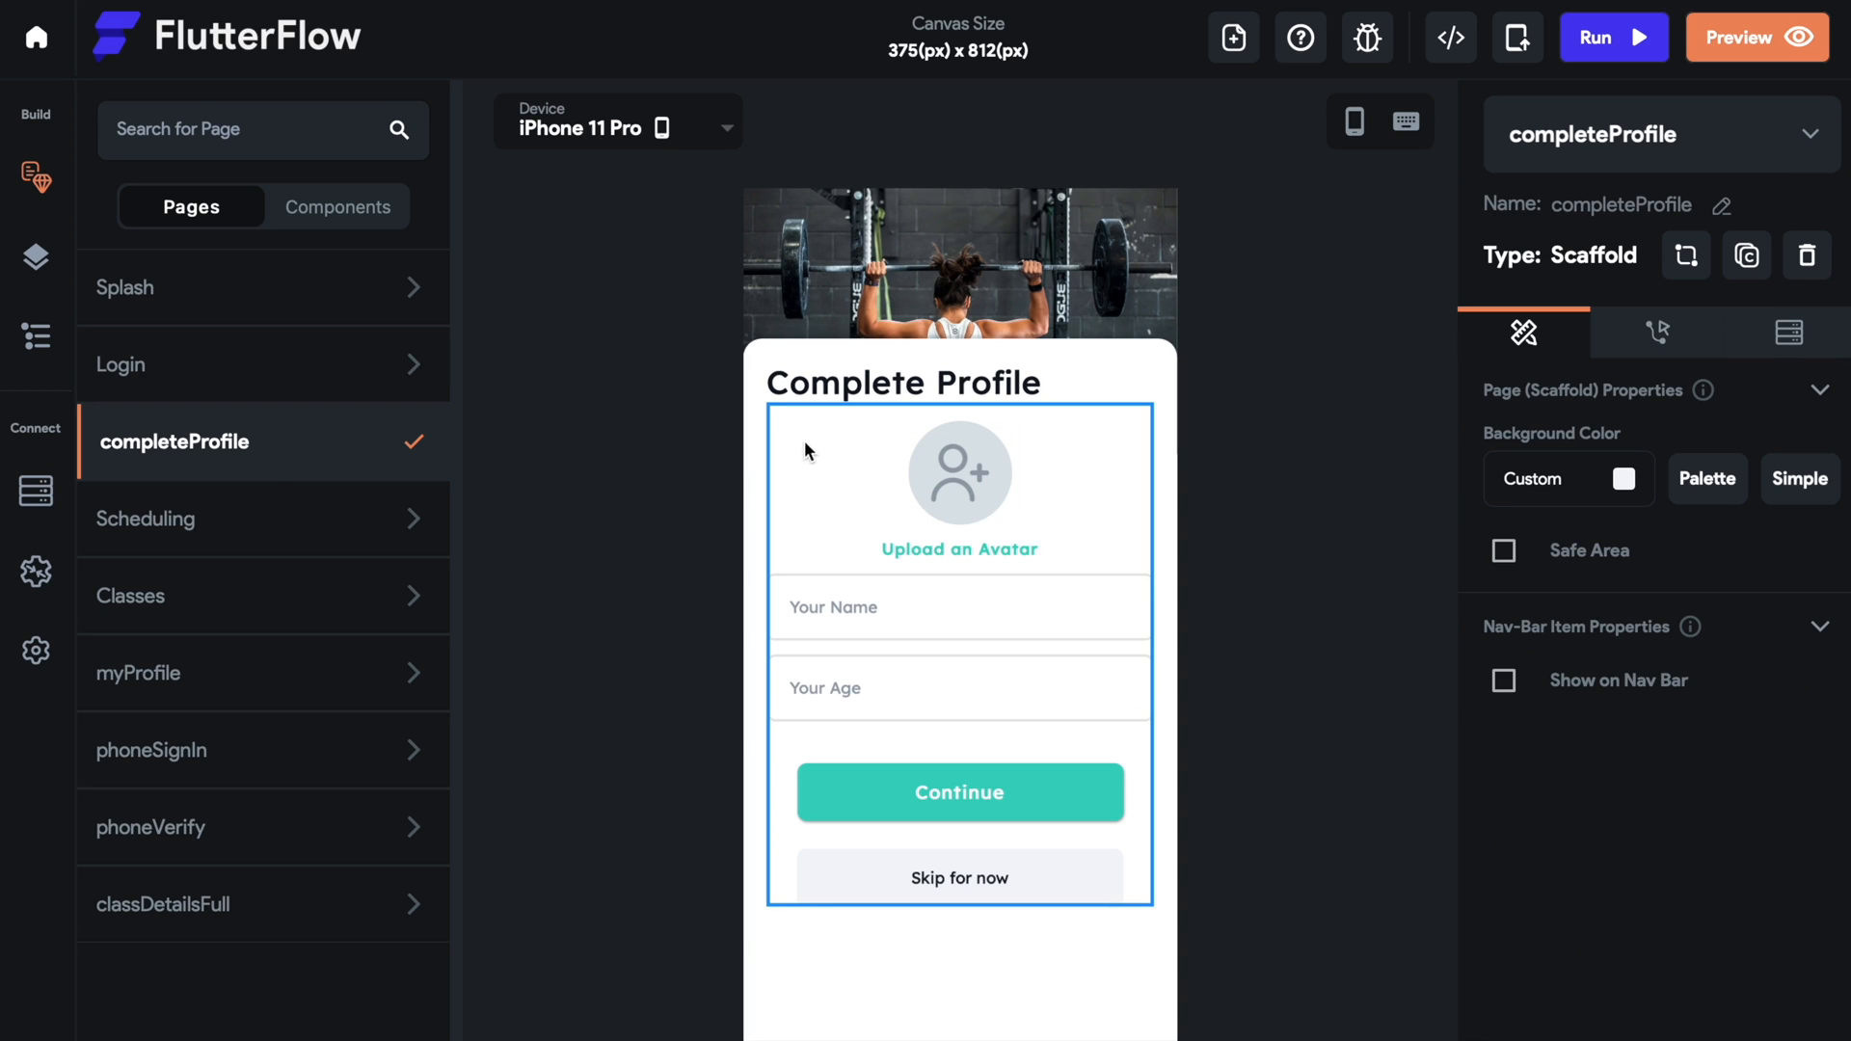
mouse_move(975, 578)
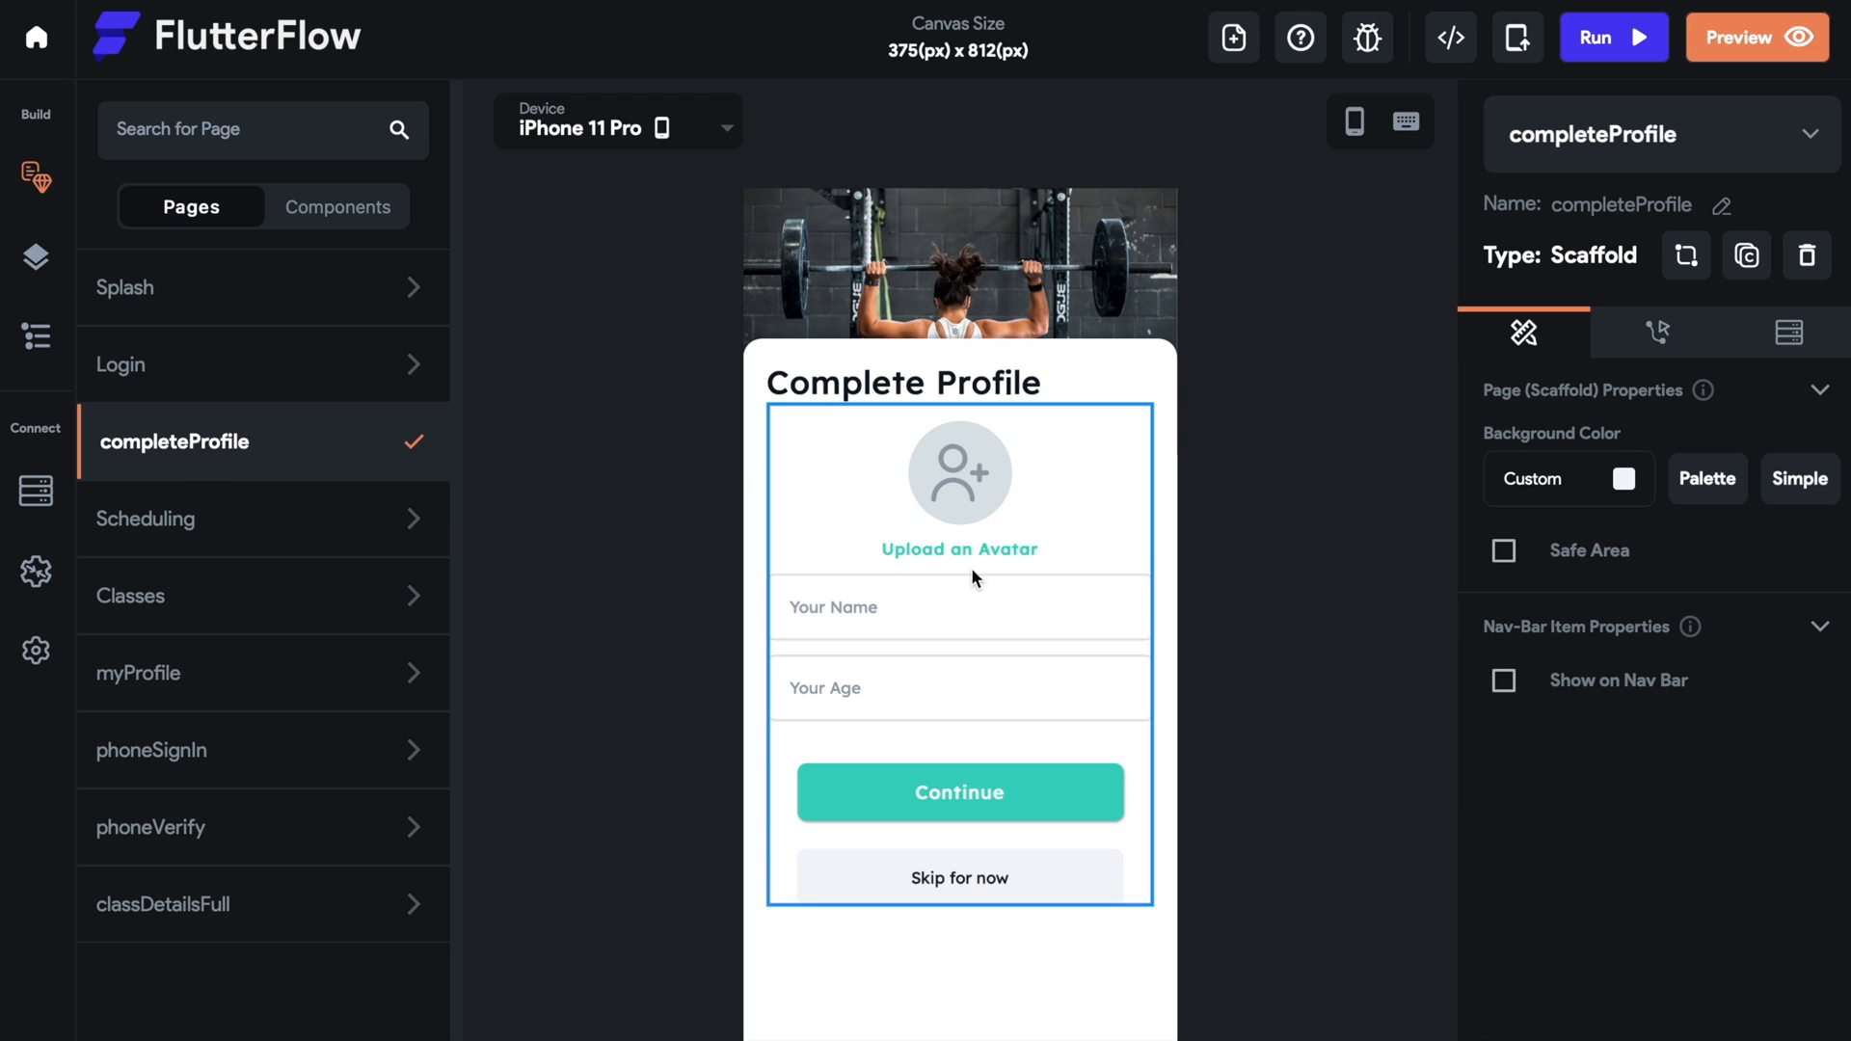
click(959, 606)
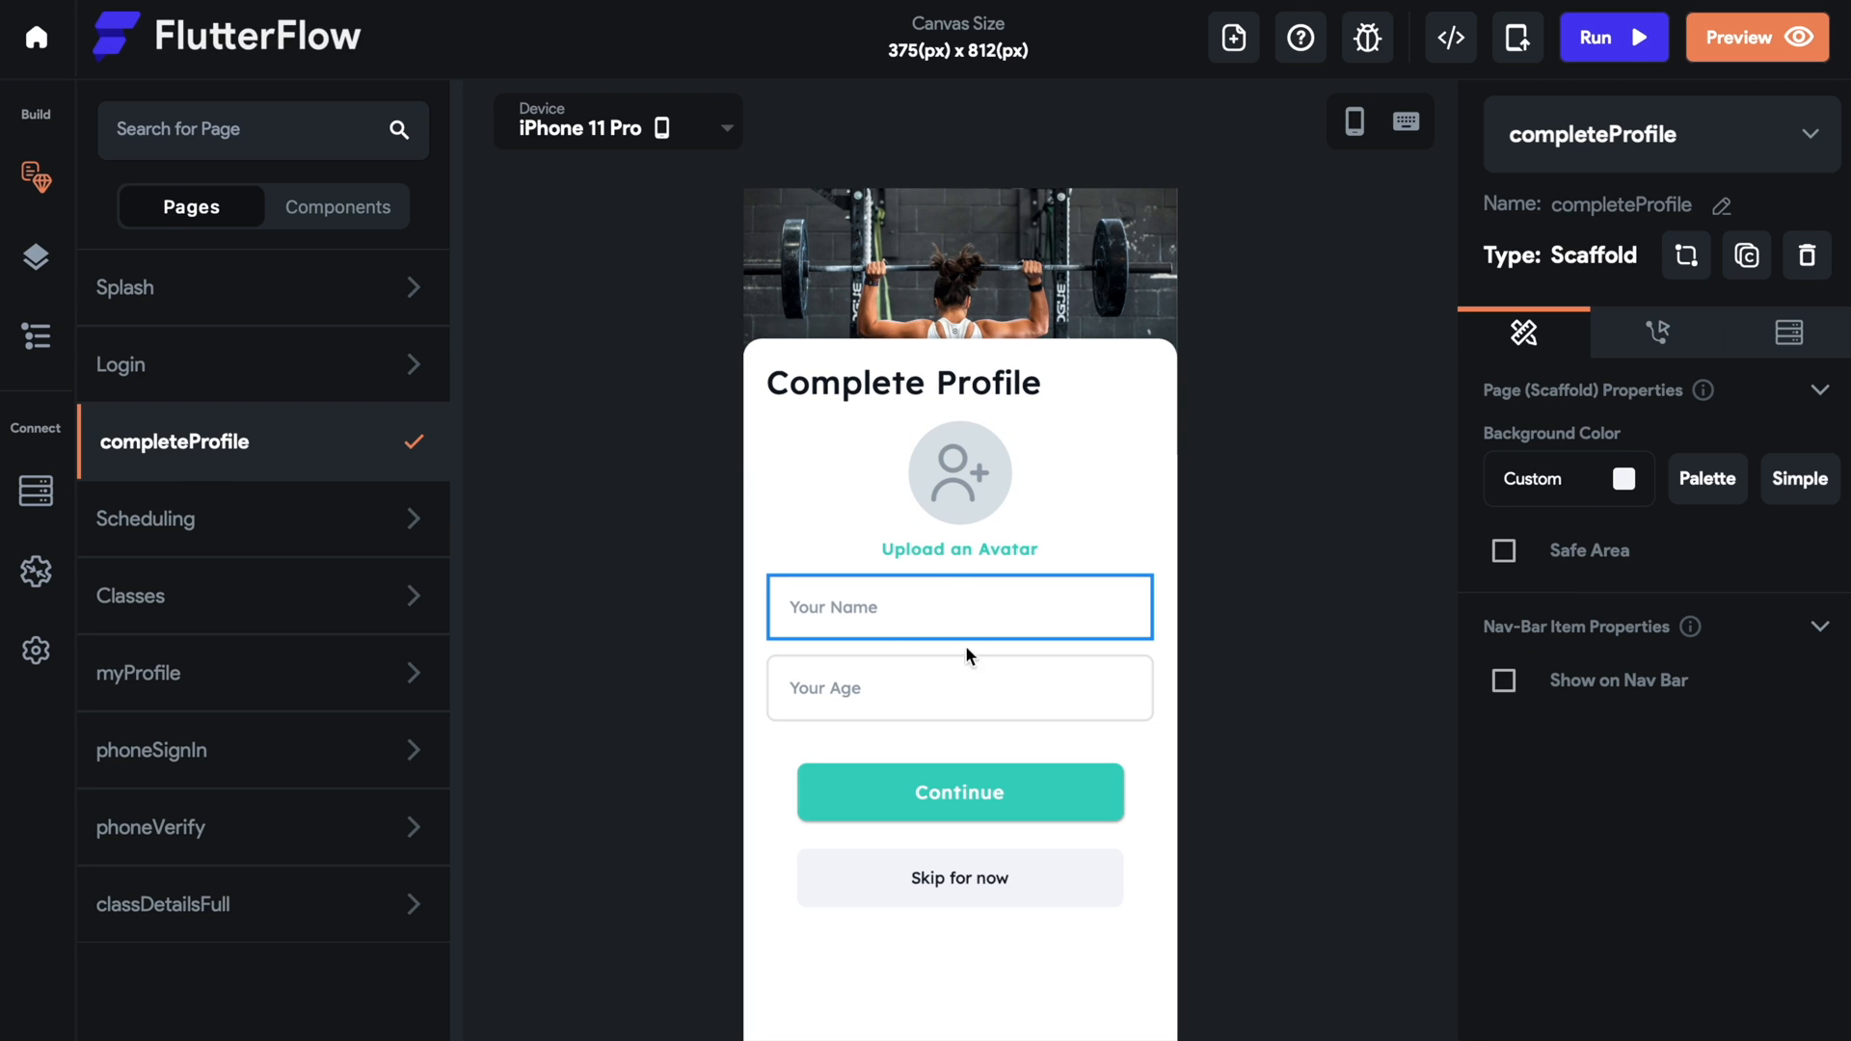
click(958, 792)
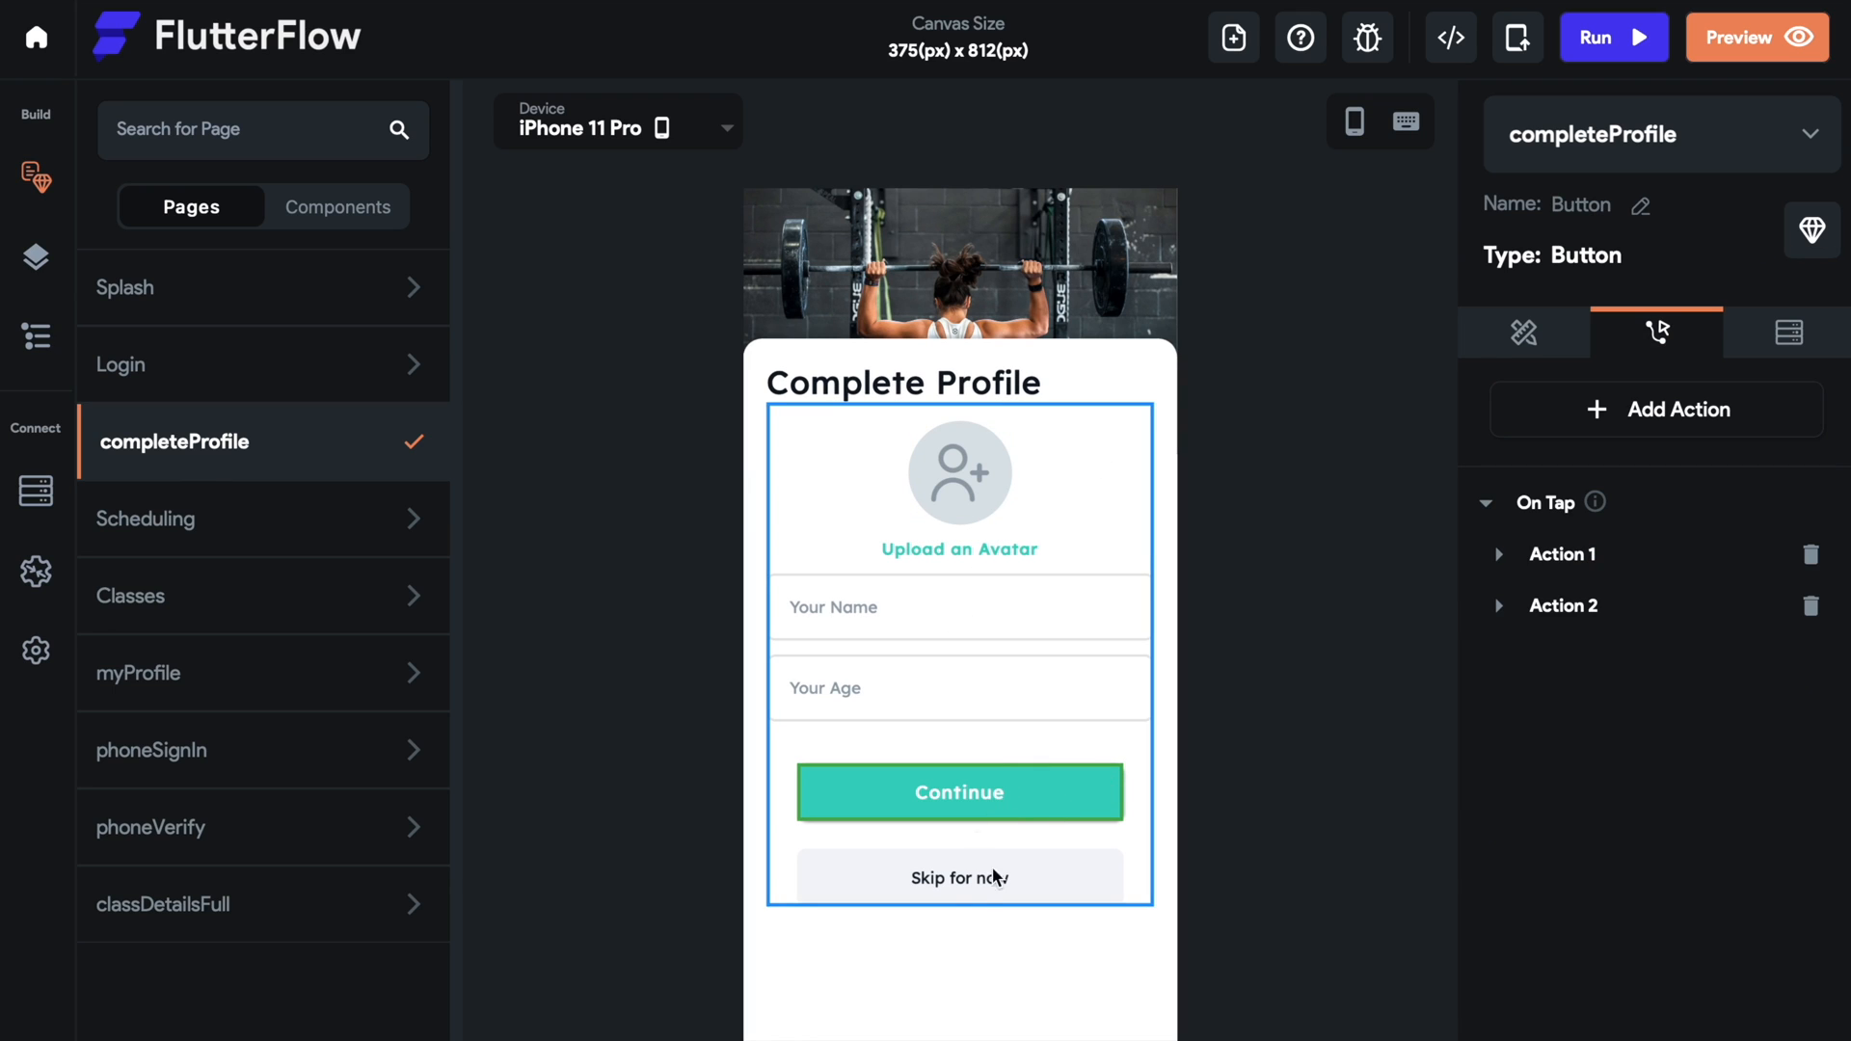
click(1523, 332)
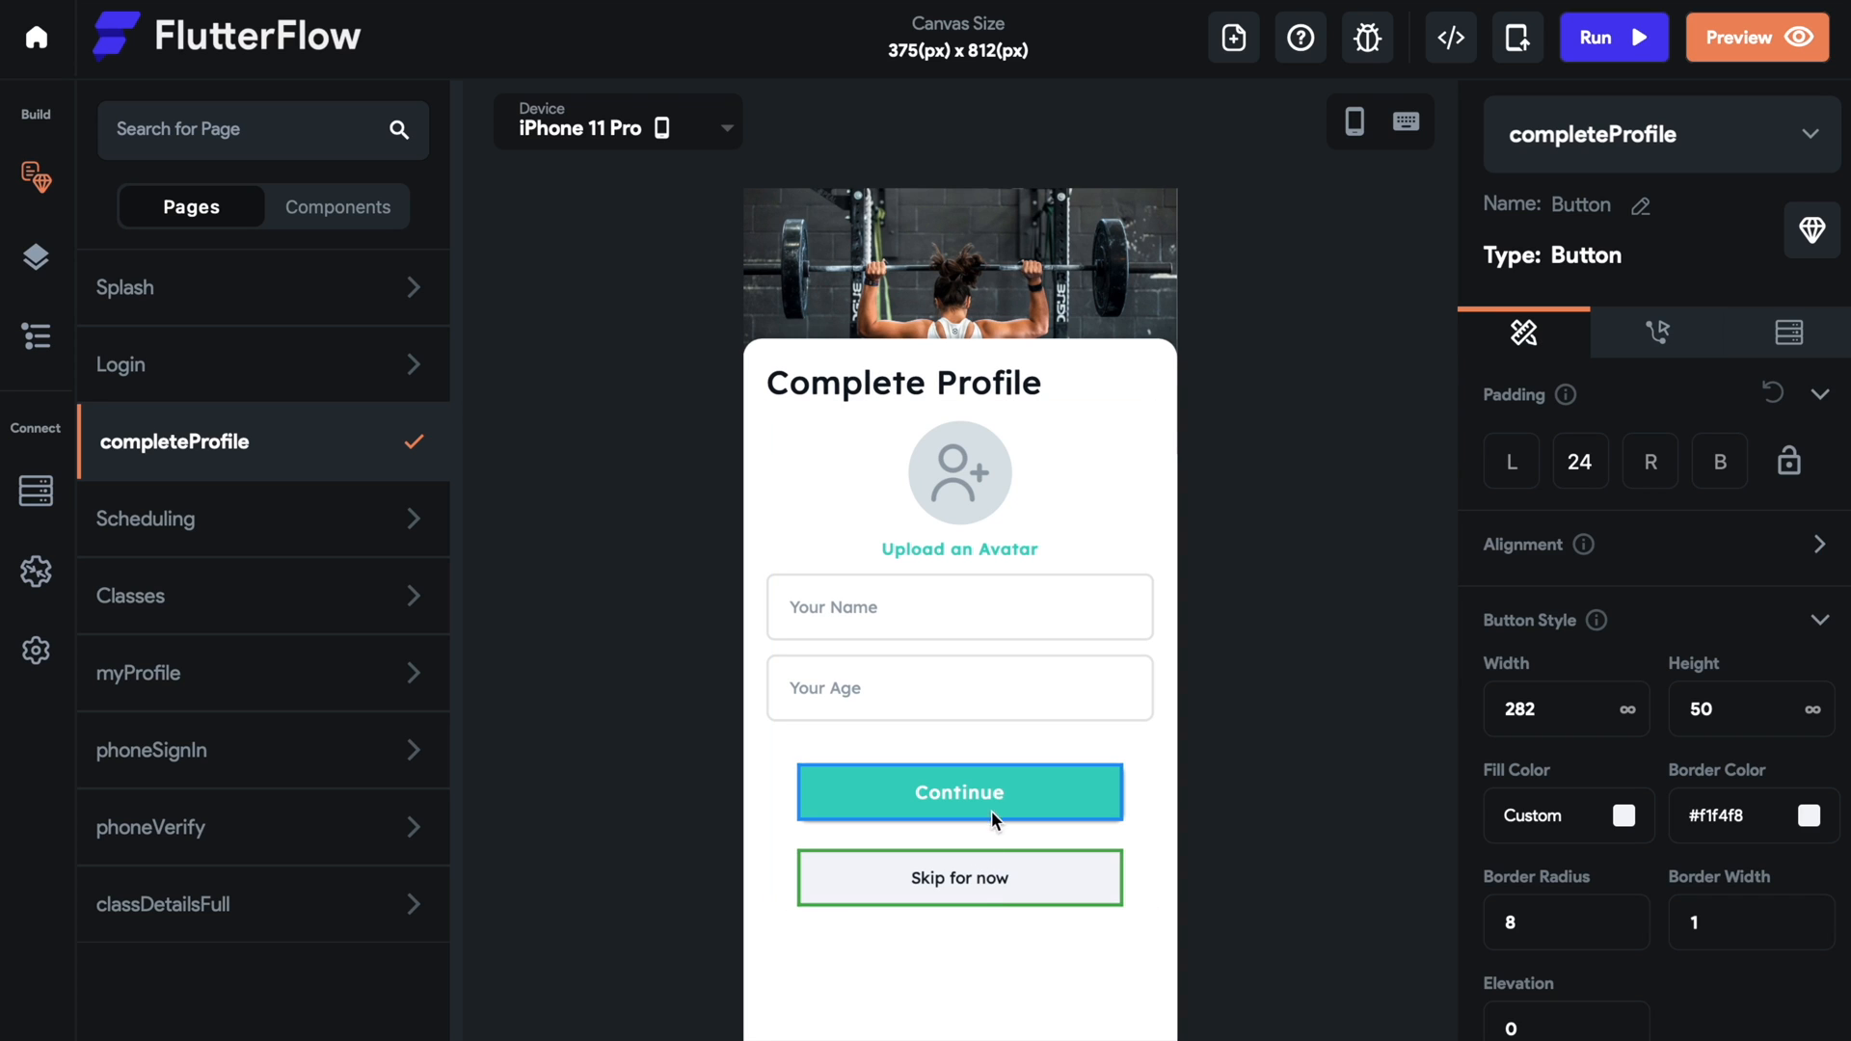
mouse_move(985, 809)
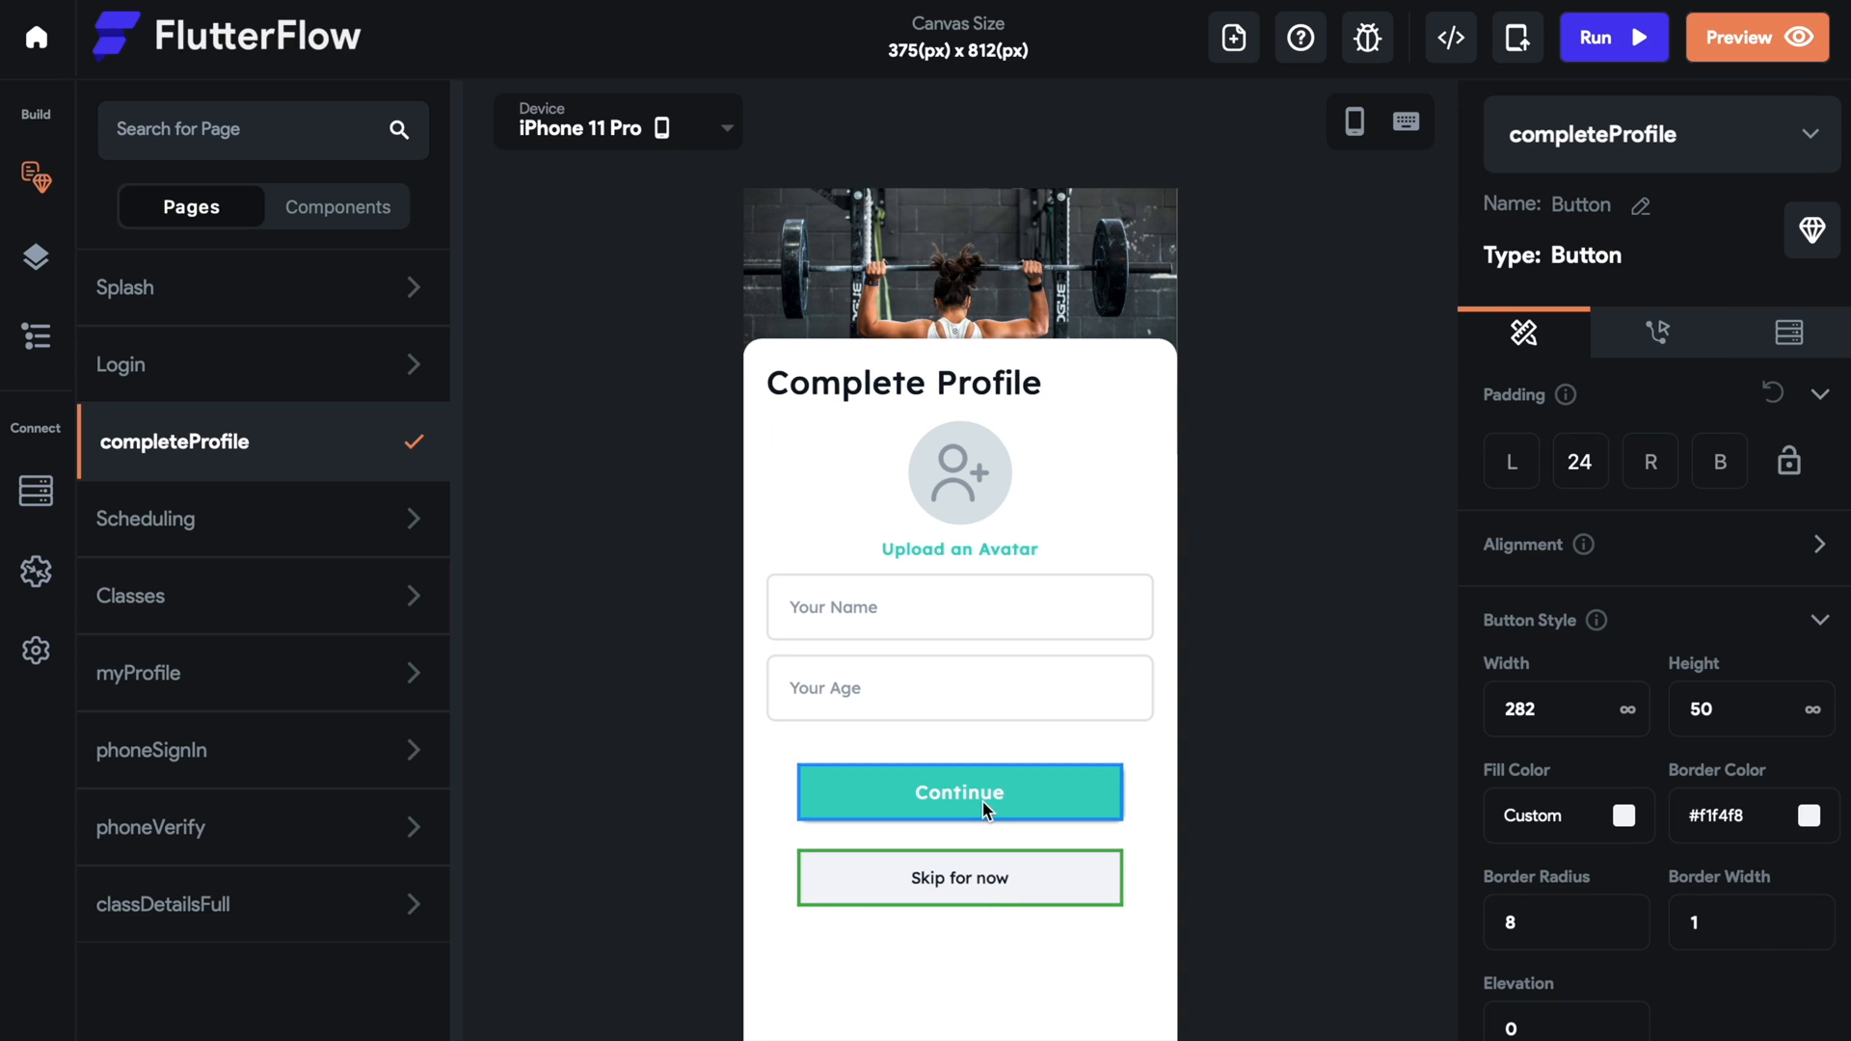
Review the Continue button's two existing tap actions, including navigation to Scheduling.
click(1657, 332)
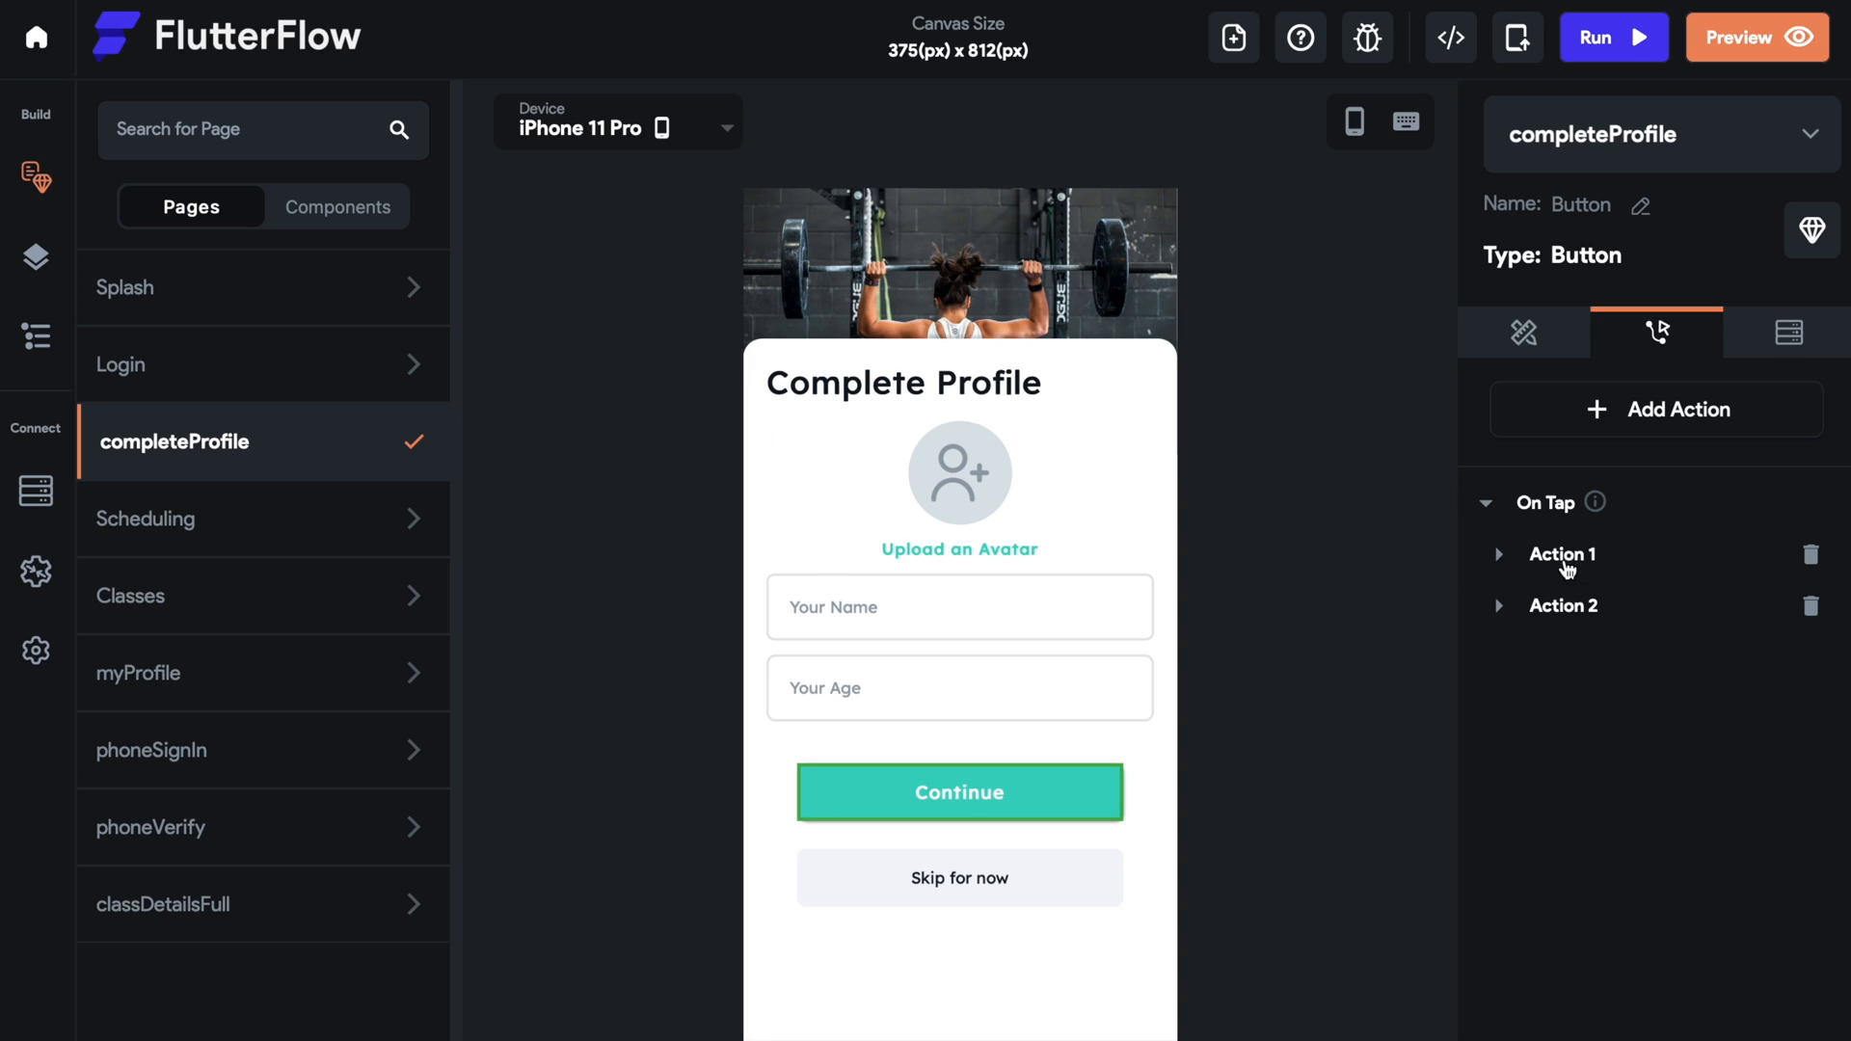
click(1561, 553)
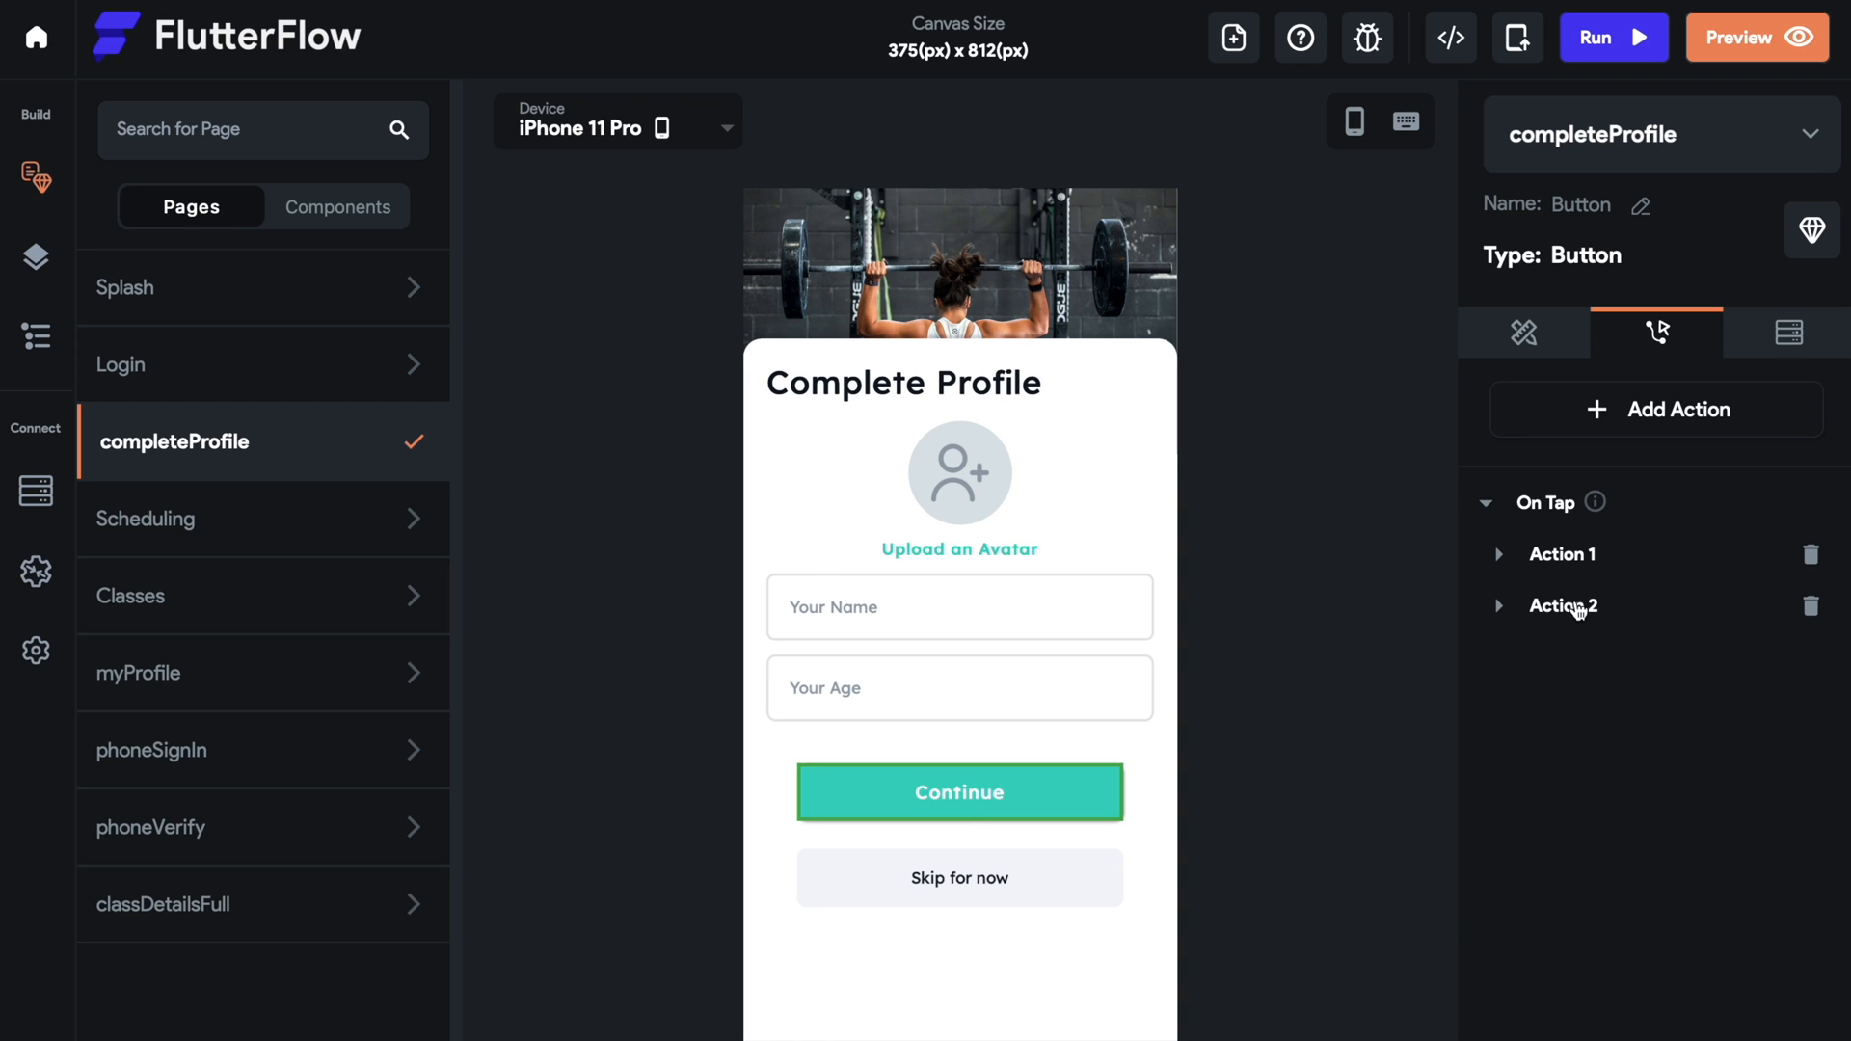
click(1562, 605)
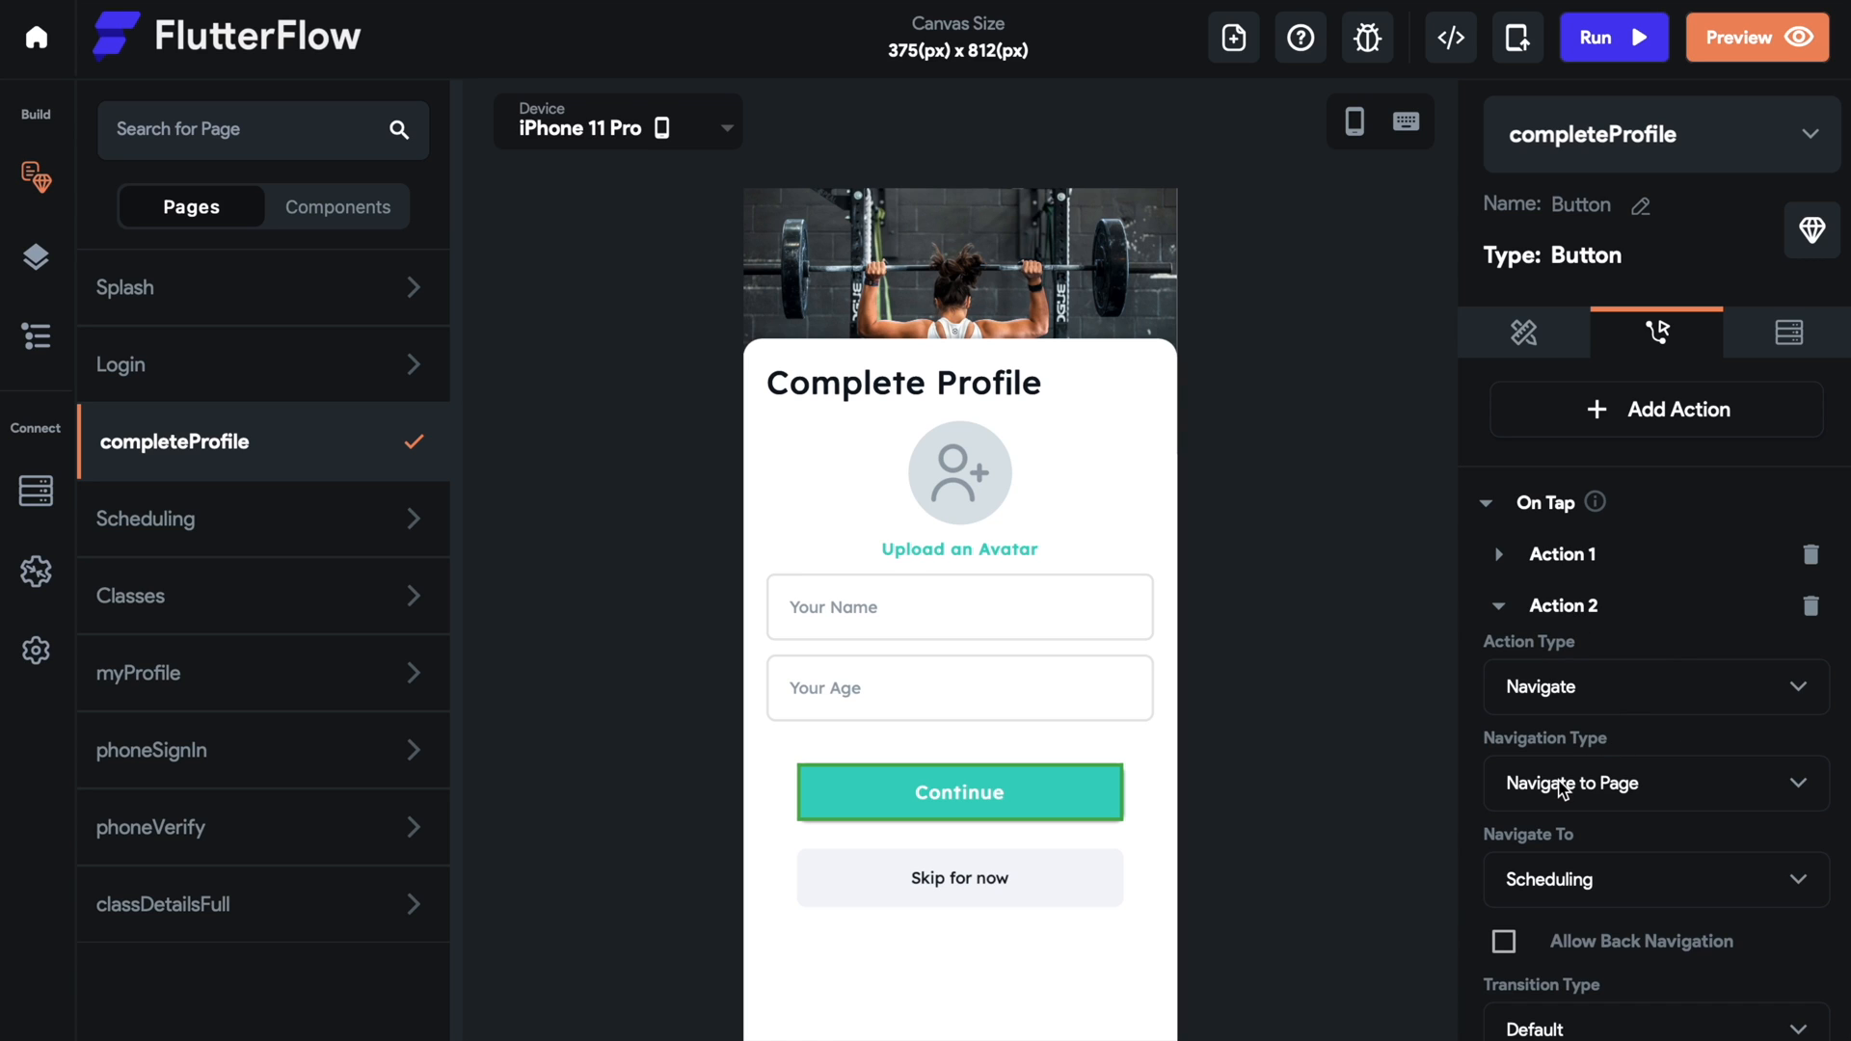
click(1497, 605)
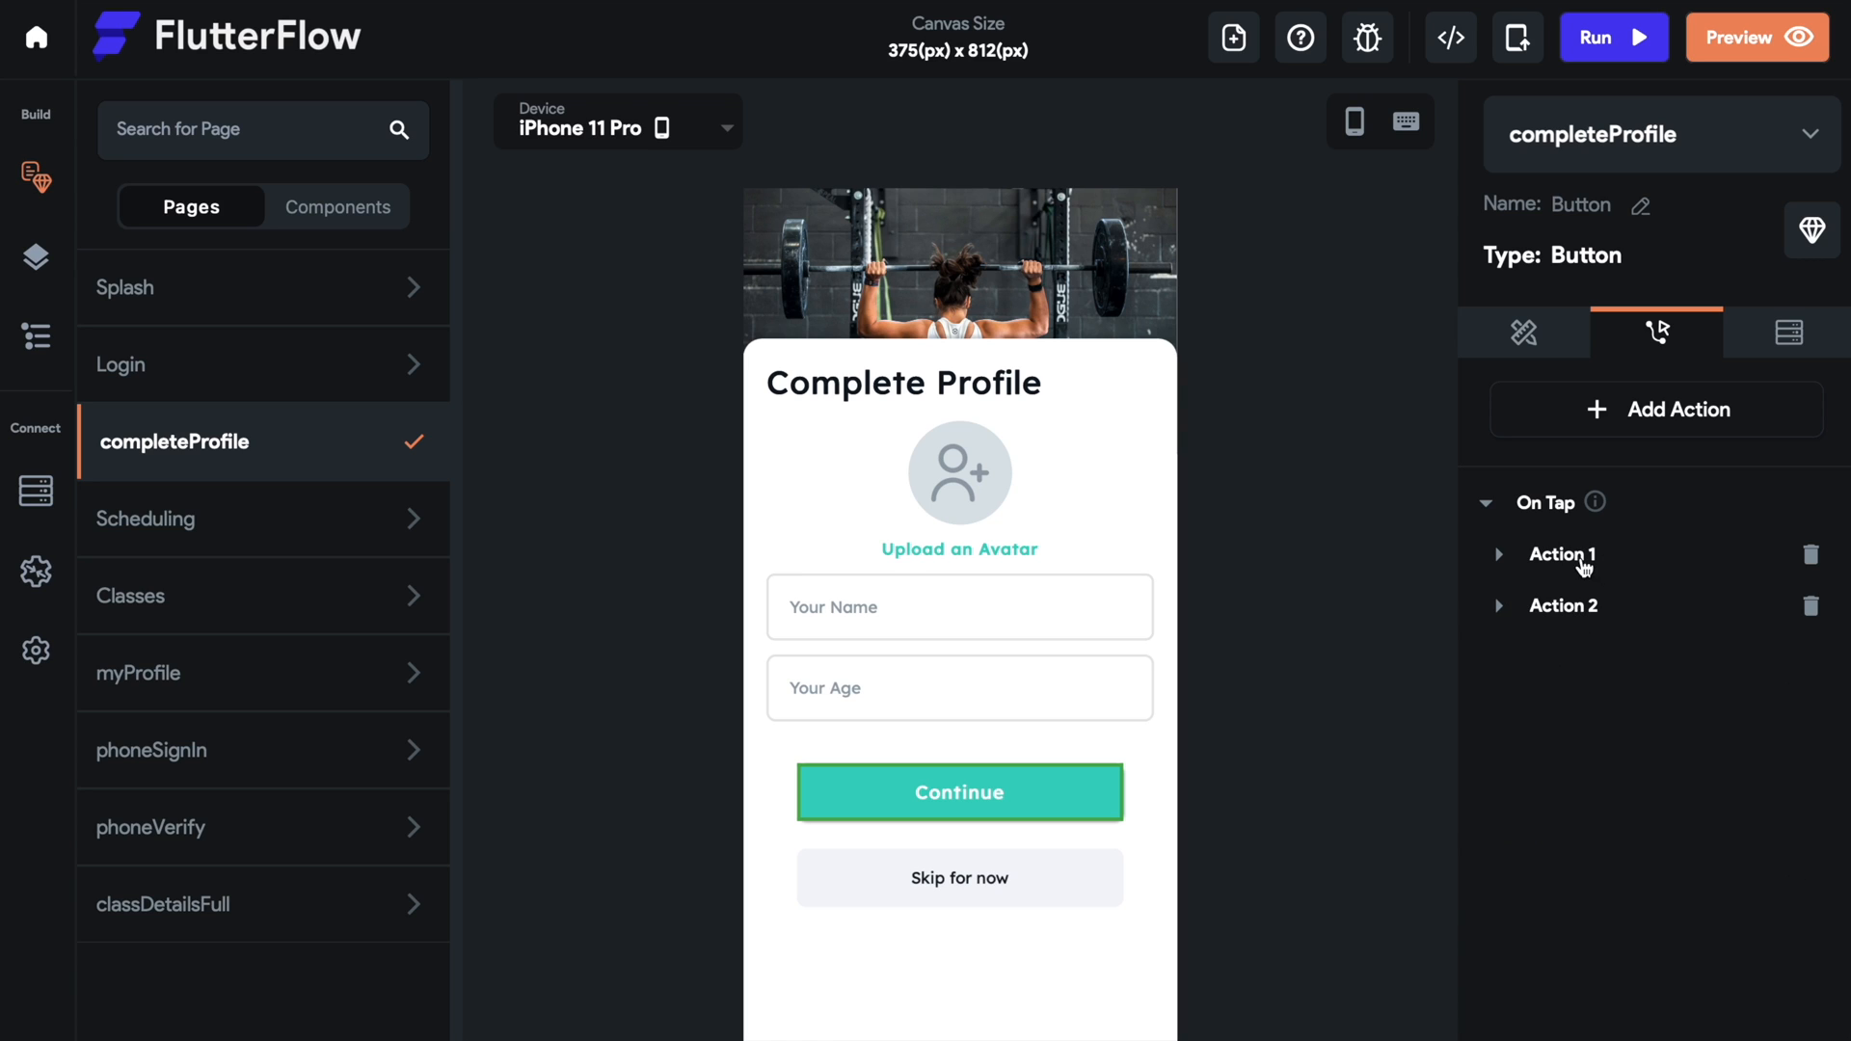
mouse_move(1810, 567)
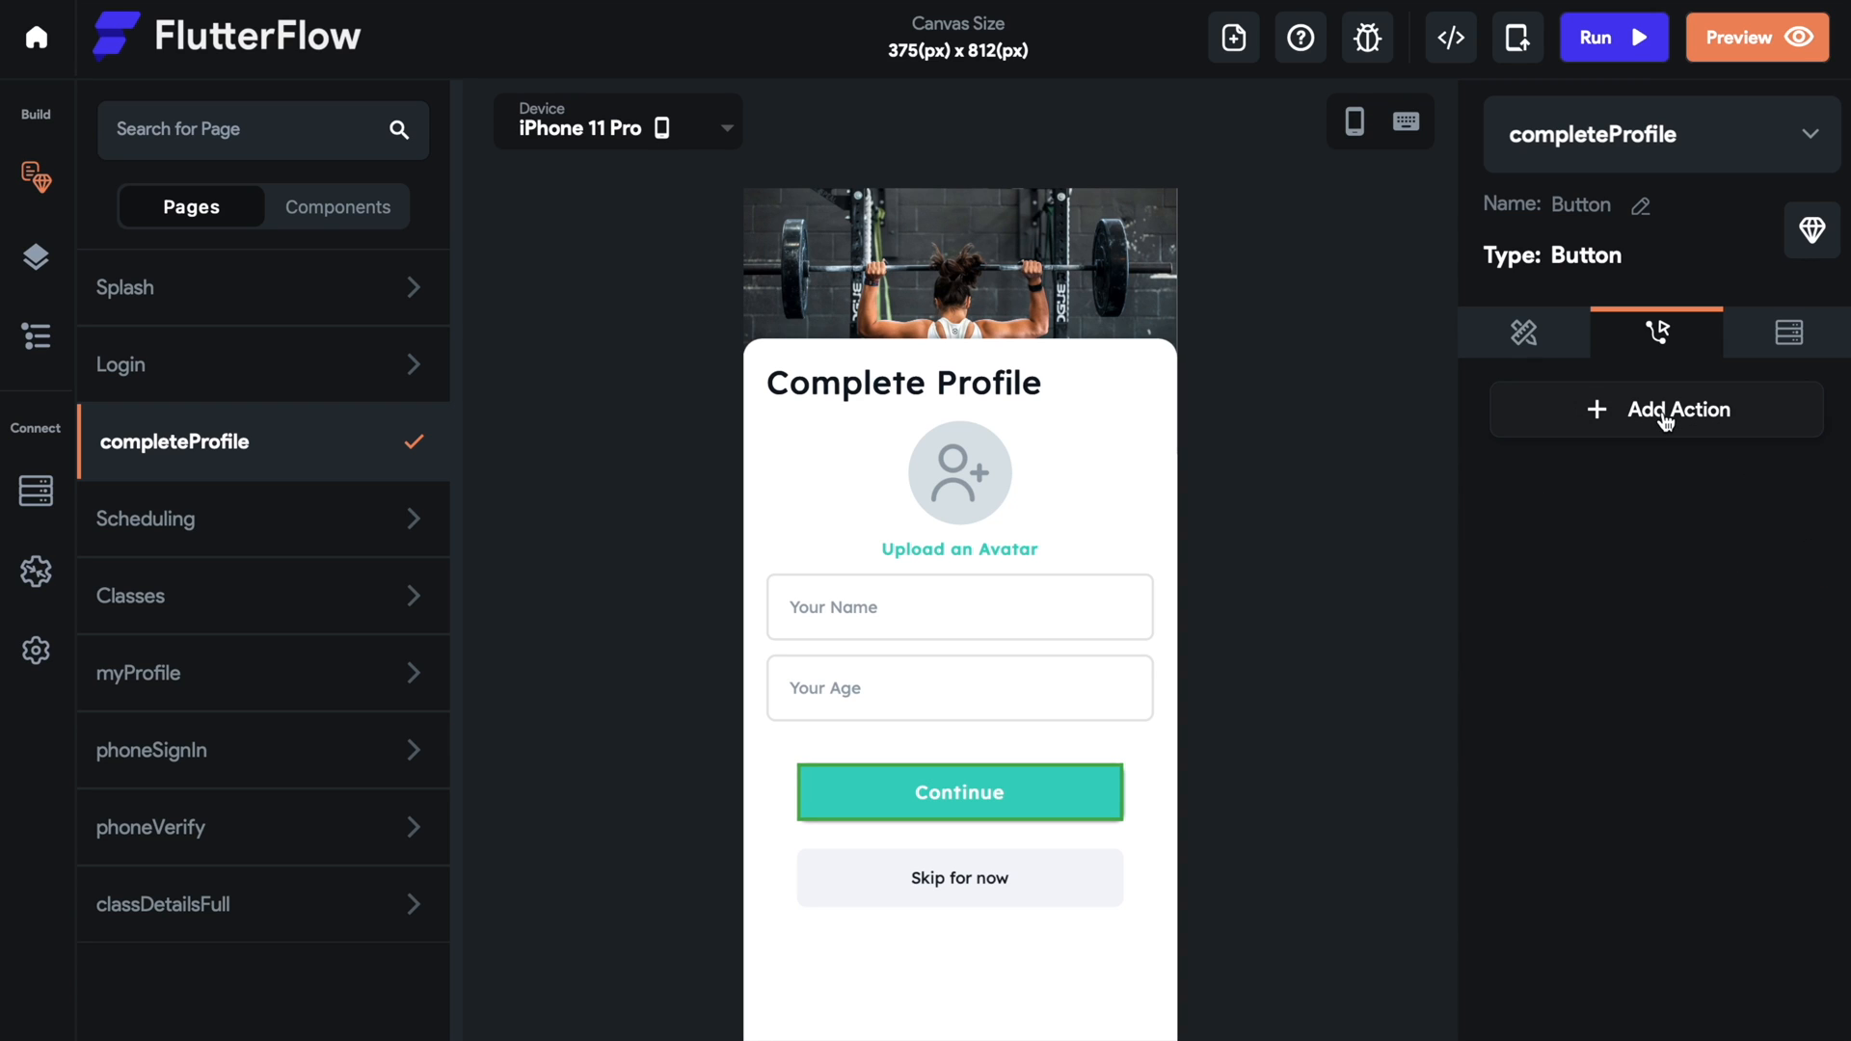
Add a Backend Call tap action: Update Record on users Record (from Button).
click(1656, 409)
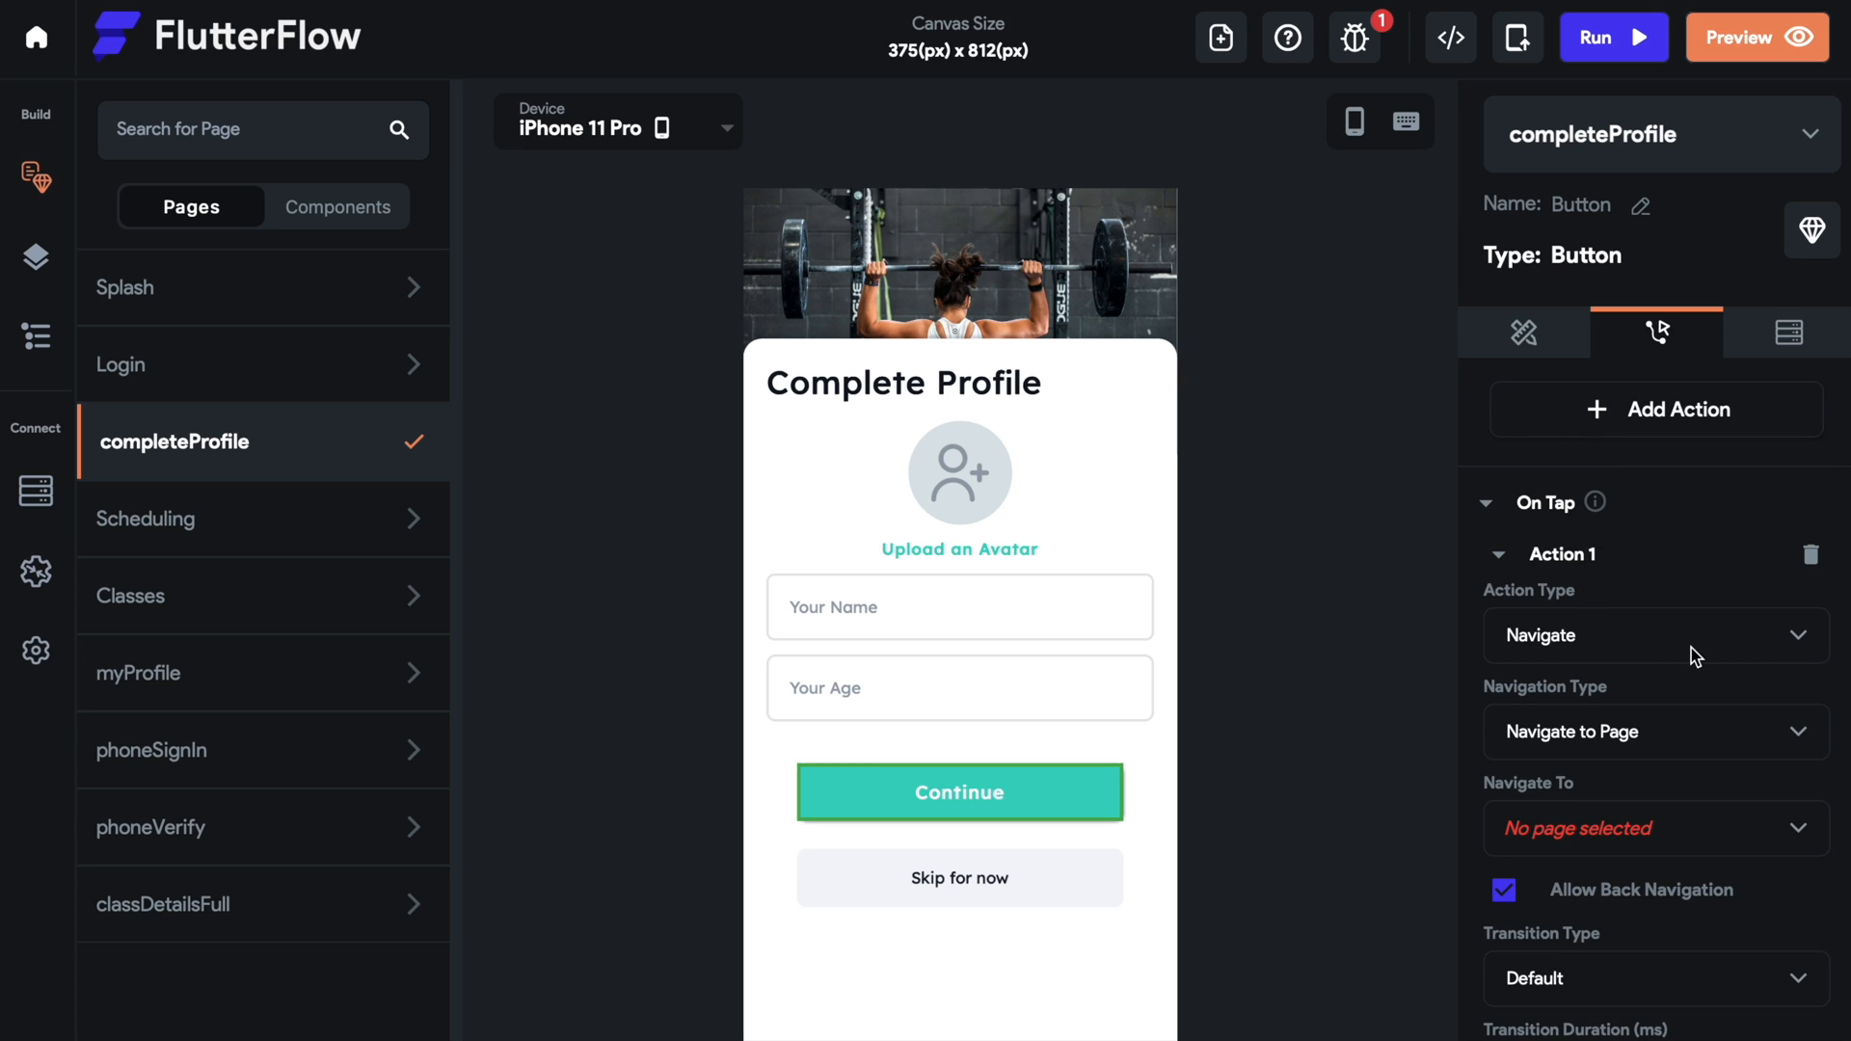
click(1653, 636)
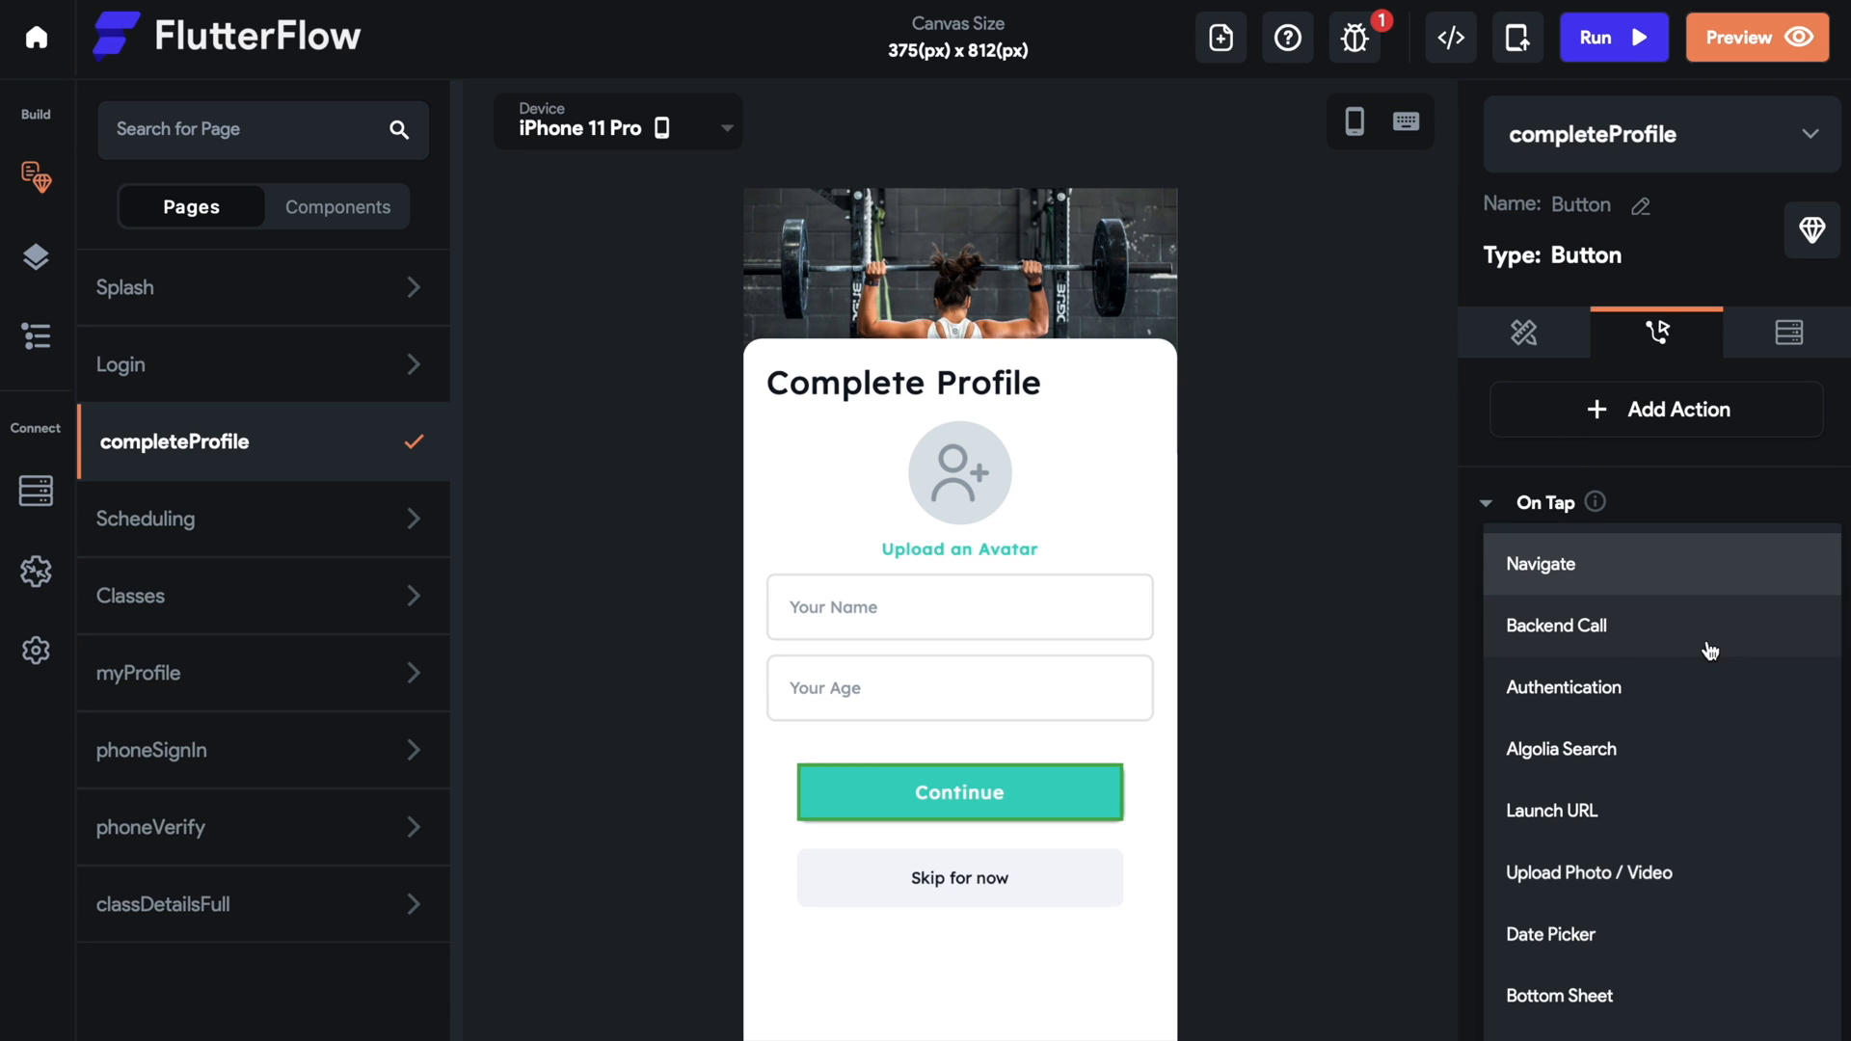
click(1556, 625)
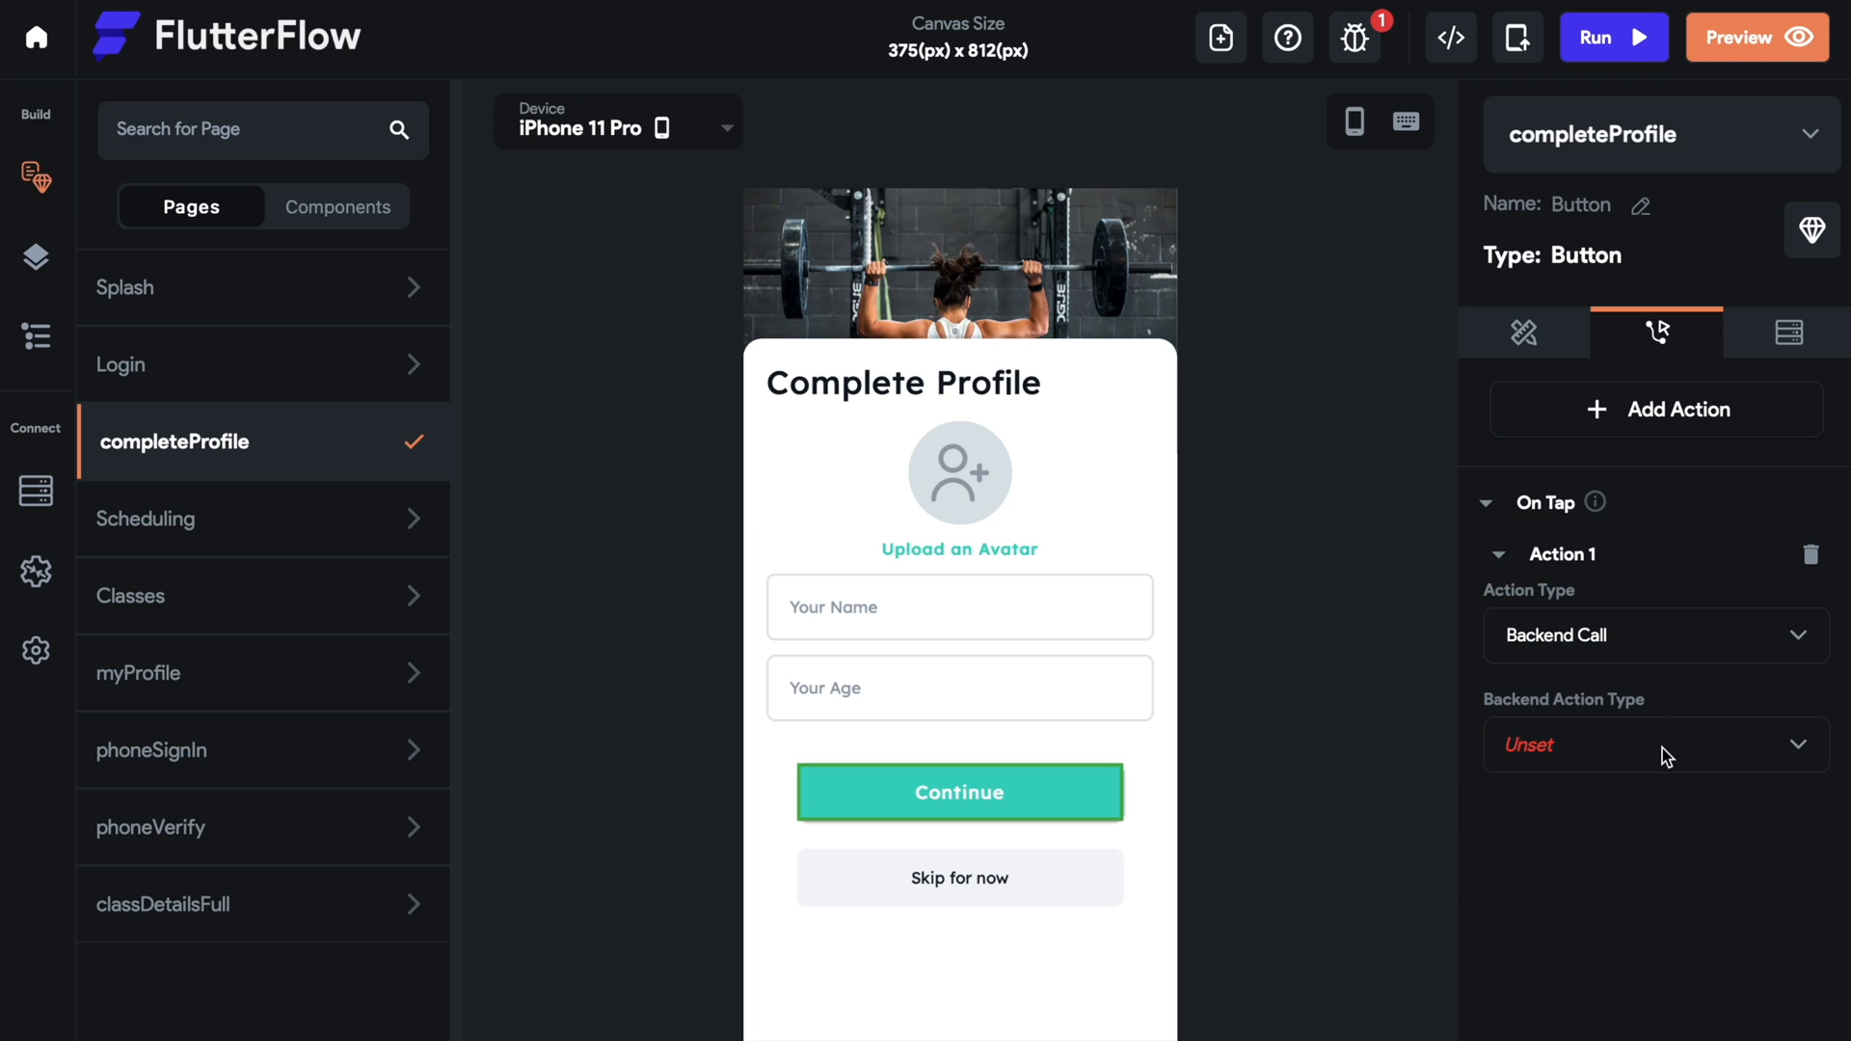
click(1652, 745)
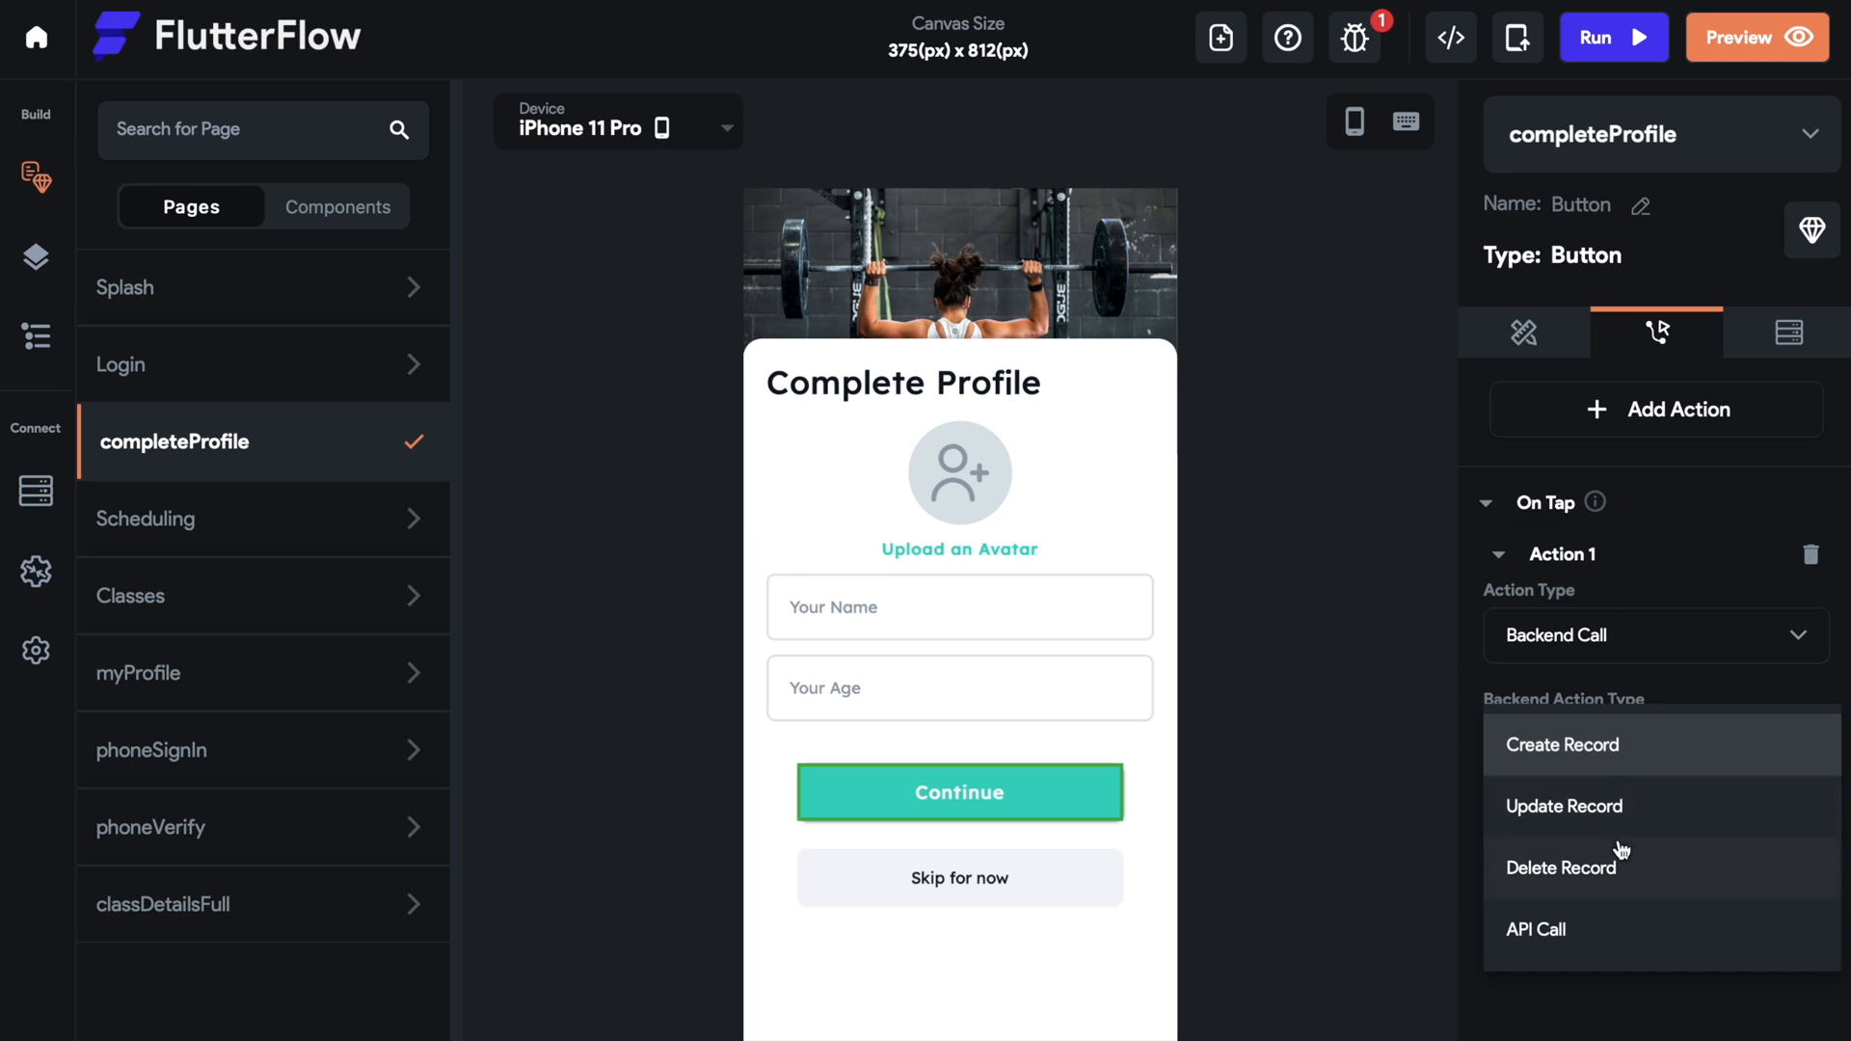
click(1563, 806)
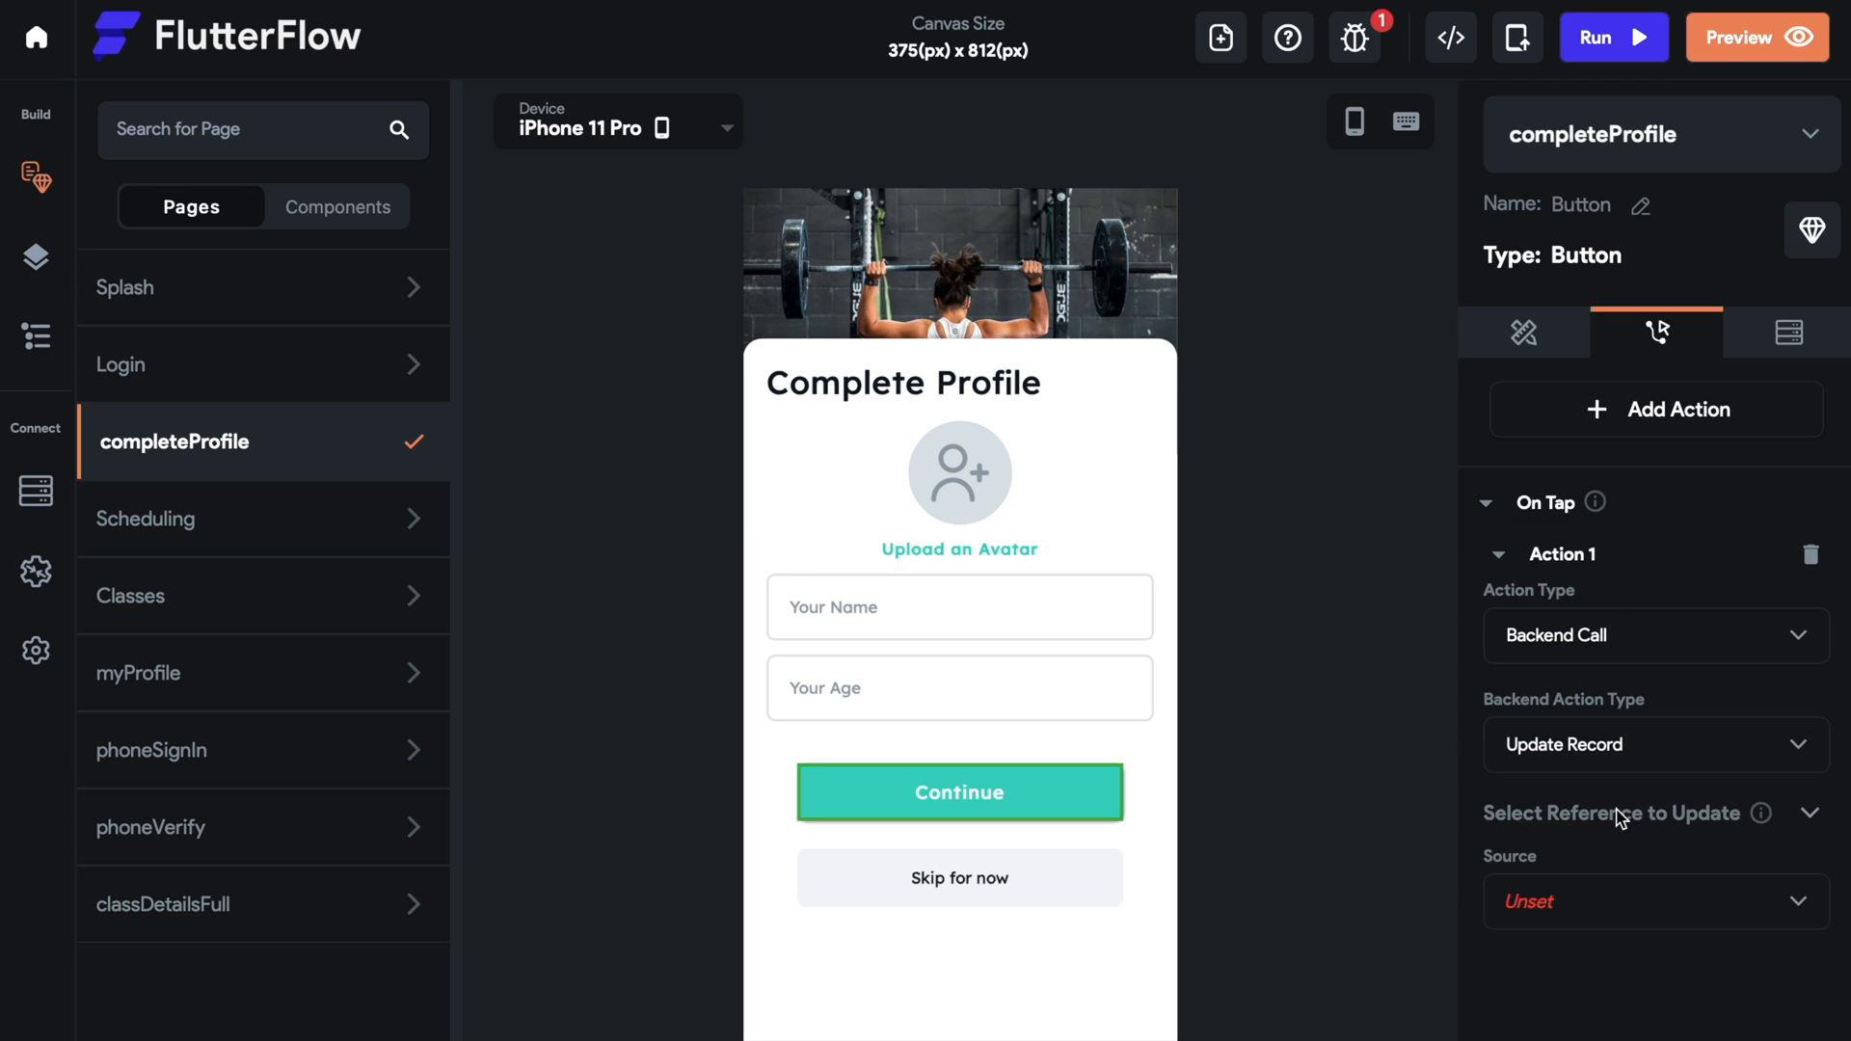
click(1652, 811)
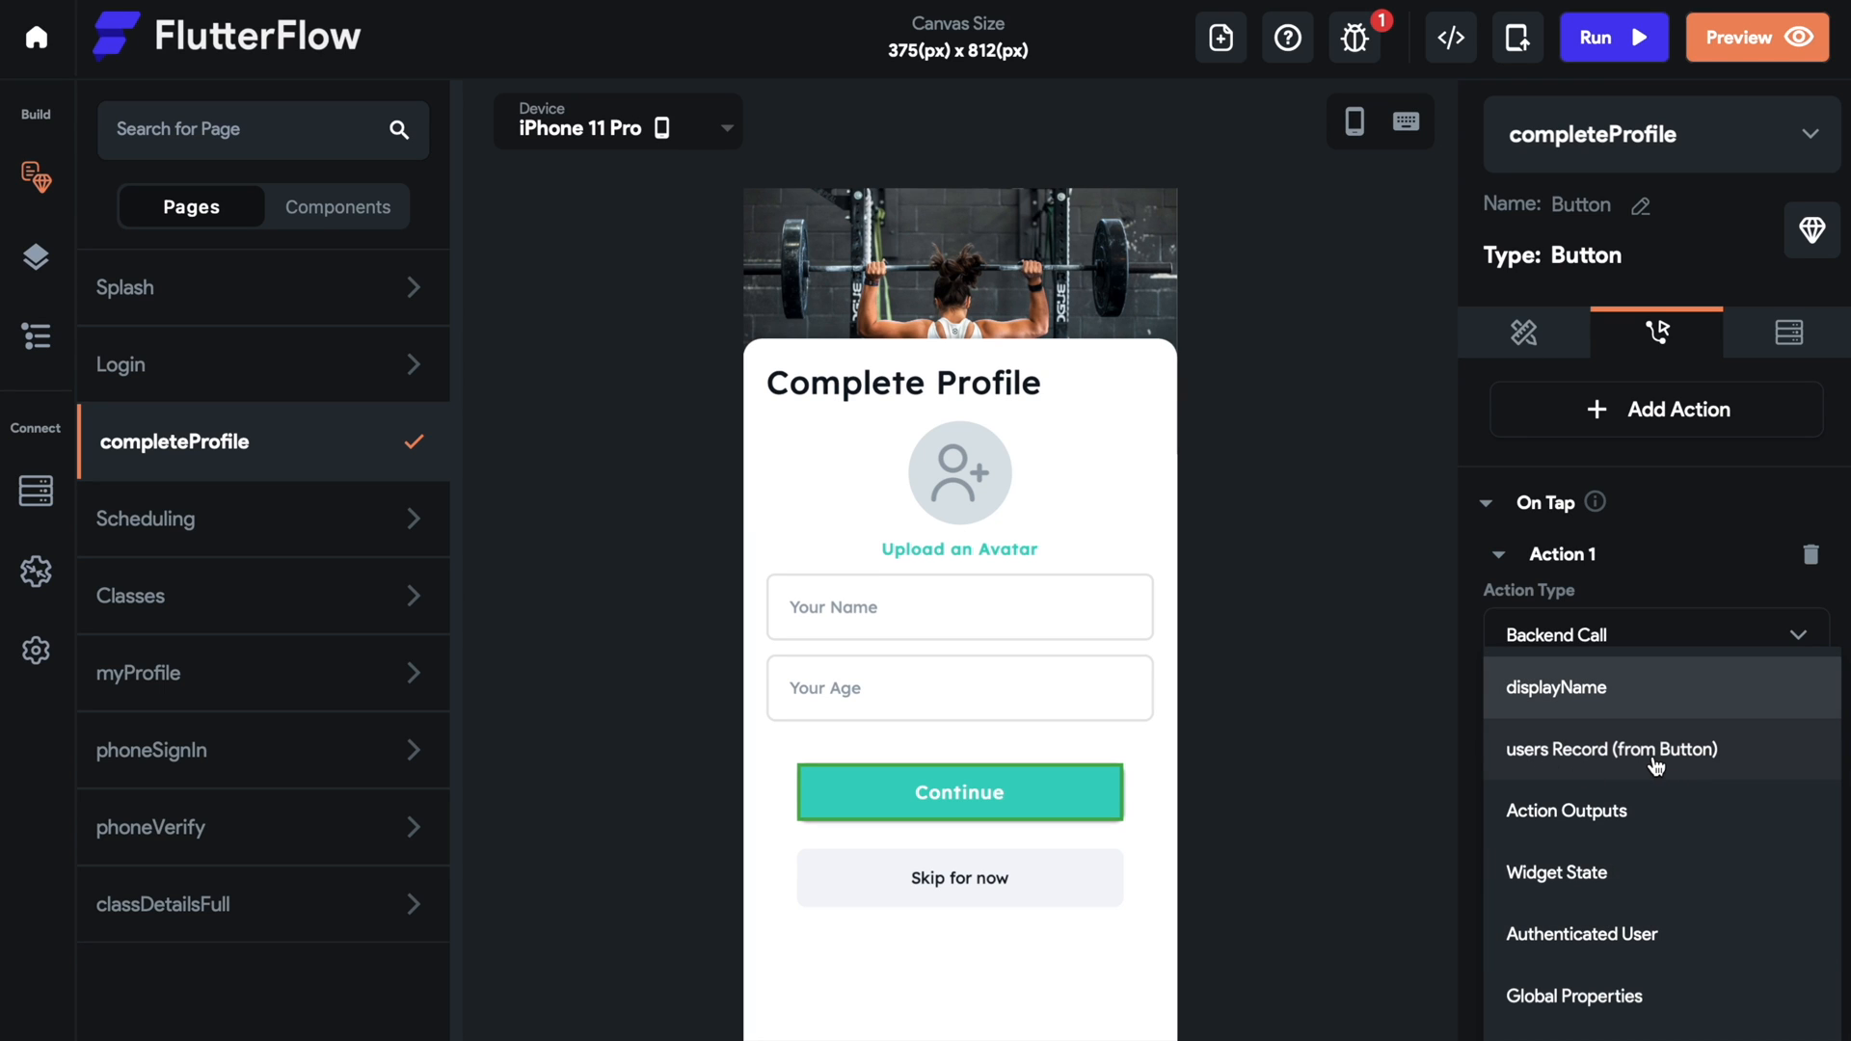
click(1609, 748)
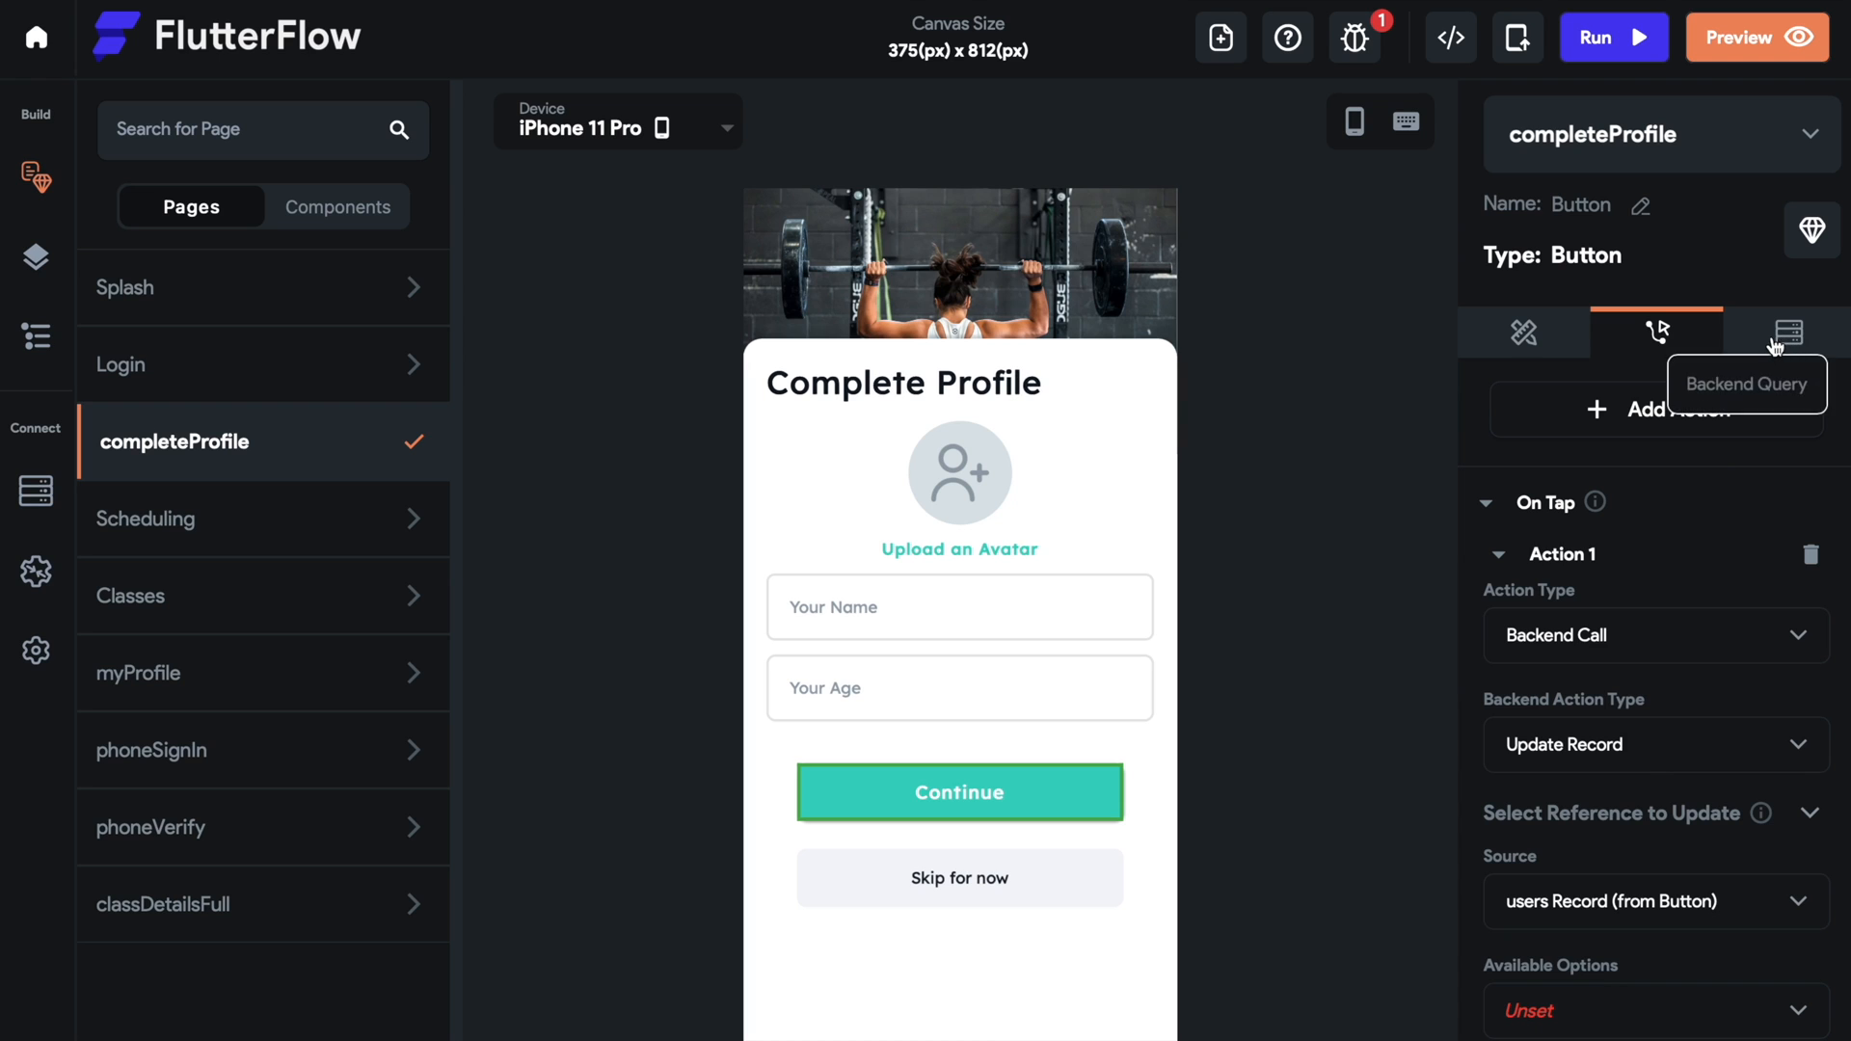
Set the Continue button's Backend Query to the authenticated user's record reference.
click(1787, 332)
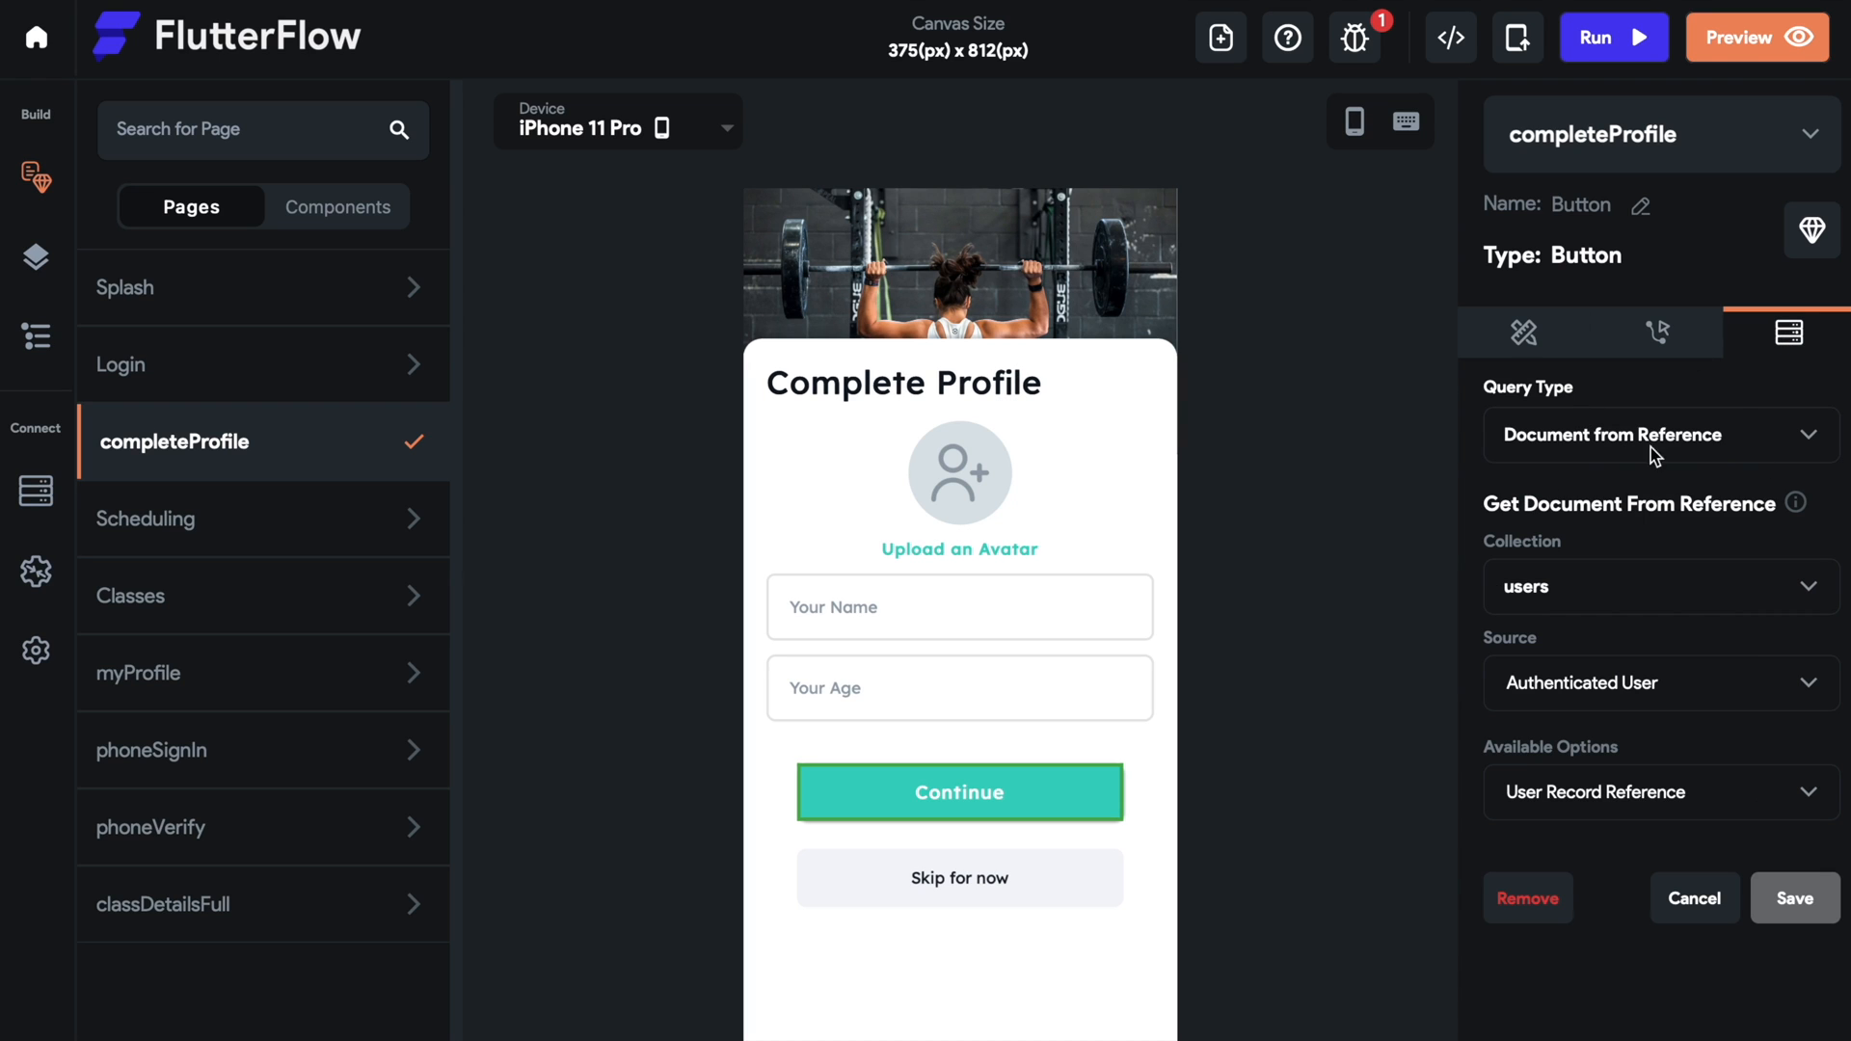
click(958, 688)
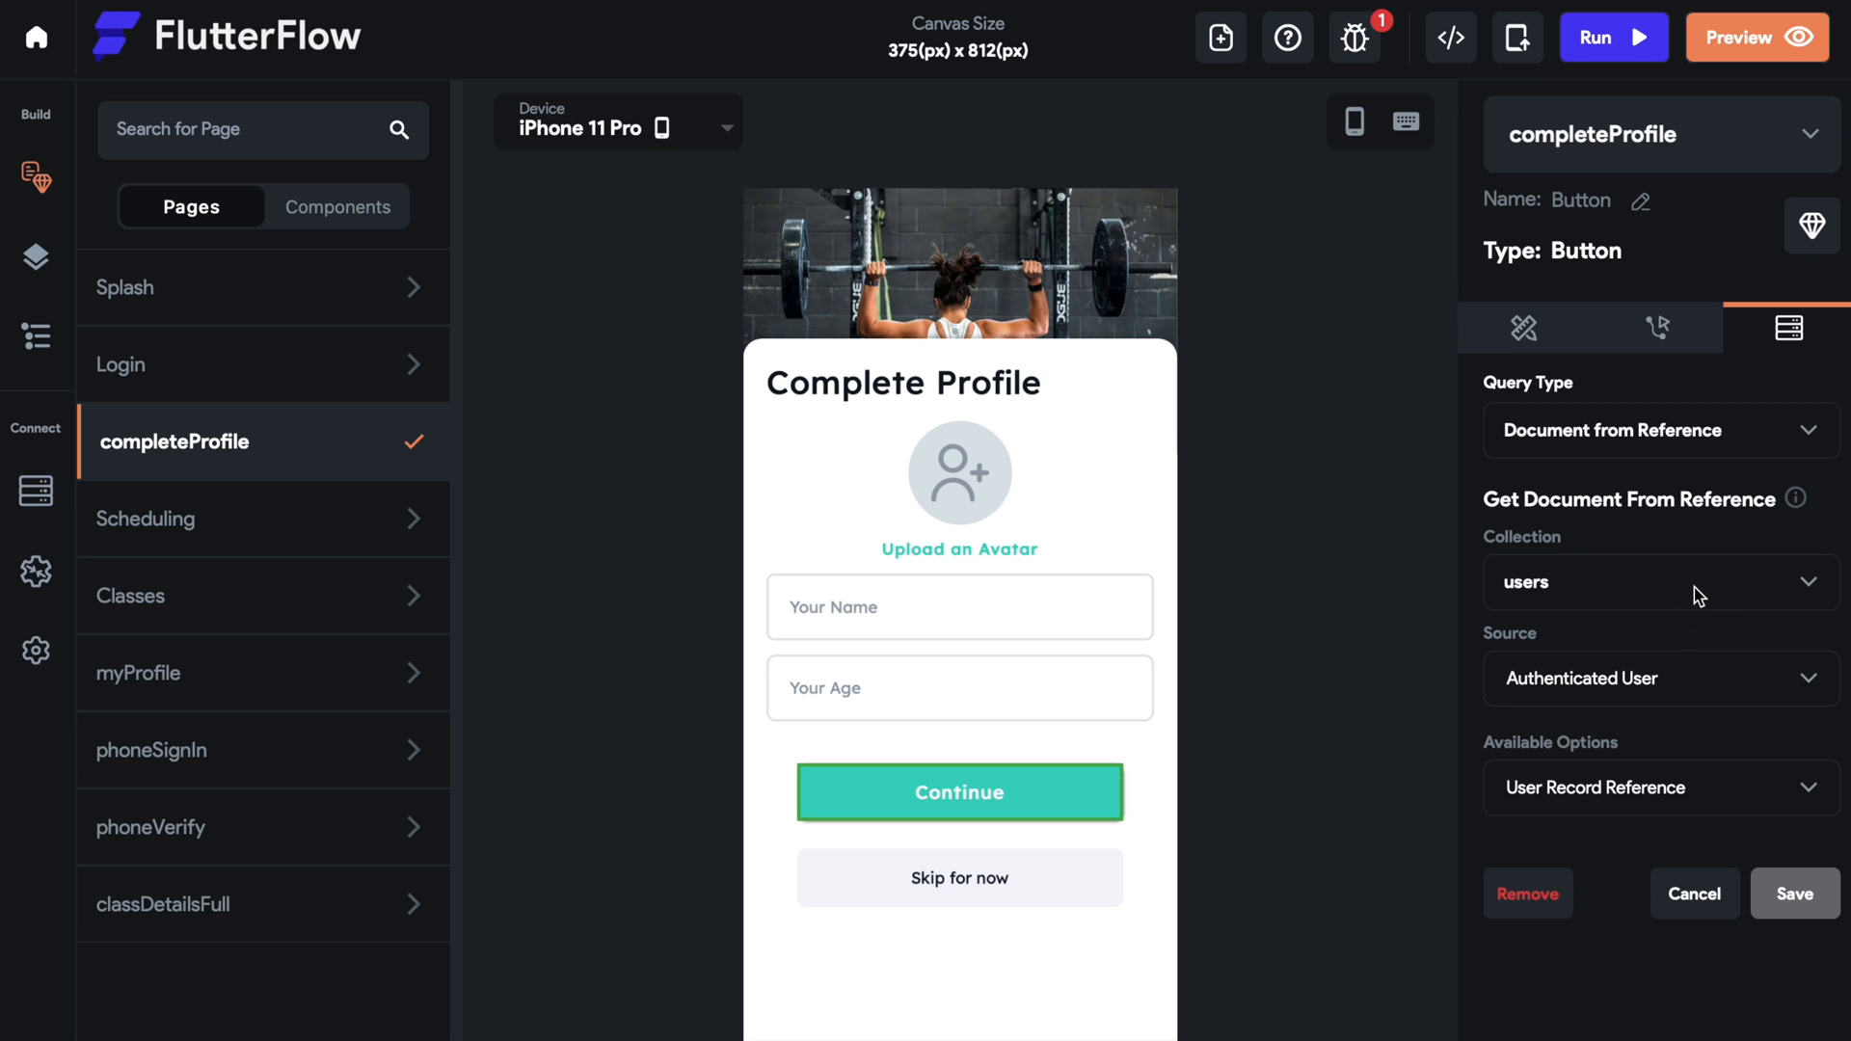
mouse_move(1693, 700)
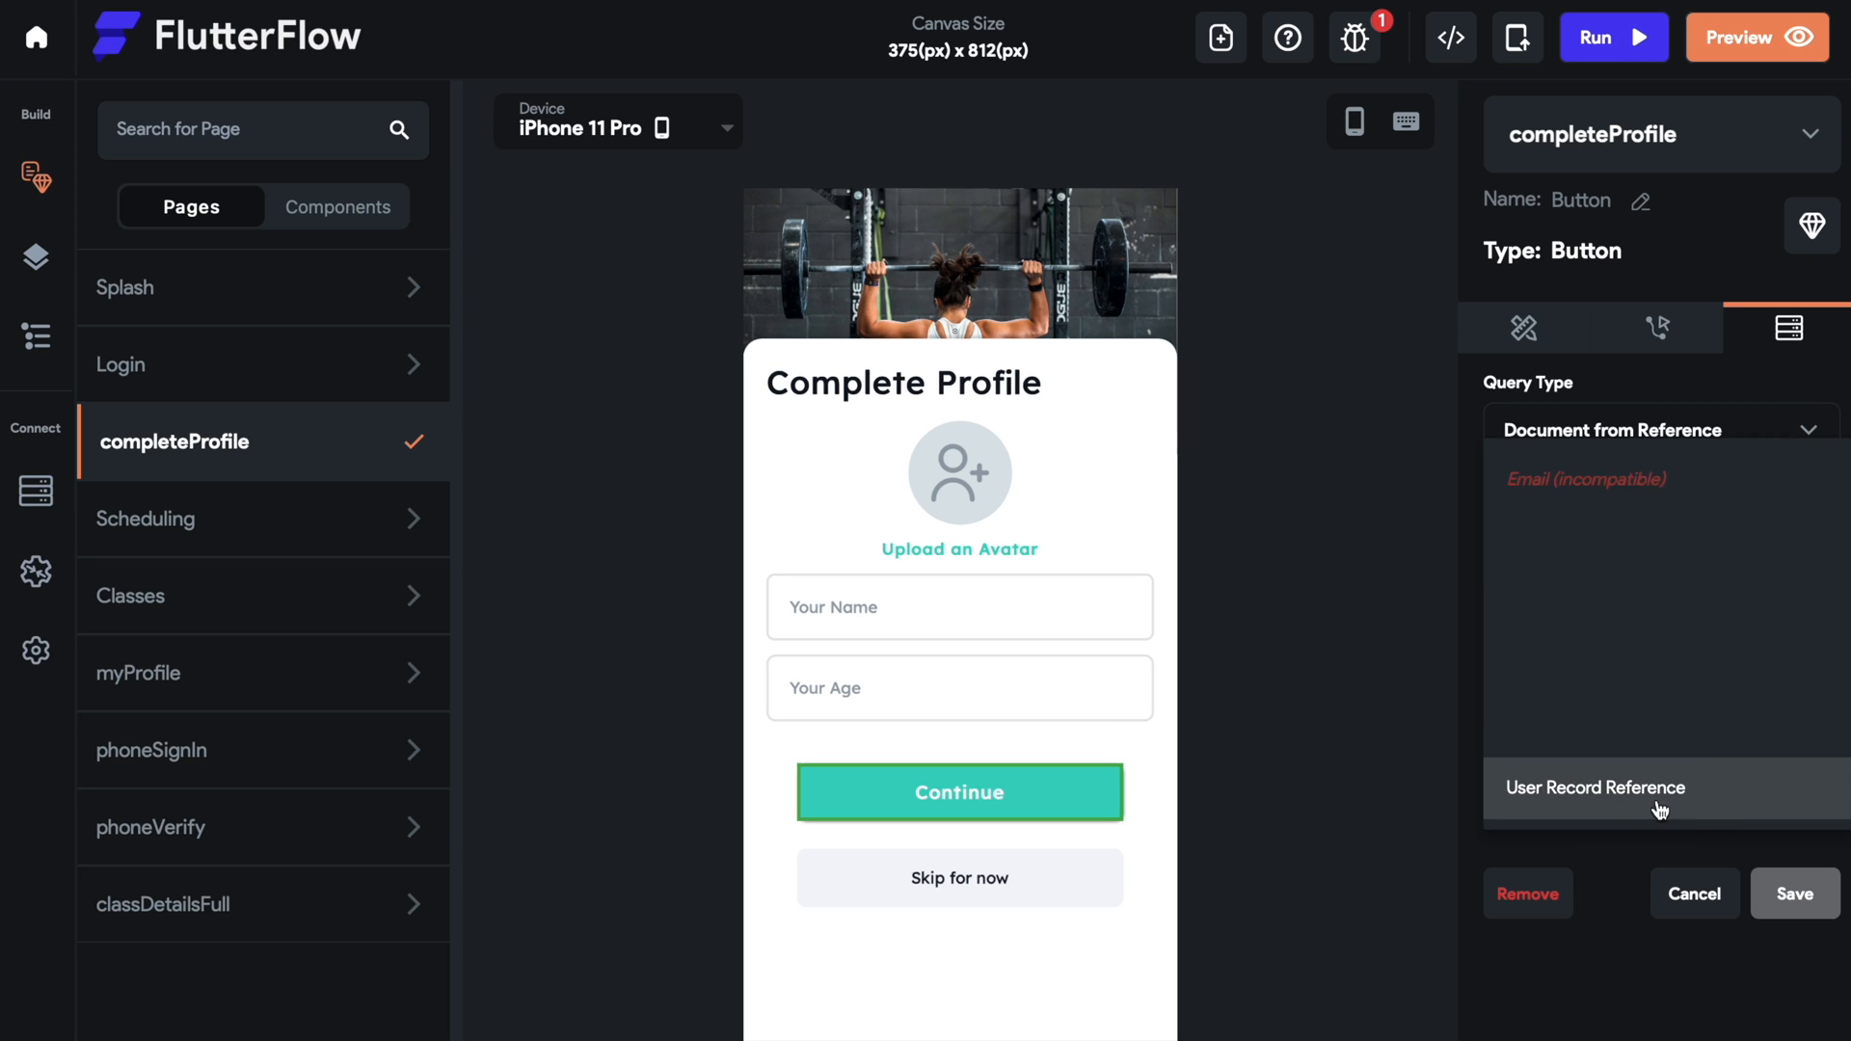
click(1594, 787)
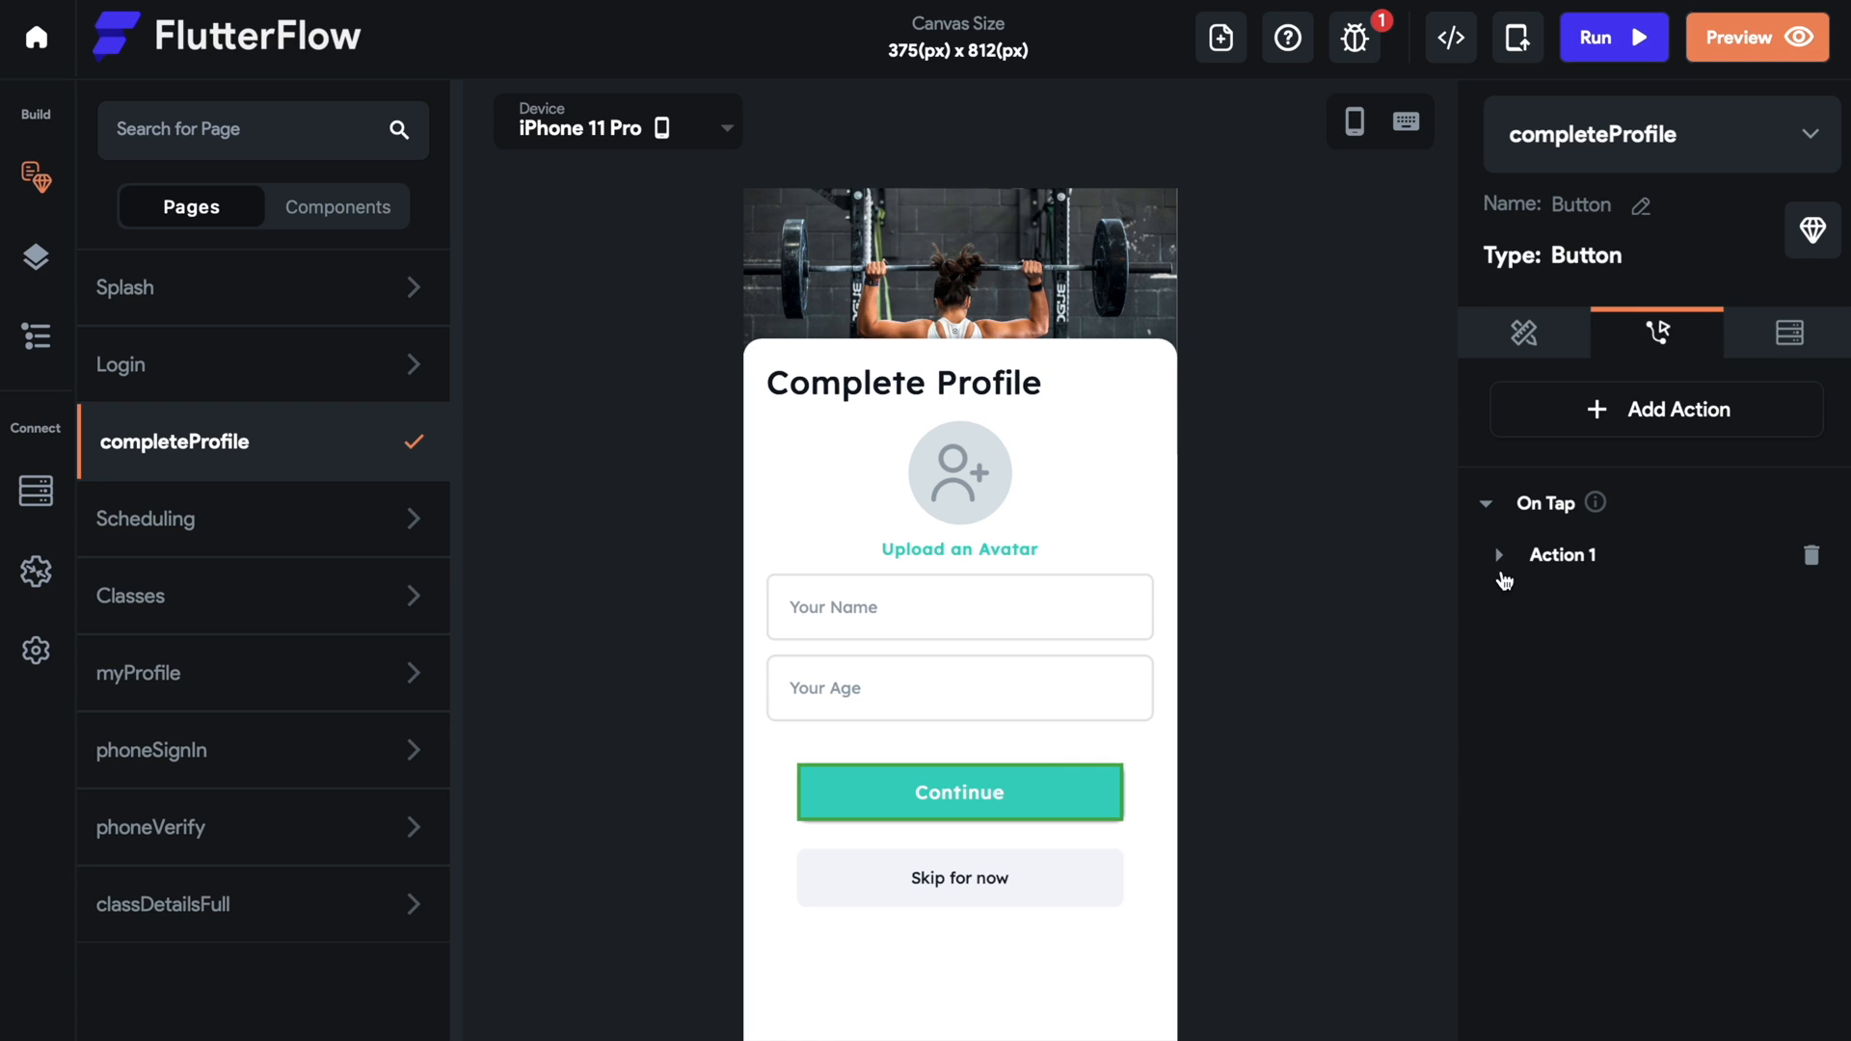
Keep users Record (from Button) as source, use reference, and add a field.
click(1562, 555)
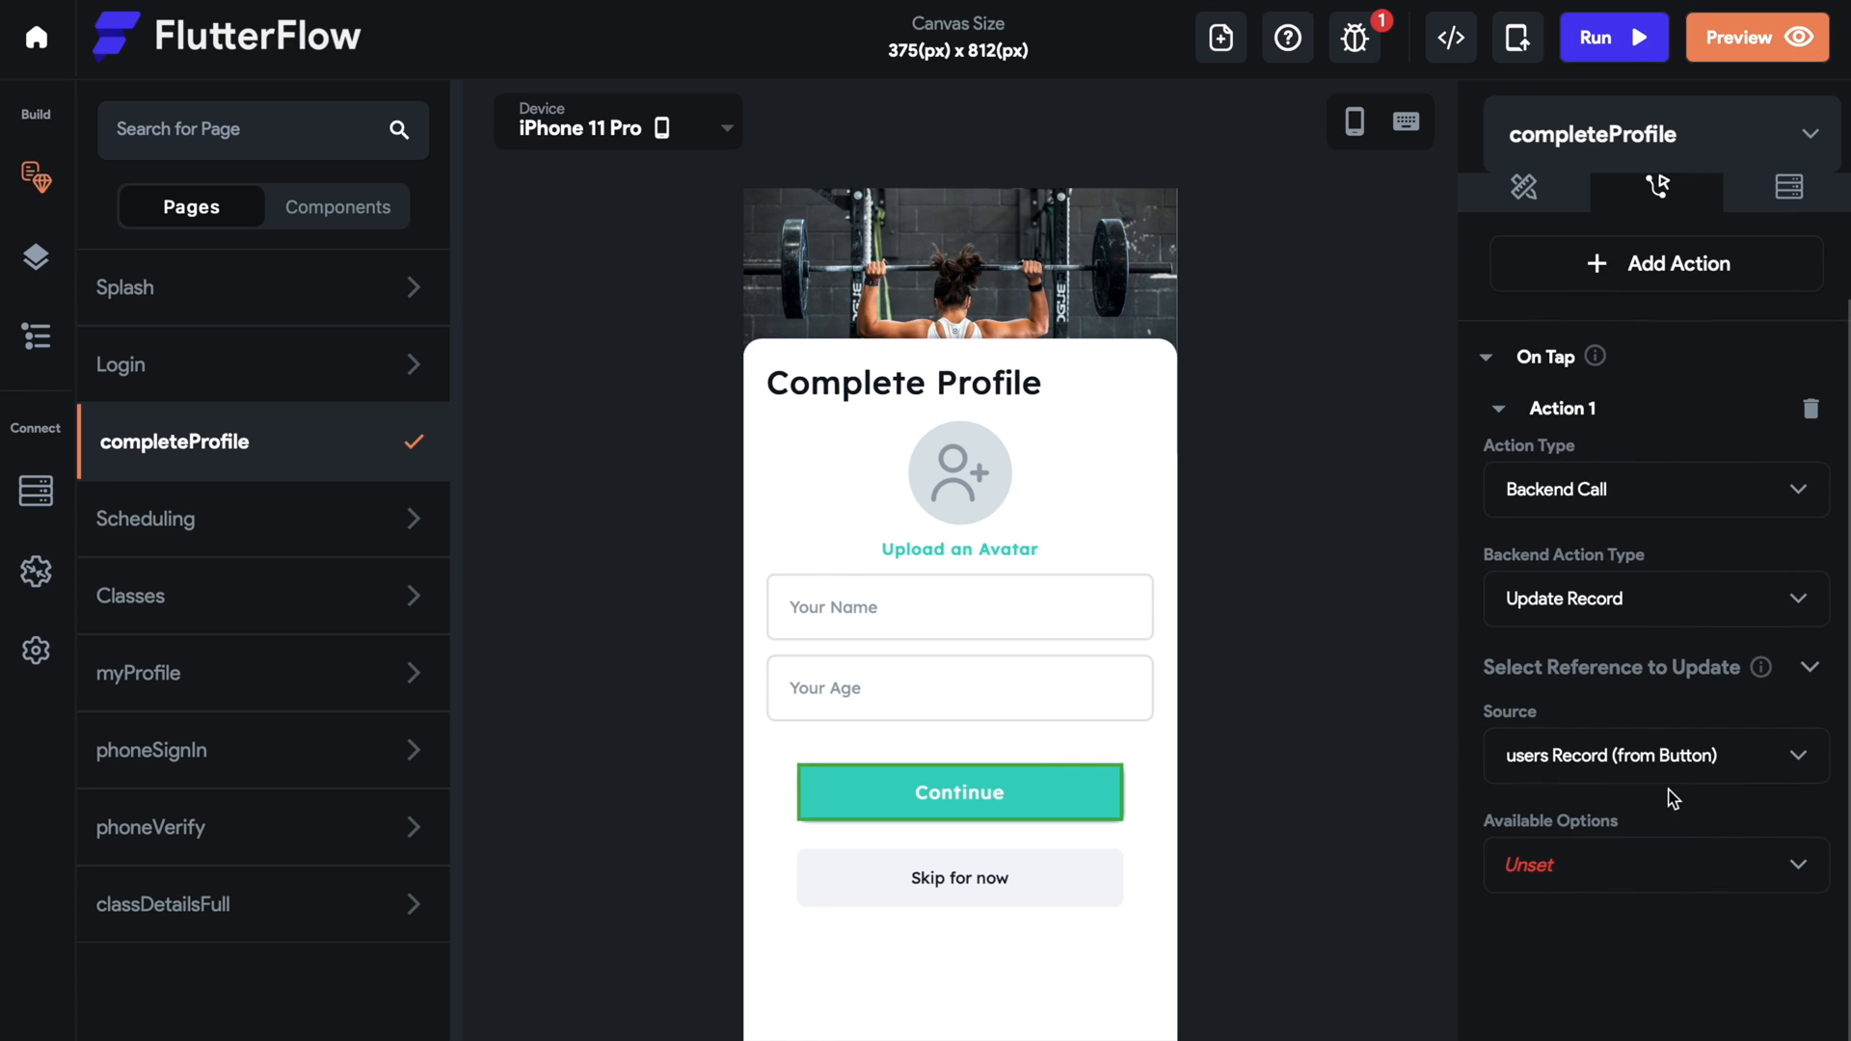
click(1652, 755)
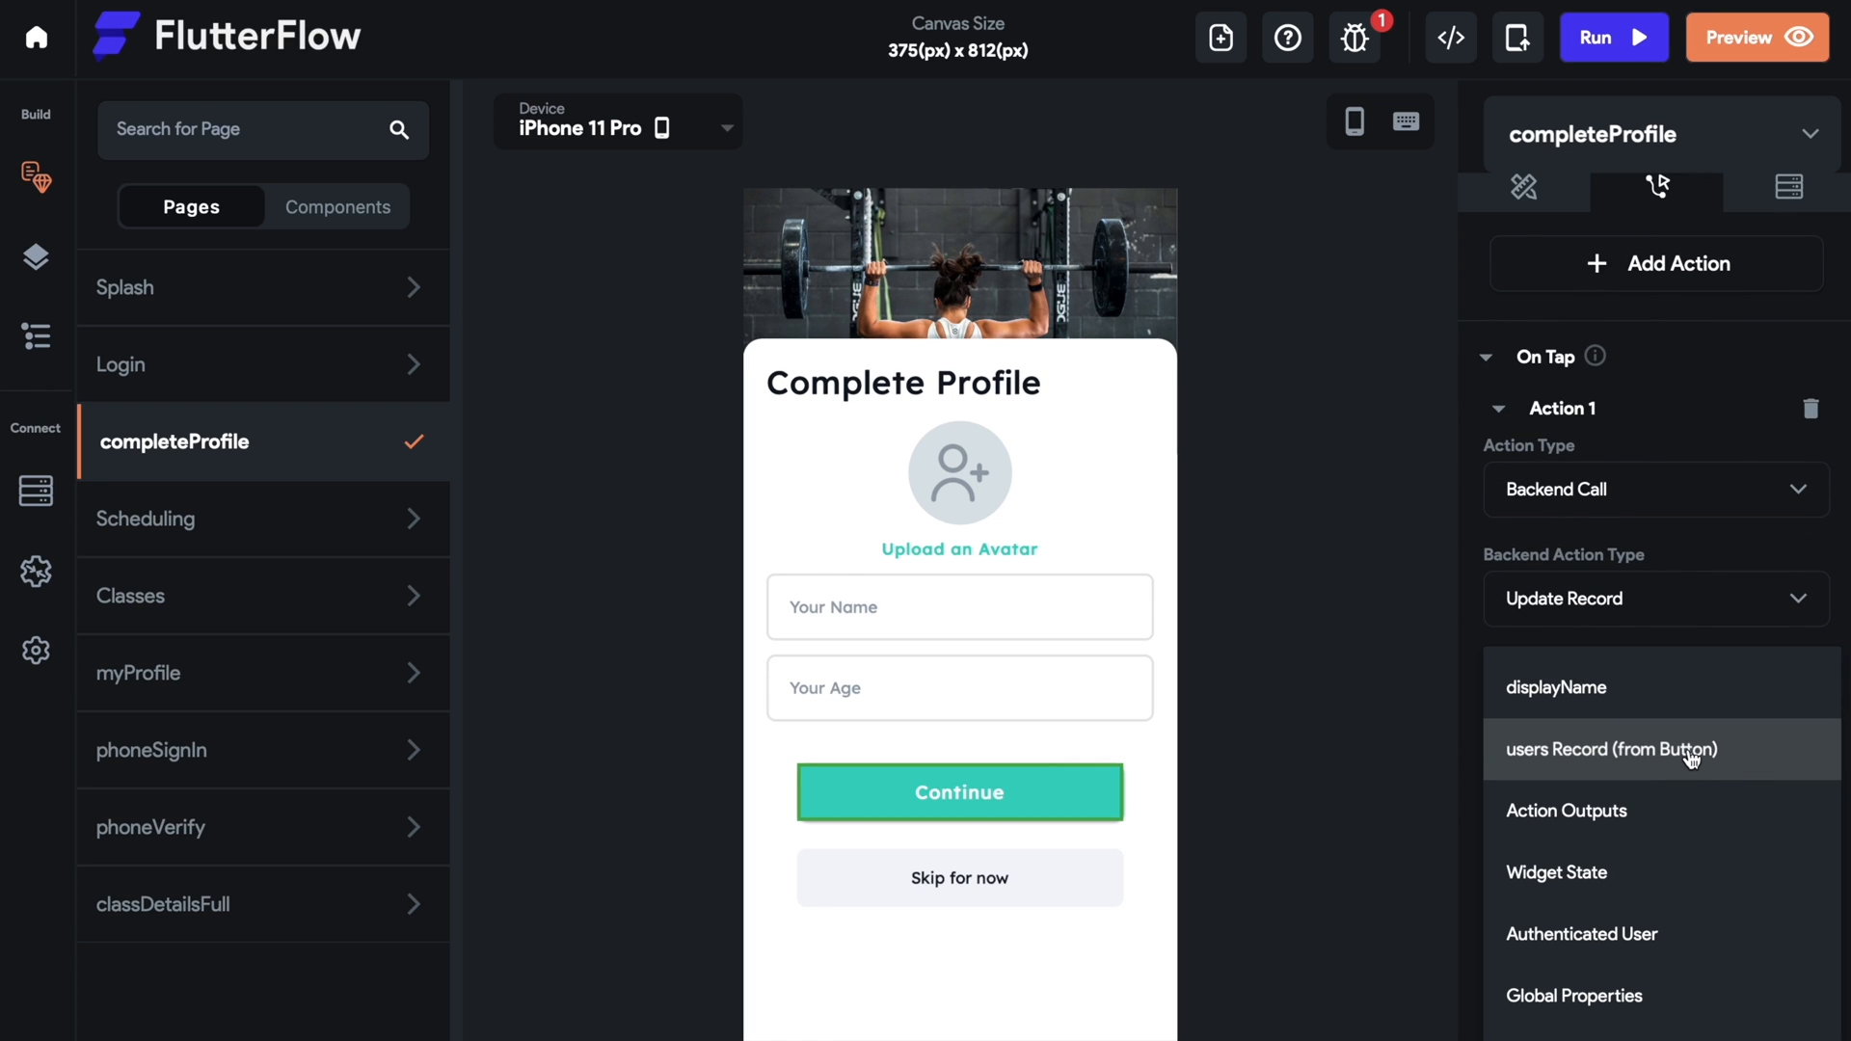
click(1609, 749)
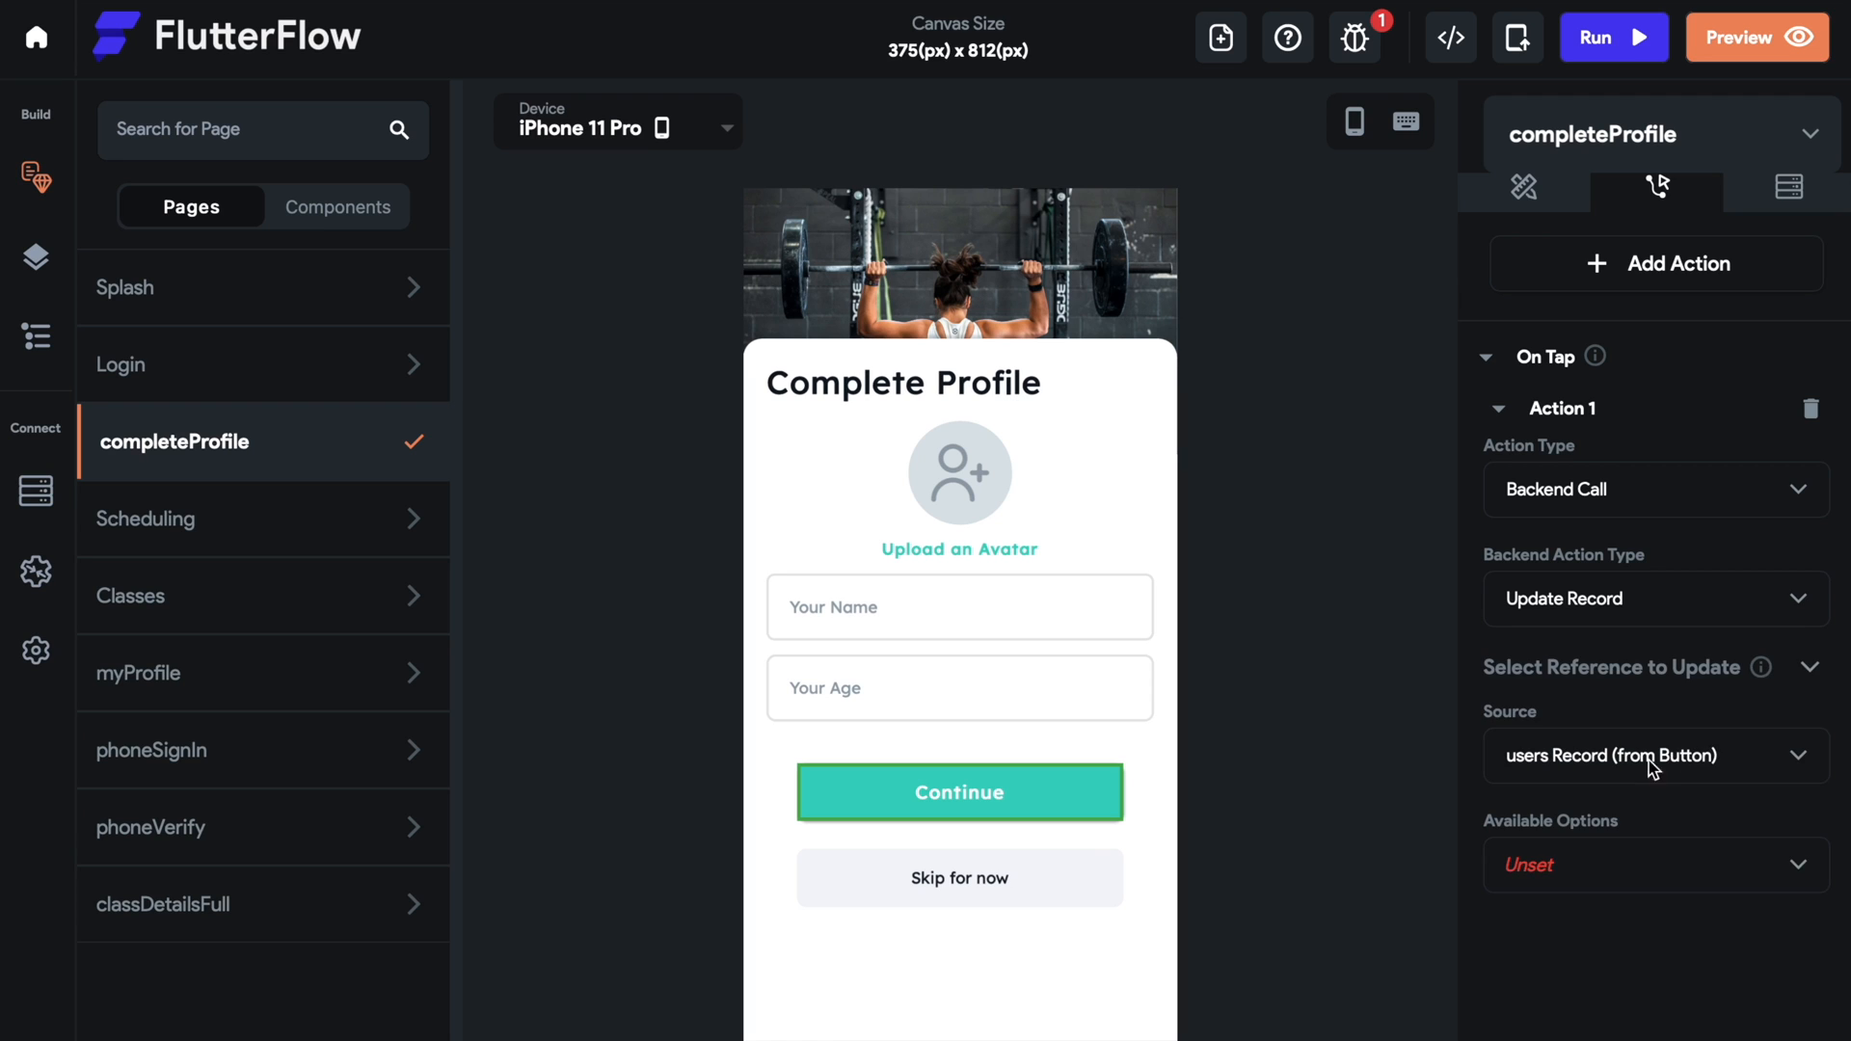
click(1654, 864)
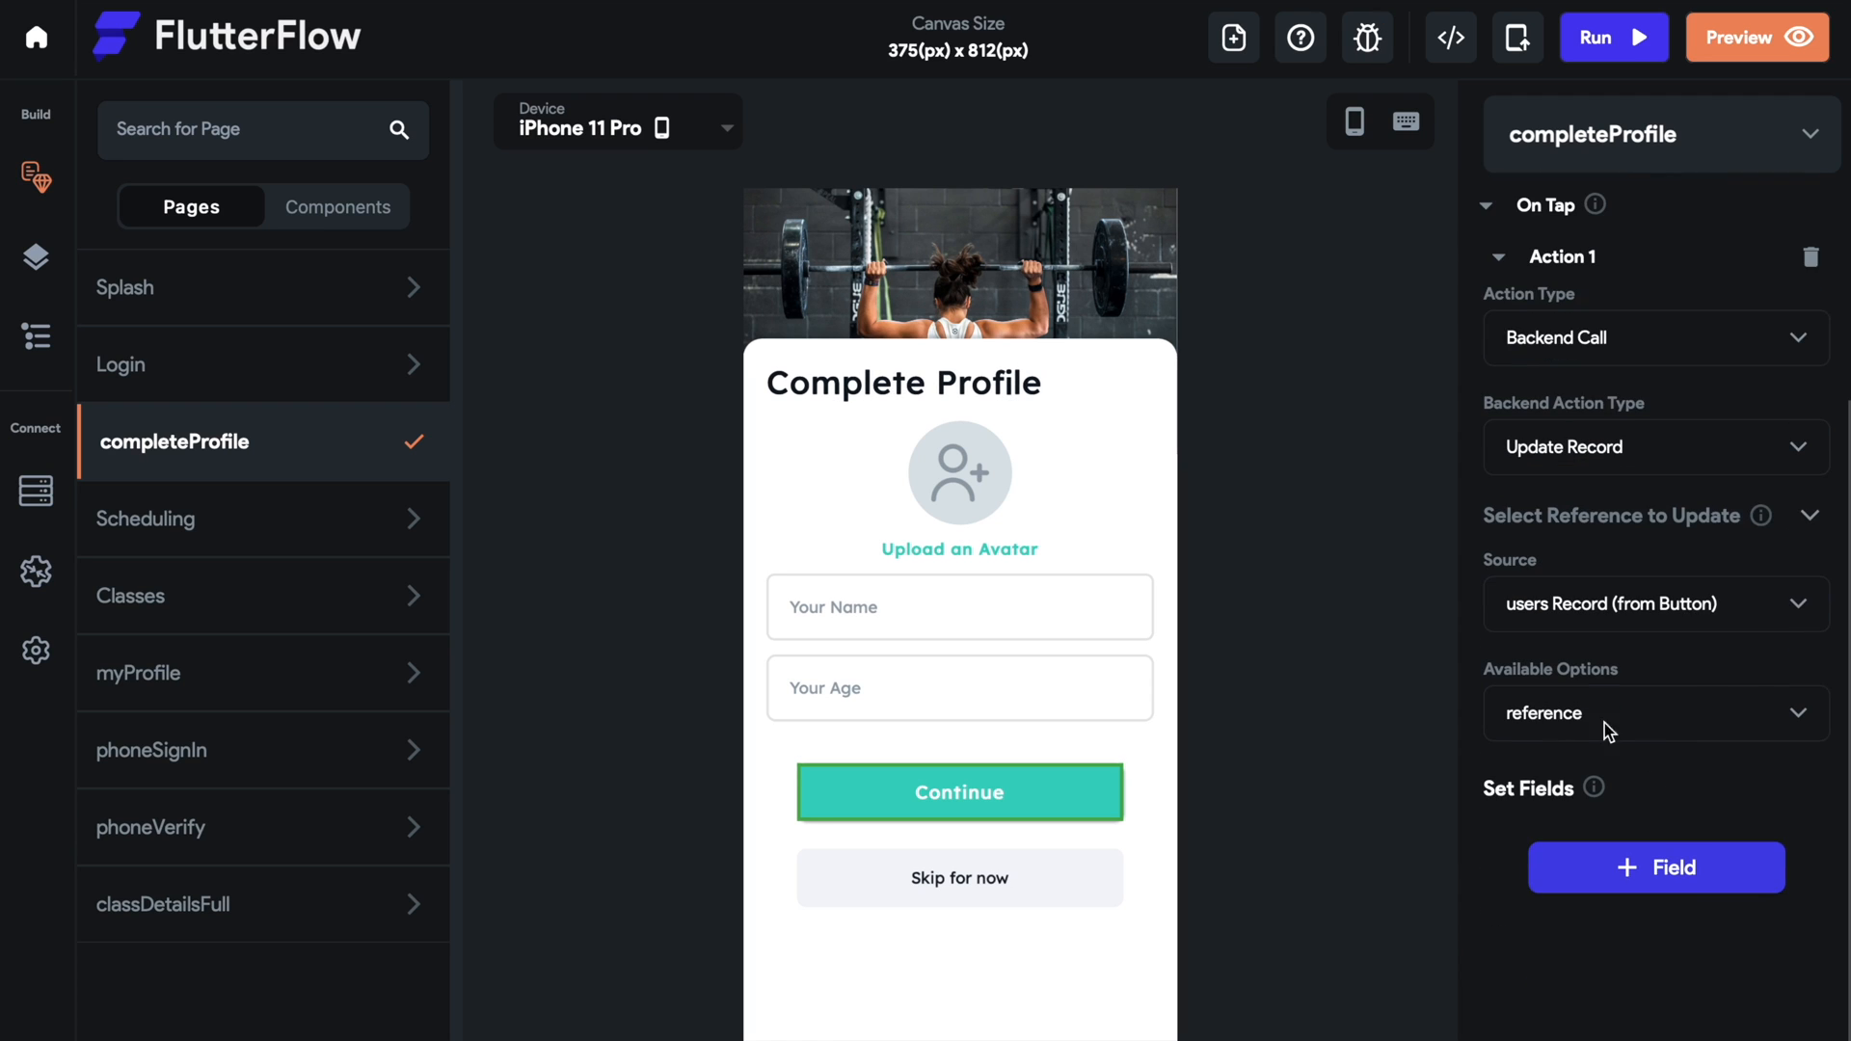
click(1655, 868)
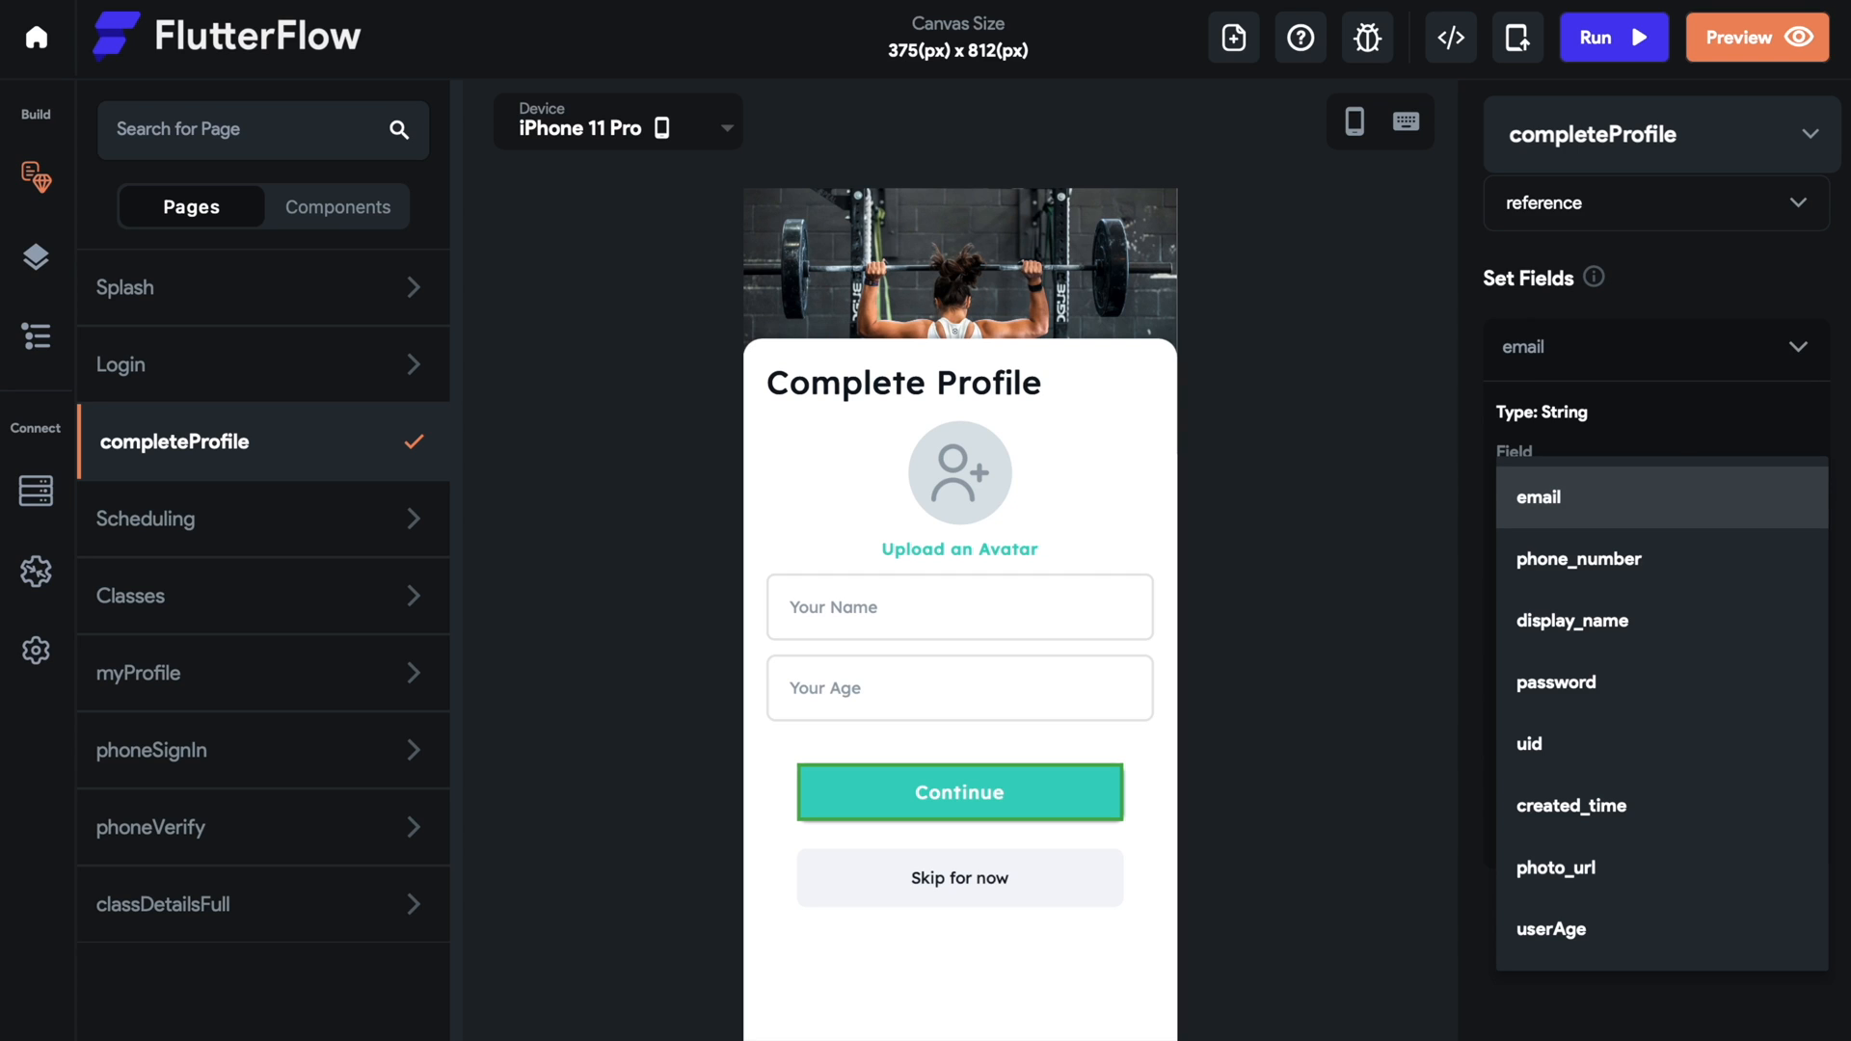
click(1538, 495)
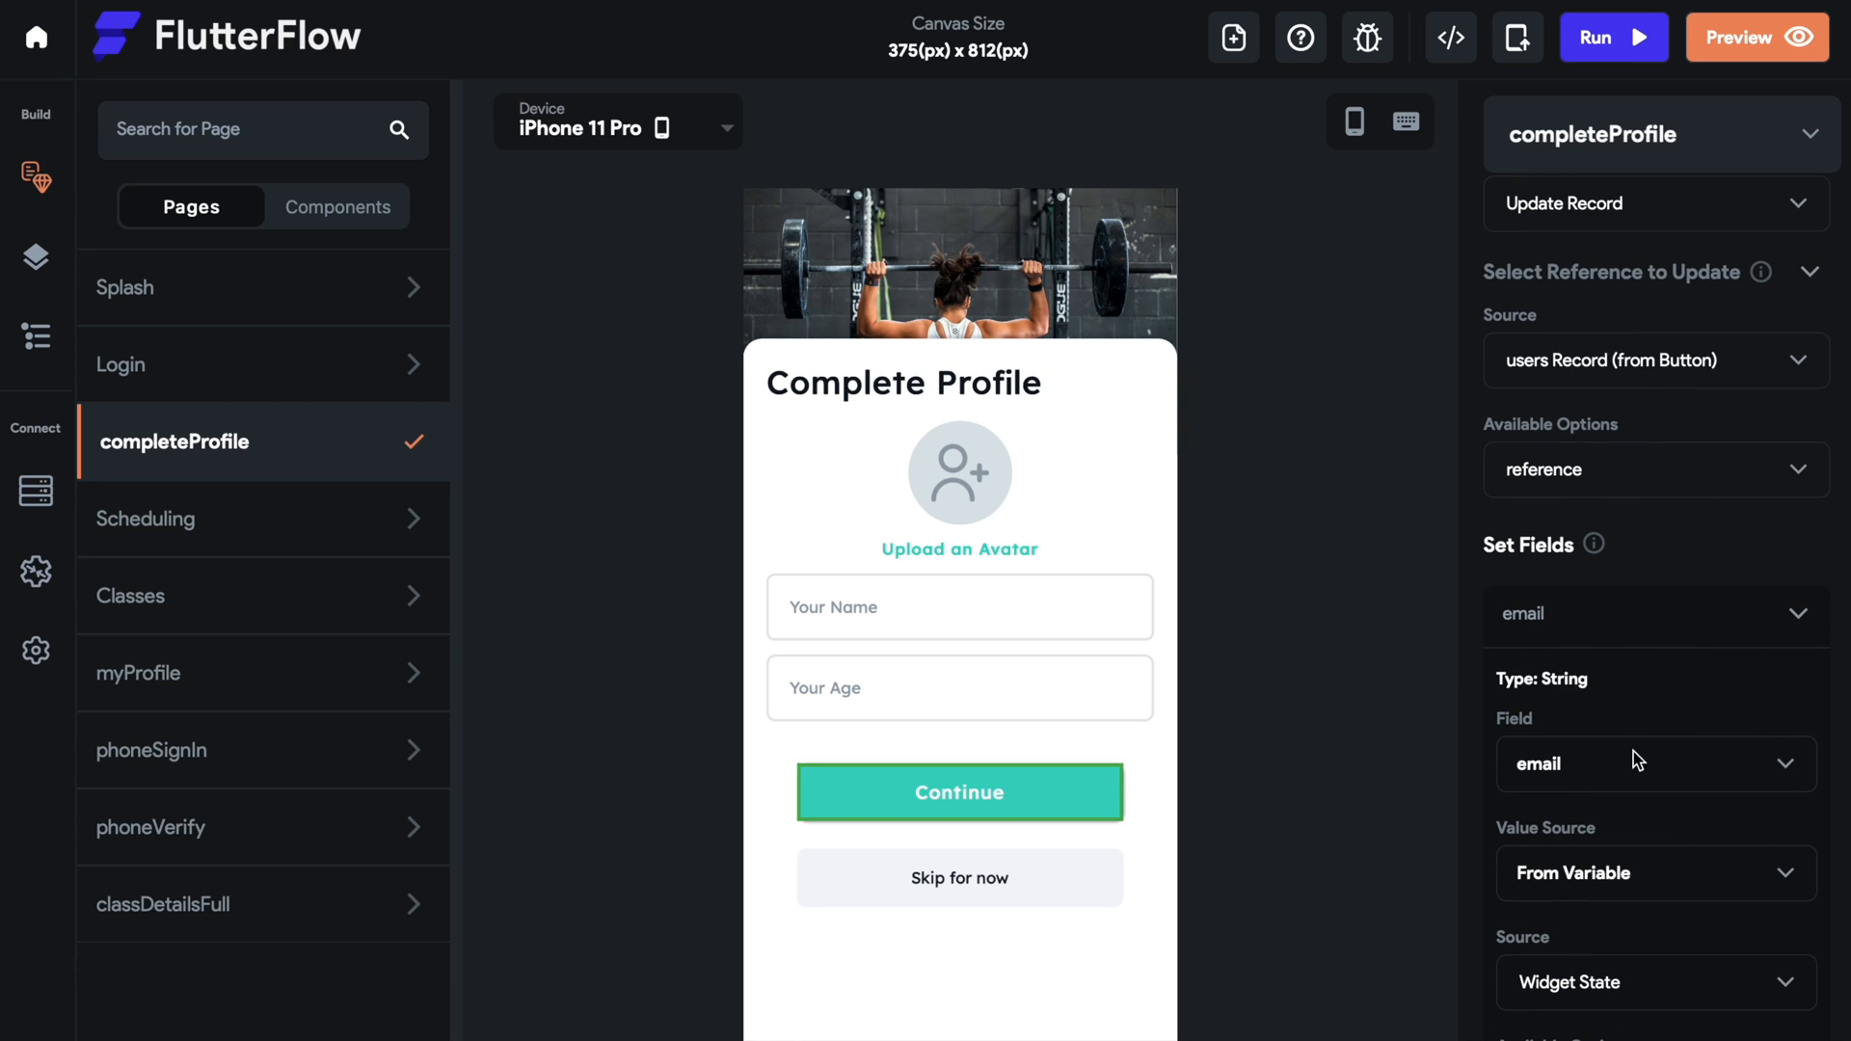
Set display_name from the fullName input's widget state.
click(1652, 763)
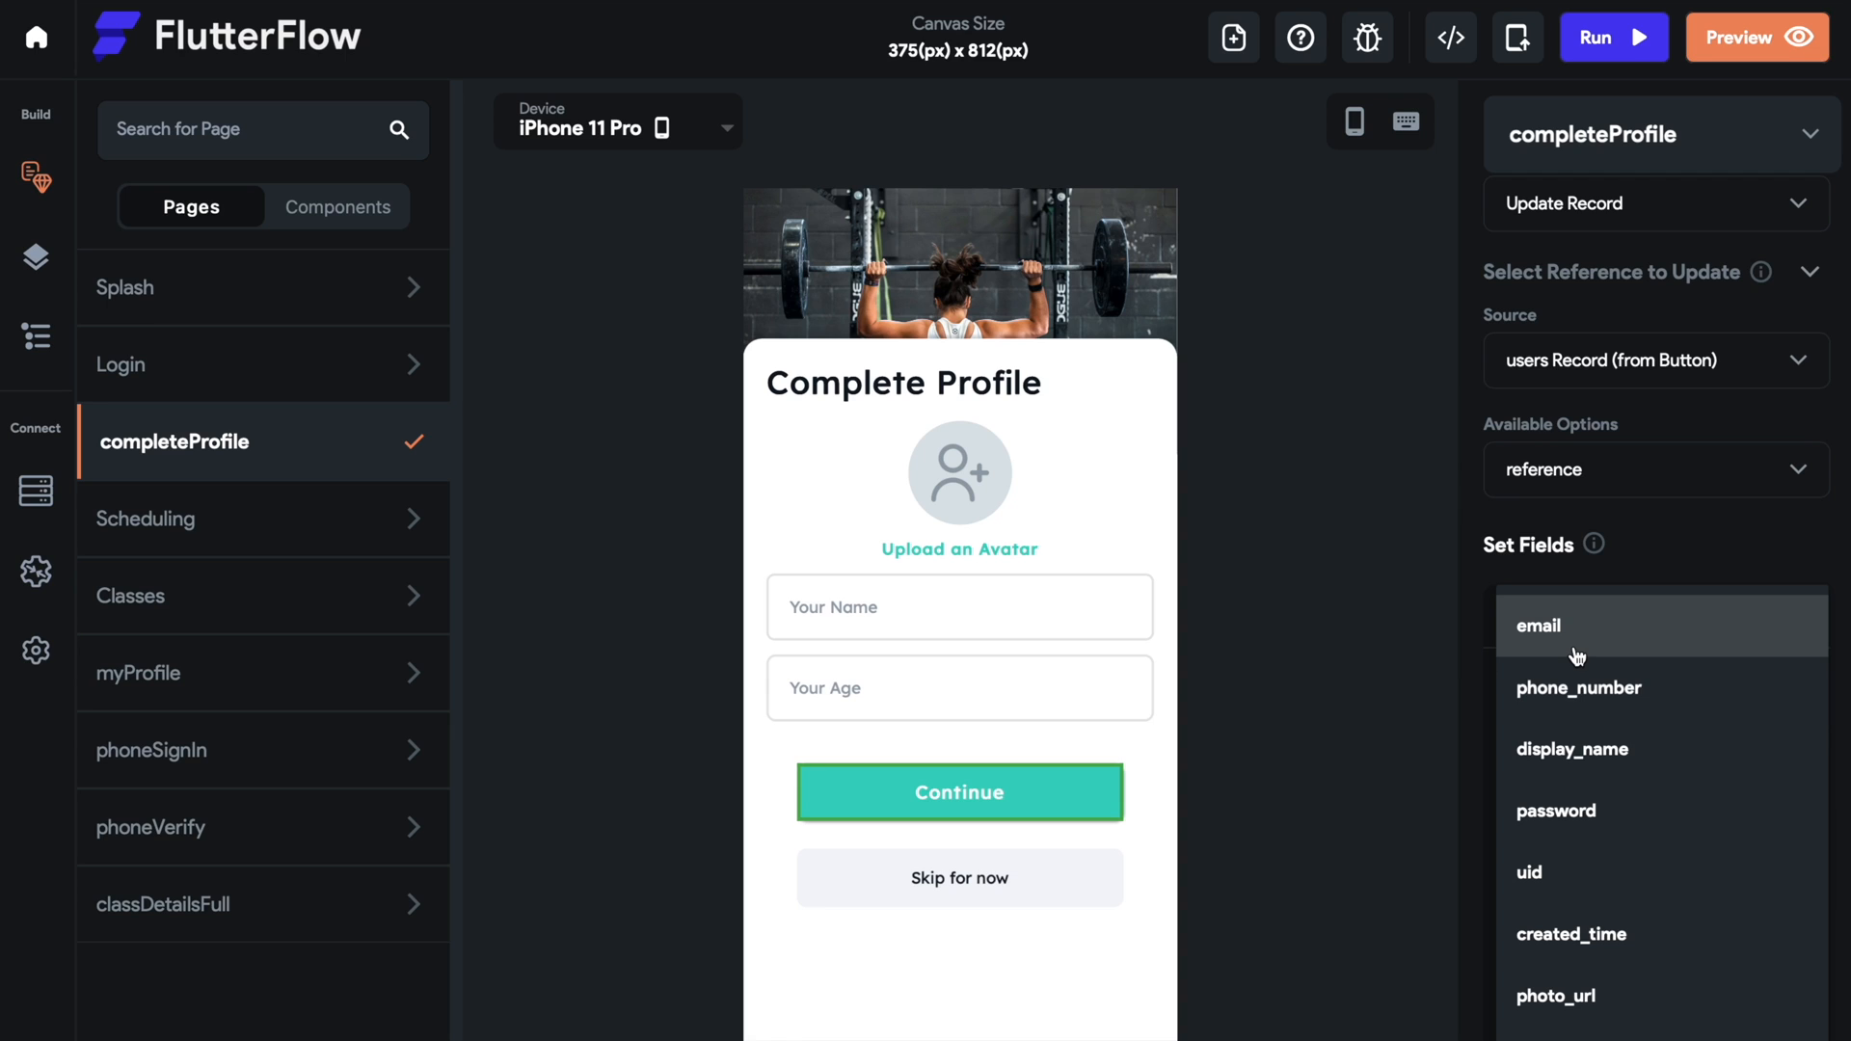
mouse_move(1623, 767)
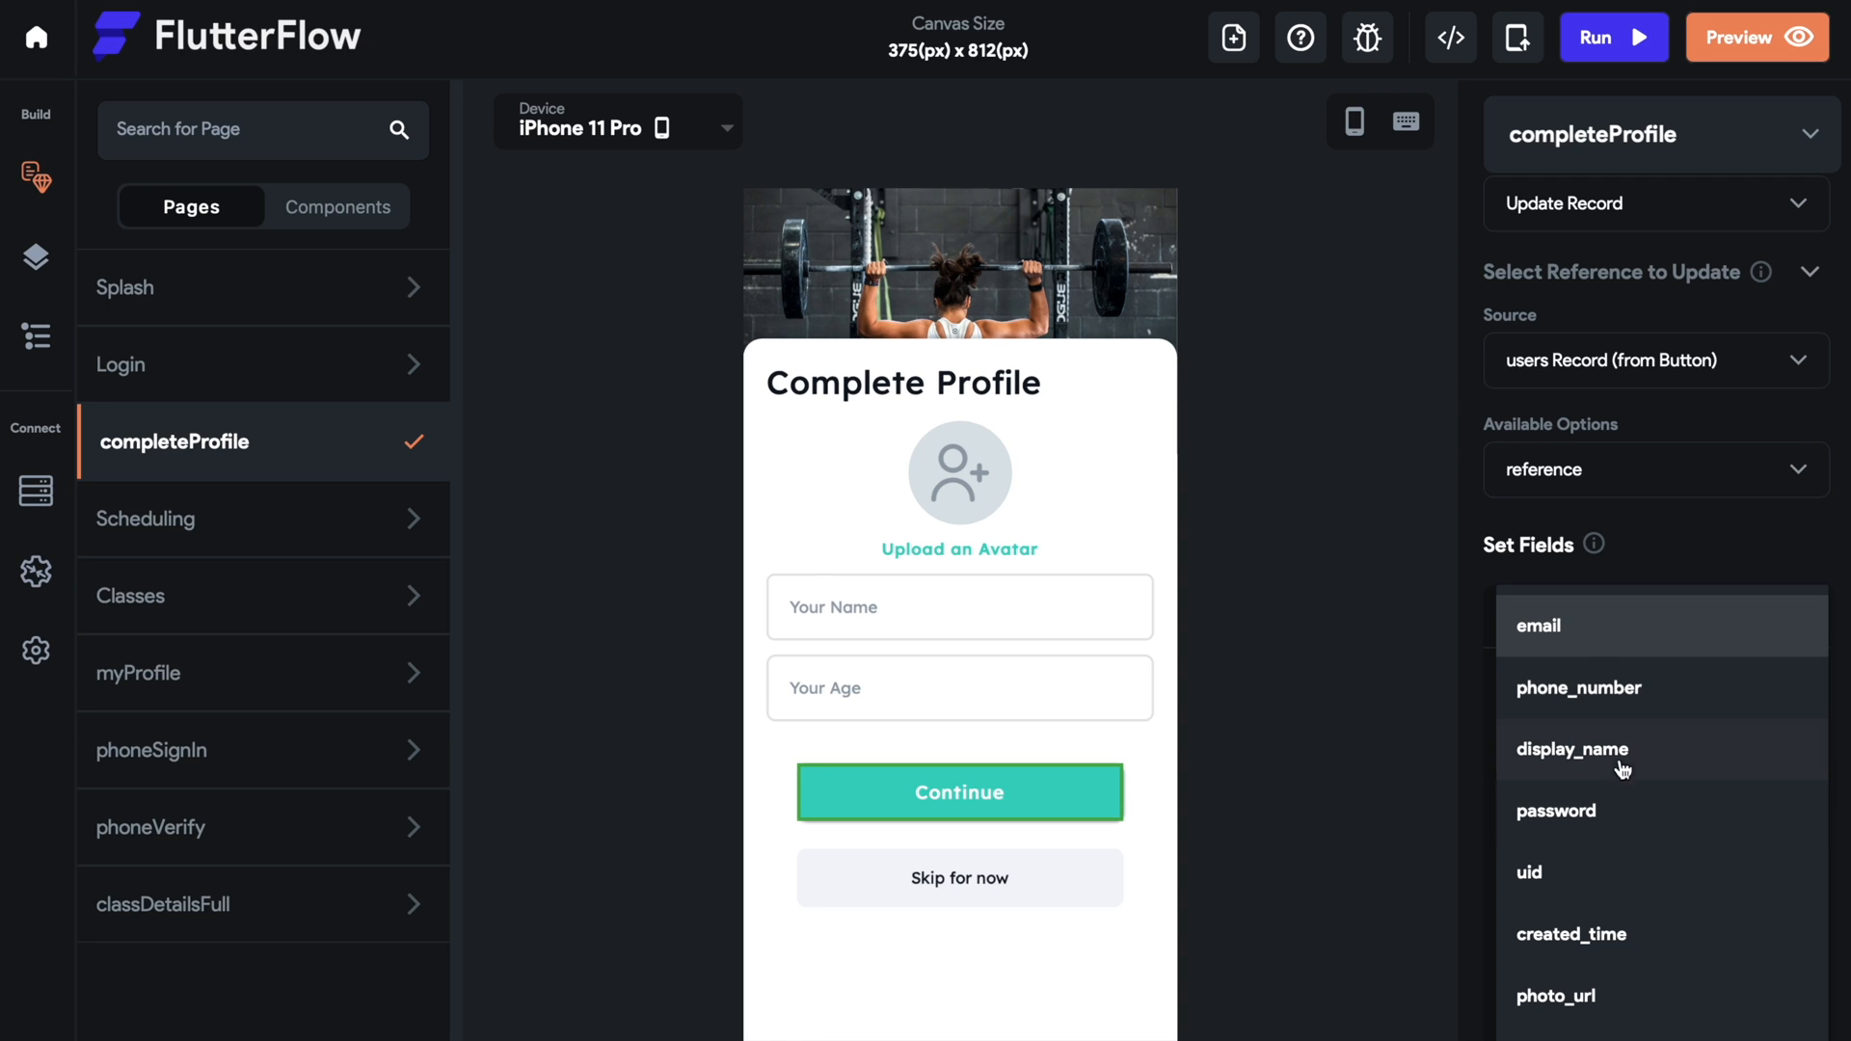
mouse_move(1592, 757)
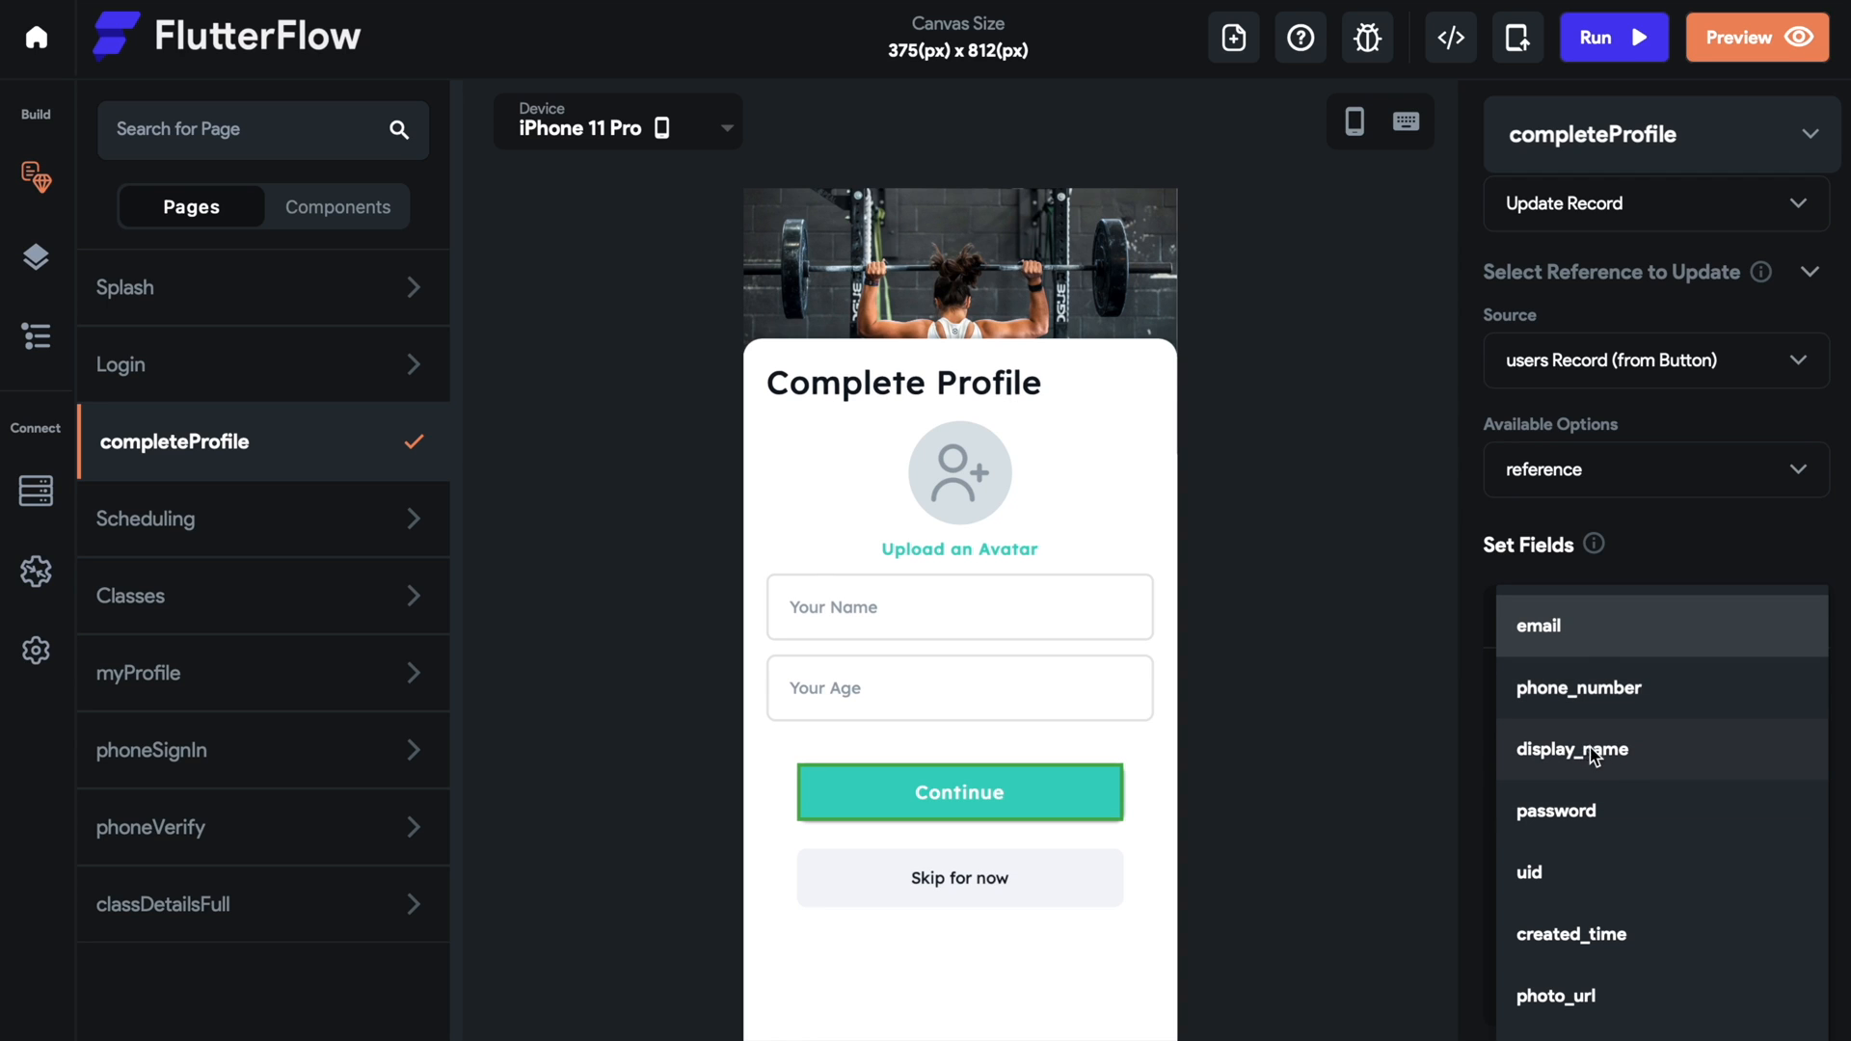
click(1573, 748)
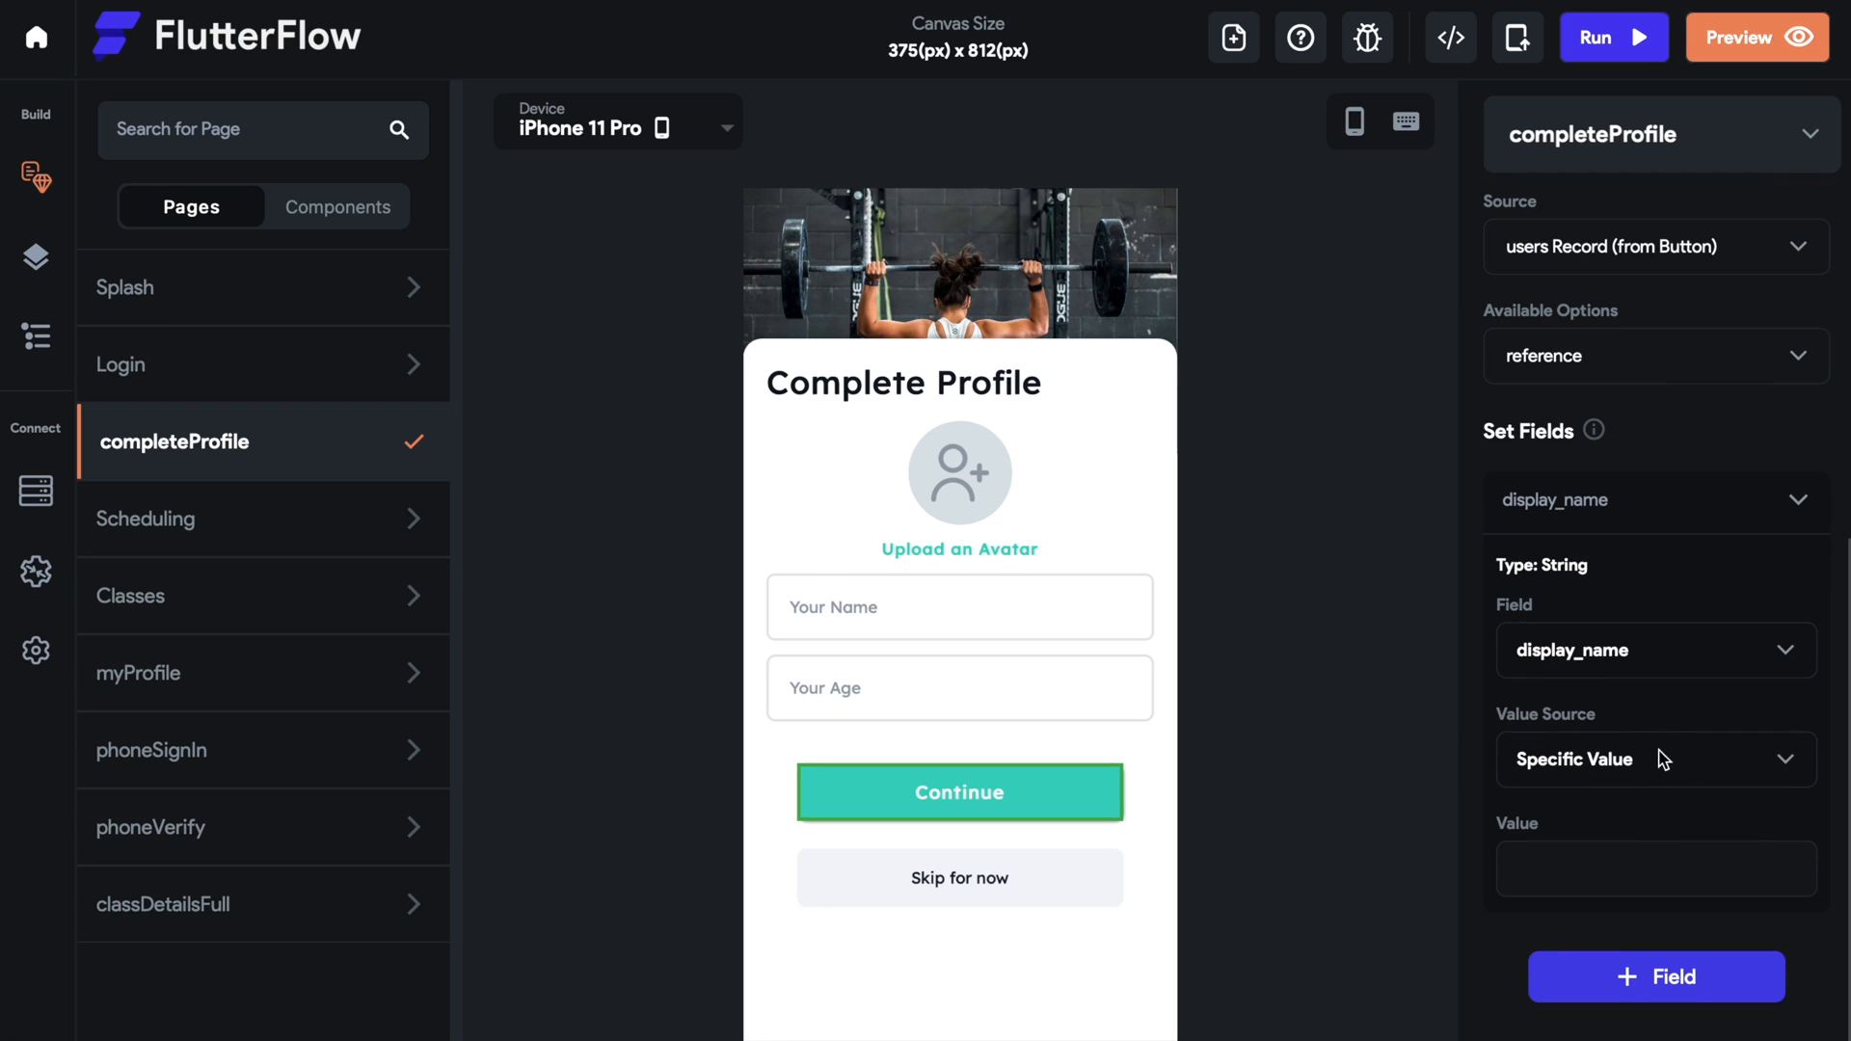
click(1655, 759)
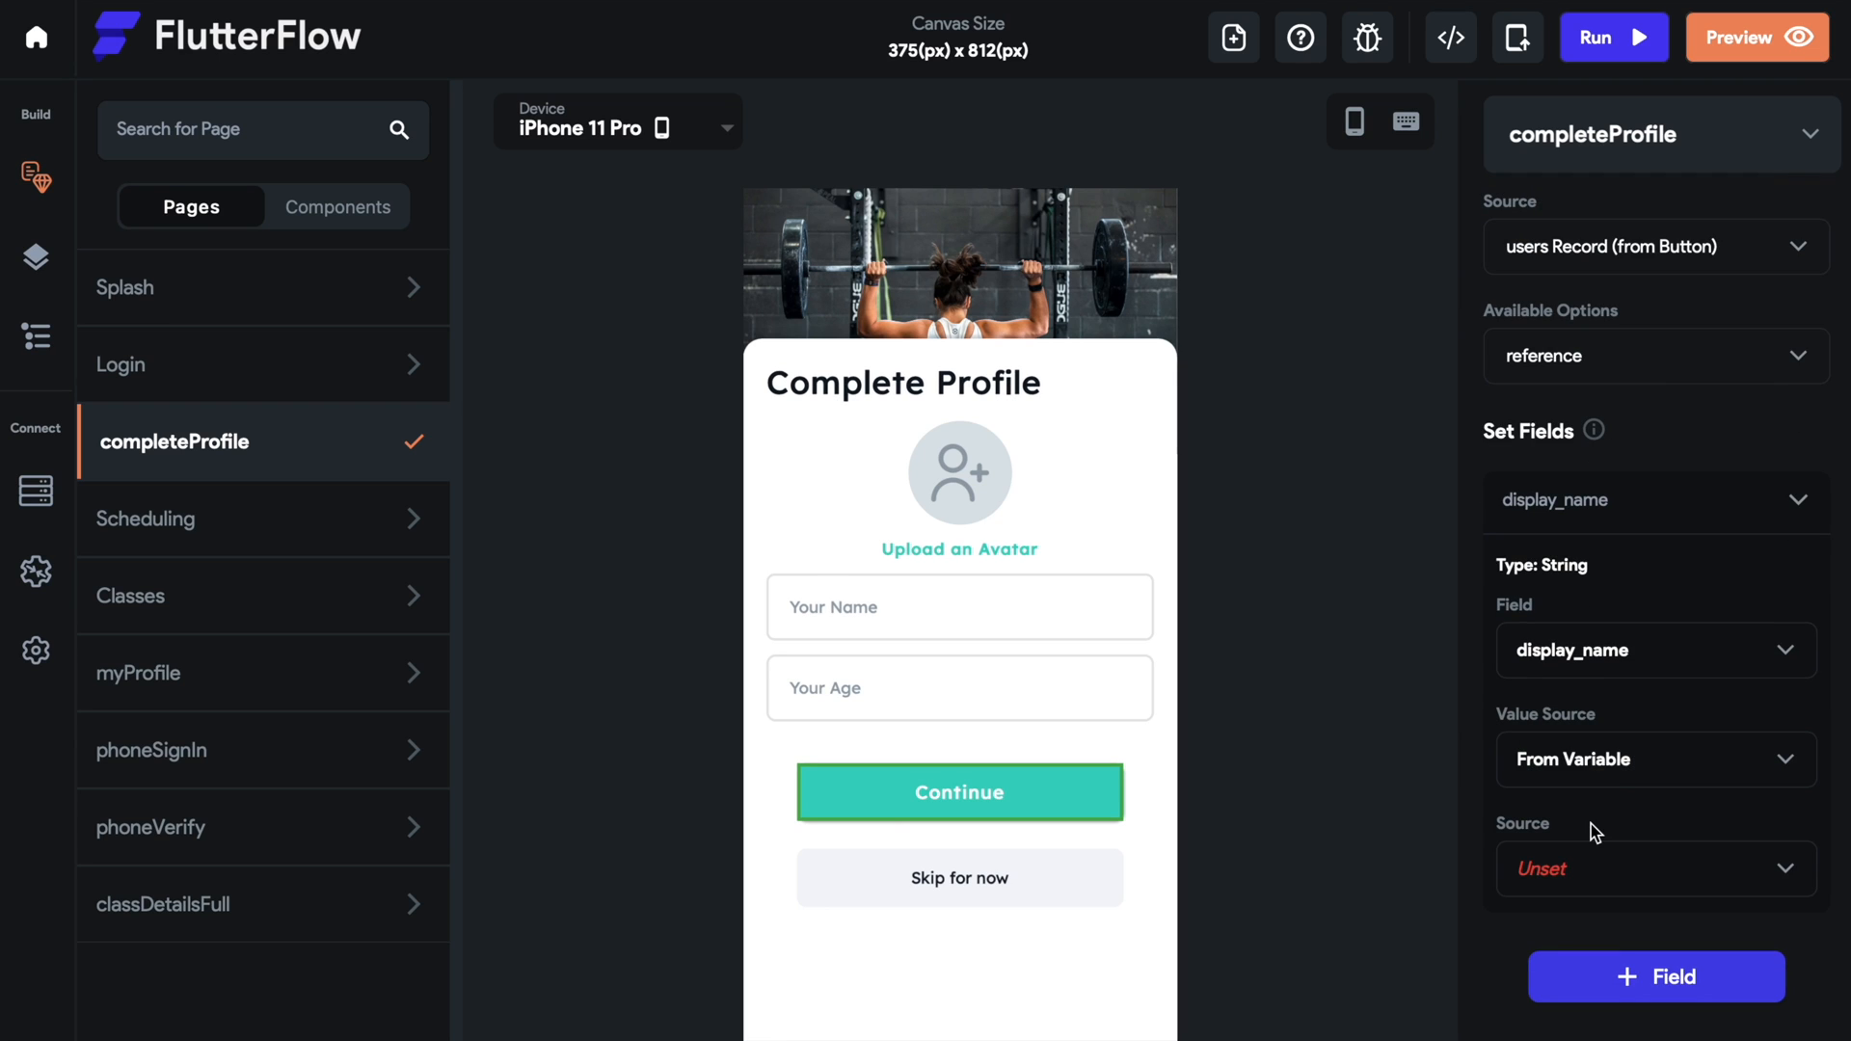
click(1653, 648)
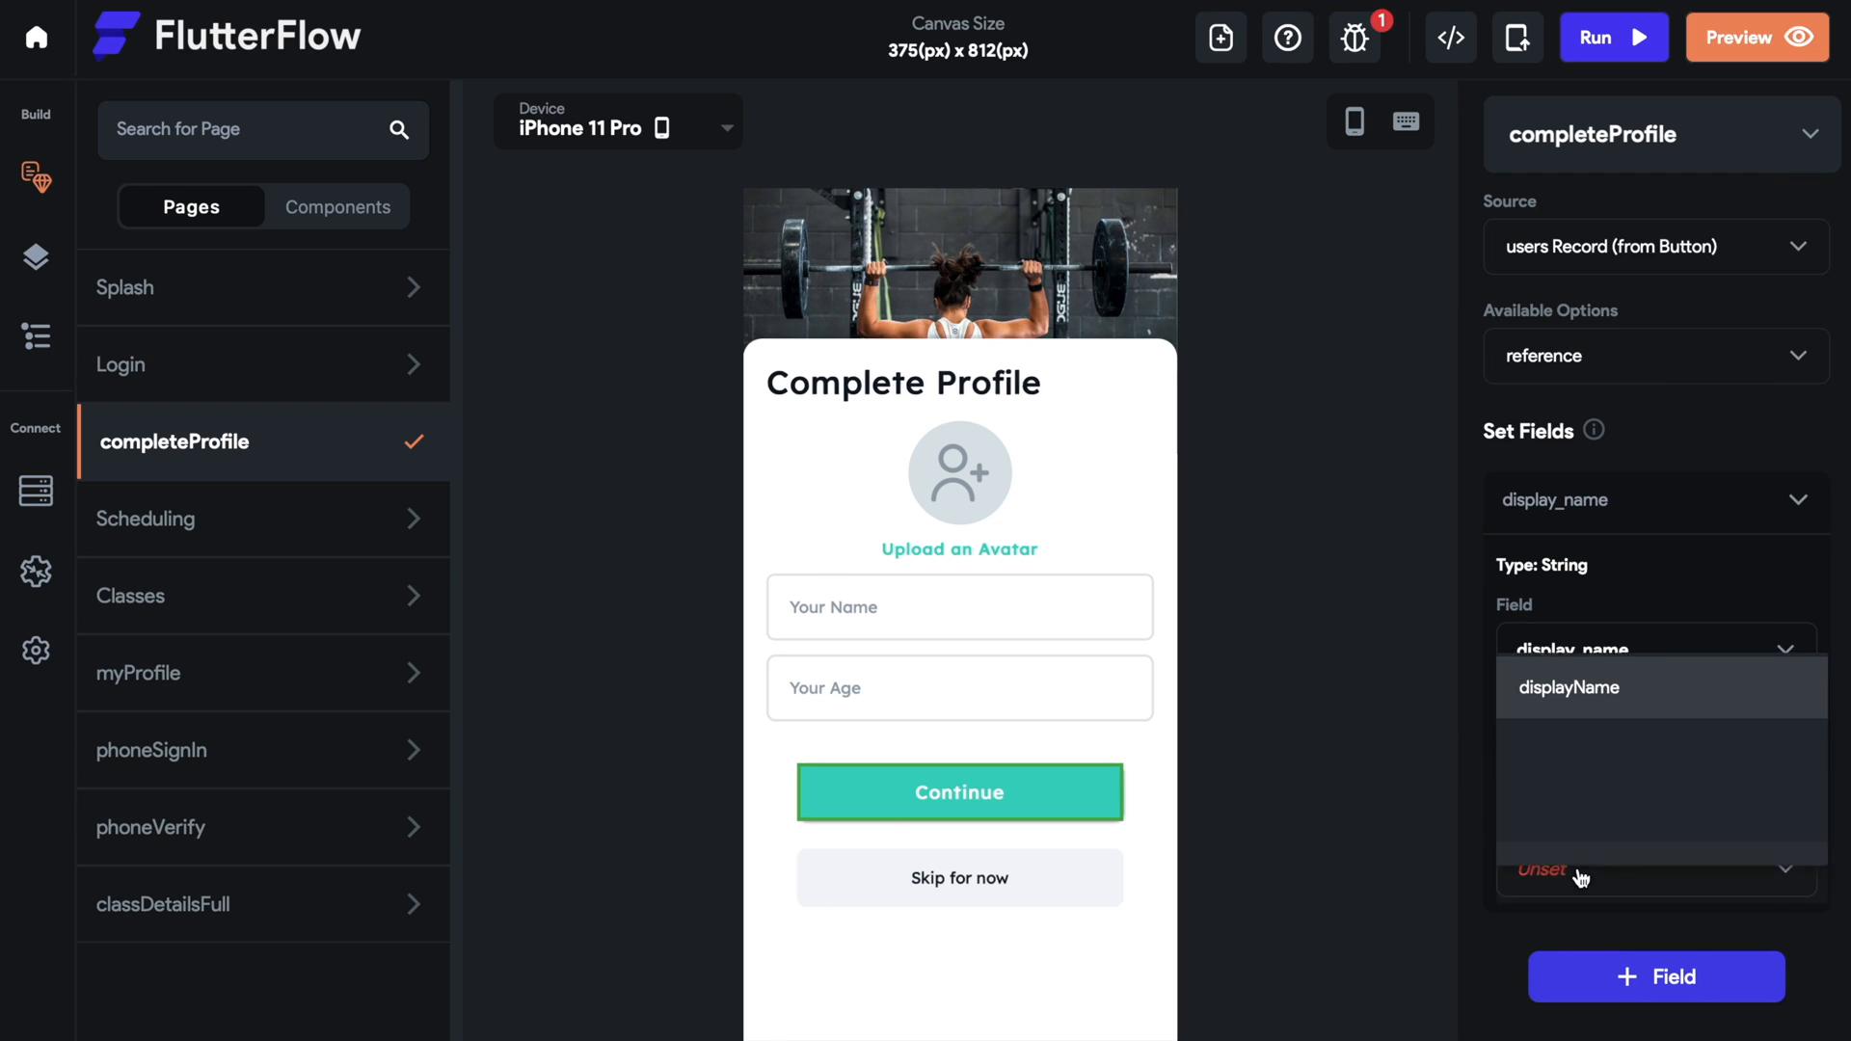
click(1568, 687)
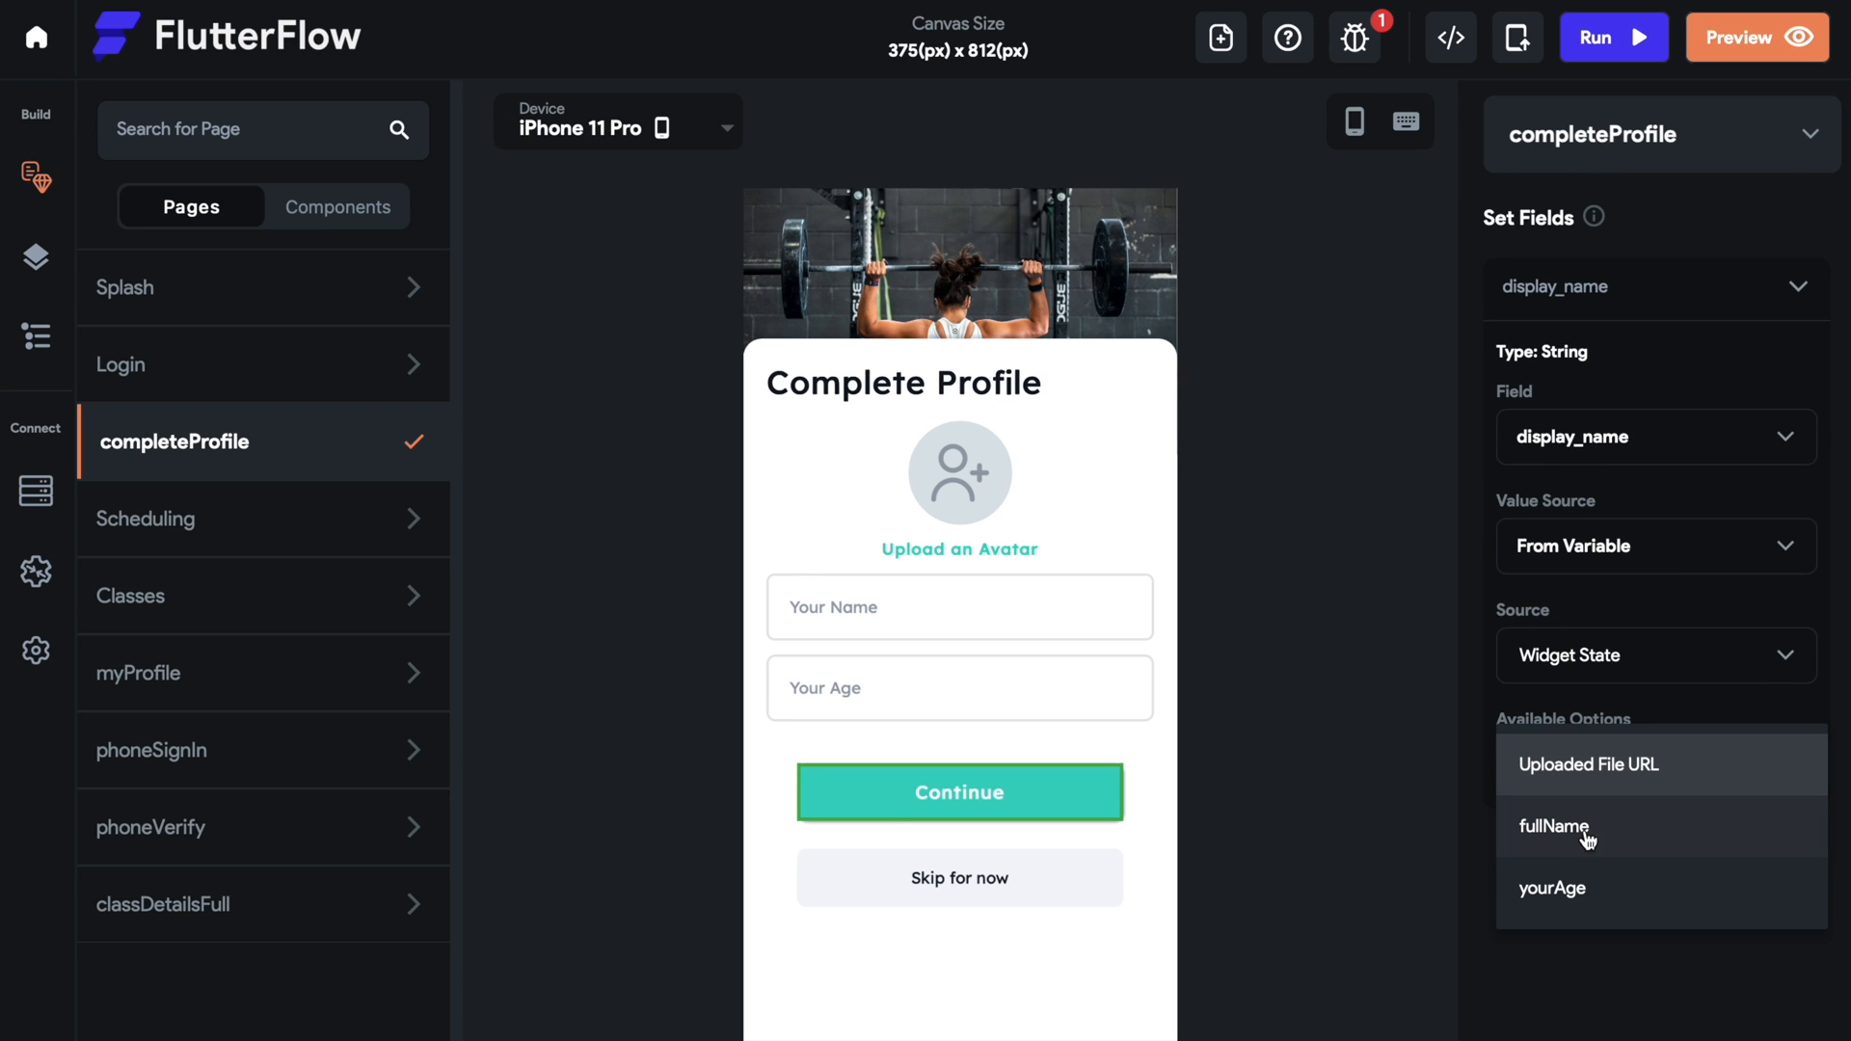
click(959, 606)
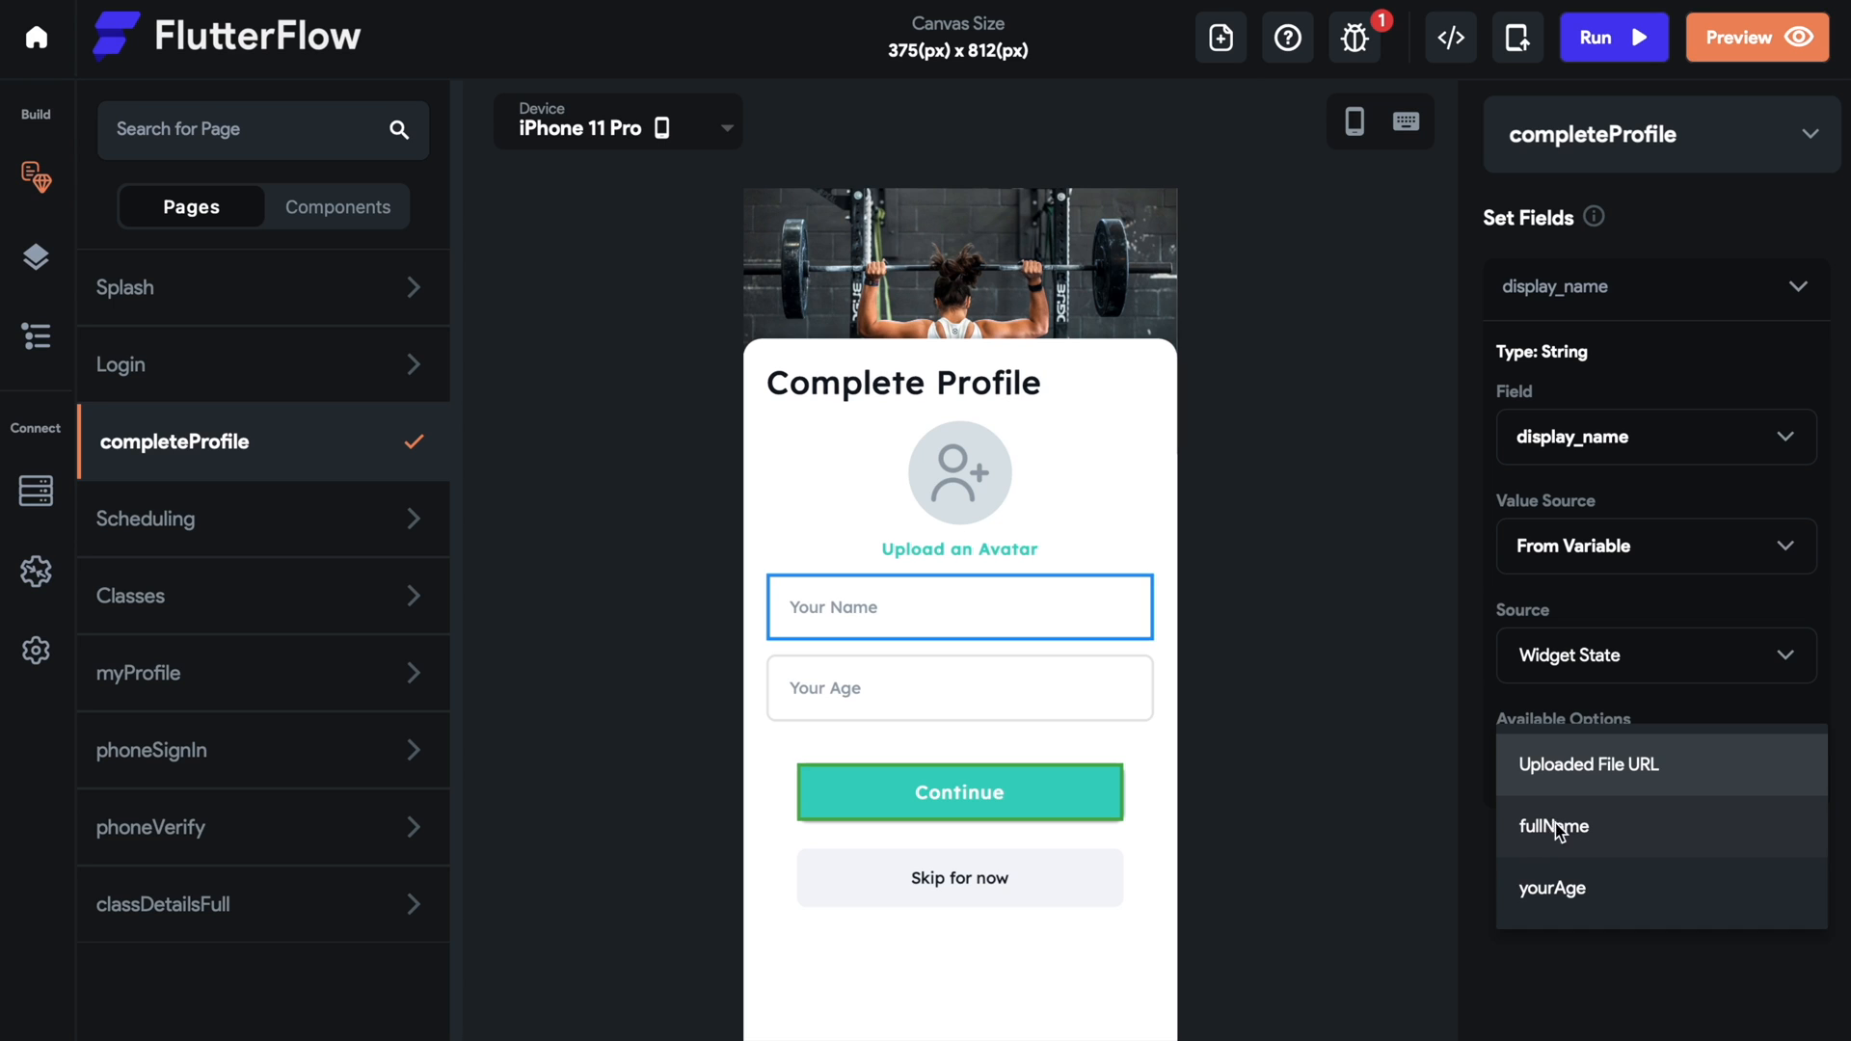
click(1553, 826)
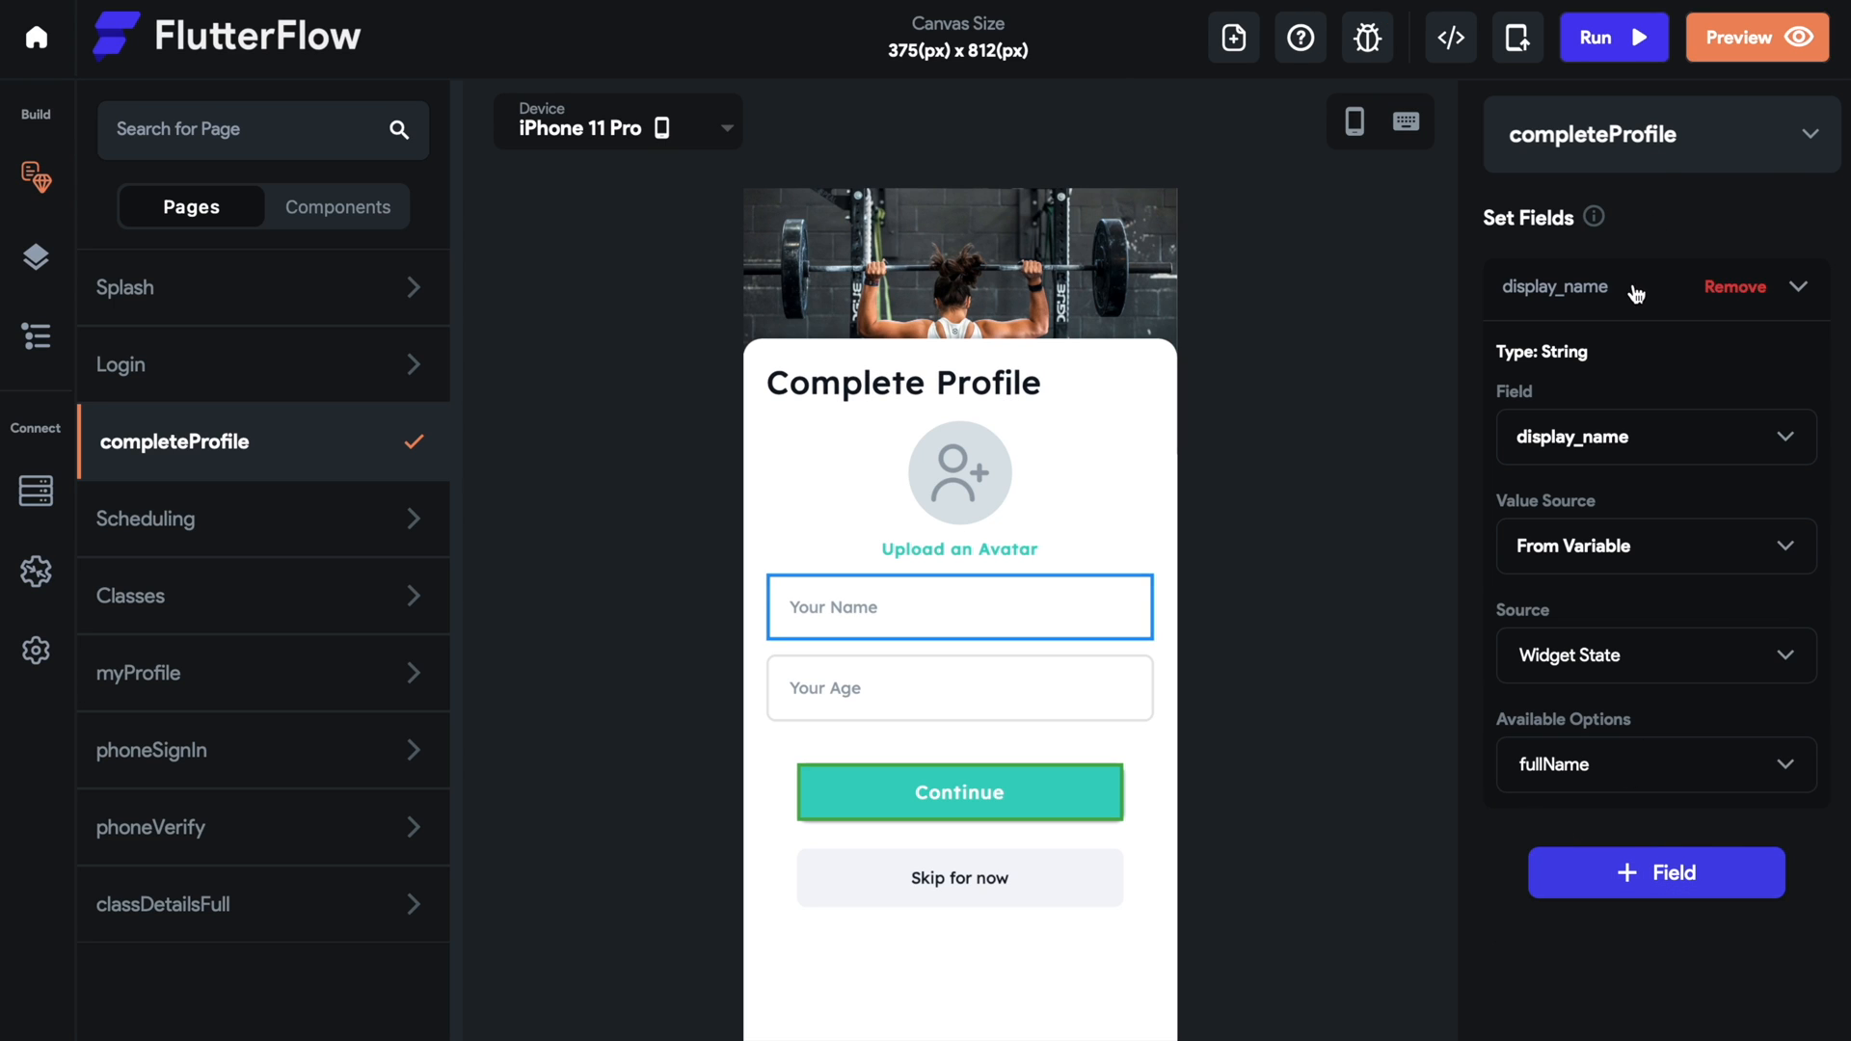
click(1654, 872)
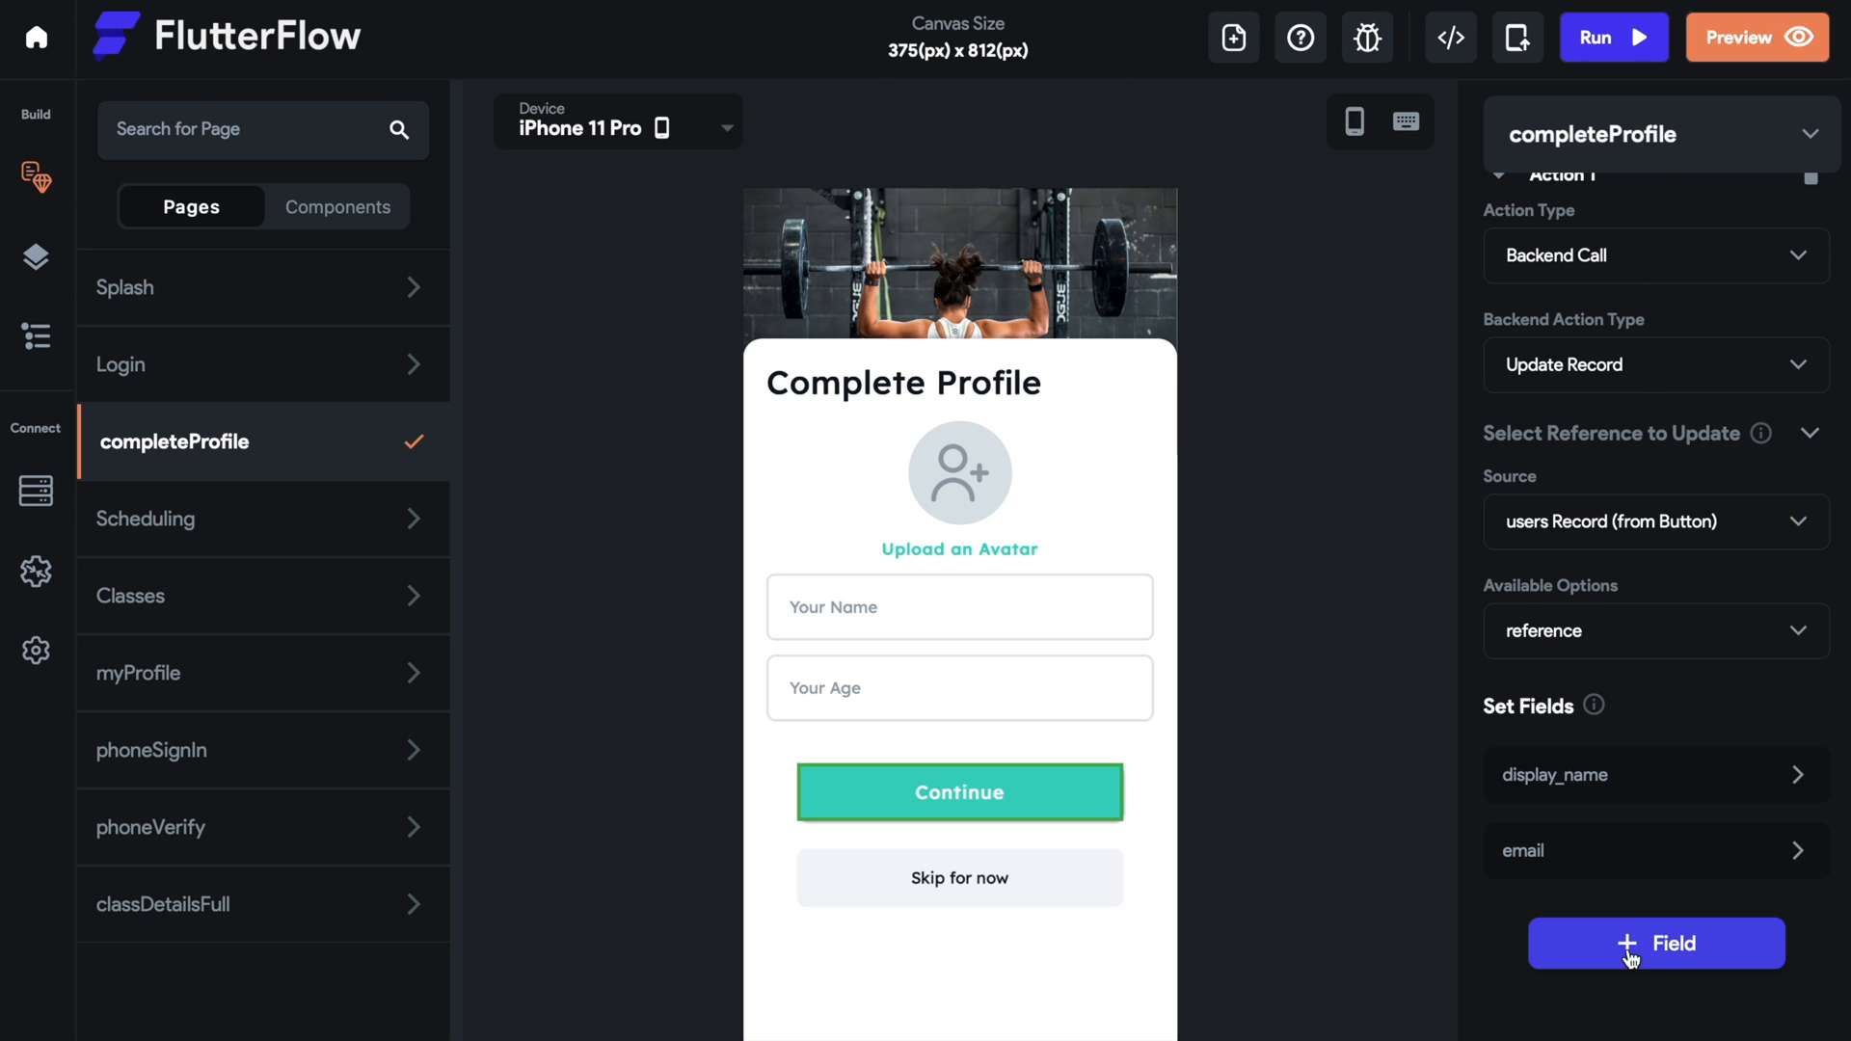
Add a userAge field filled from widget state.
click(1655, 943)
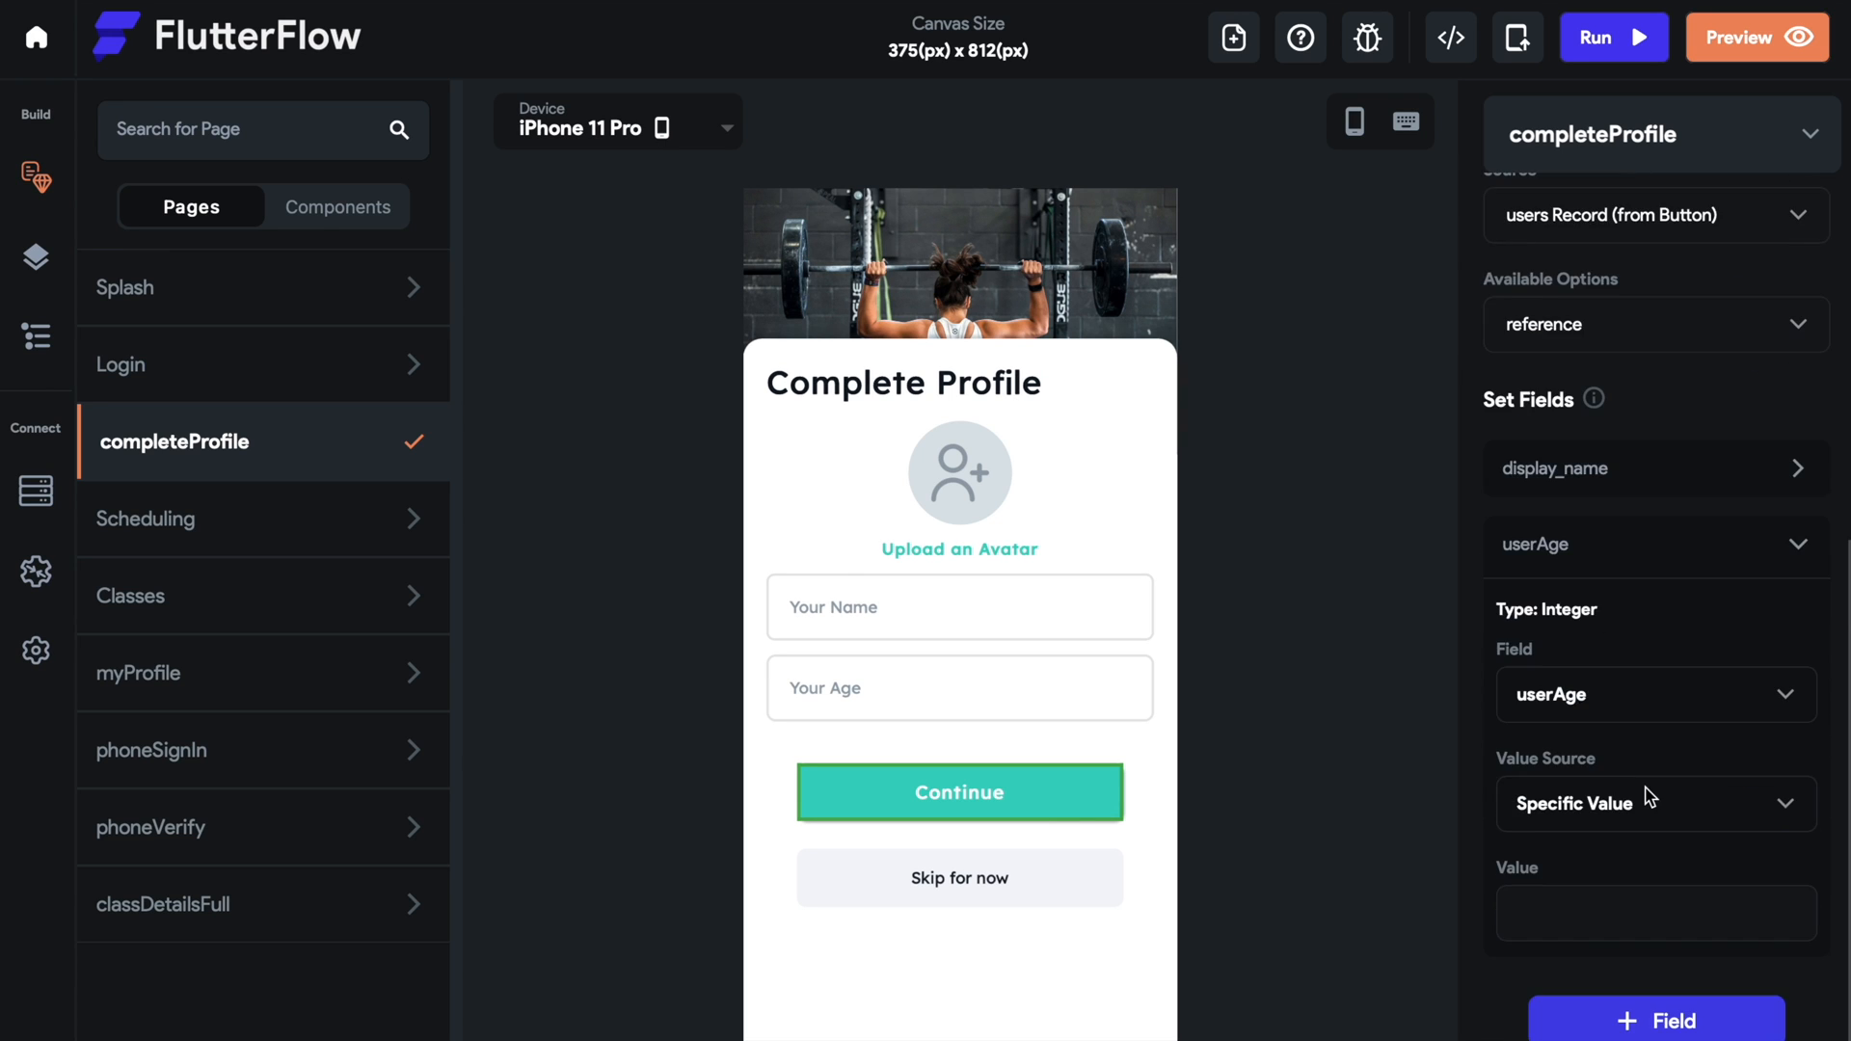
click(1654, 804)
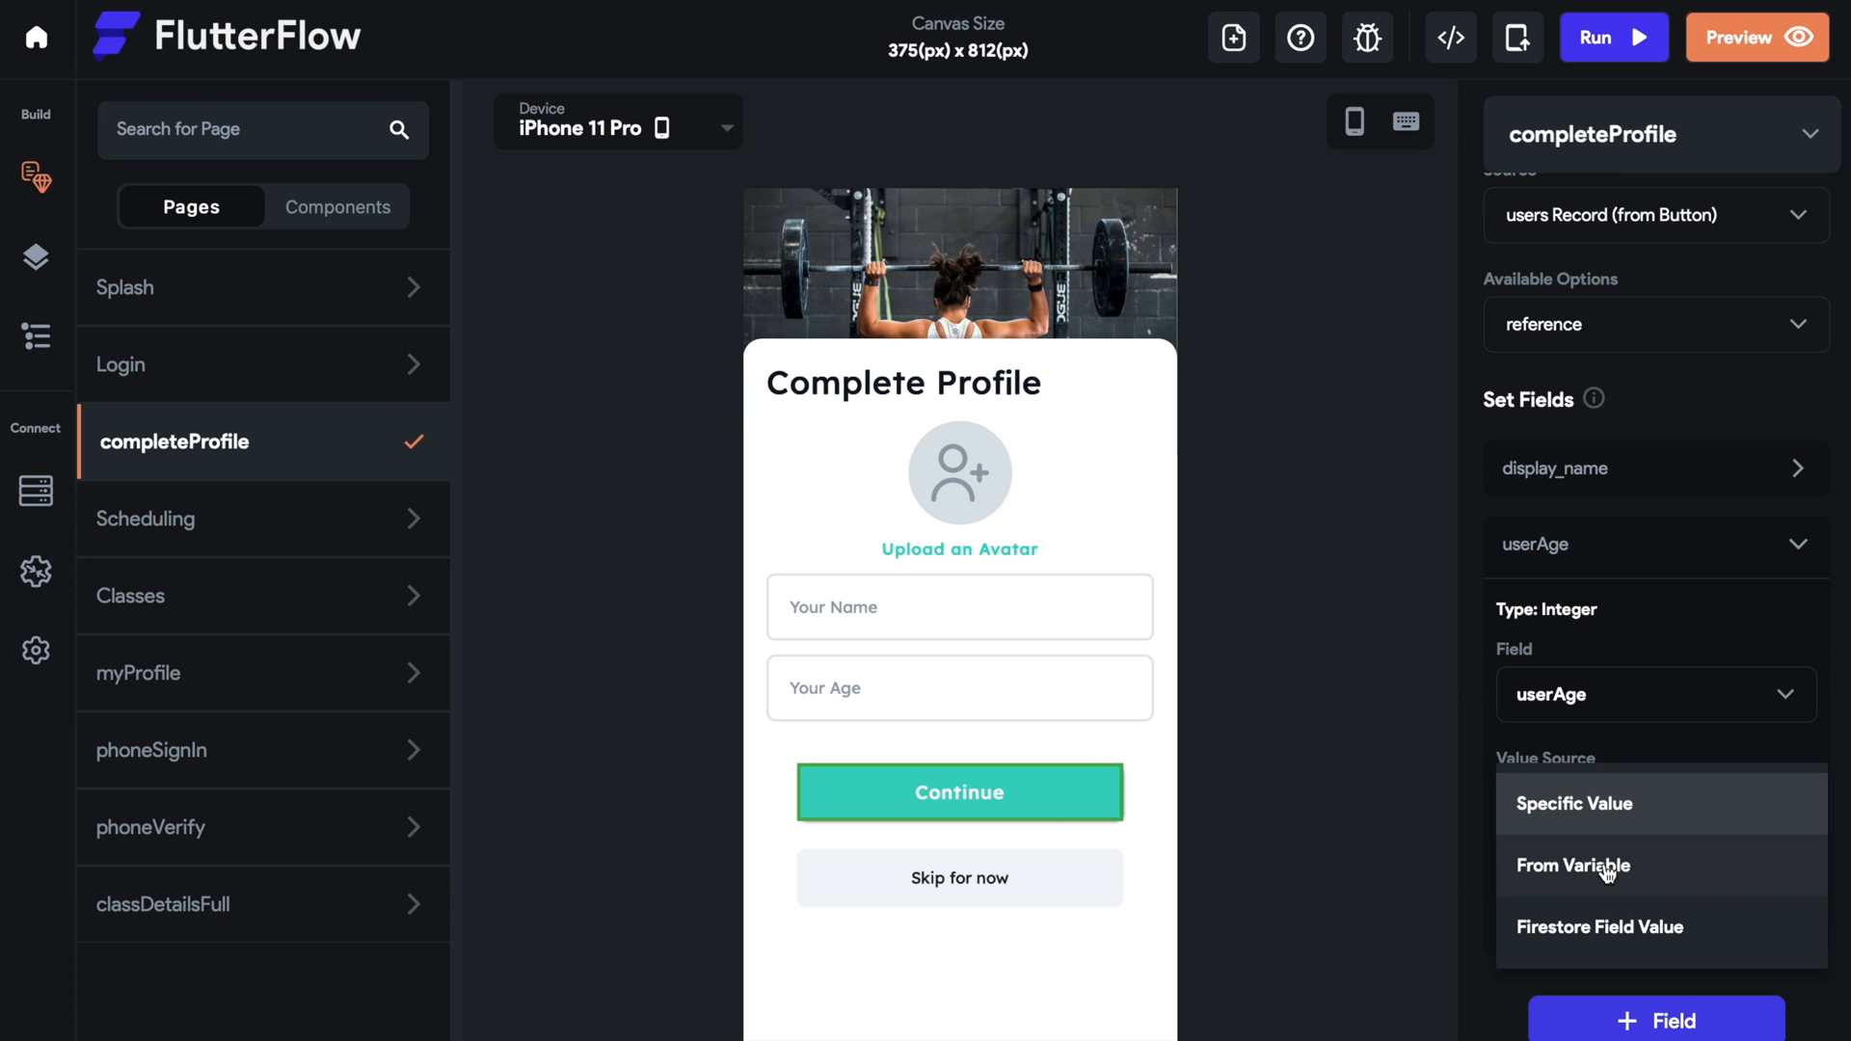
click(1572, 866)
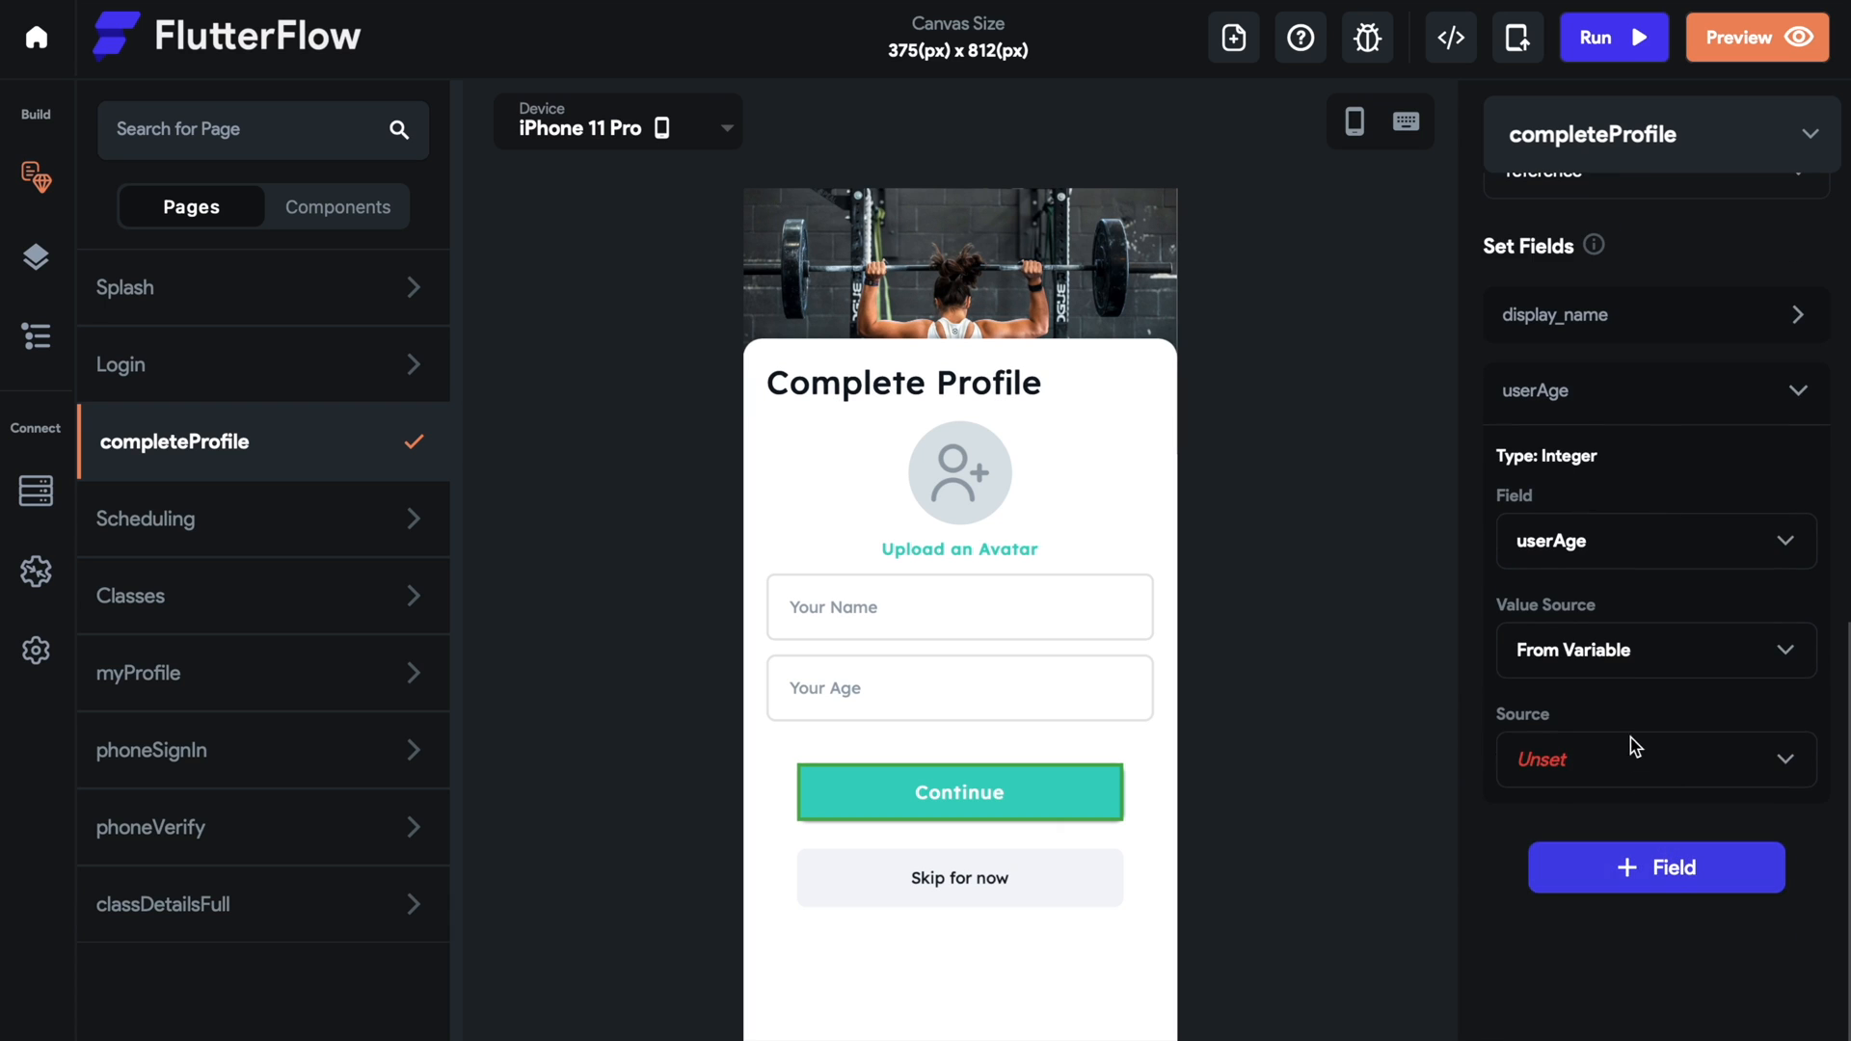
click(1652, 759)
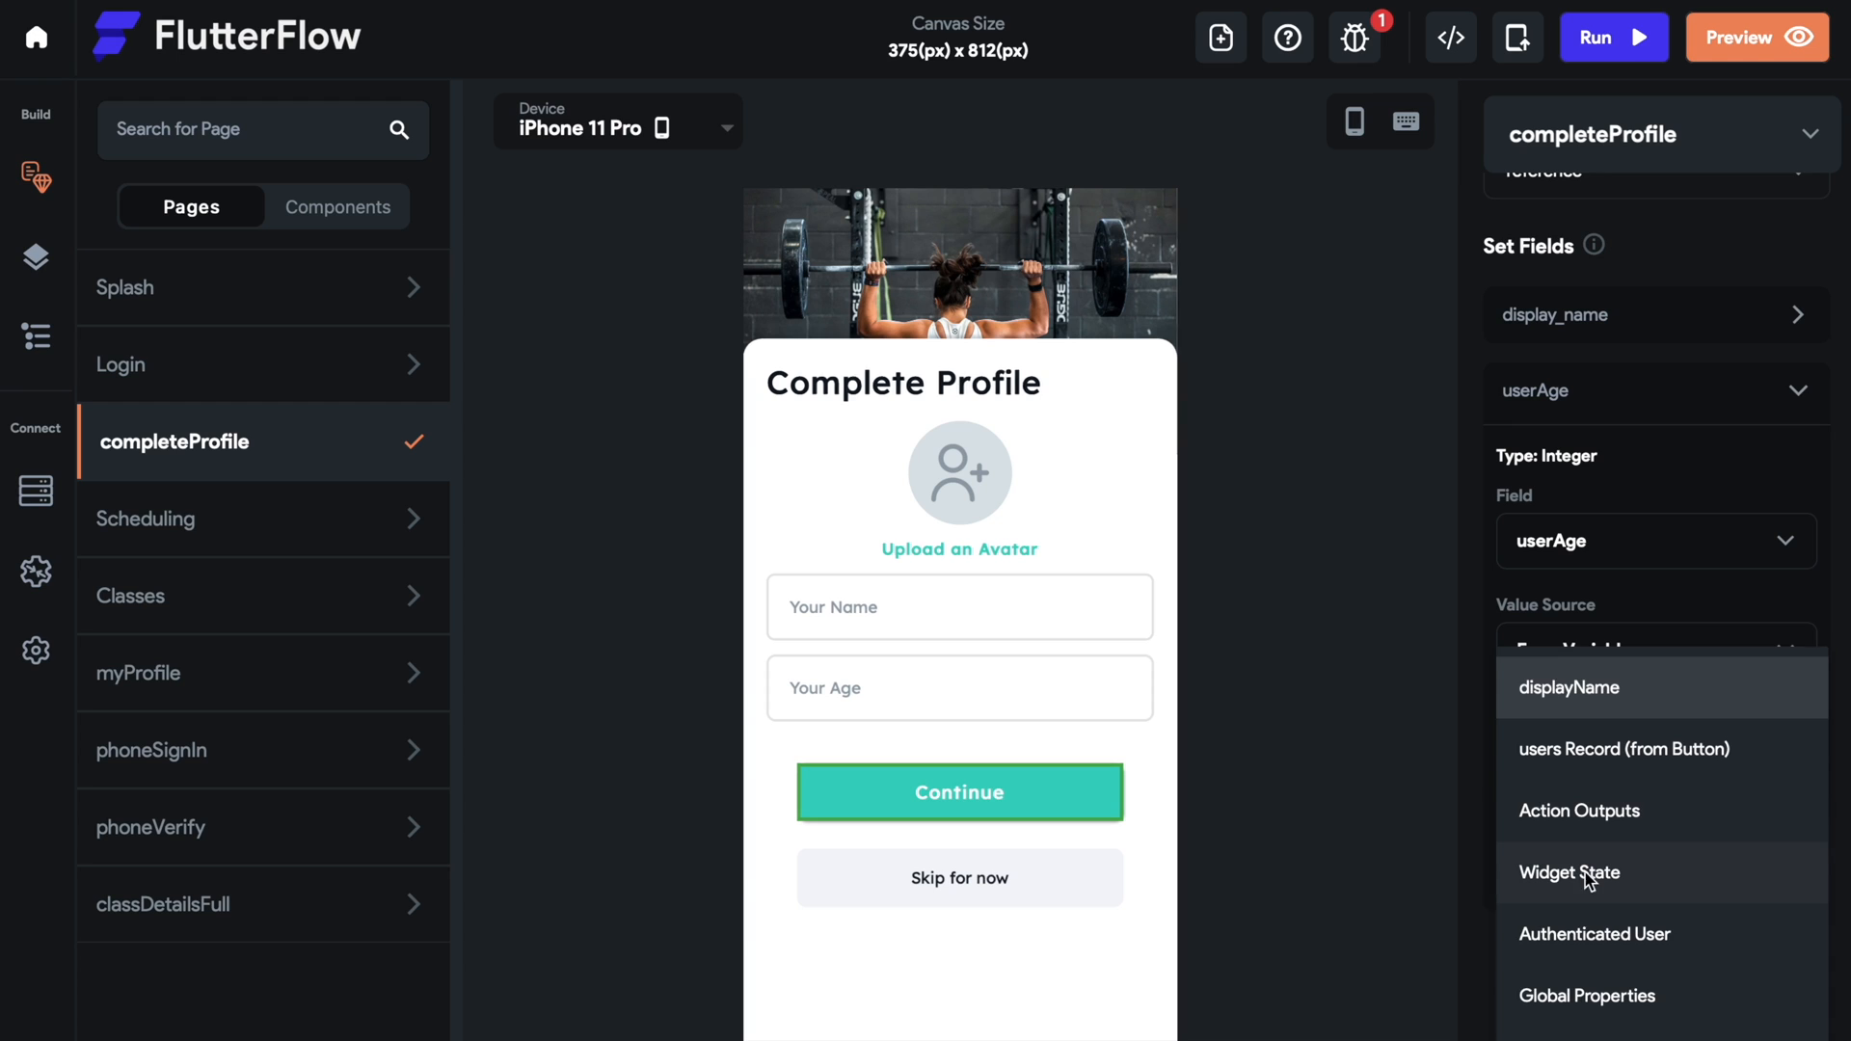
click(1568, 872)
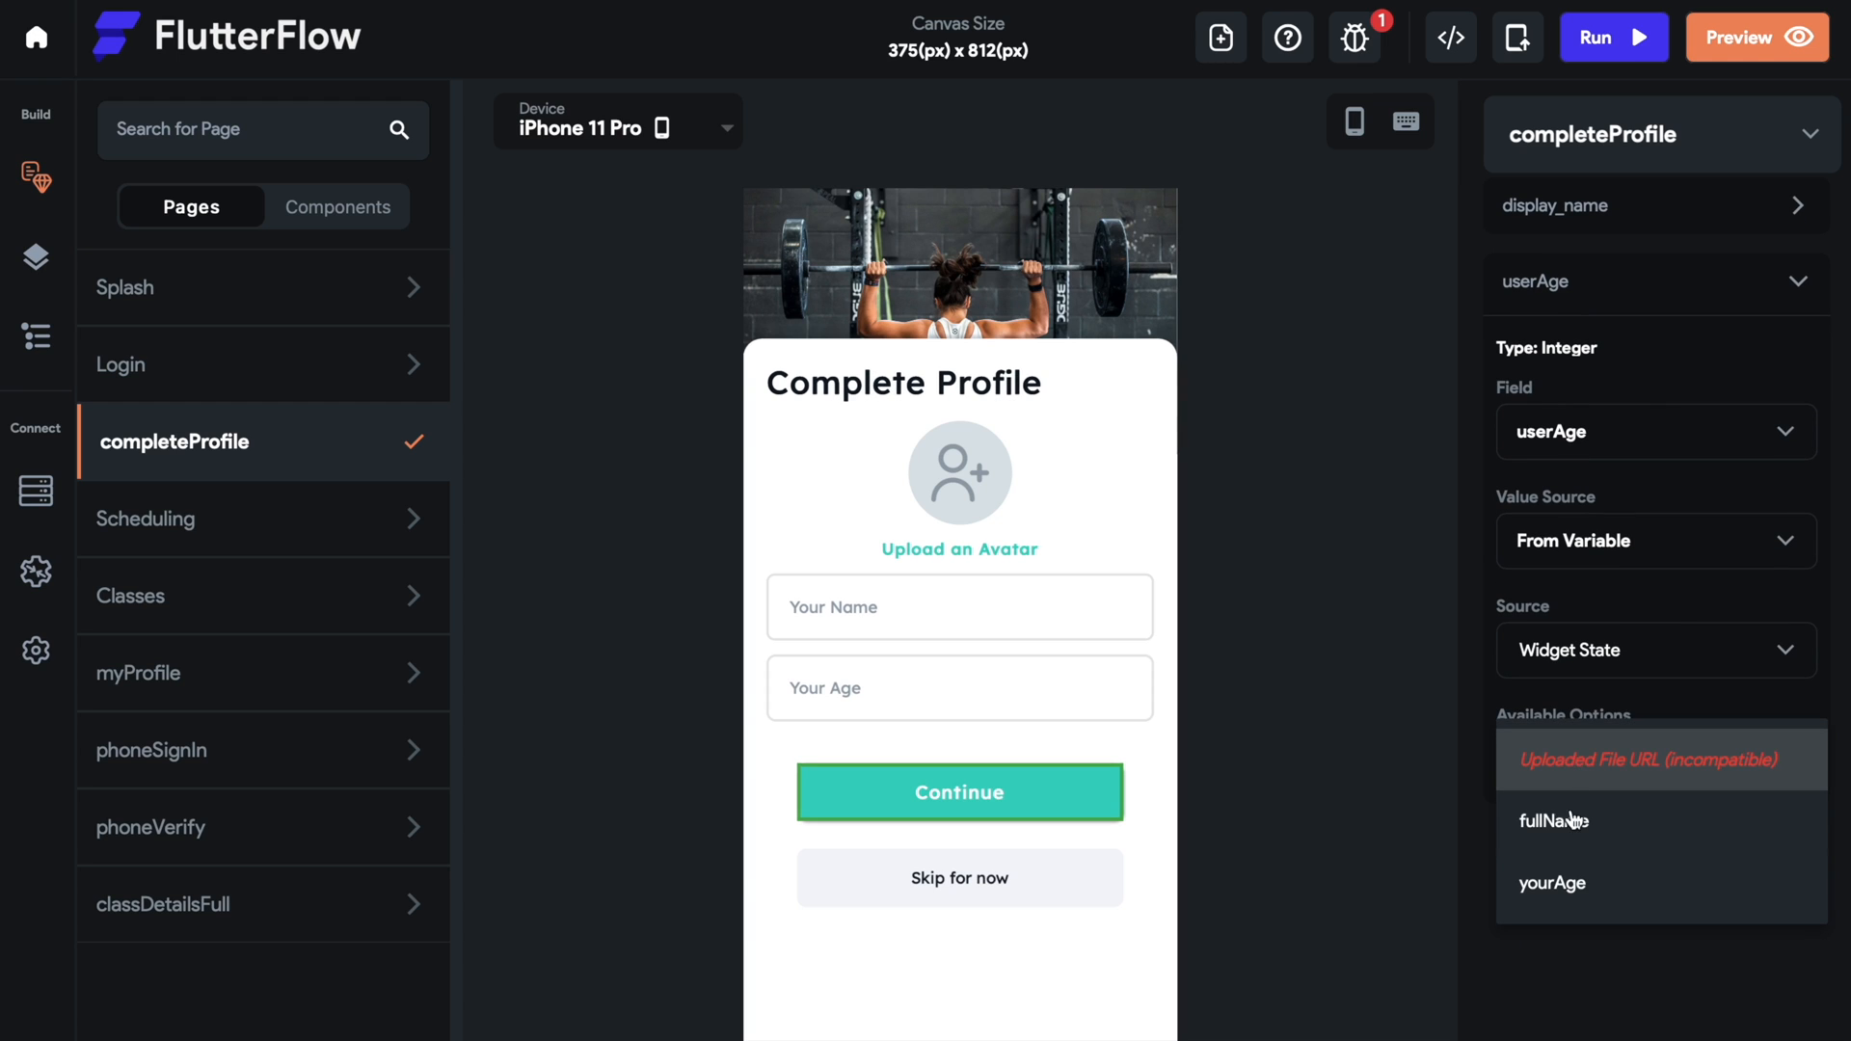
click(1552, 883)
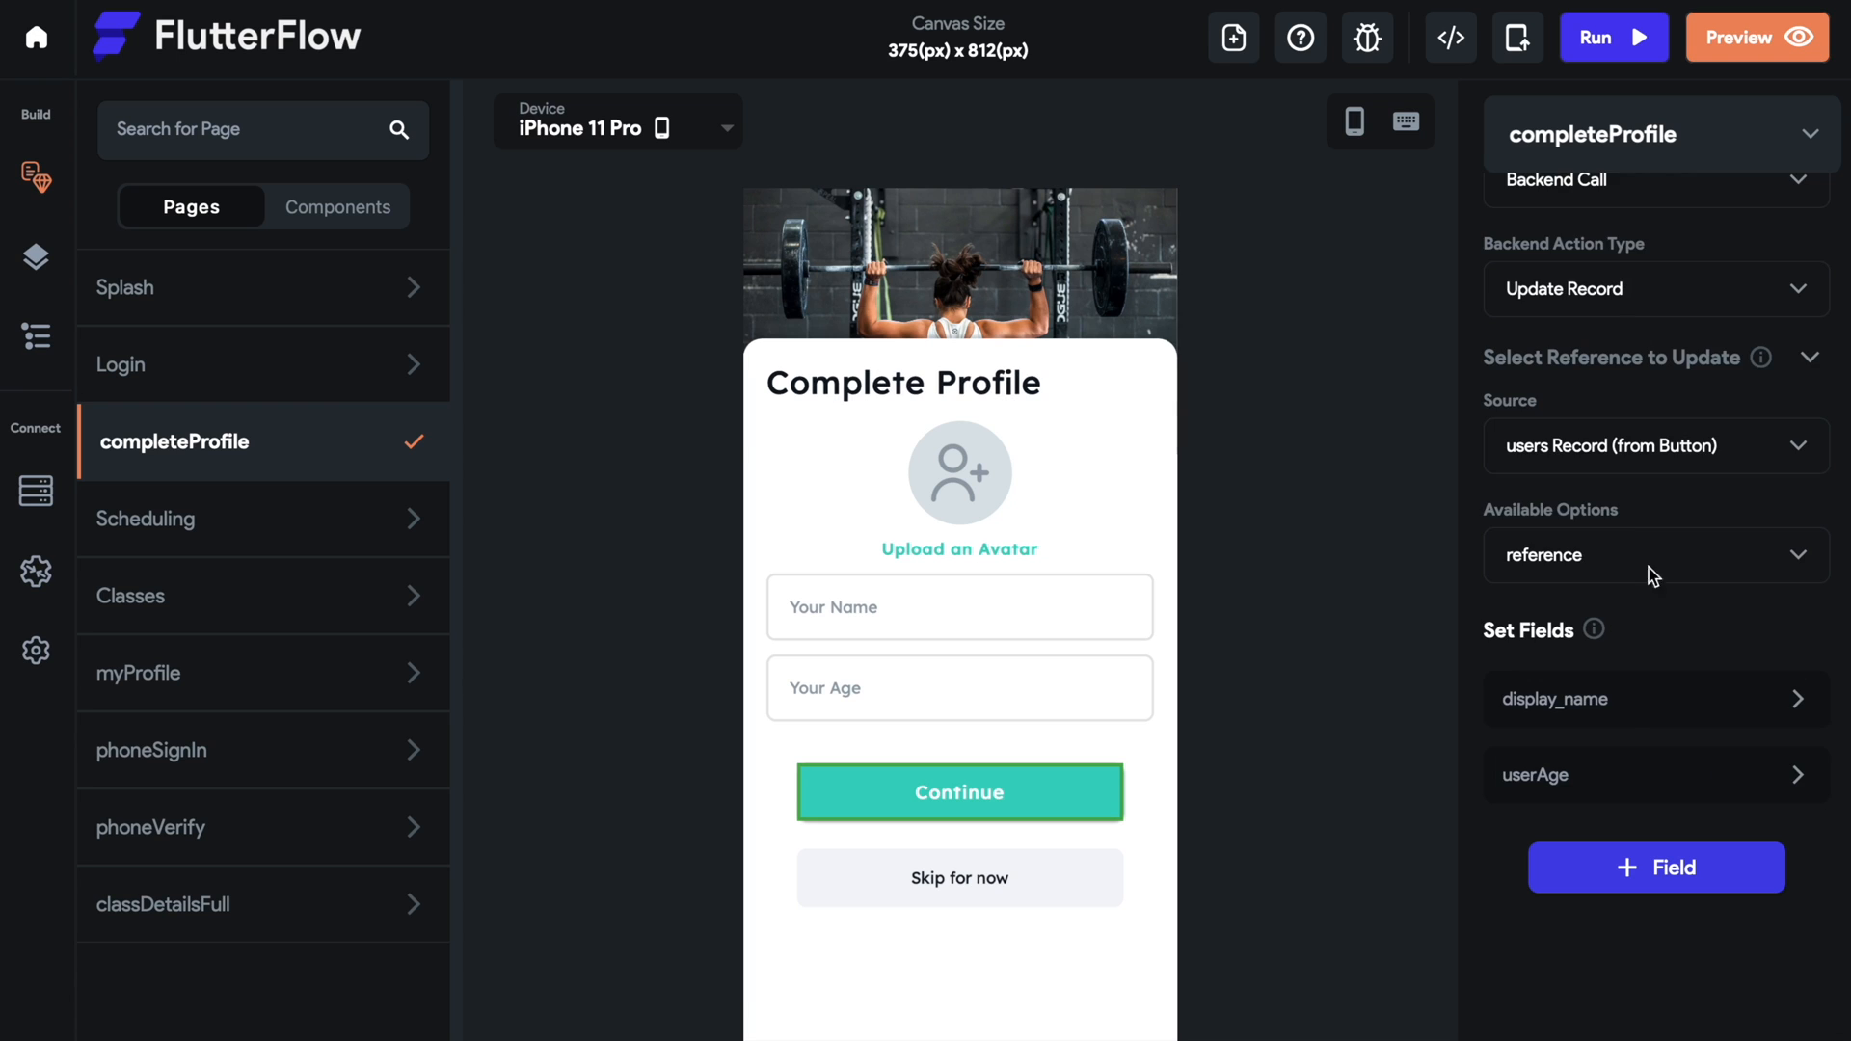
Add a photo_url field taken from a variable.
click(1655, 867)
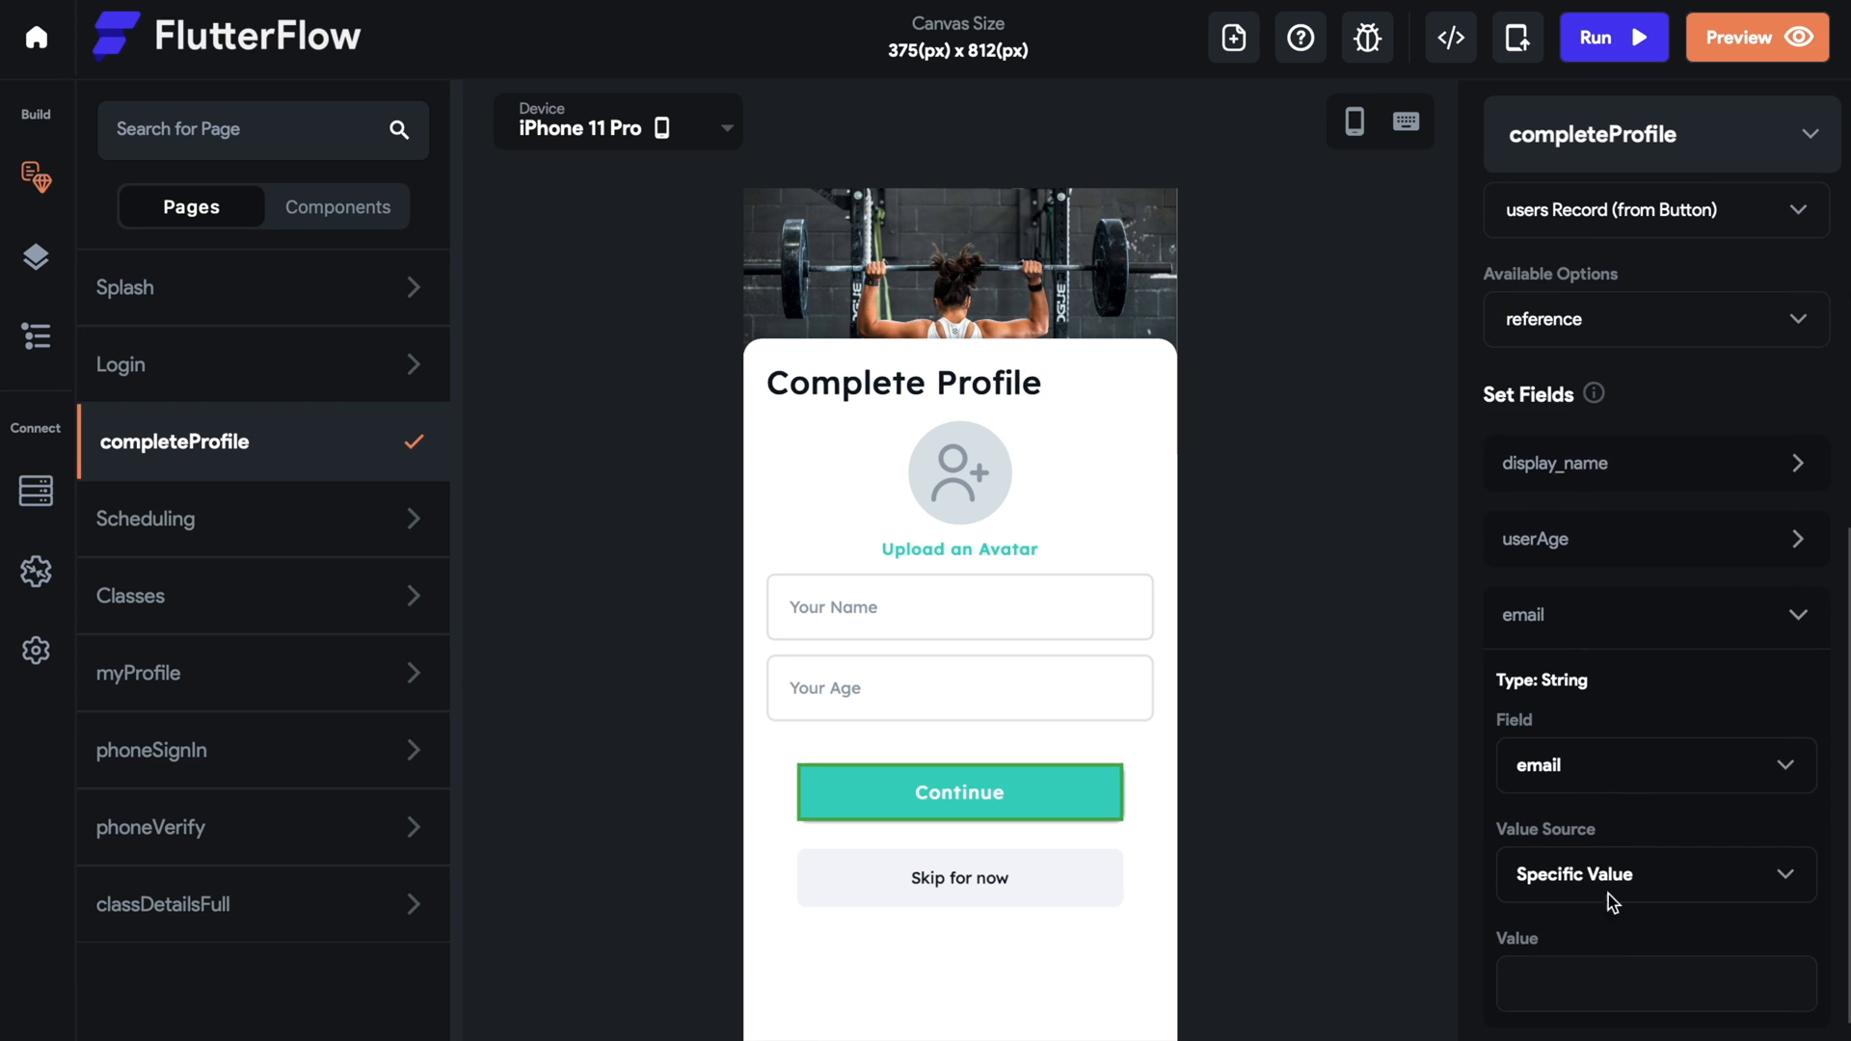
click(1654, 765)
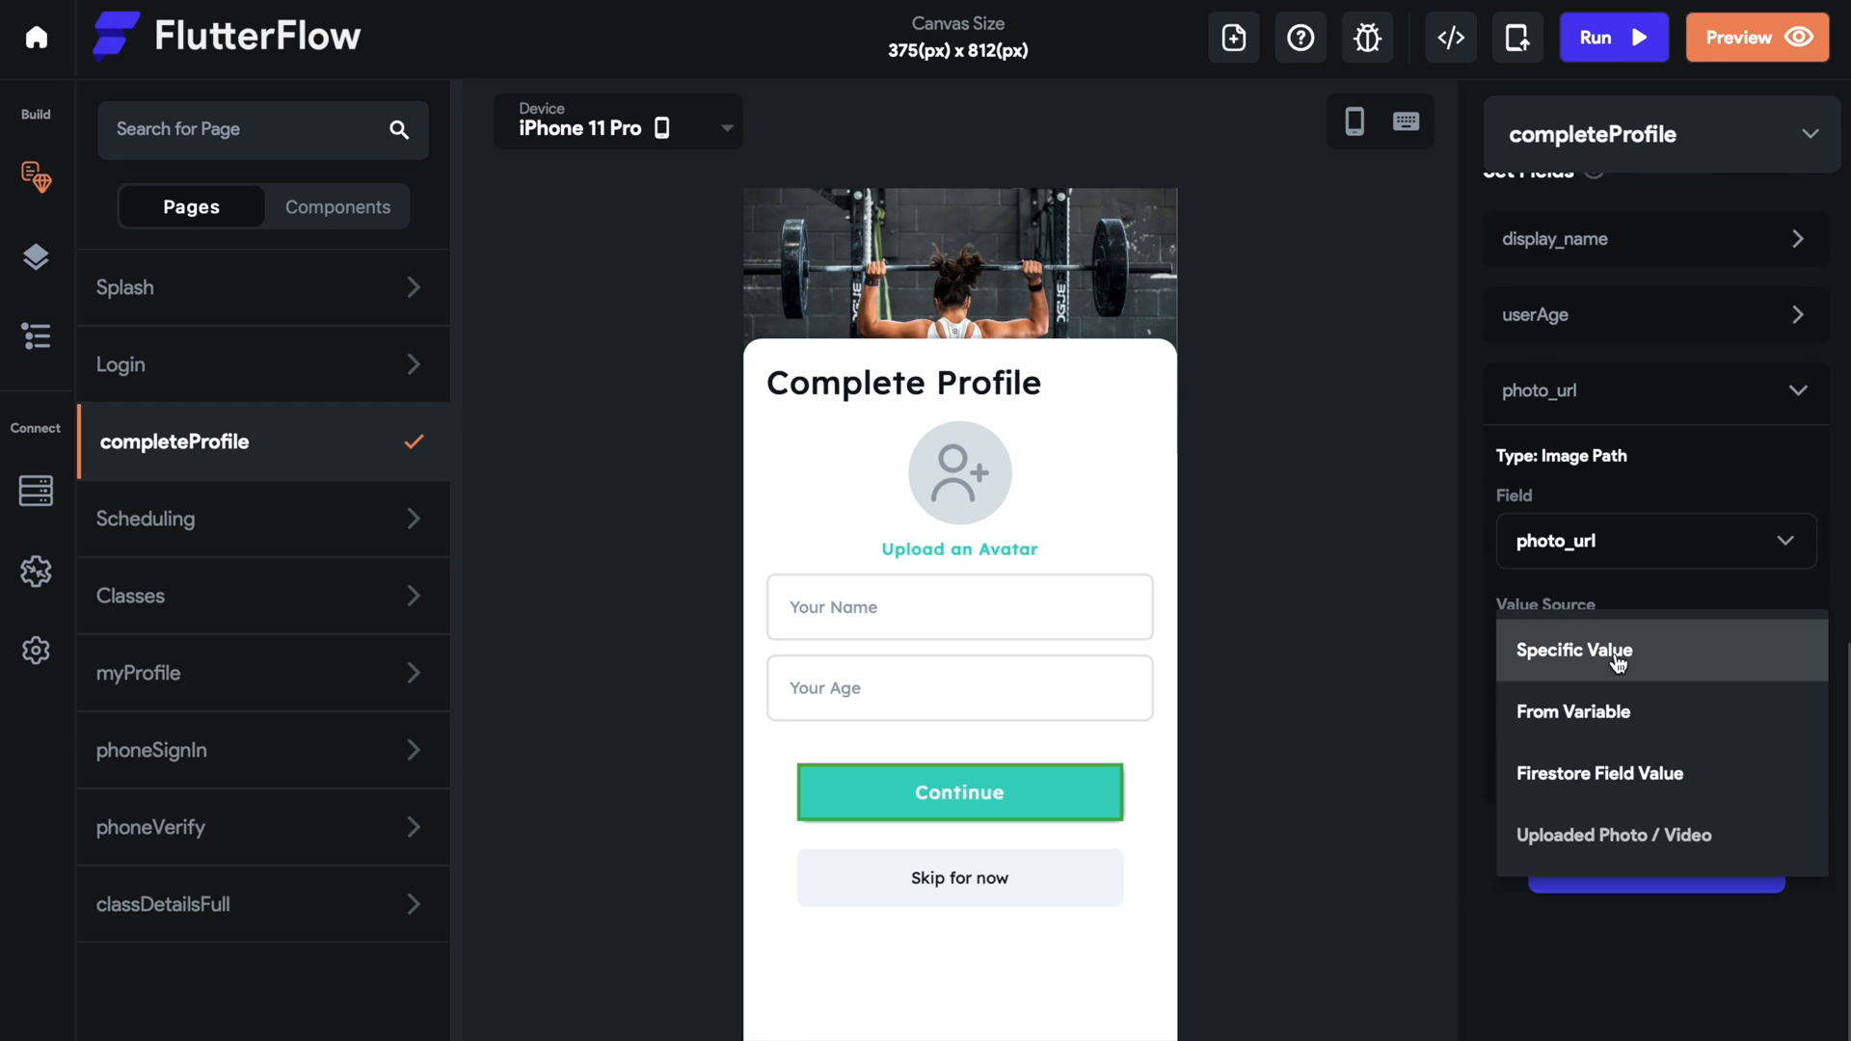
click(1573, 710)
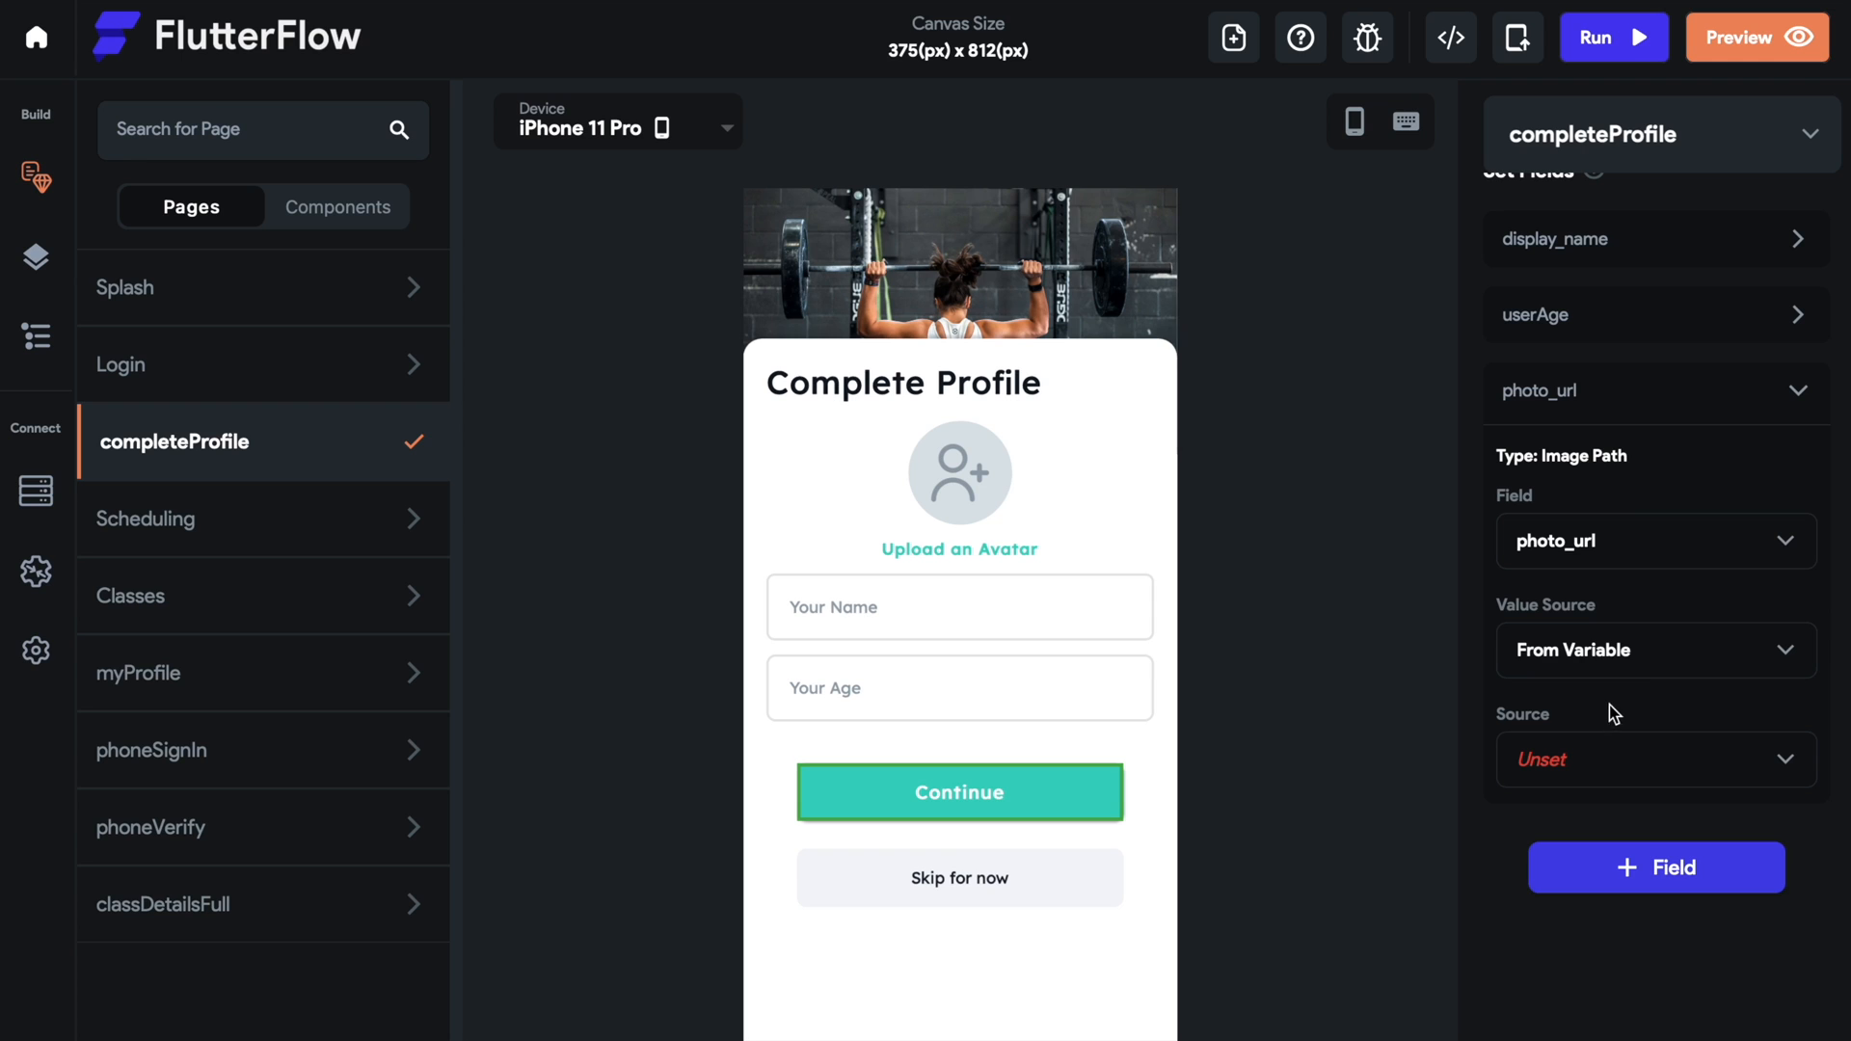
click(1653, 758)
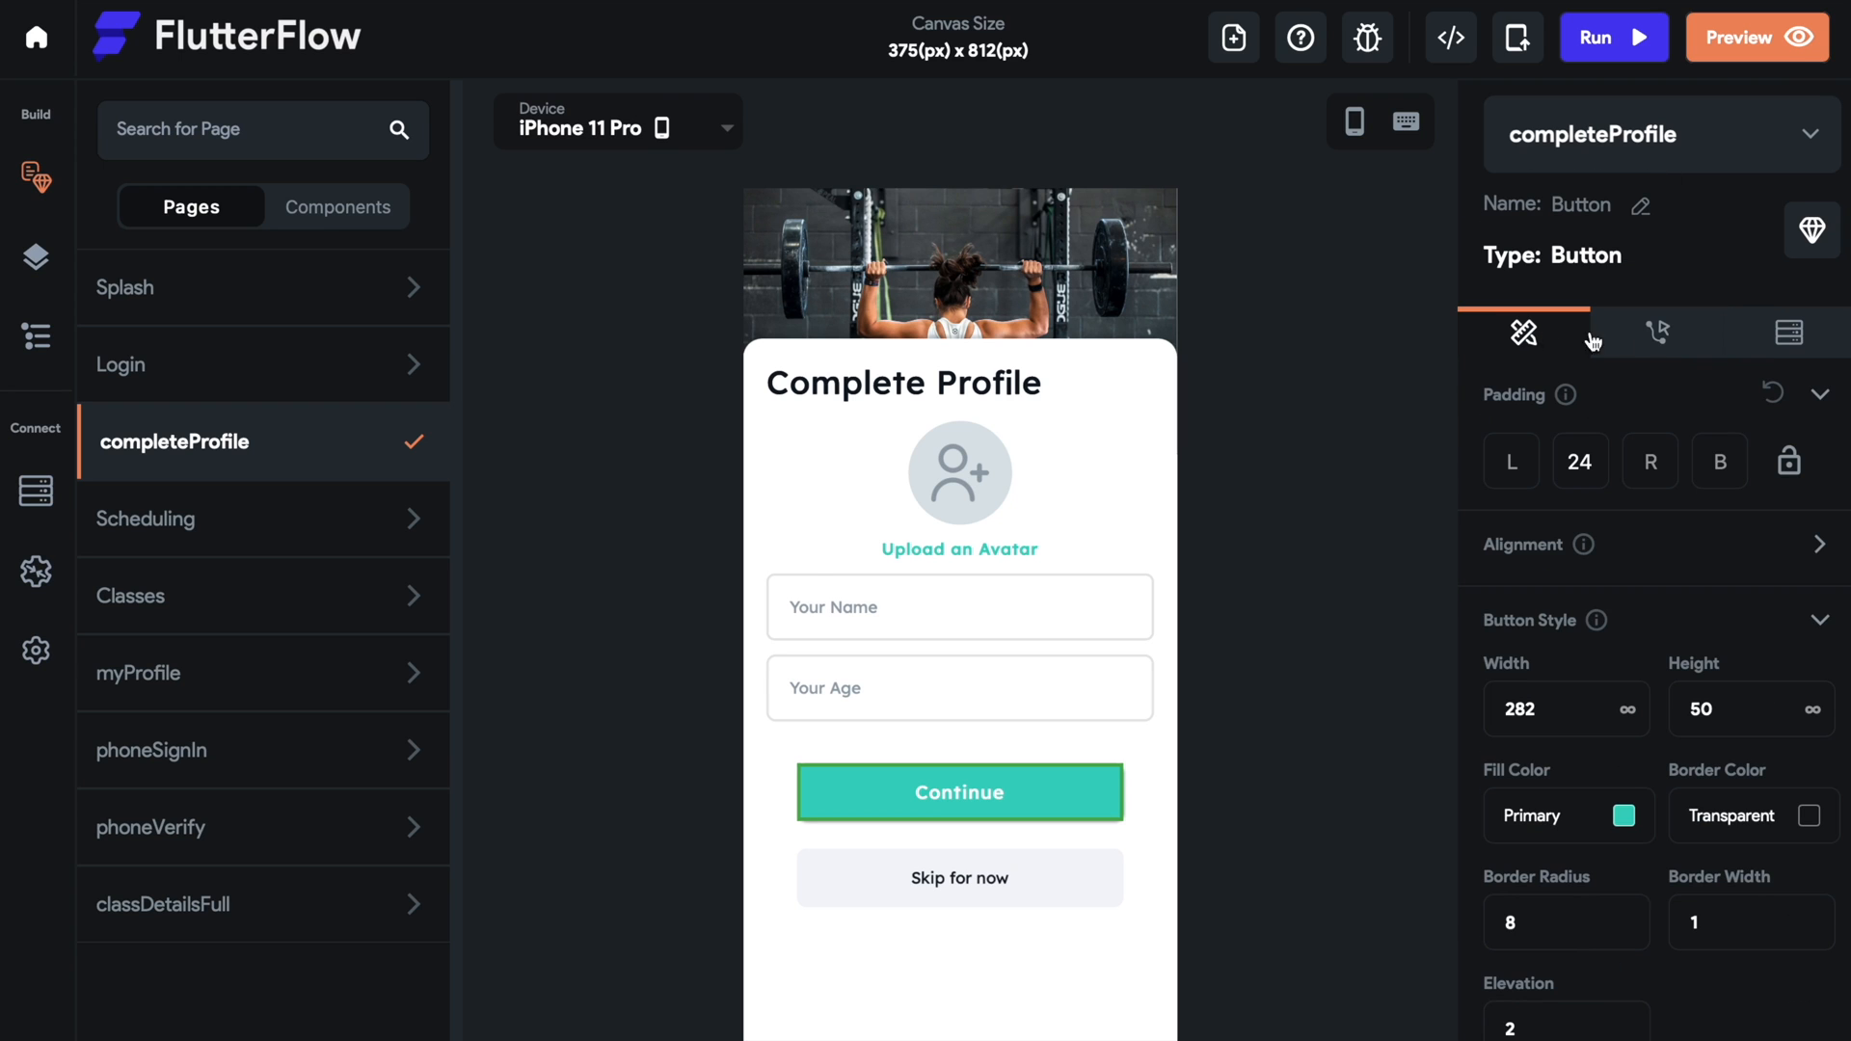
mouse_move(1236, 791)
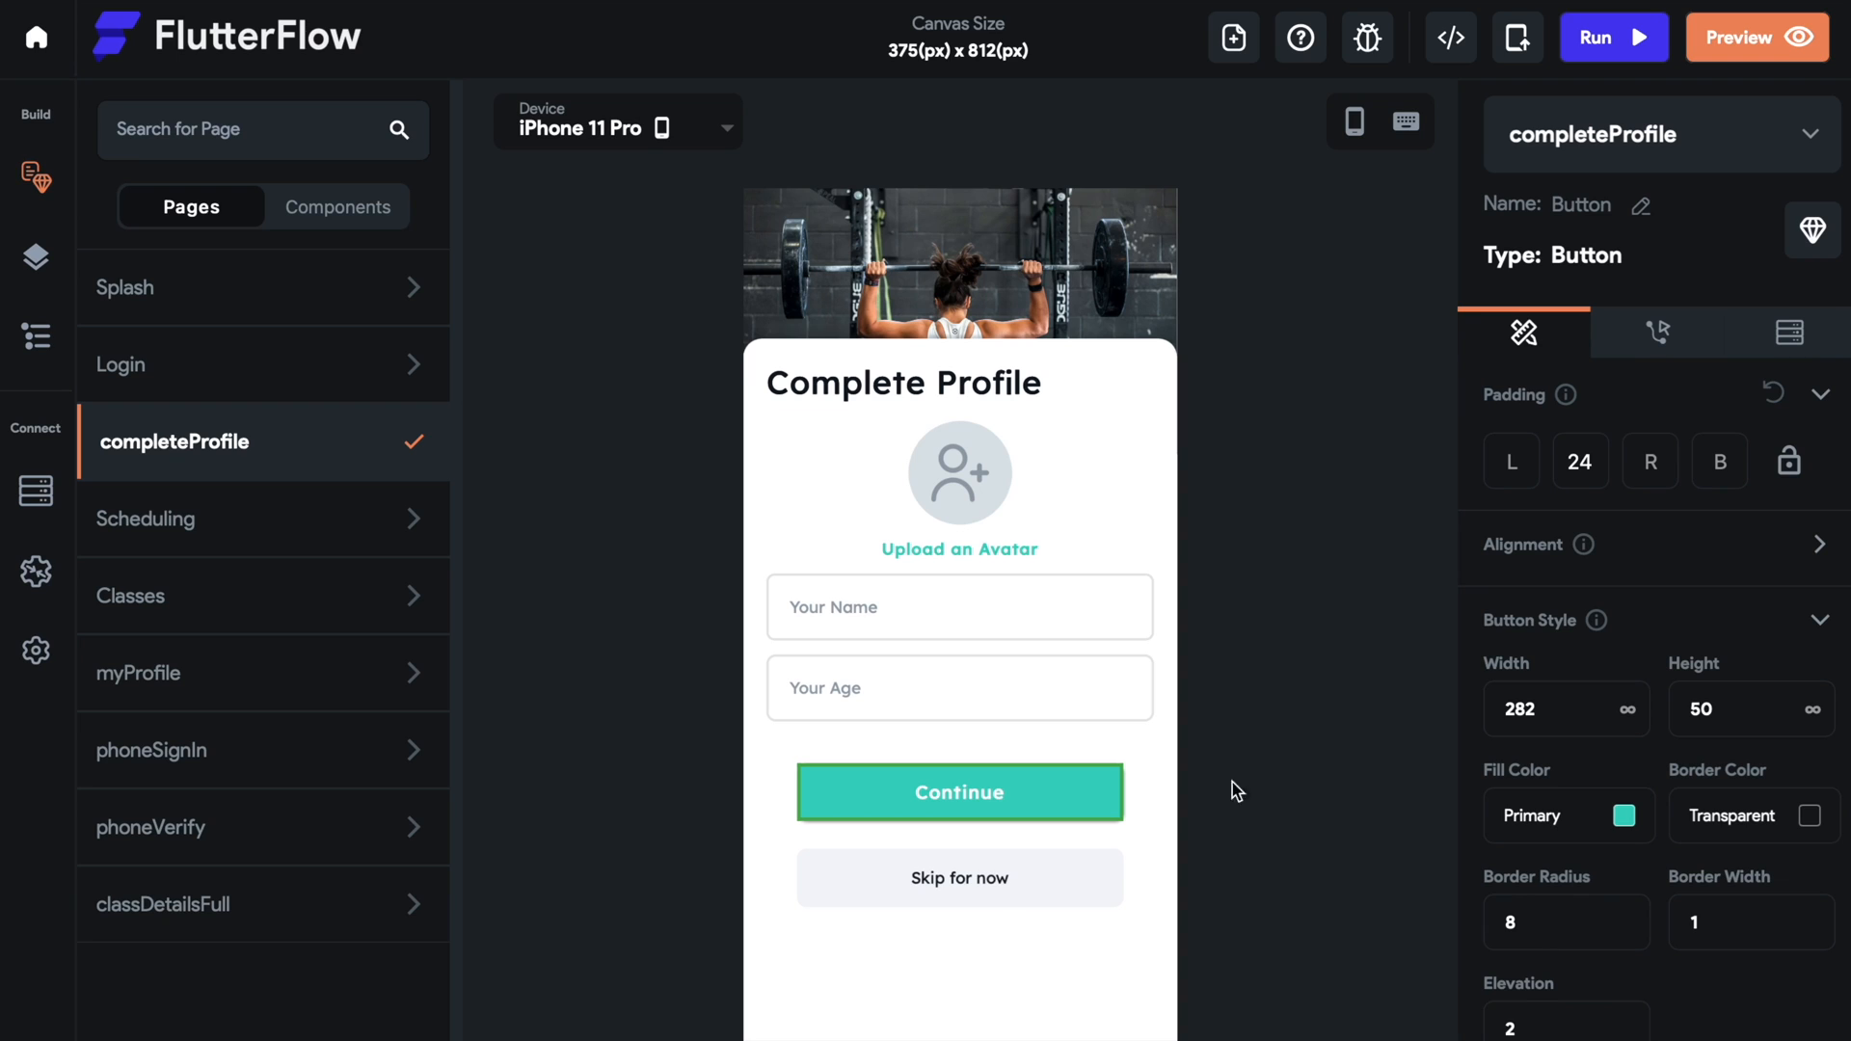
mouse_move(1284, 357)
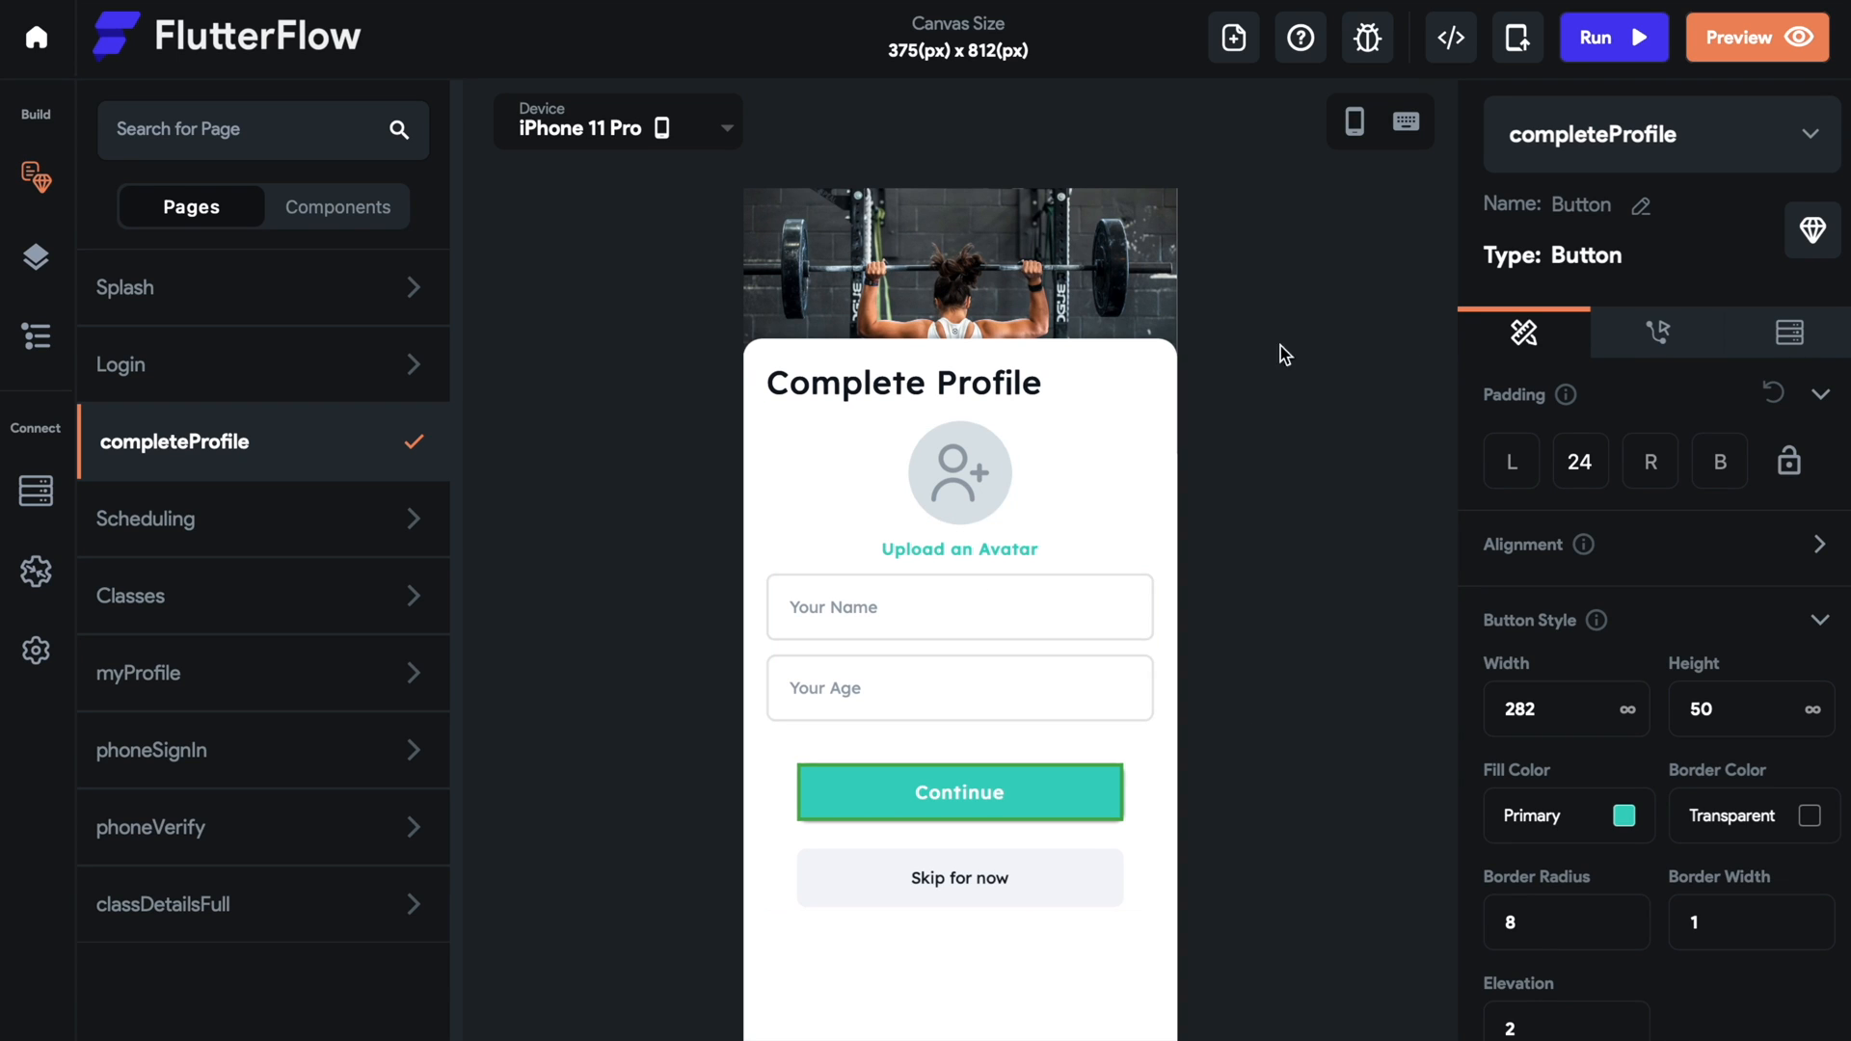
Add a second On Tap action to the Continue button after its Update Record action.
click(1658, 332)
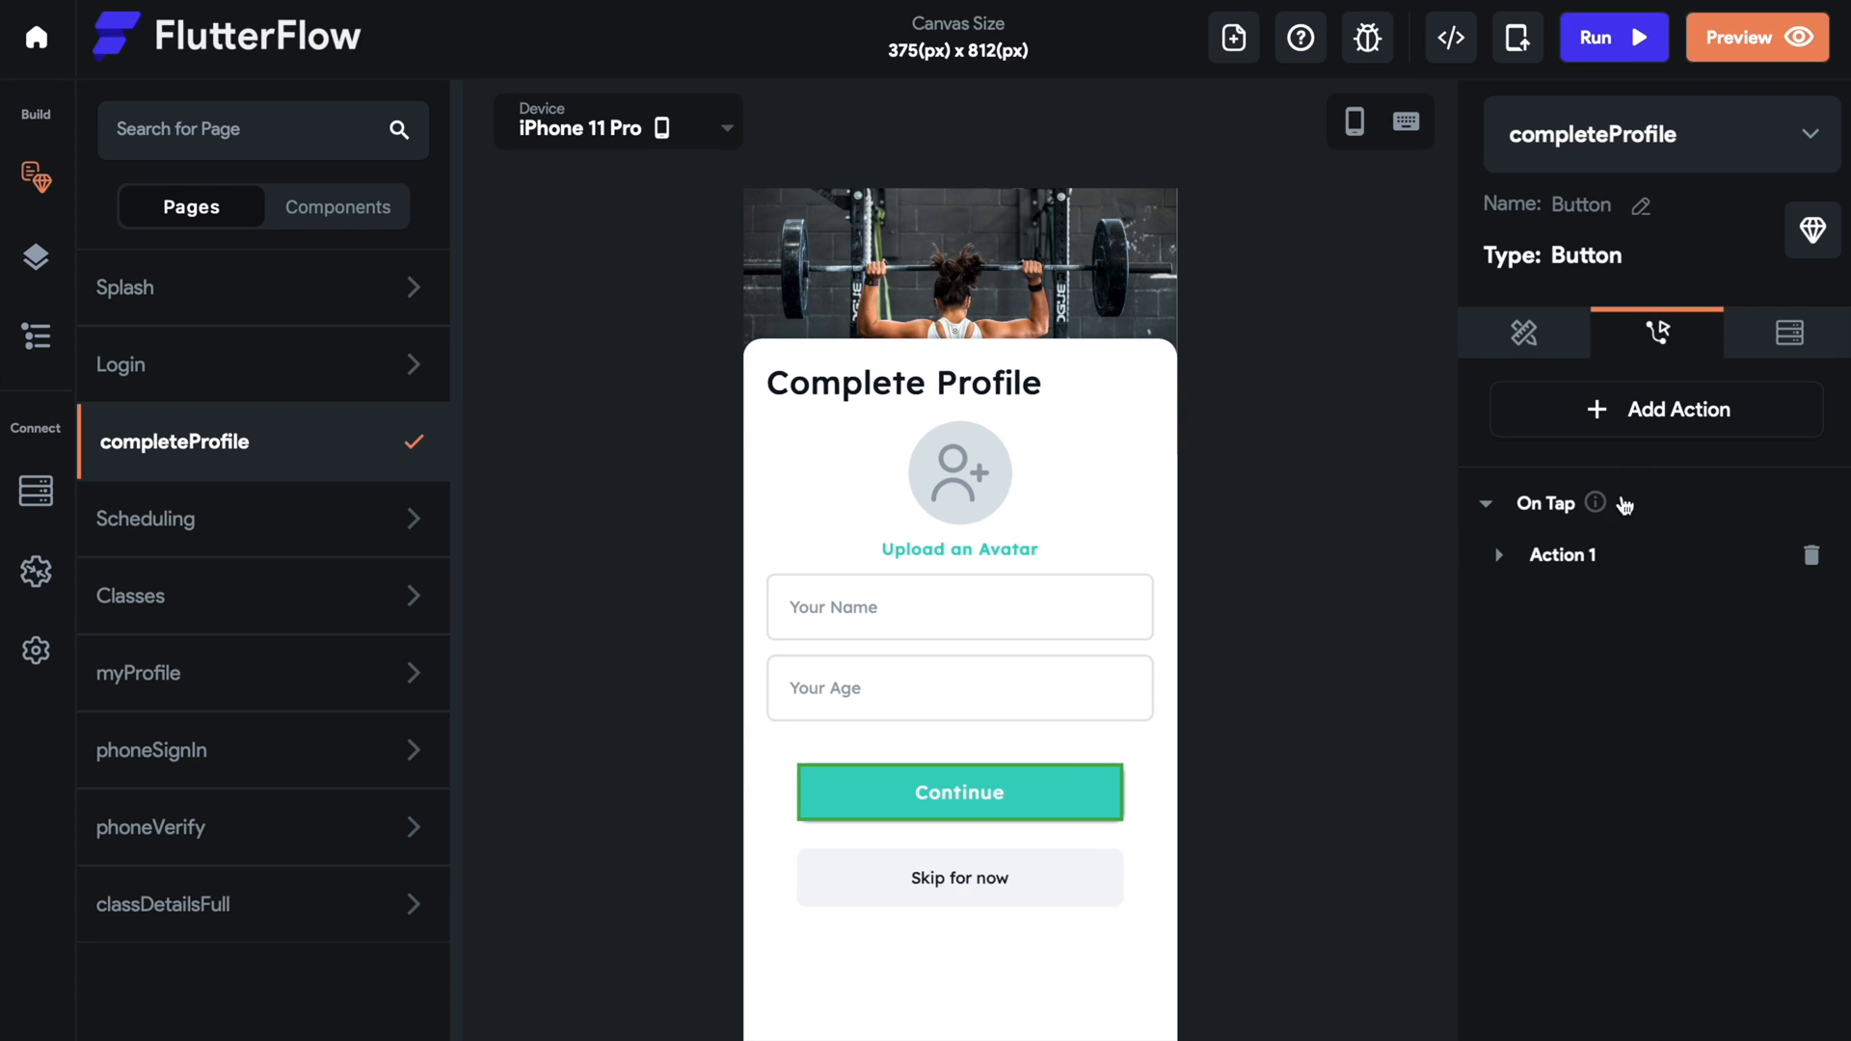
click(1561, 555)
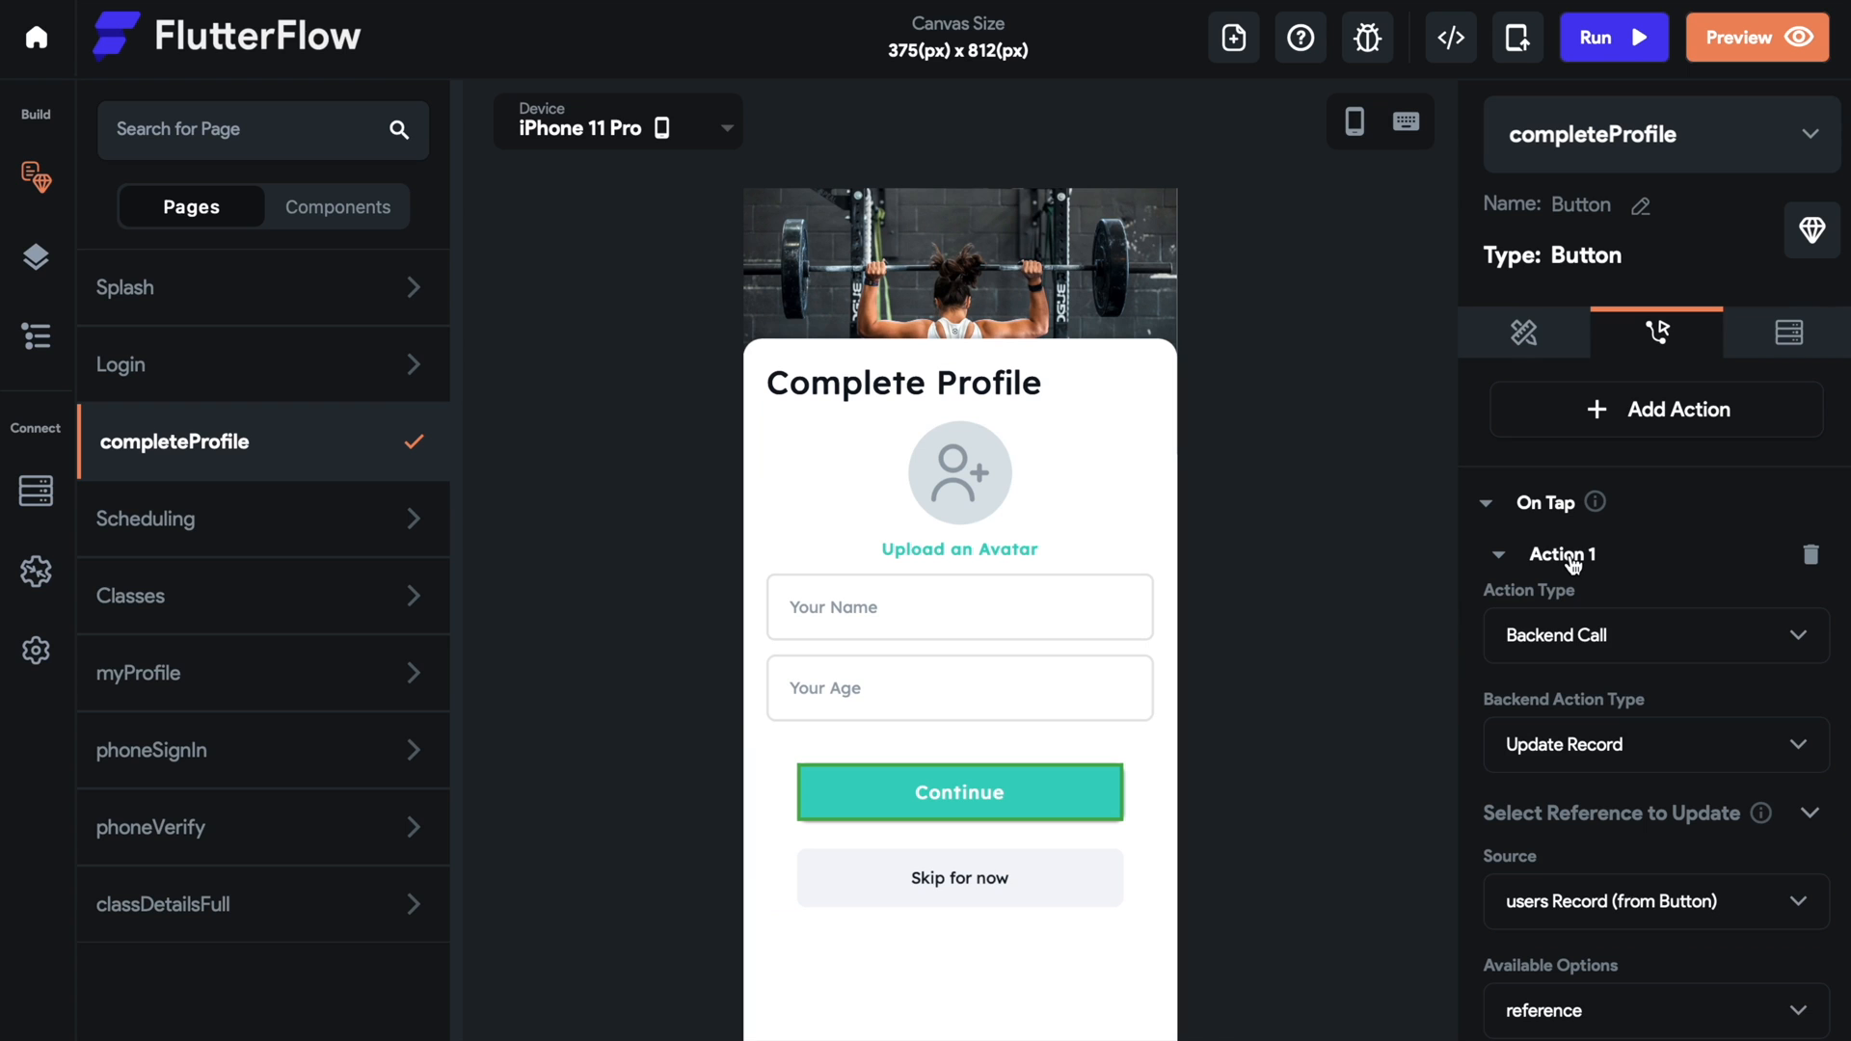
scroll(down, 3)
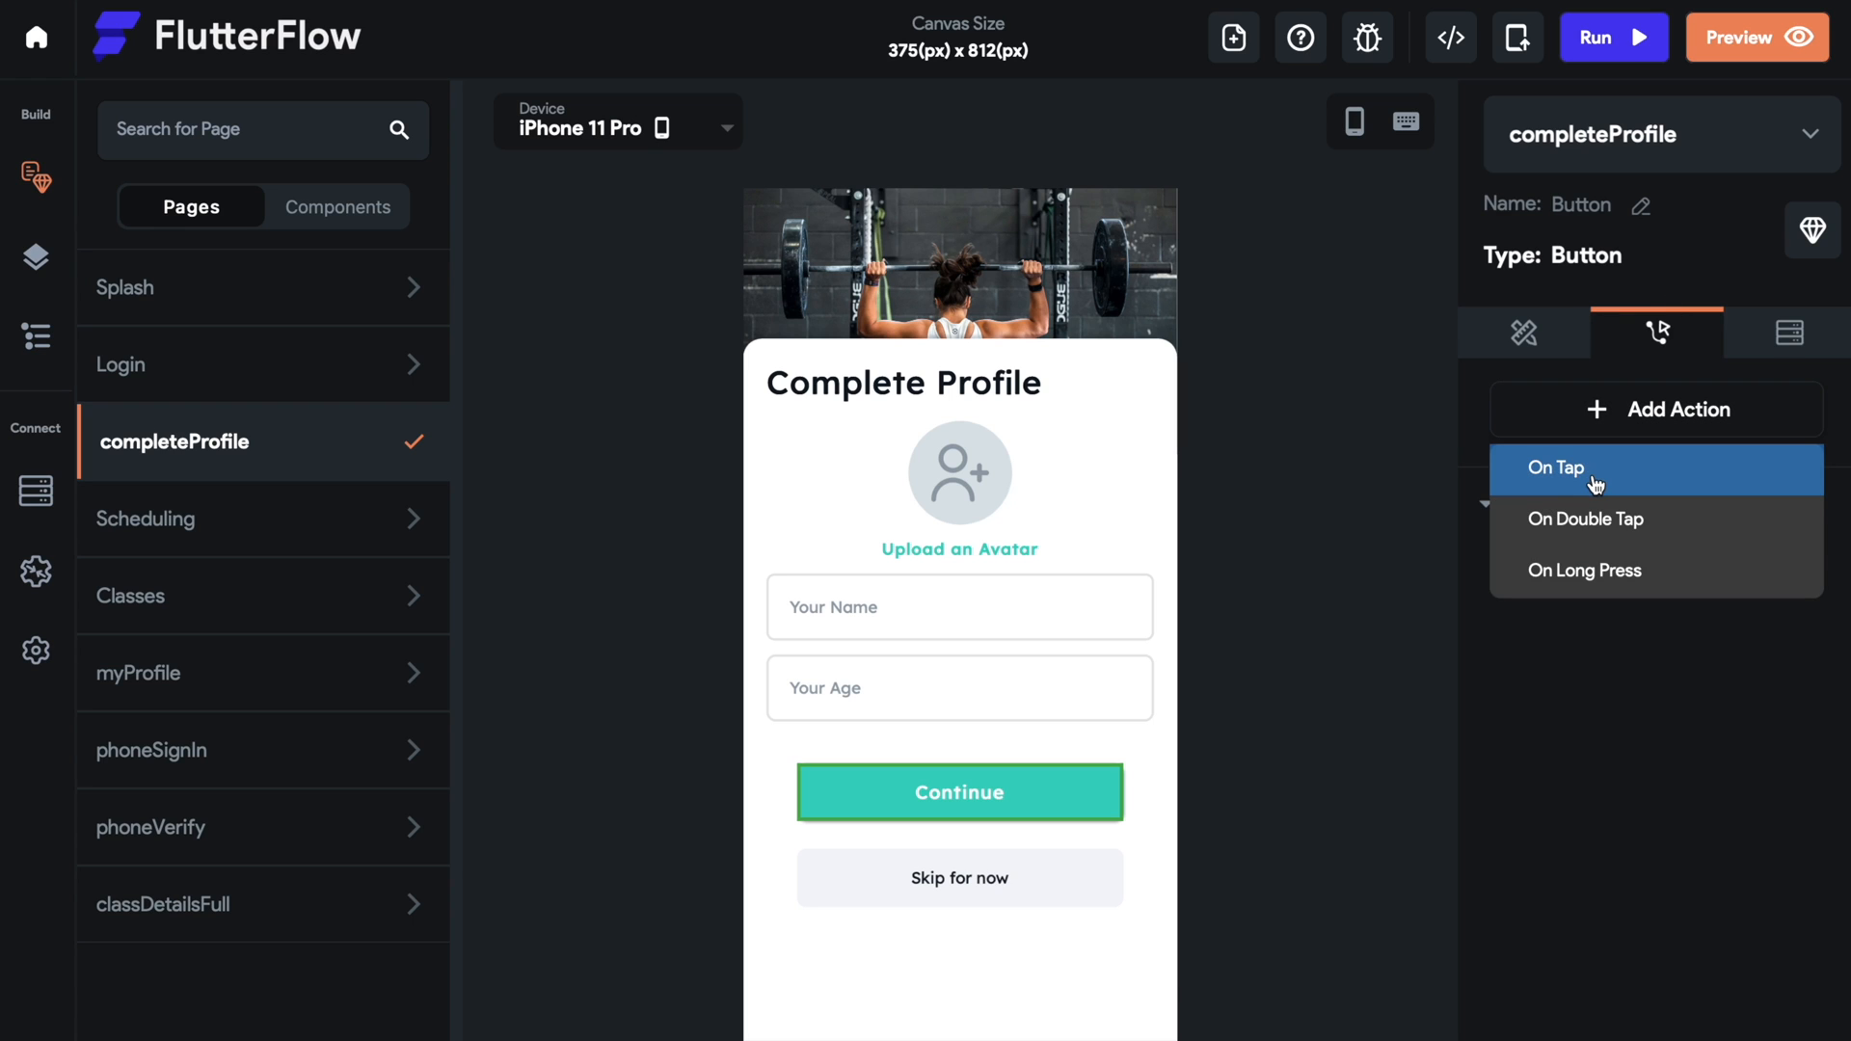
click(1556, 468)
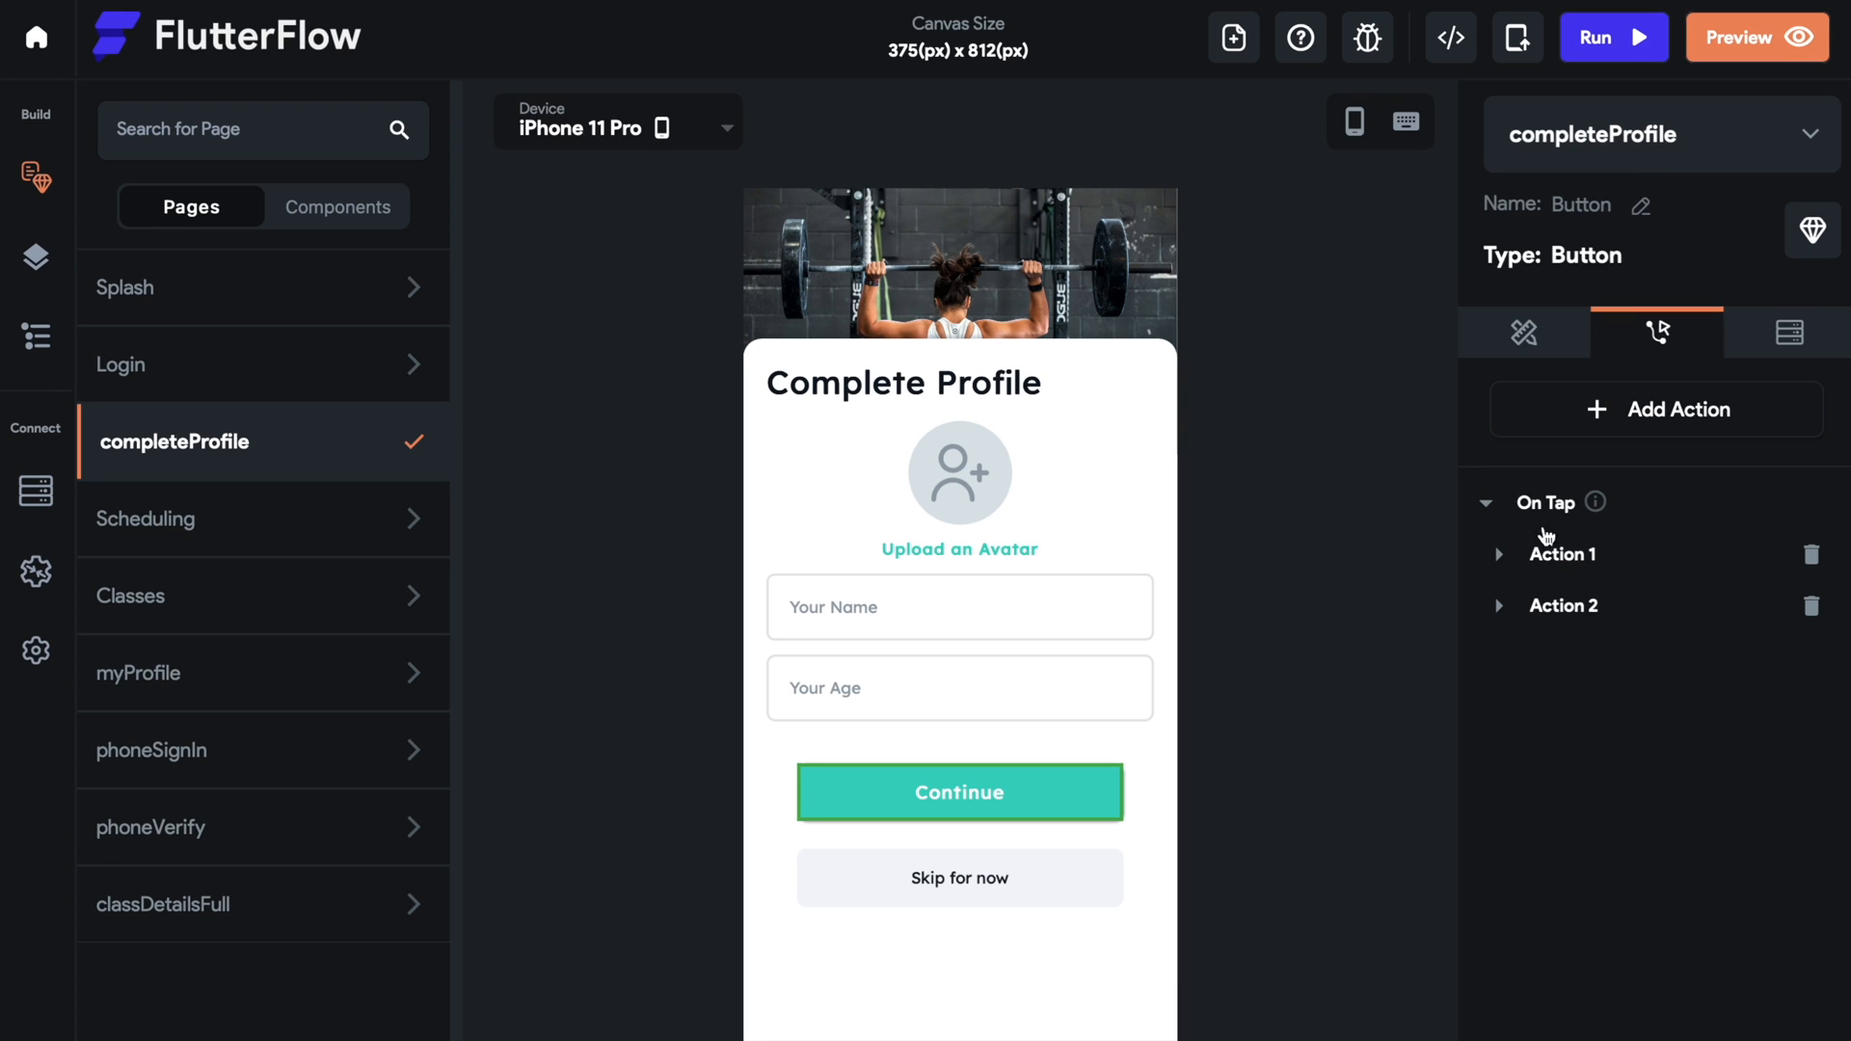
mouse_move(1570, 567)
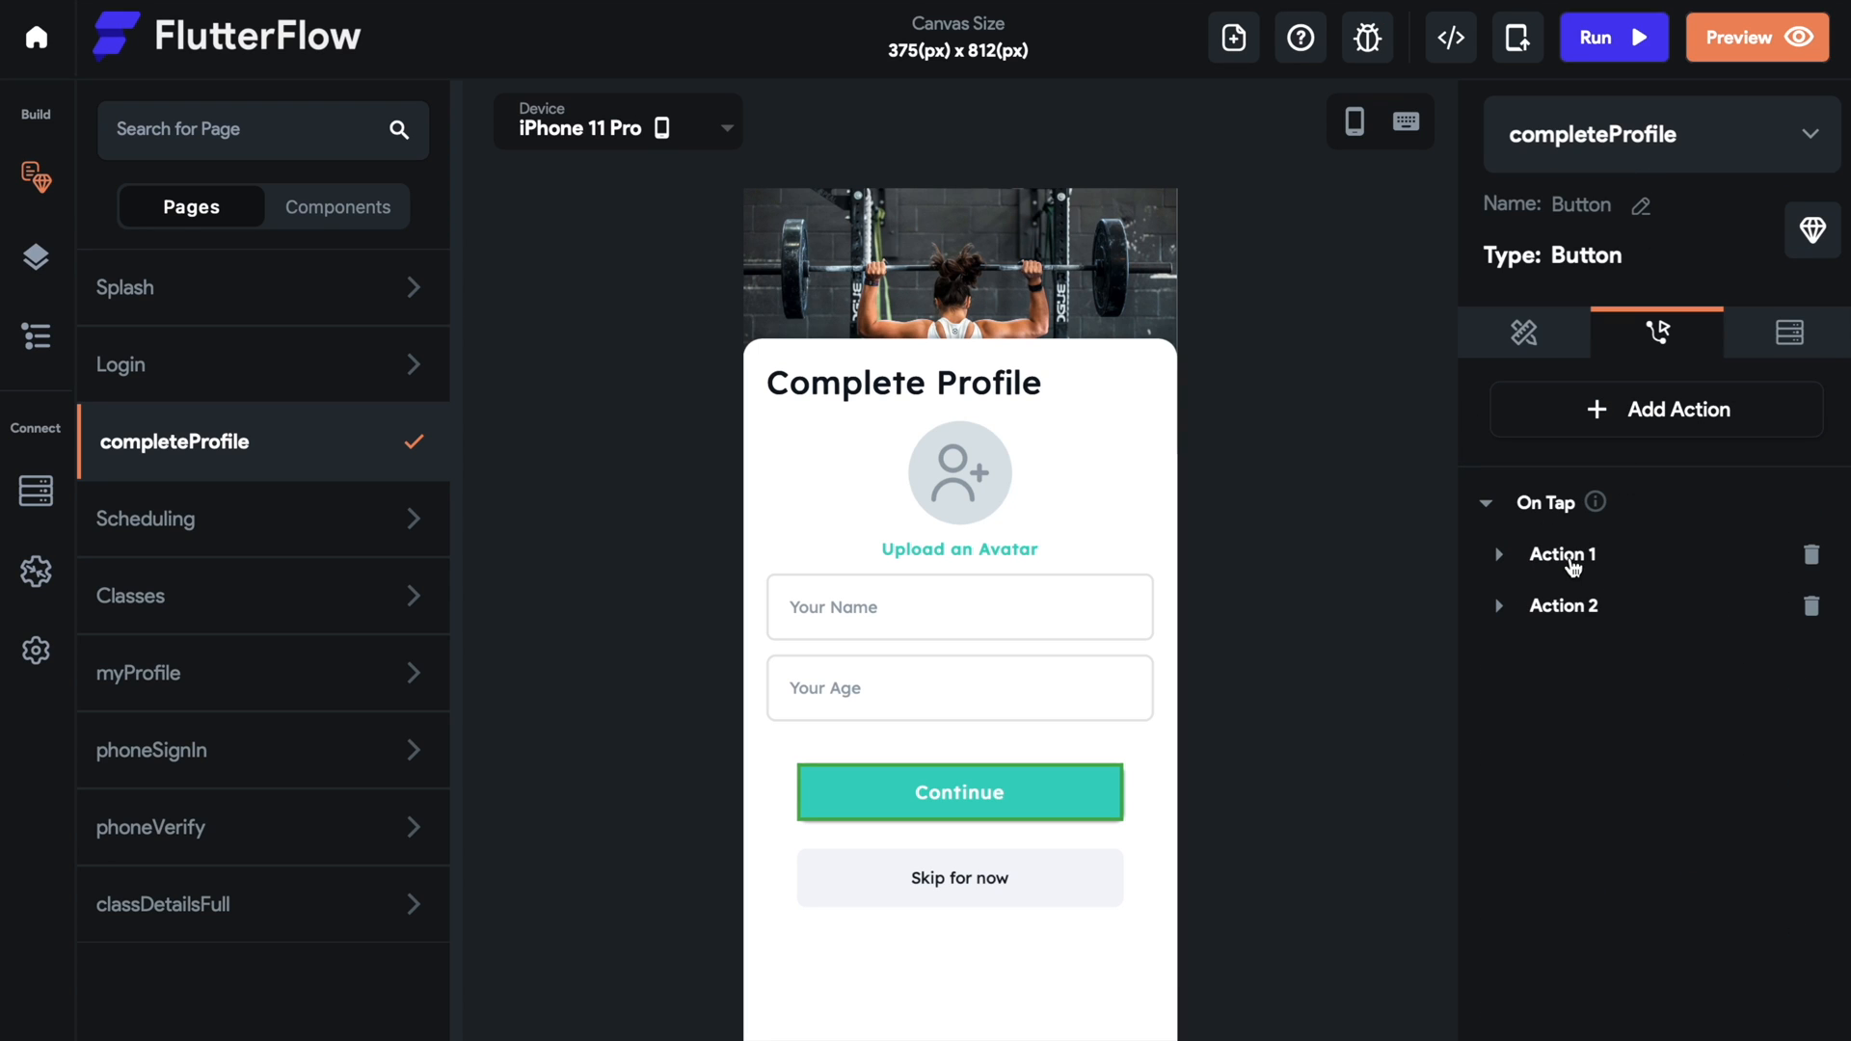
mouse_move(1603, 572)
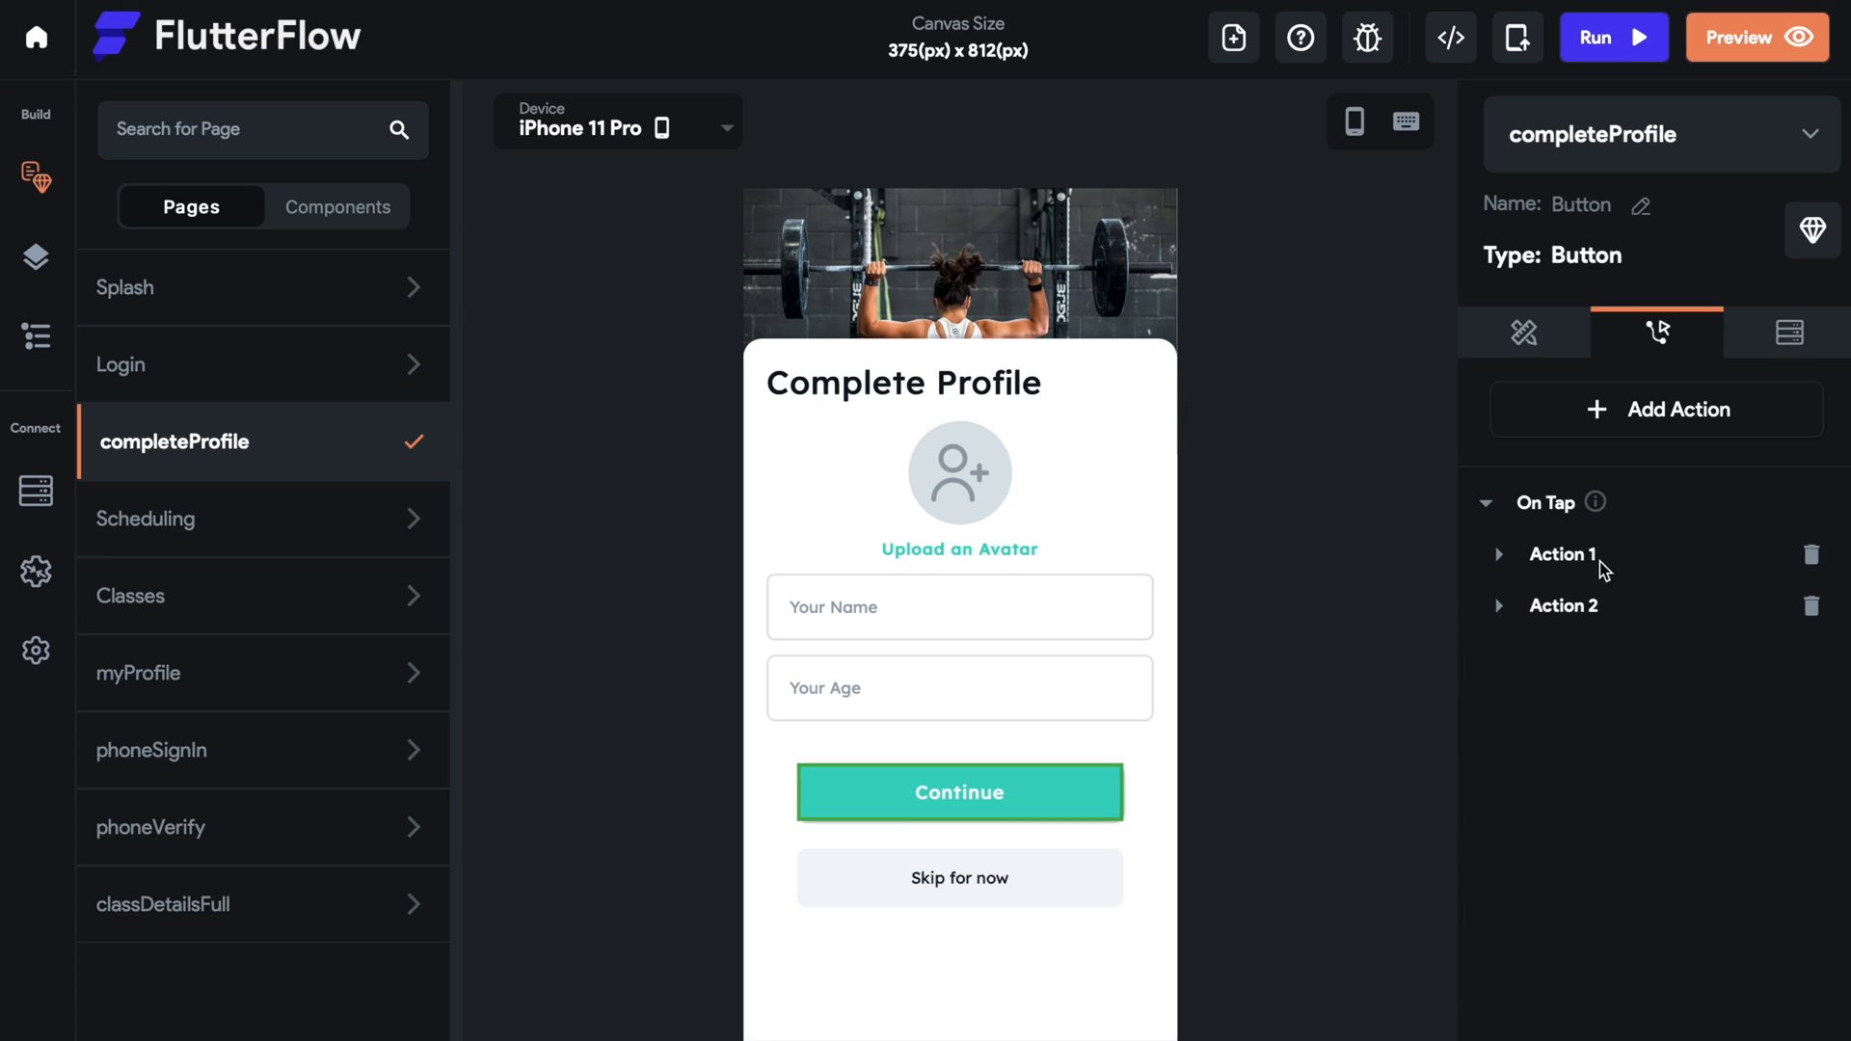
mouse_move(1330, 398)
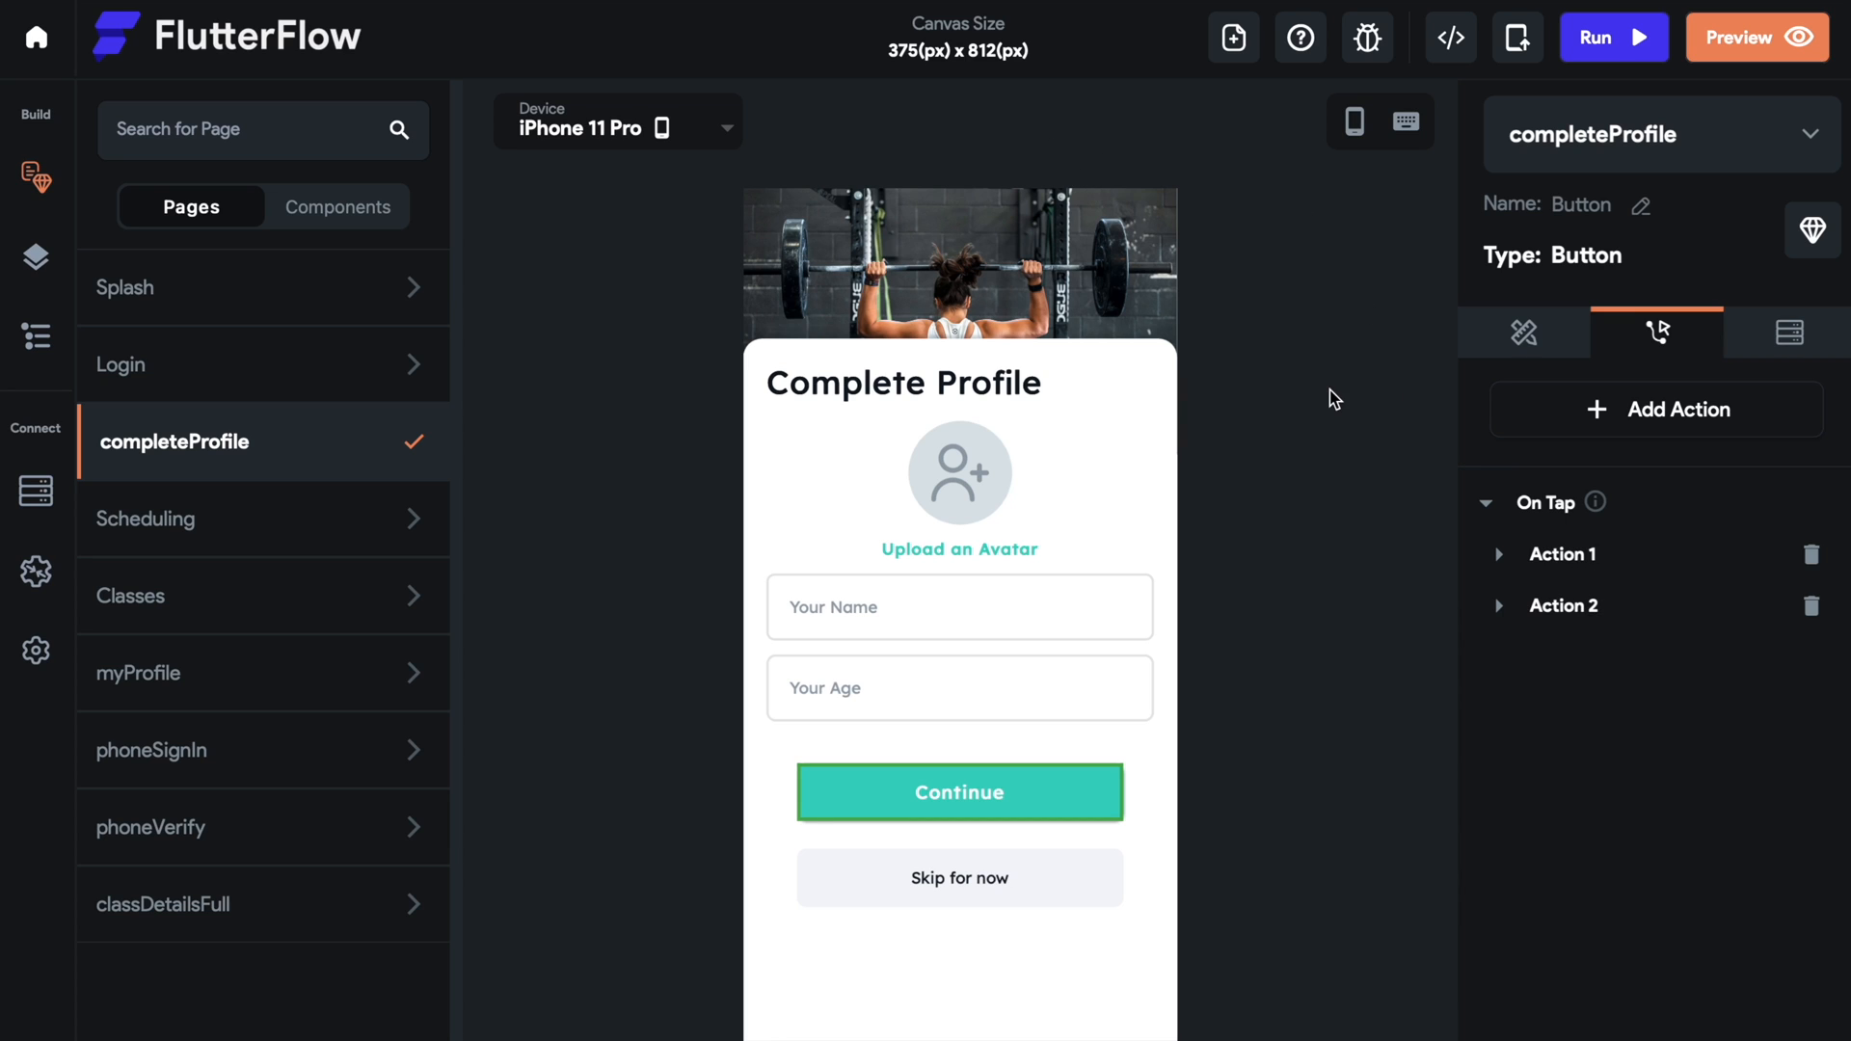
mouse_move(1609, 43)
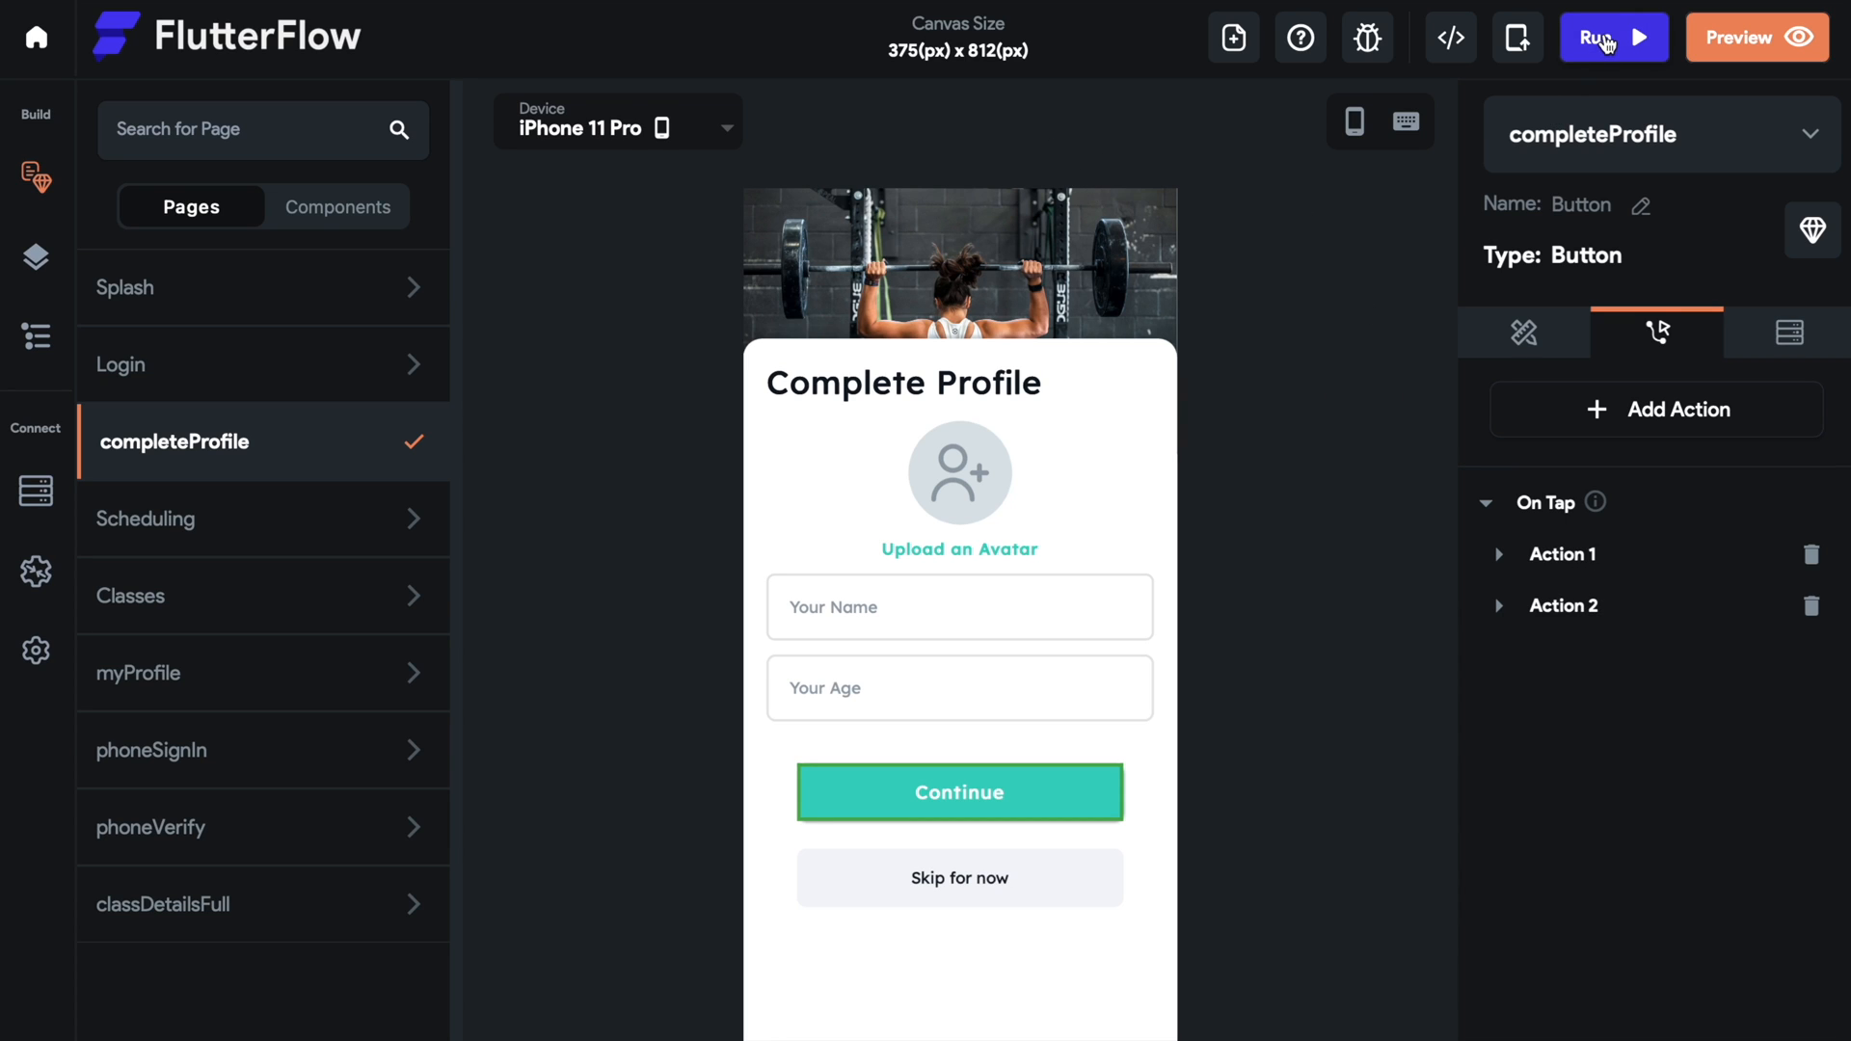
Launch run mode and register a new account with email, password and confirmation.
click(1605, 37)
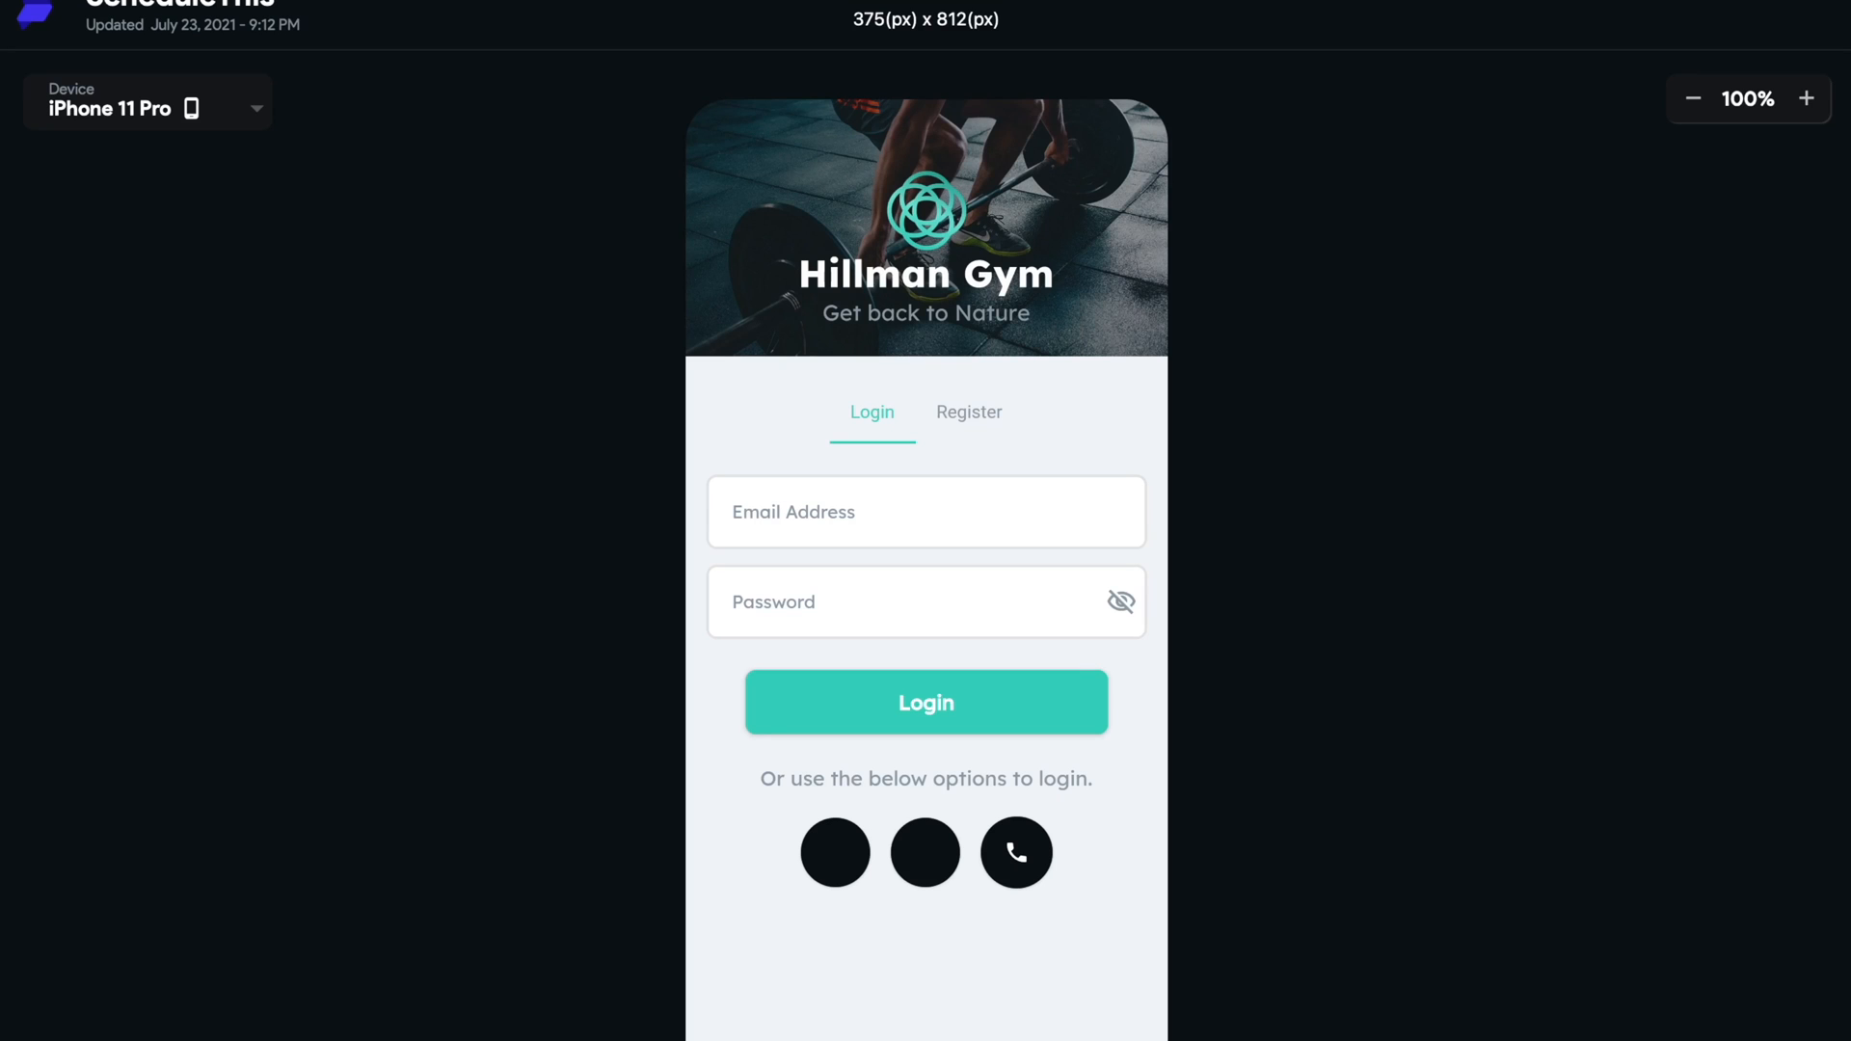
mouse_move(1311, 606)
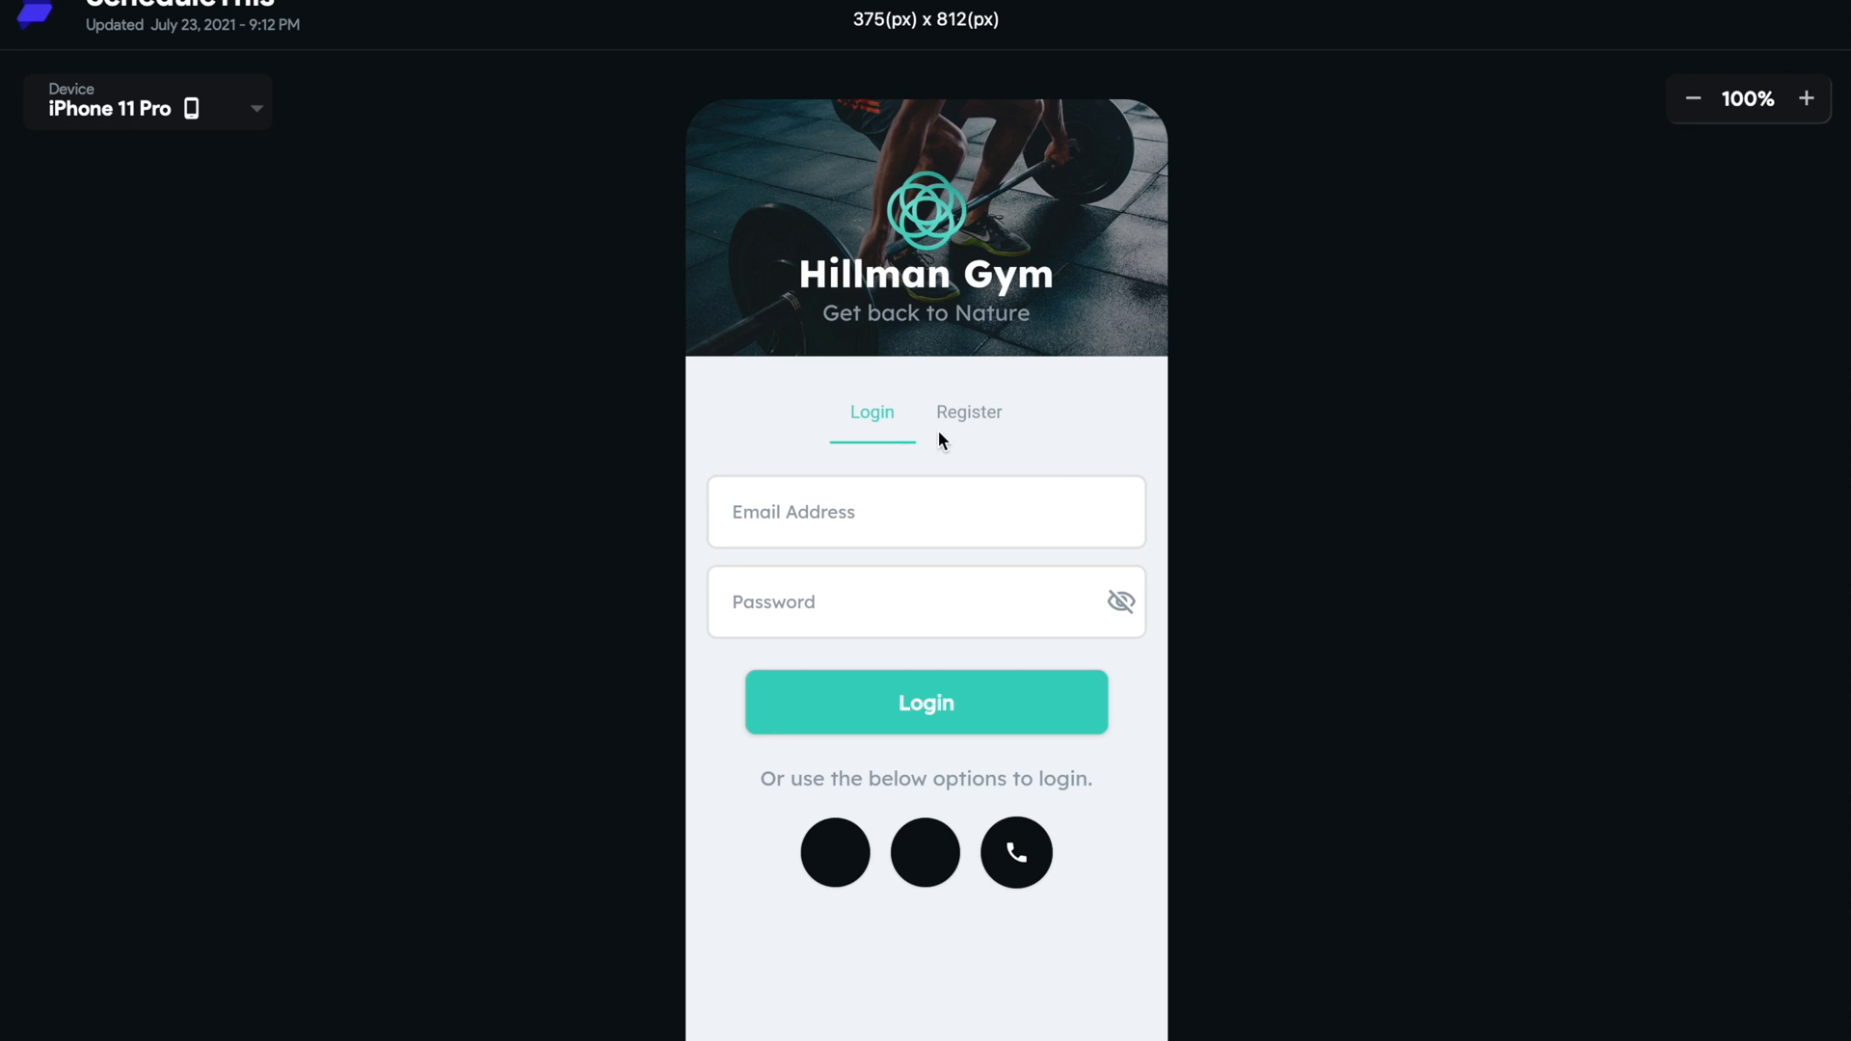
scroll(down, 3)
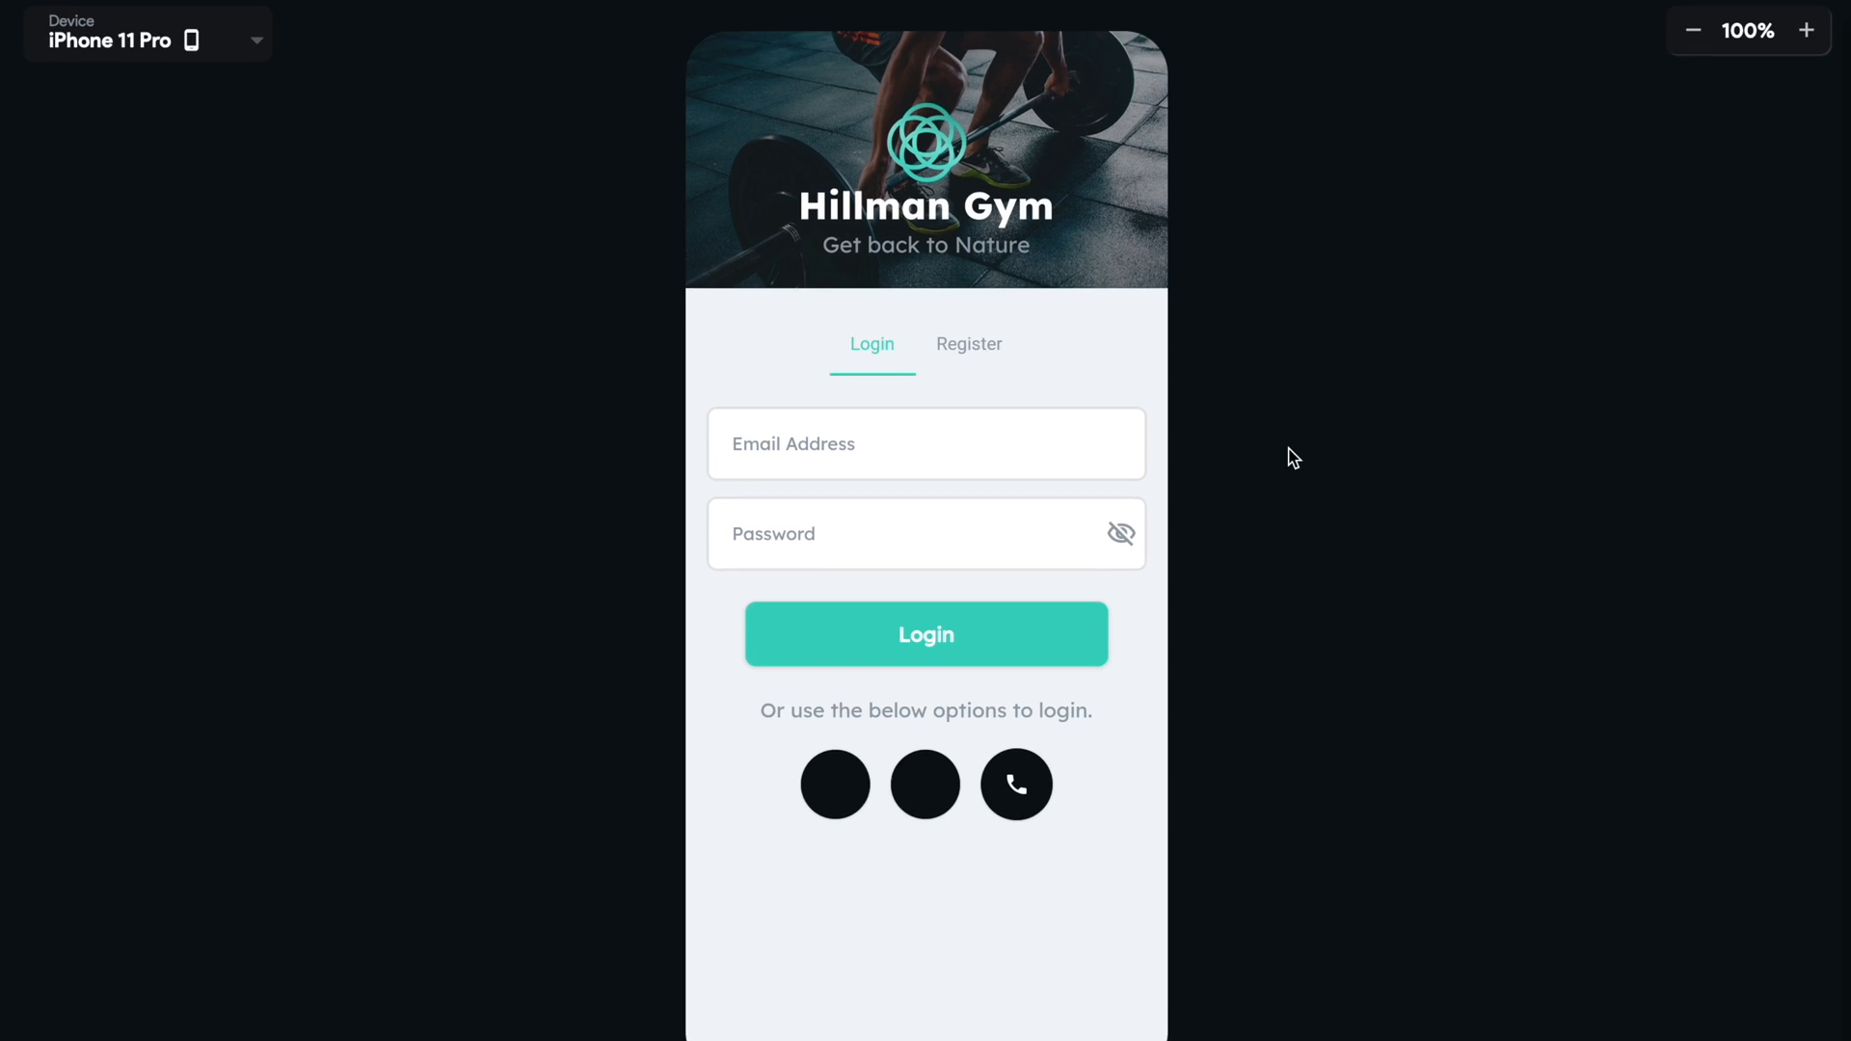
click(968, 343)
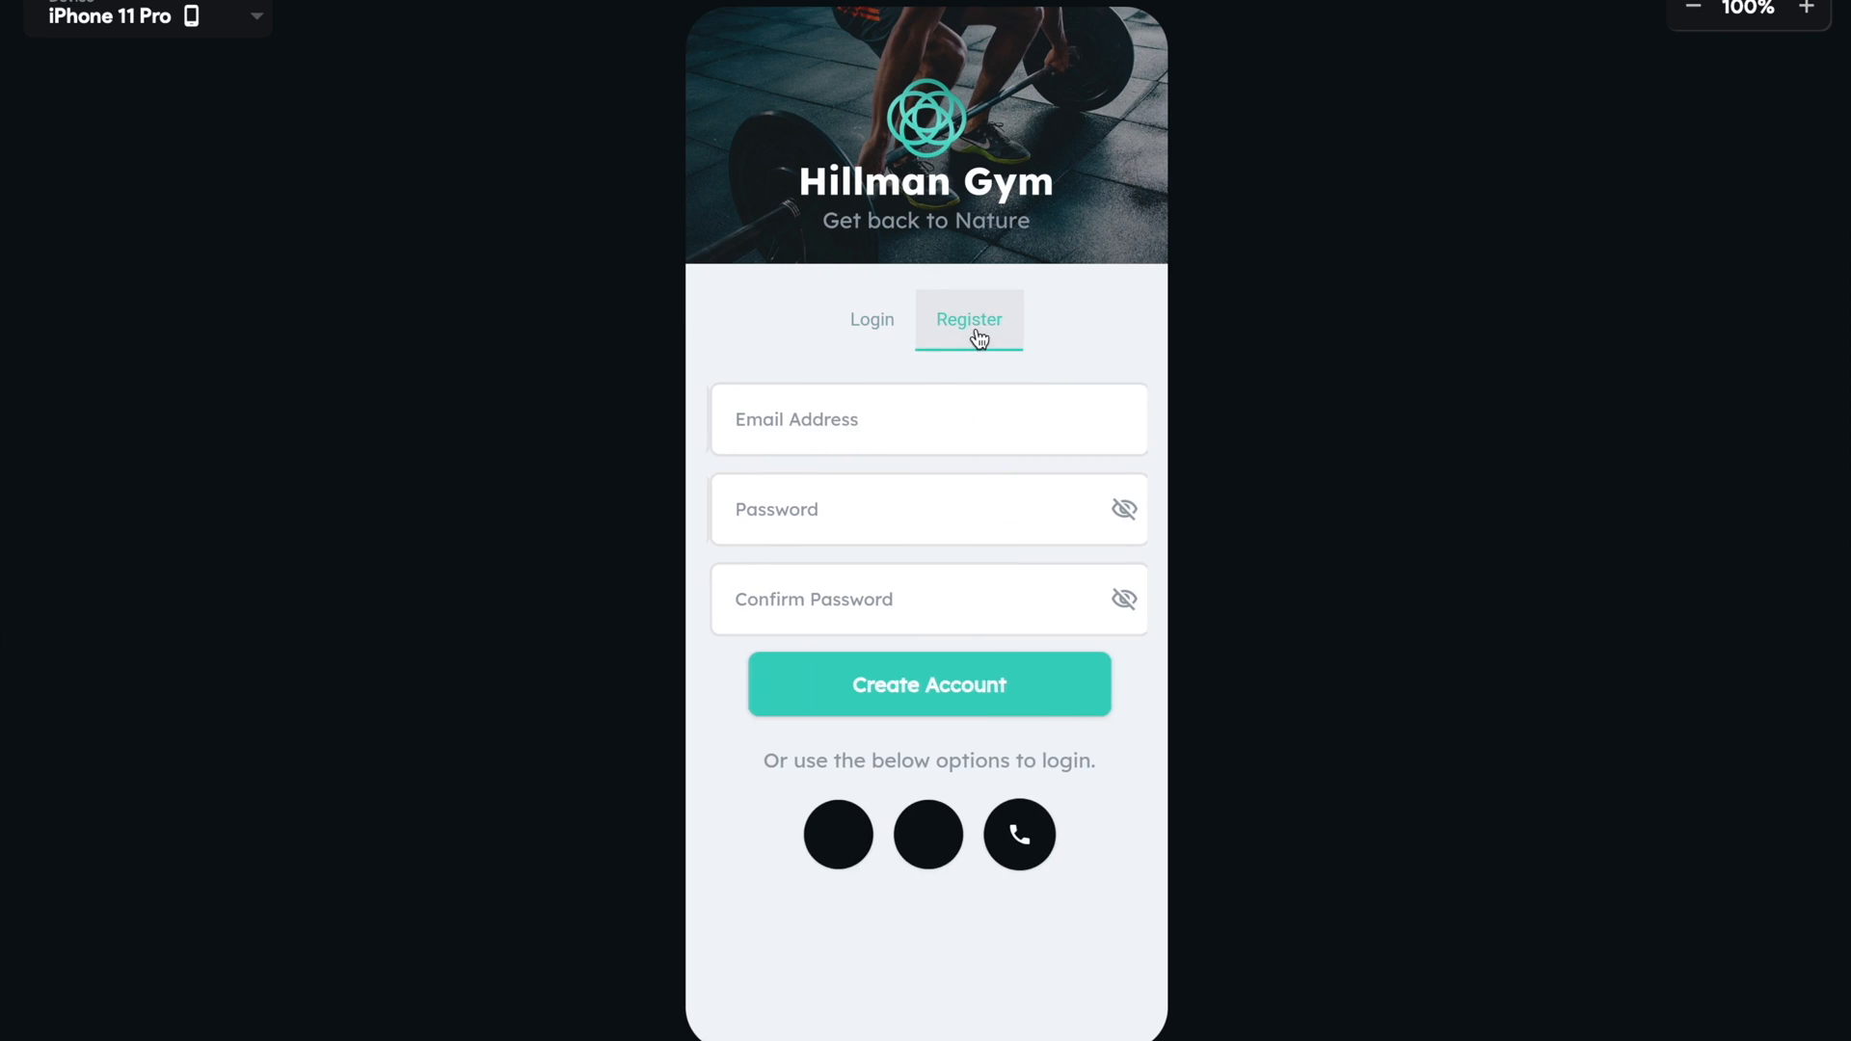
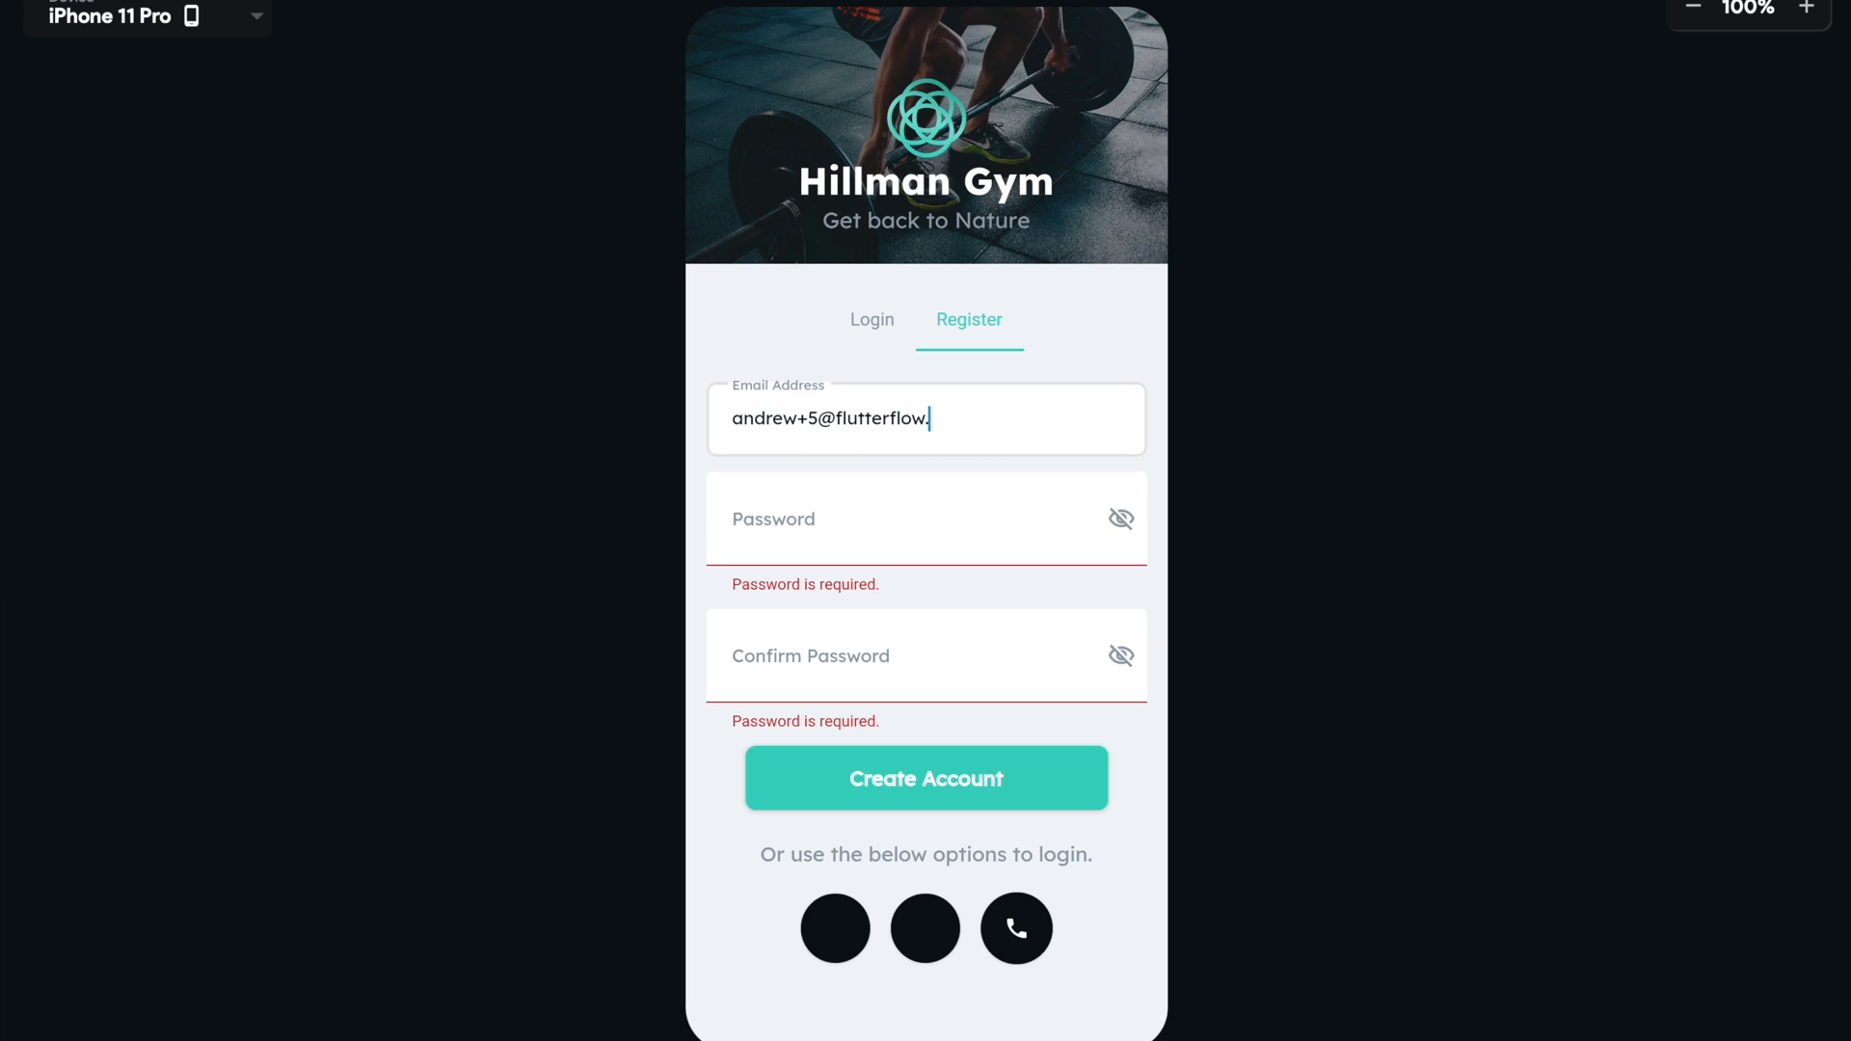
text(•••••)
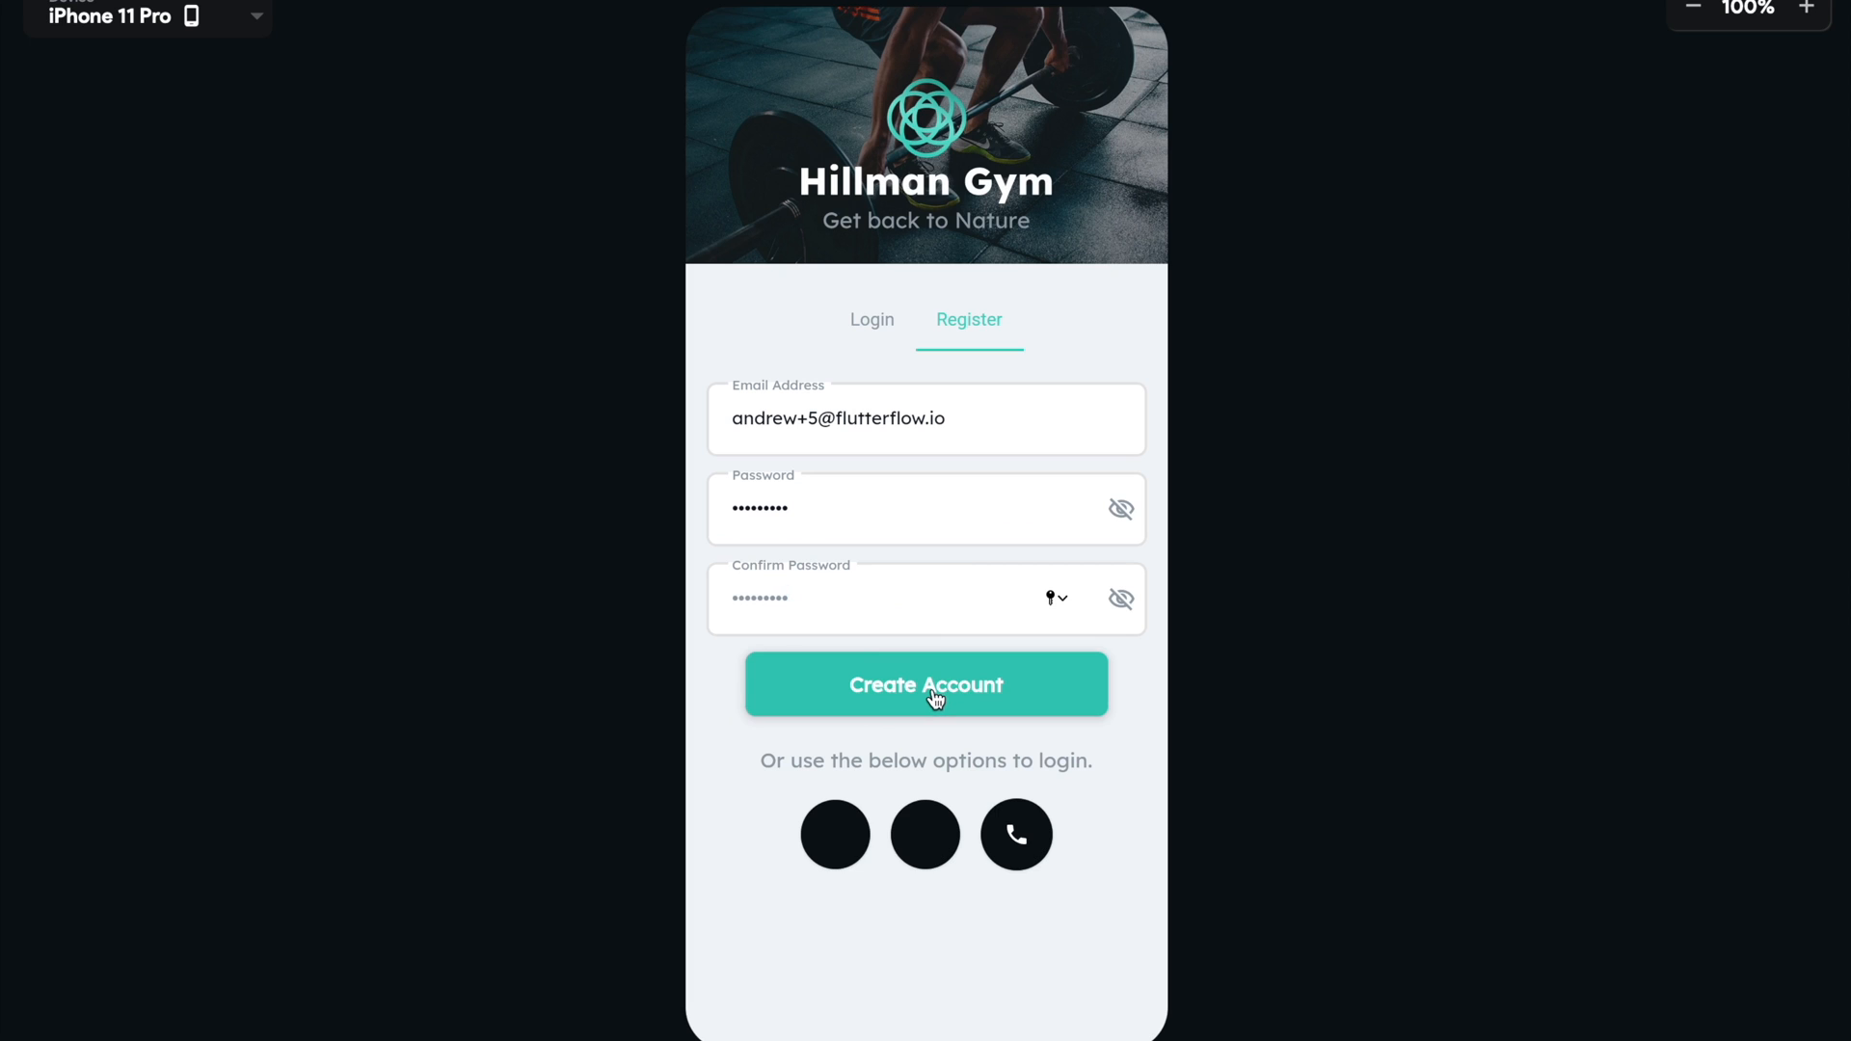
click(926, 685)
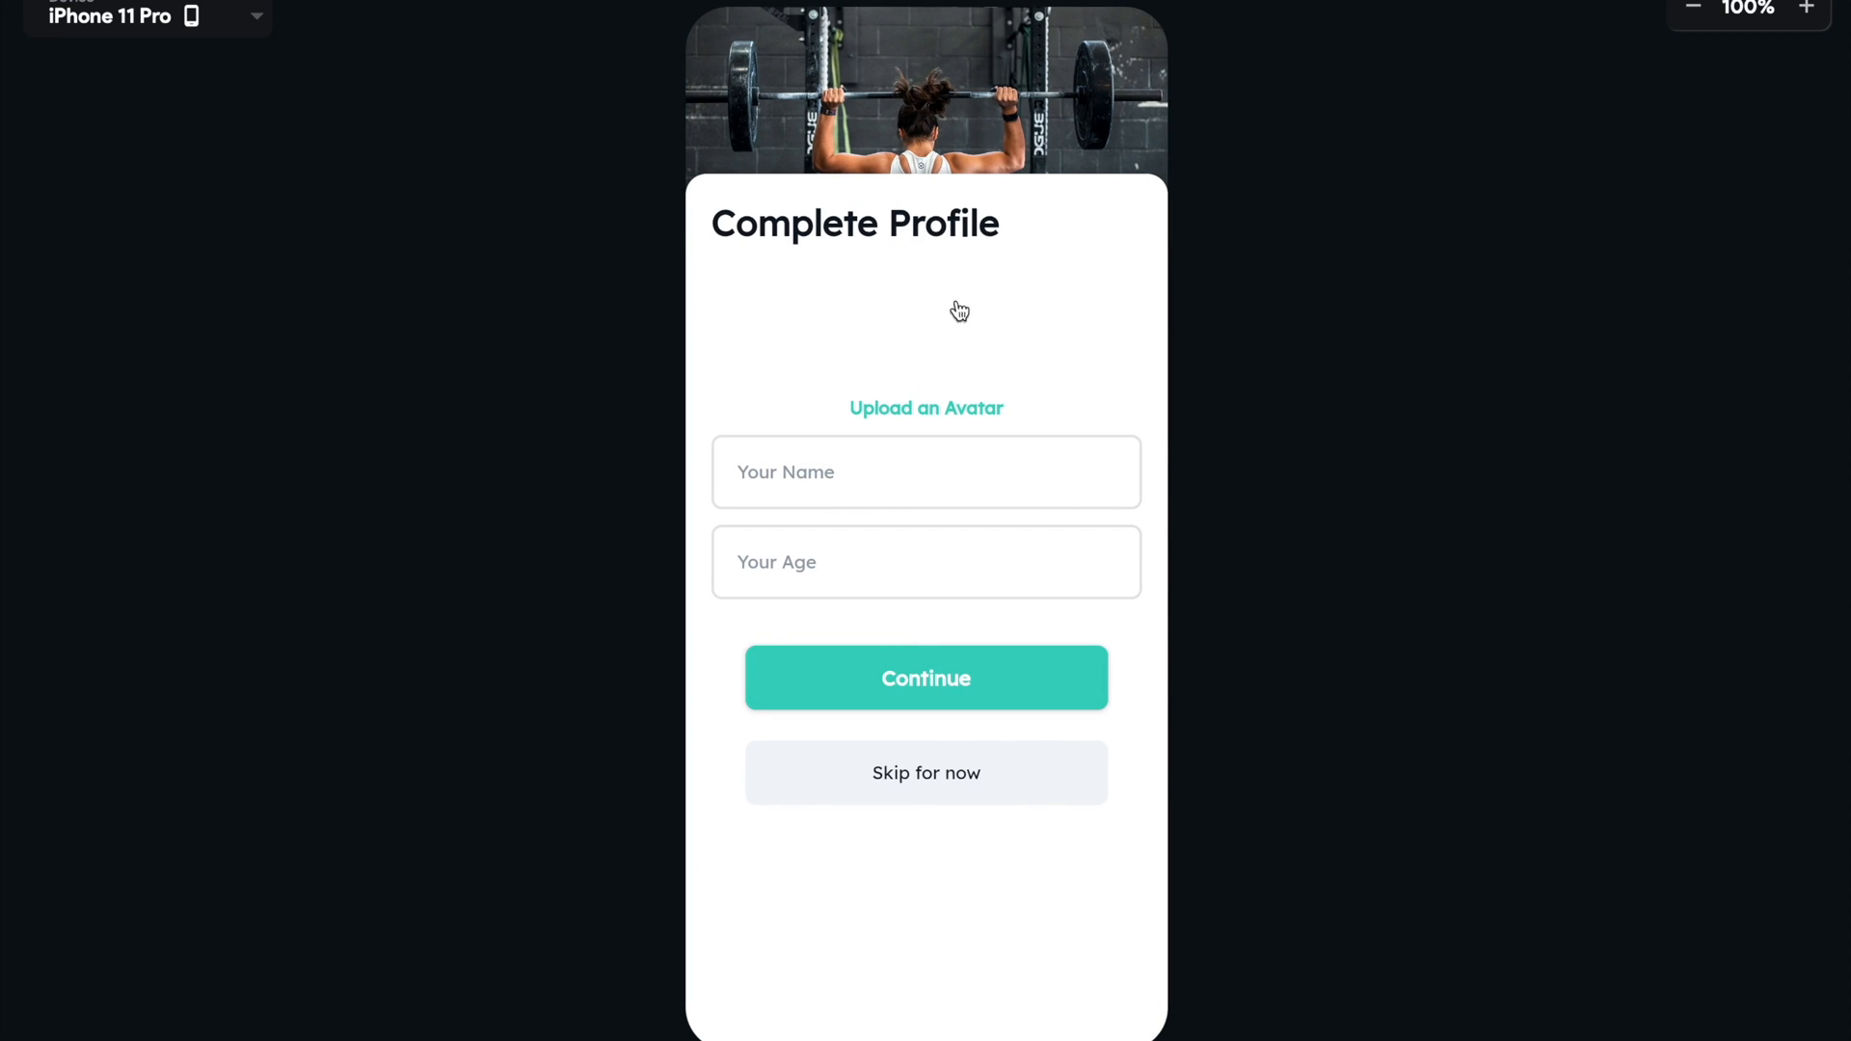
mouse_move(925, 374)
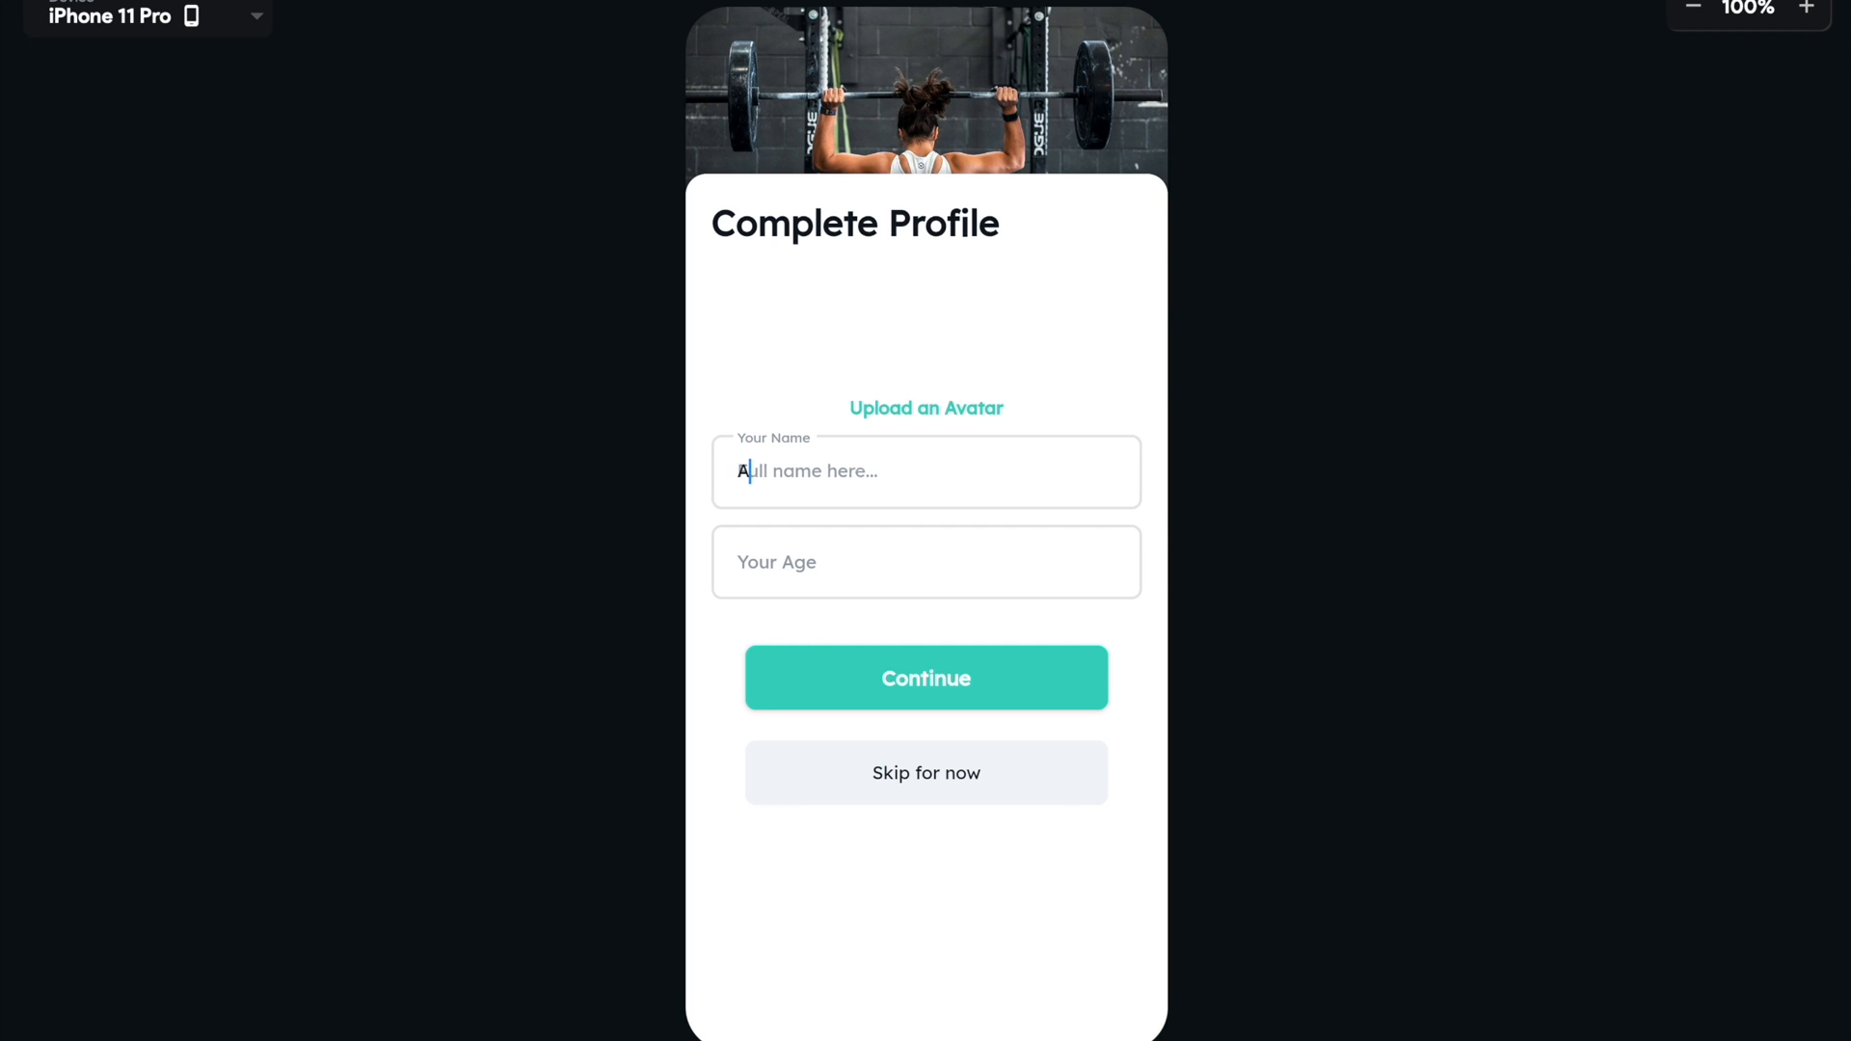
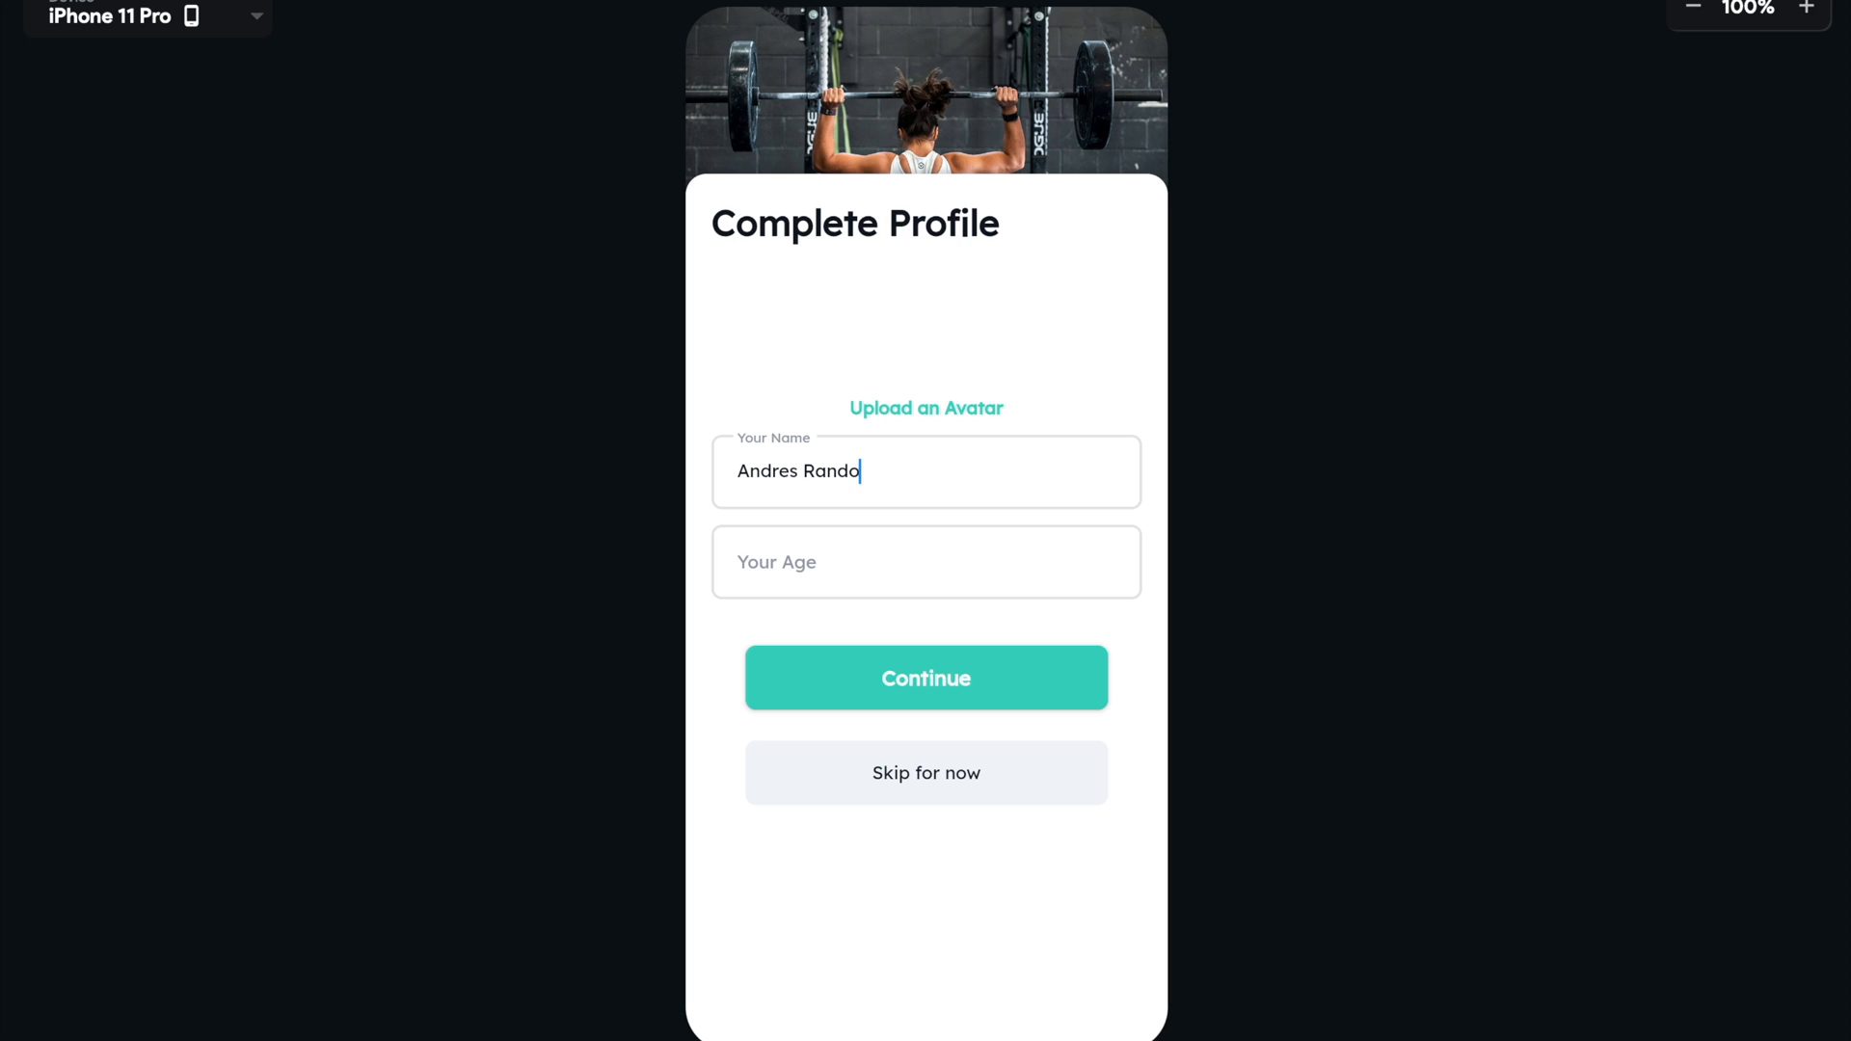
Enter the full name and age 62 on Complete Profile, then submit with Continue.
click(925, 562)
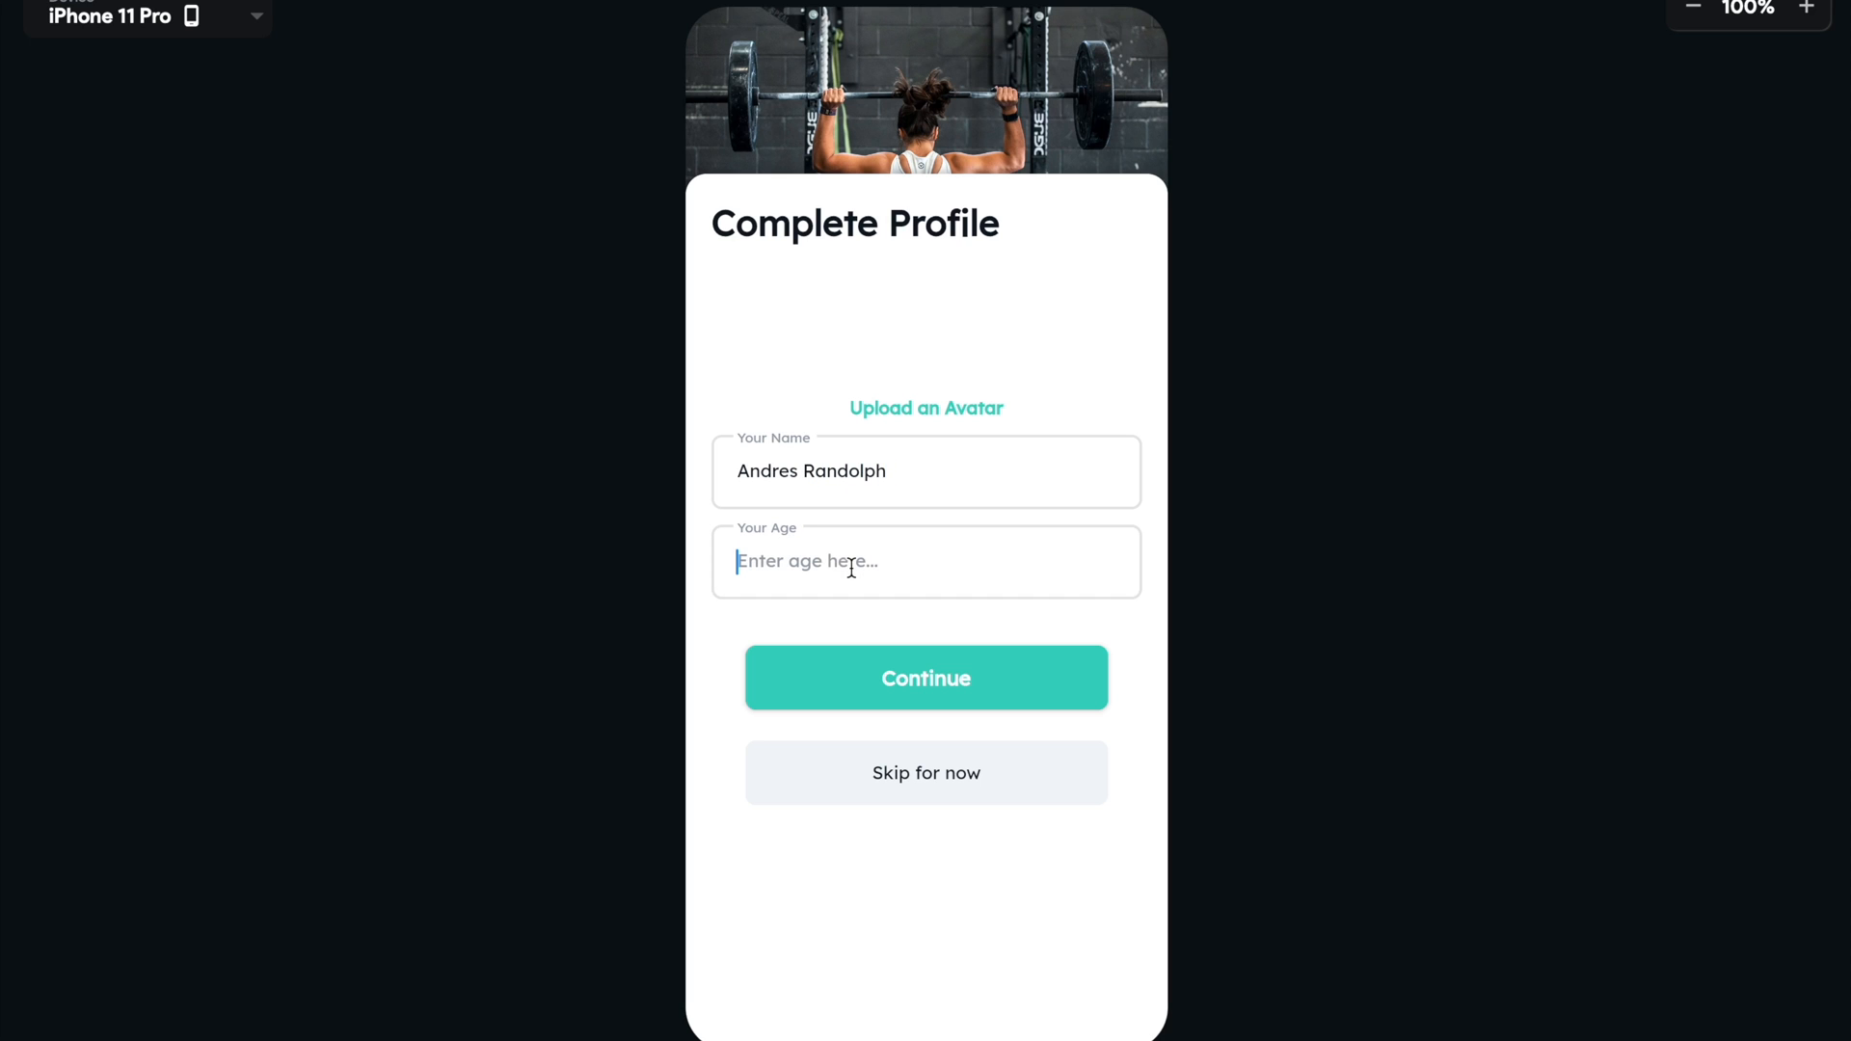
text(62)
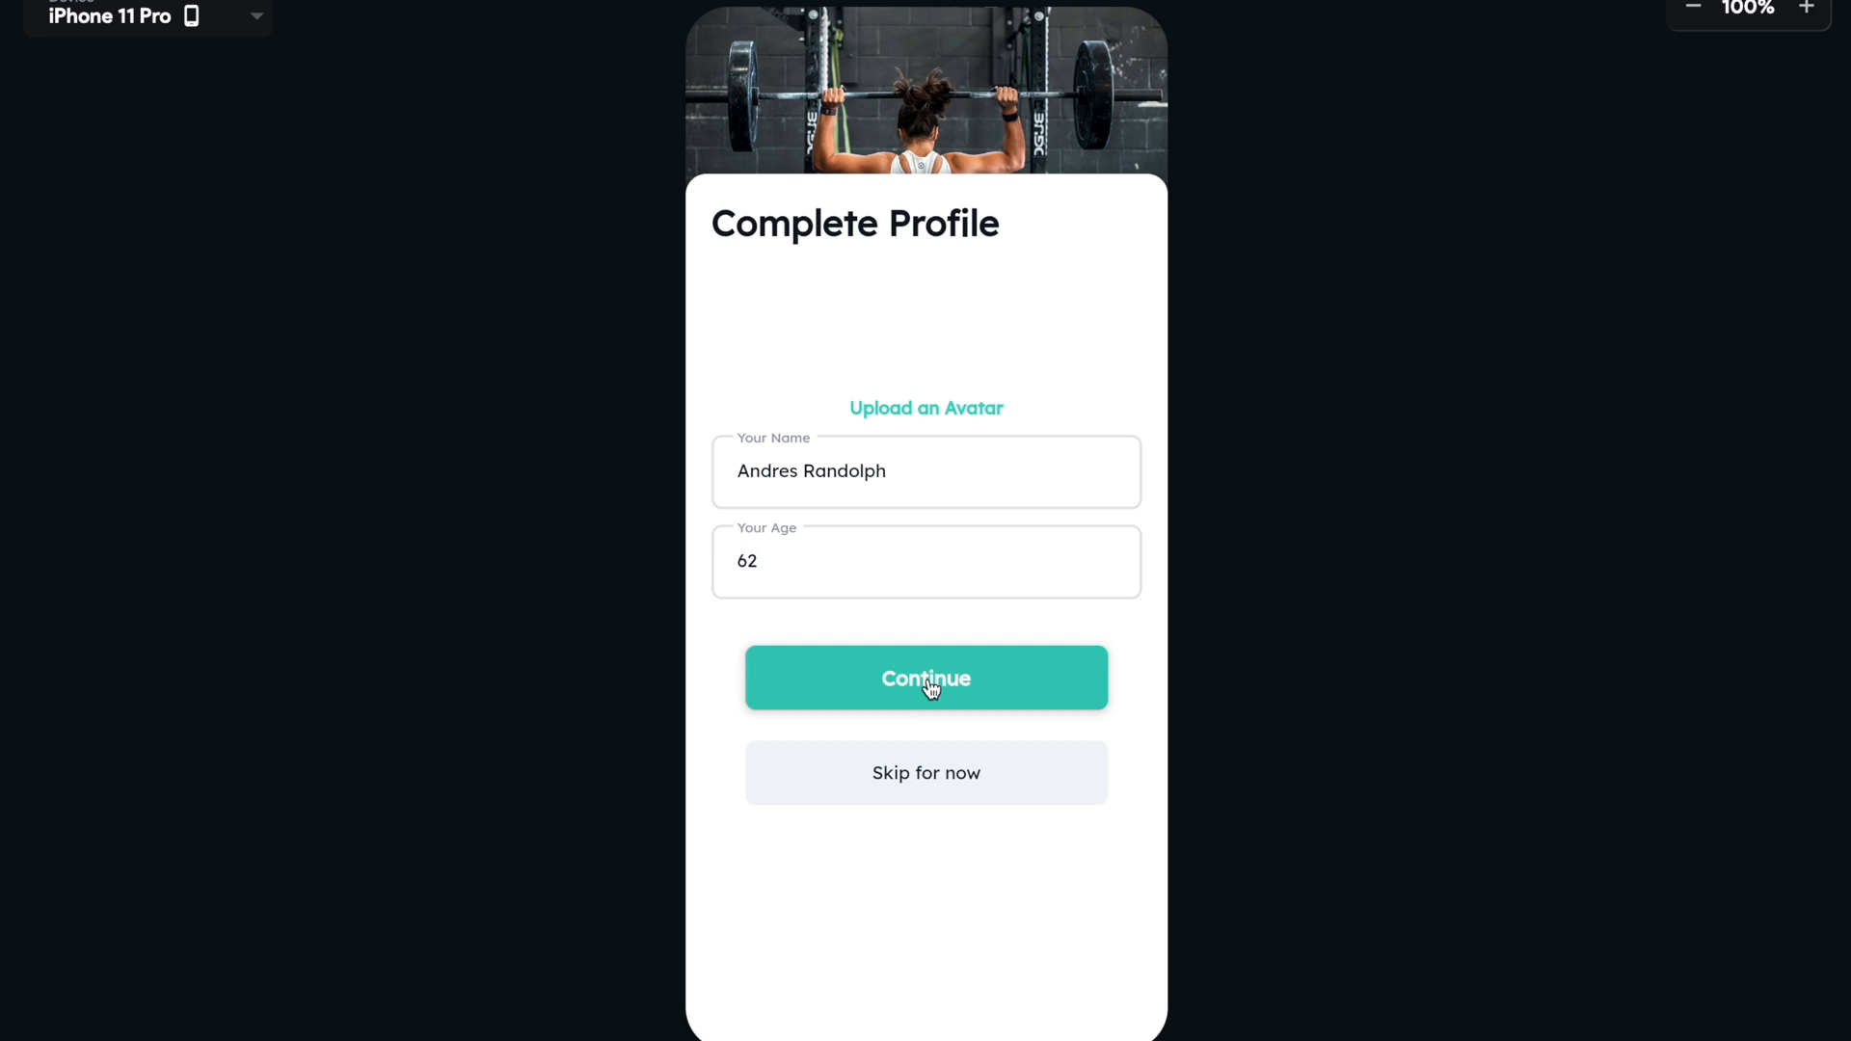
click(925, 678)
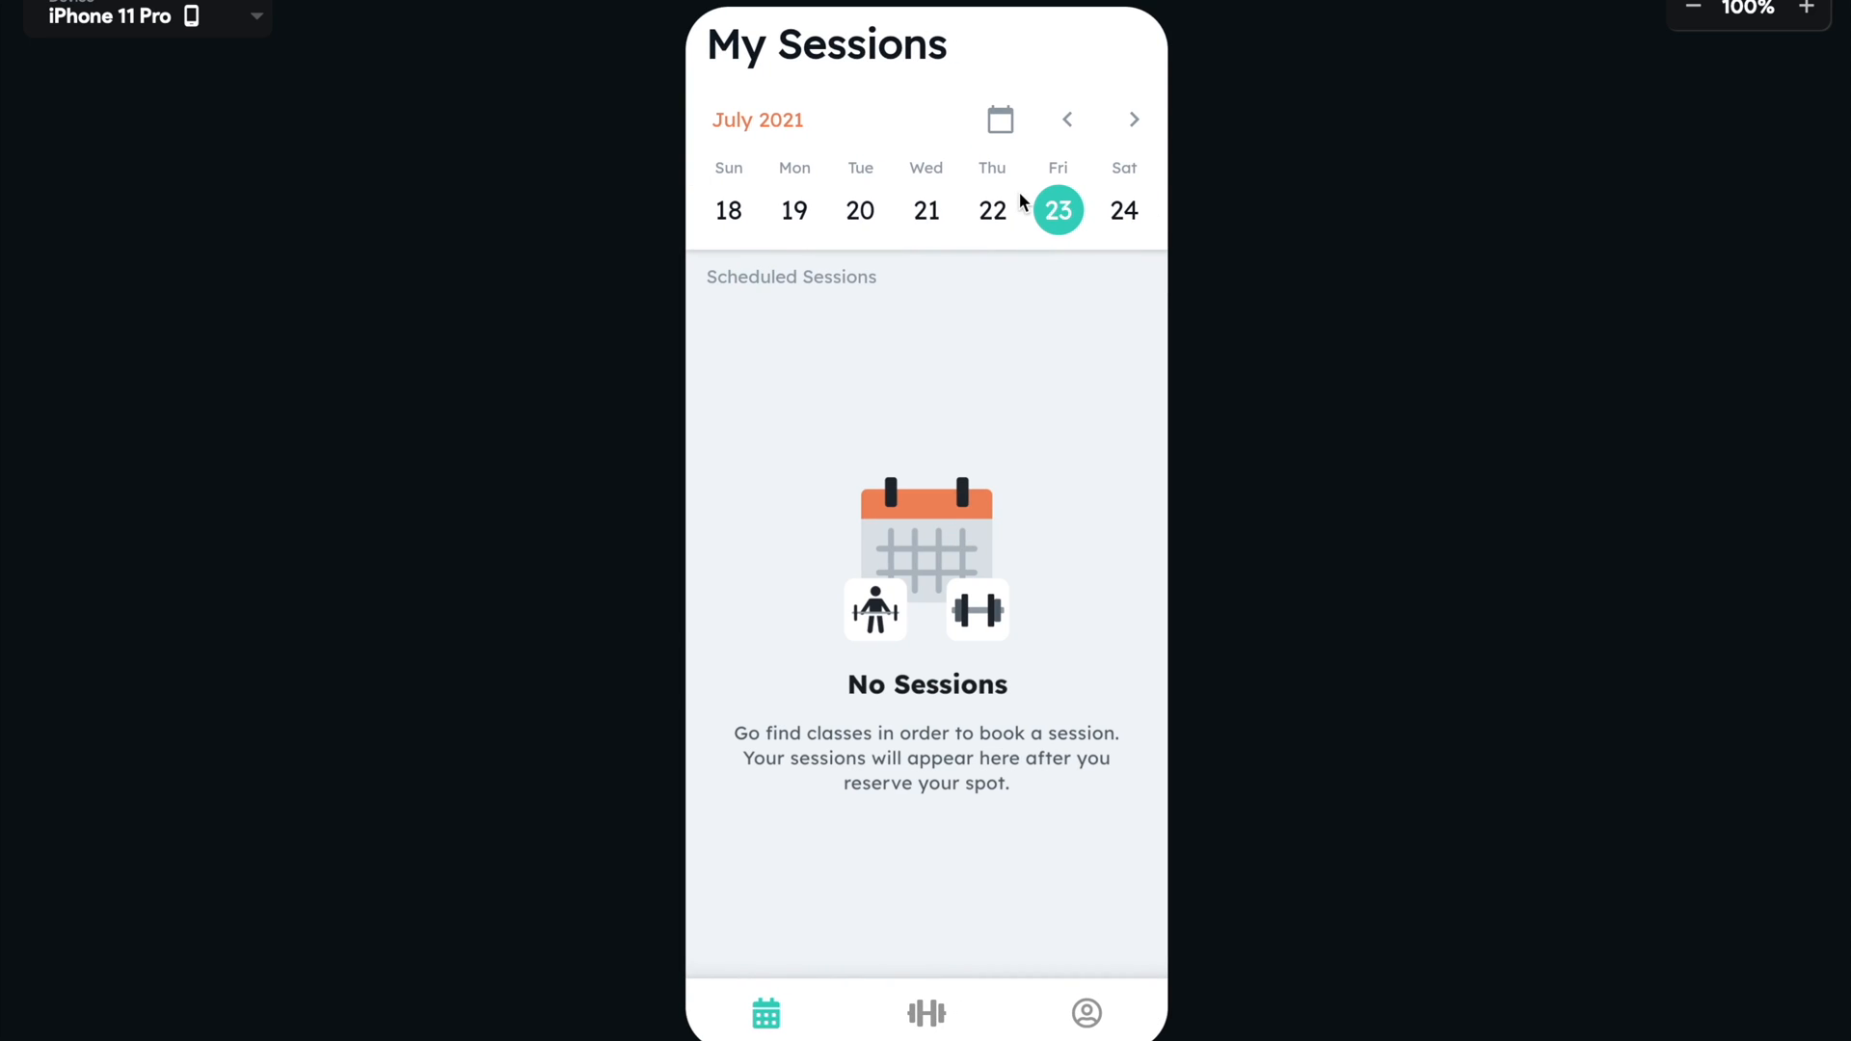
mouse_move(960, 800)
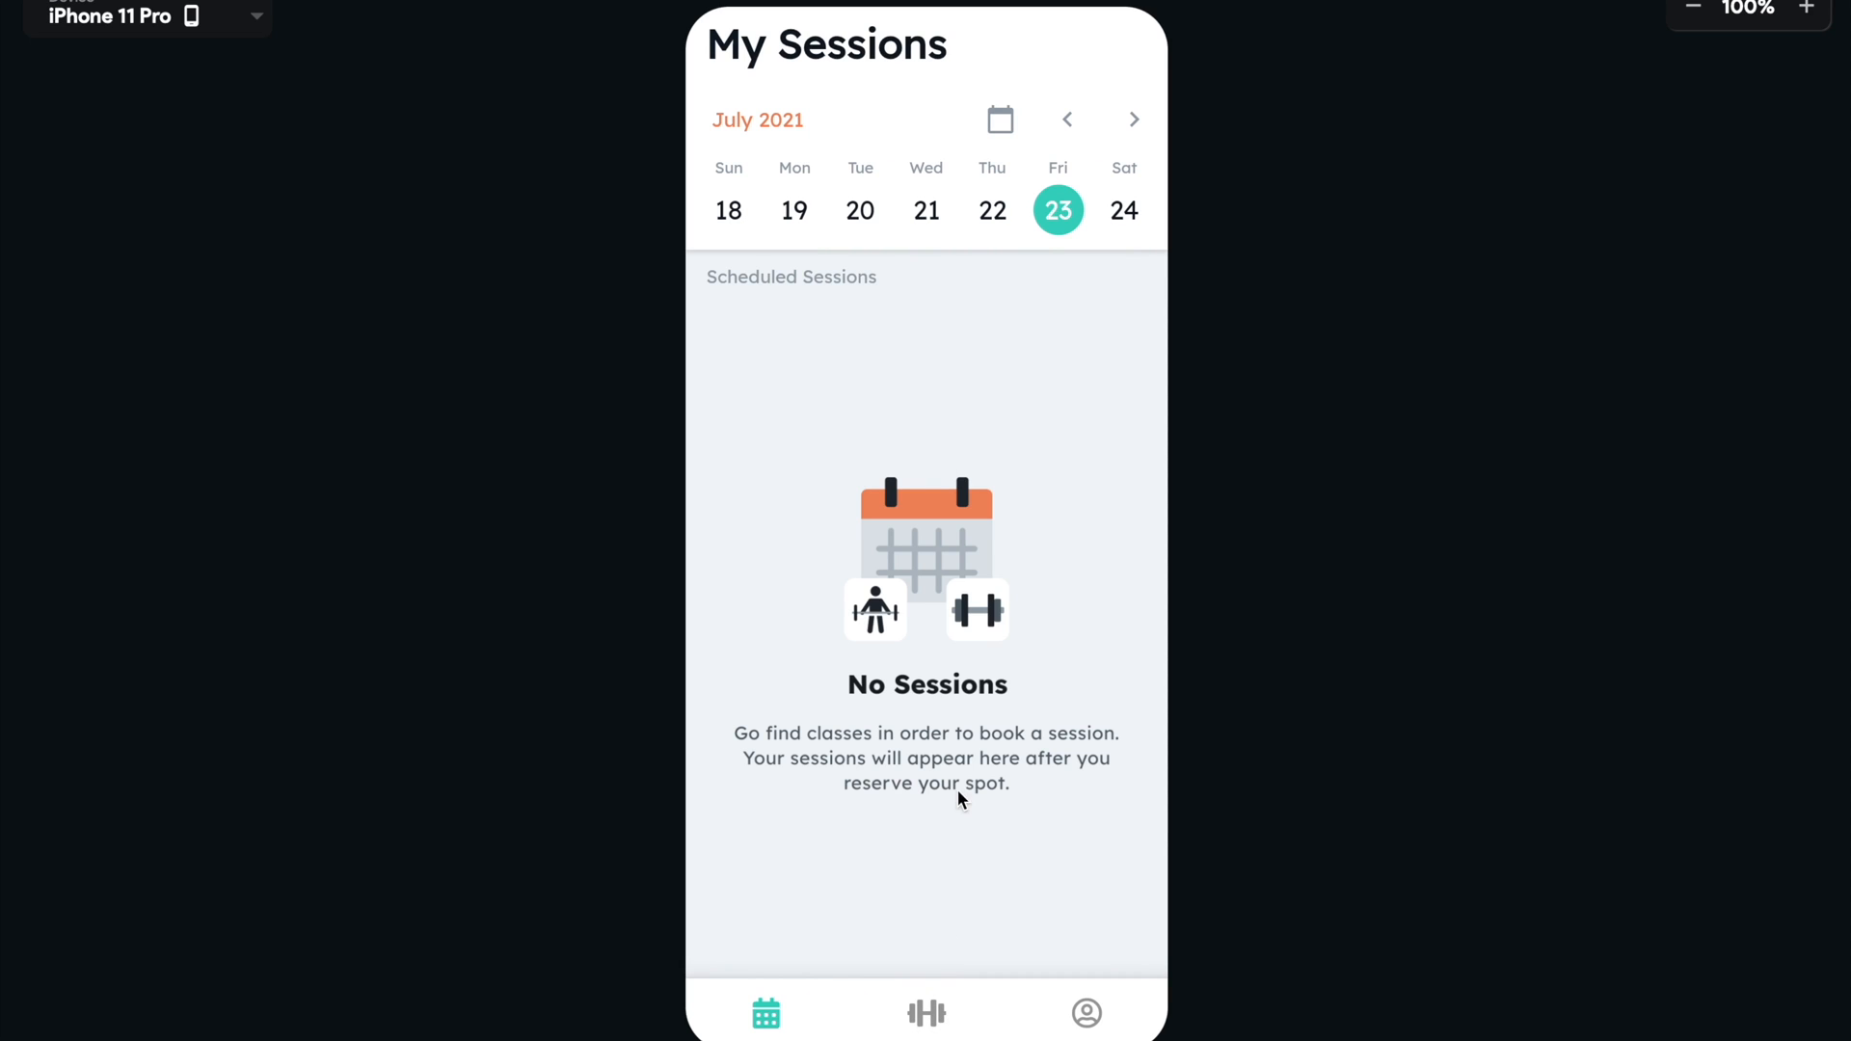
Go through the Classes tab to the profile page to check the saved name and age 62.
click(926, 1013)
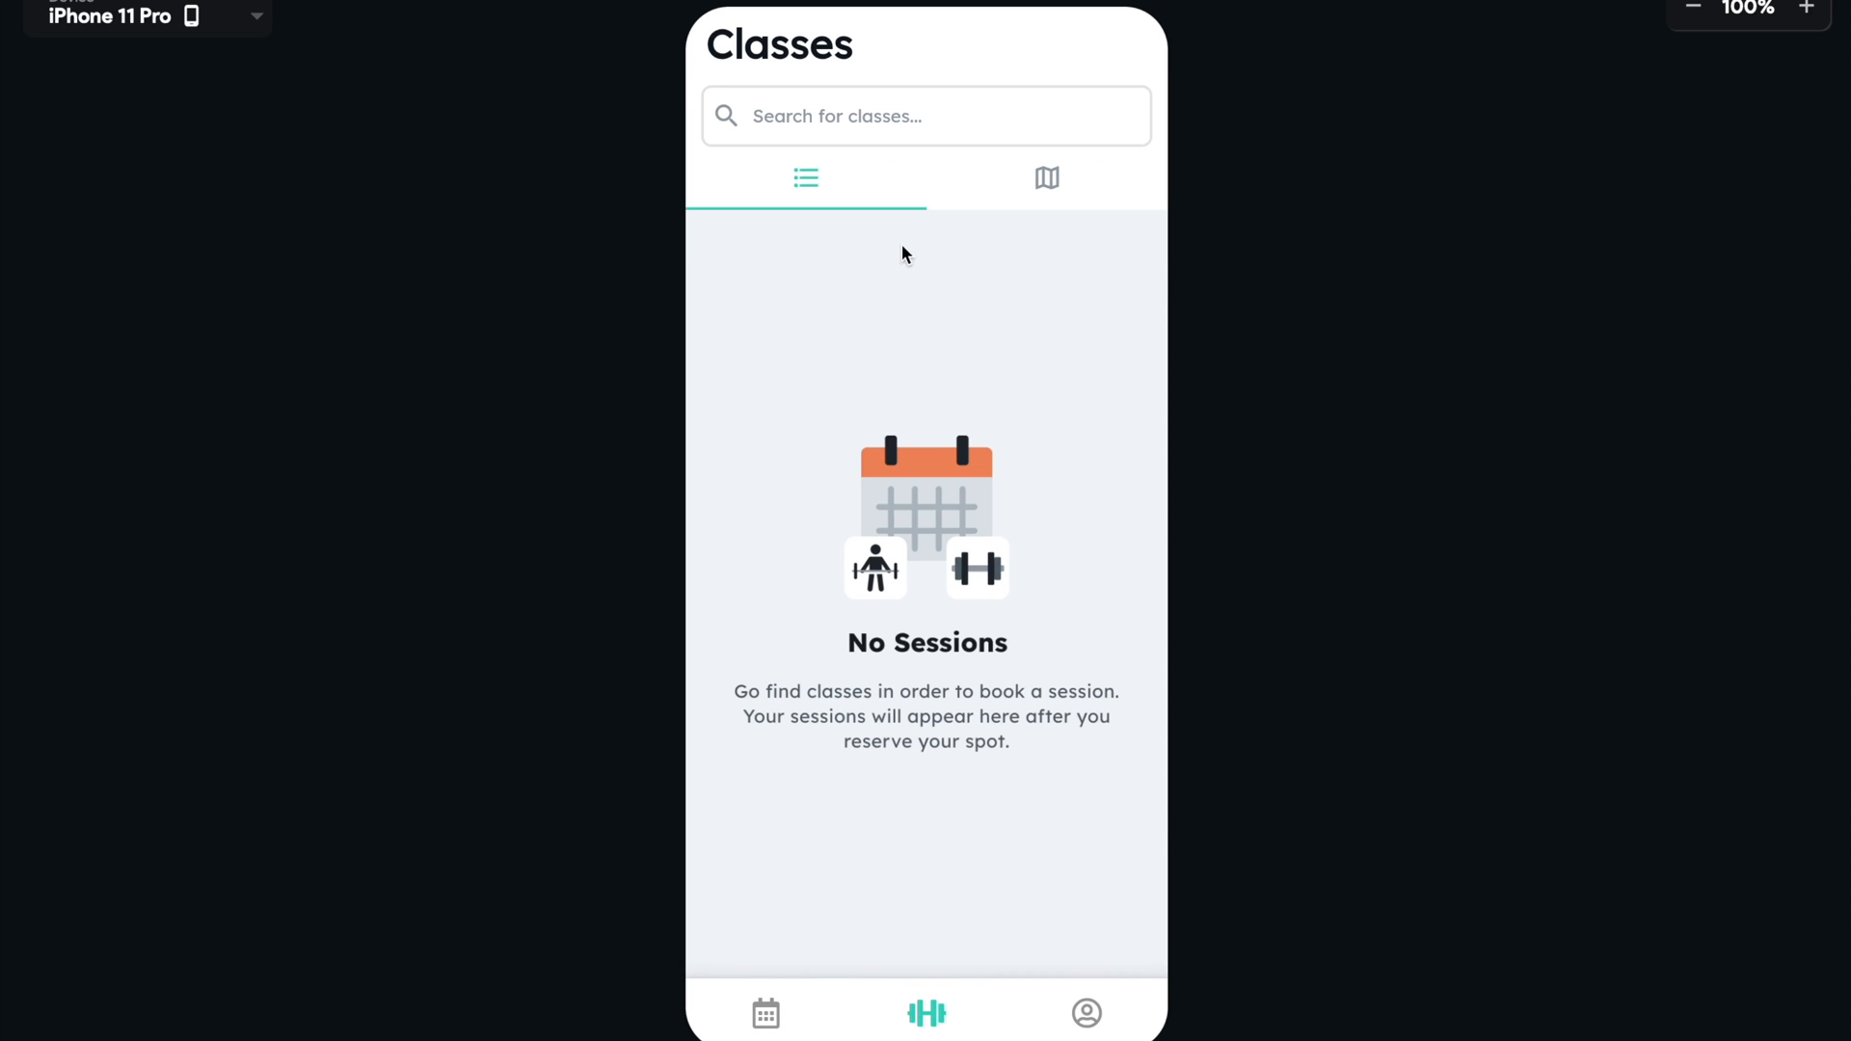
click(1085, 1014)
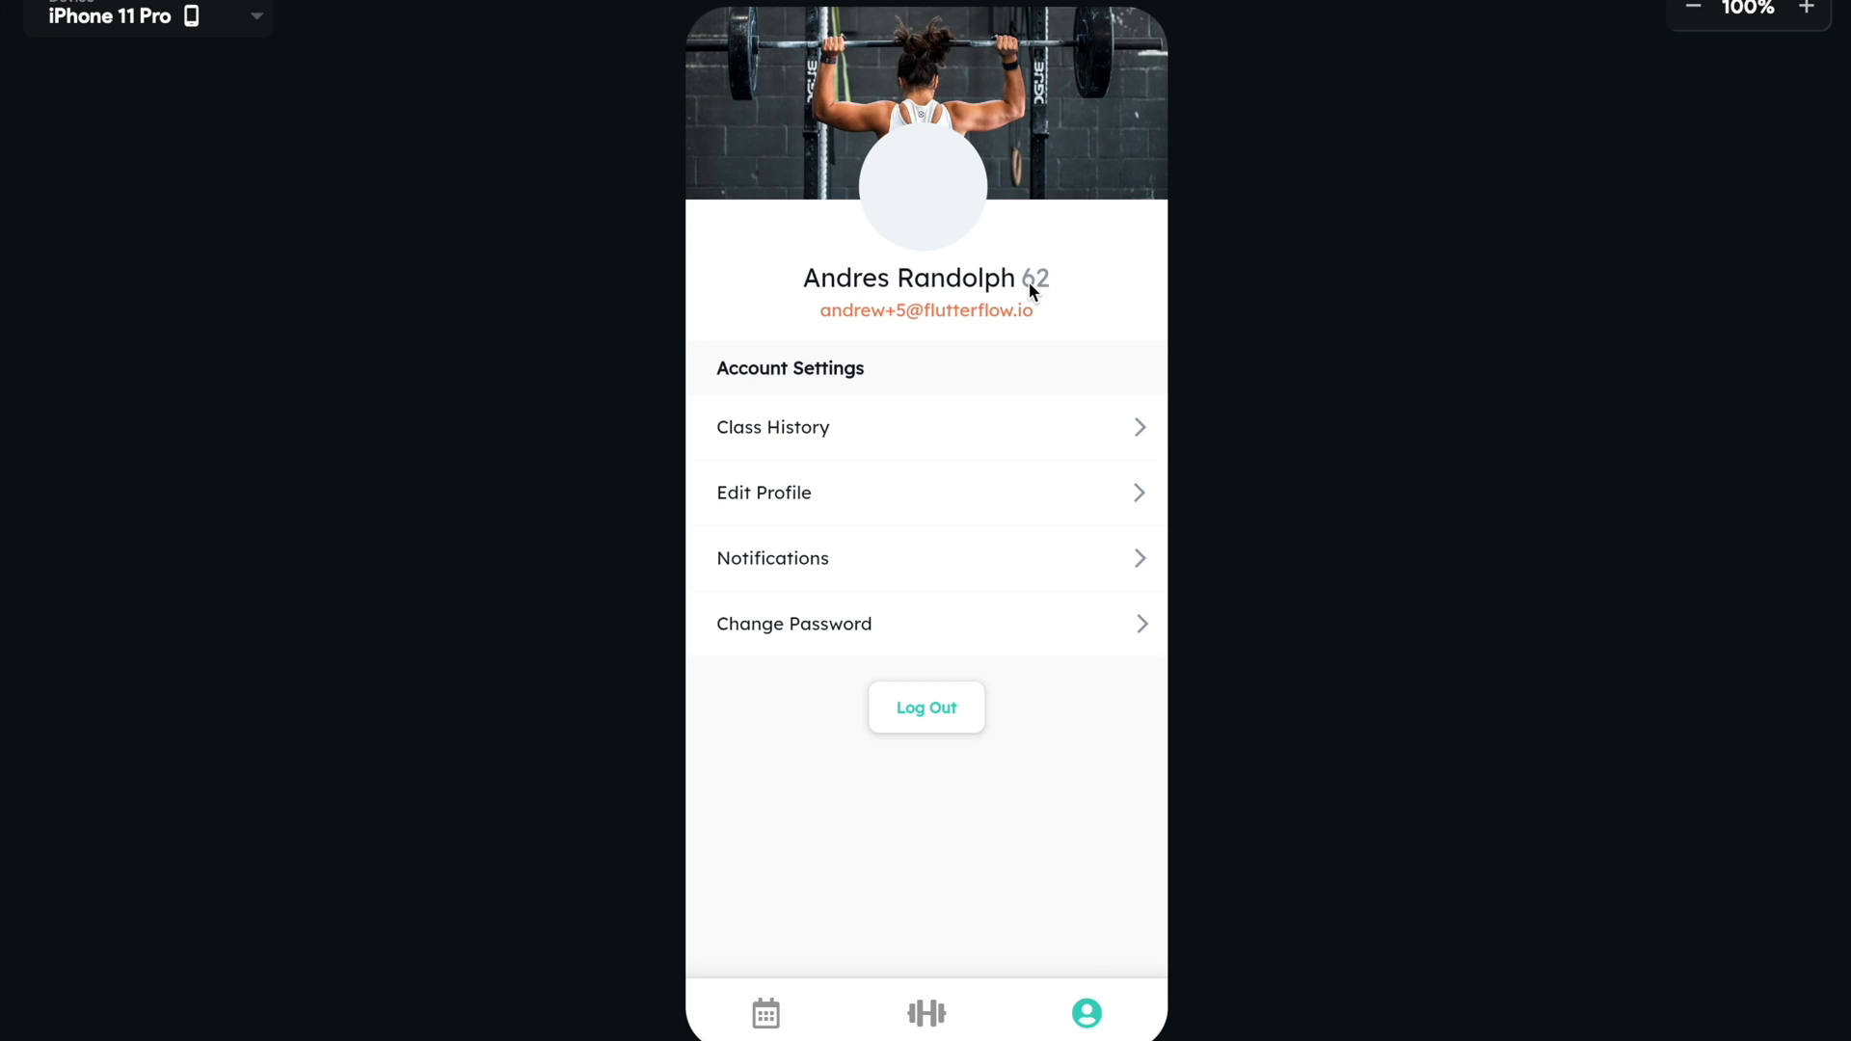
mouse_move(1042, 363)
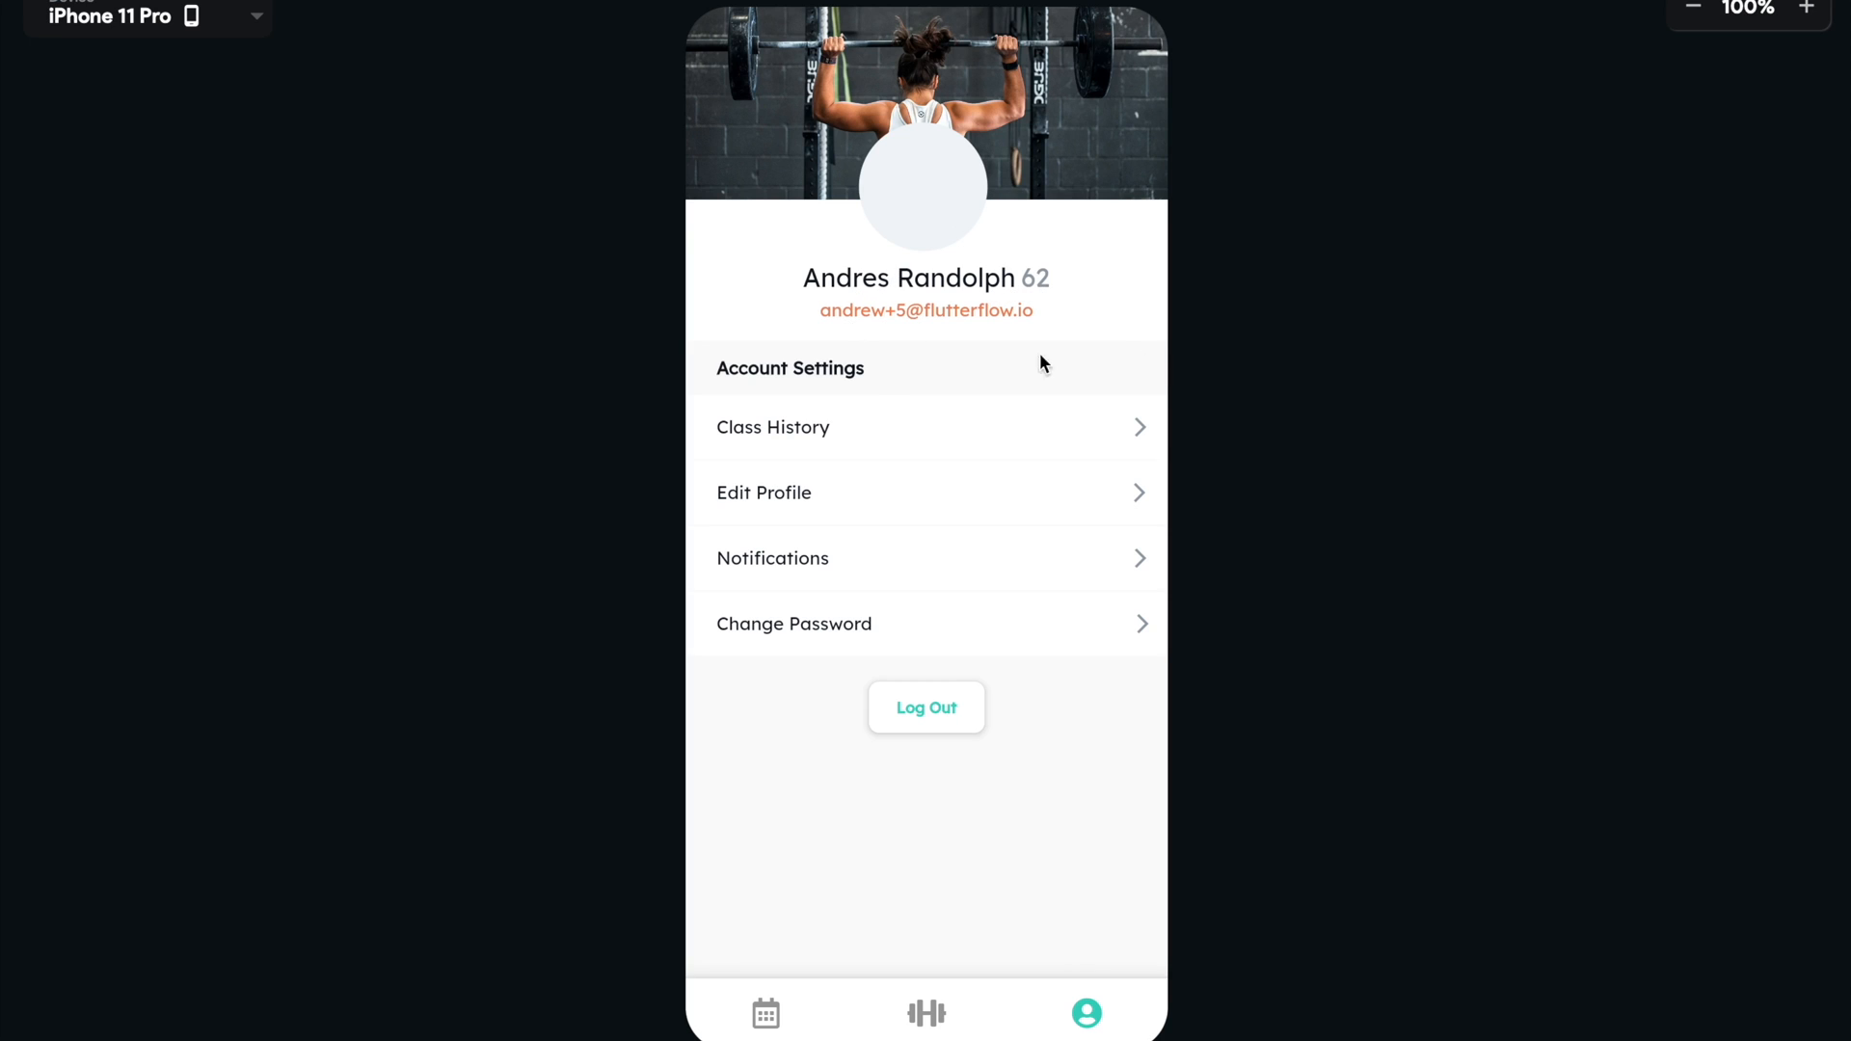
mouse_move(1047, 378)
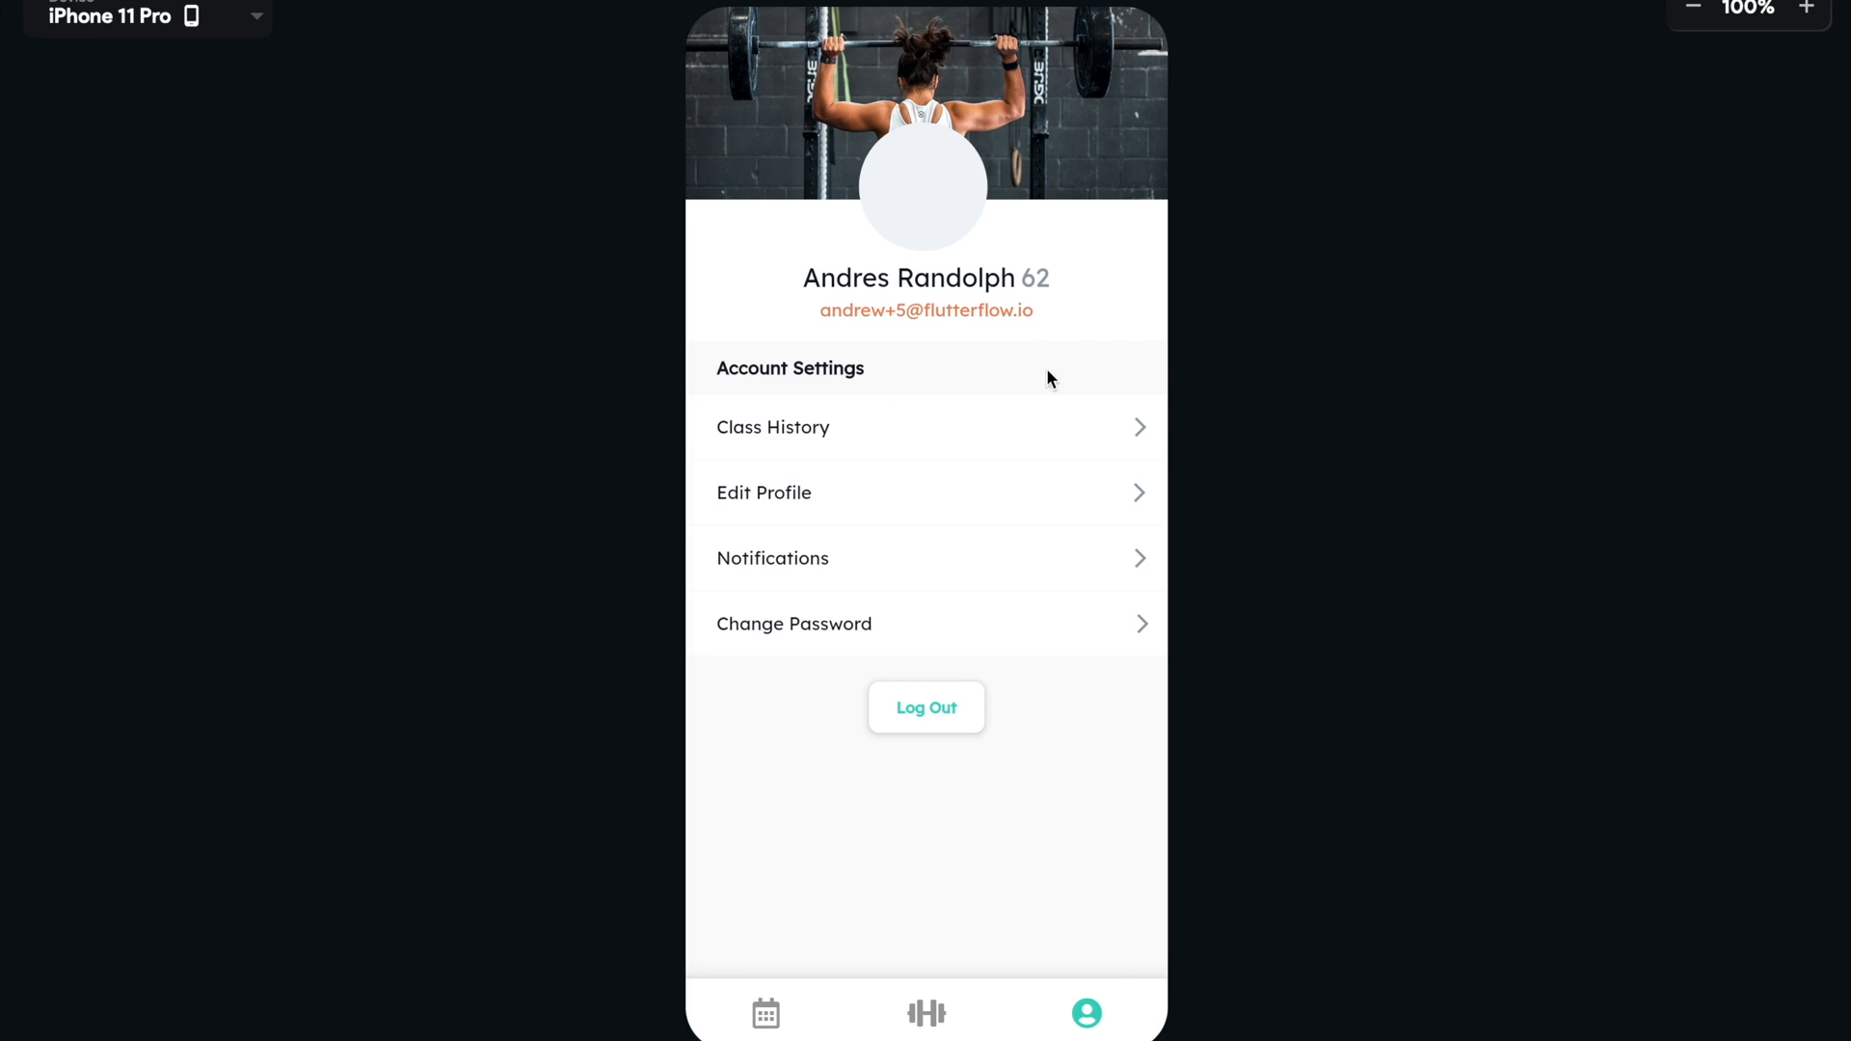
mouse_move(1009, 932)
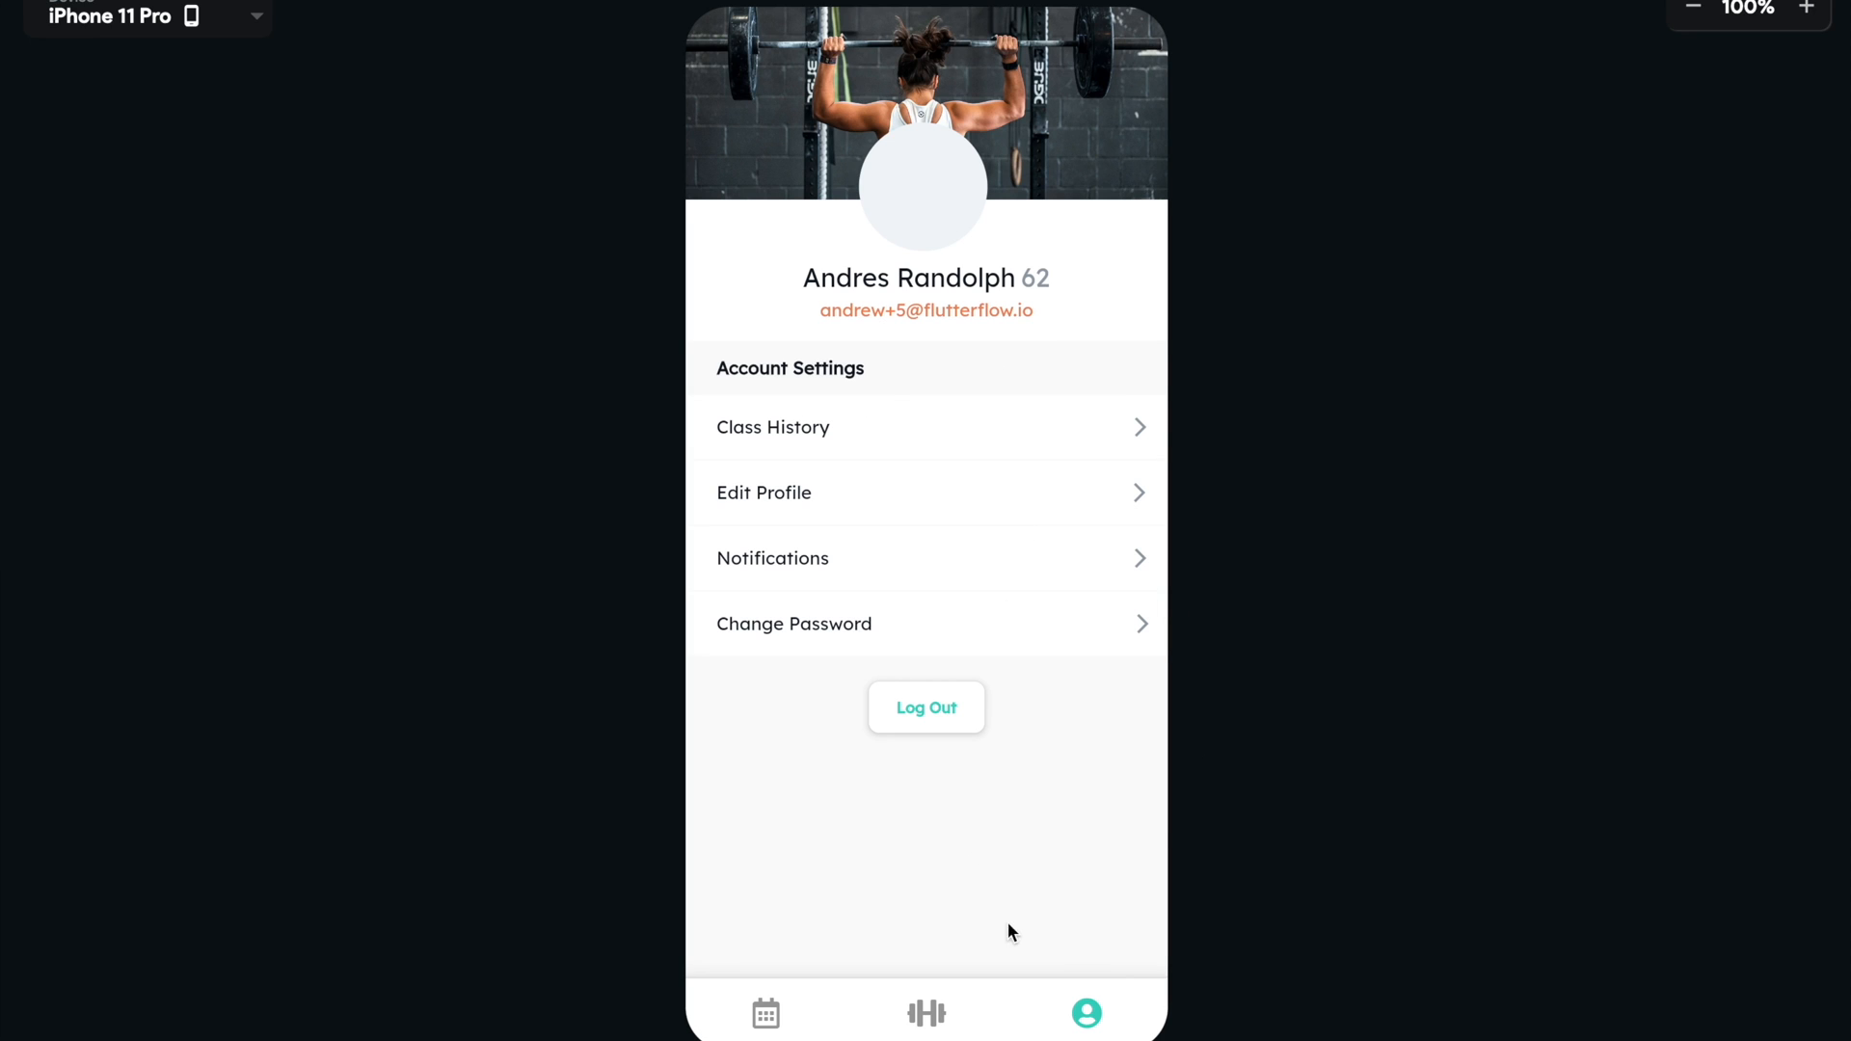